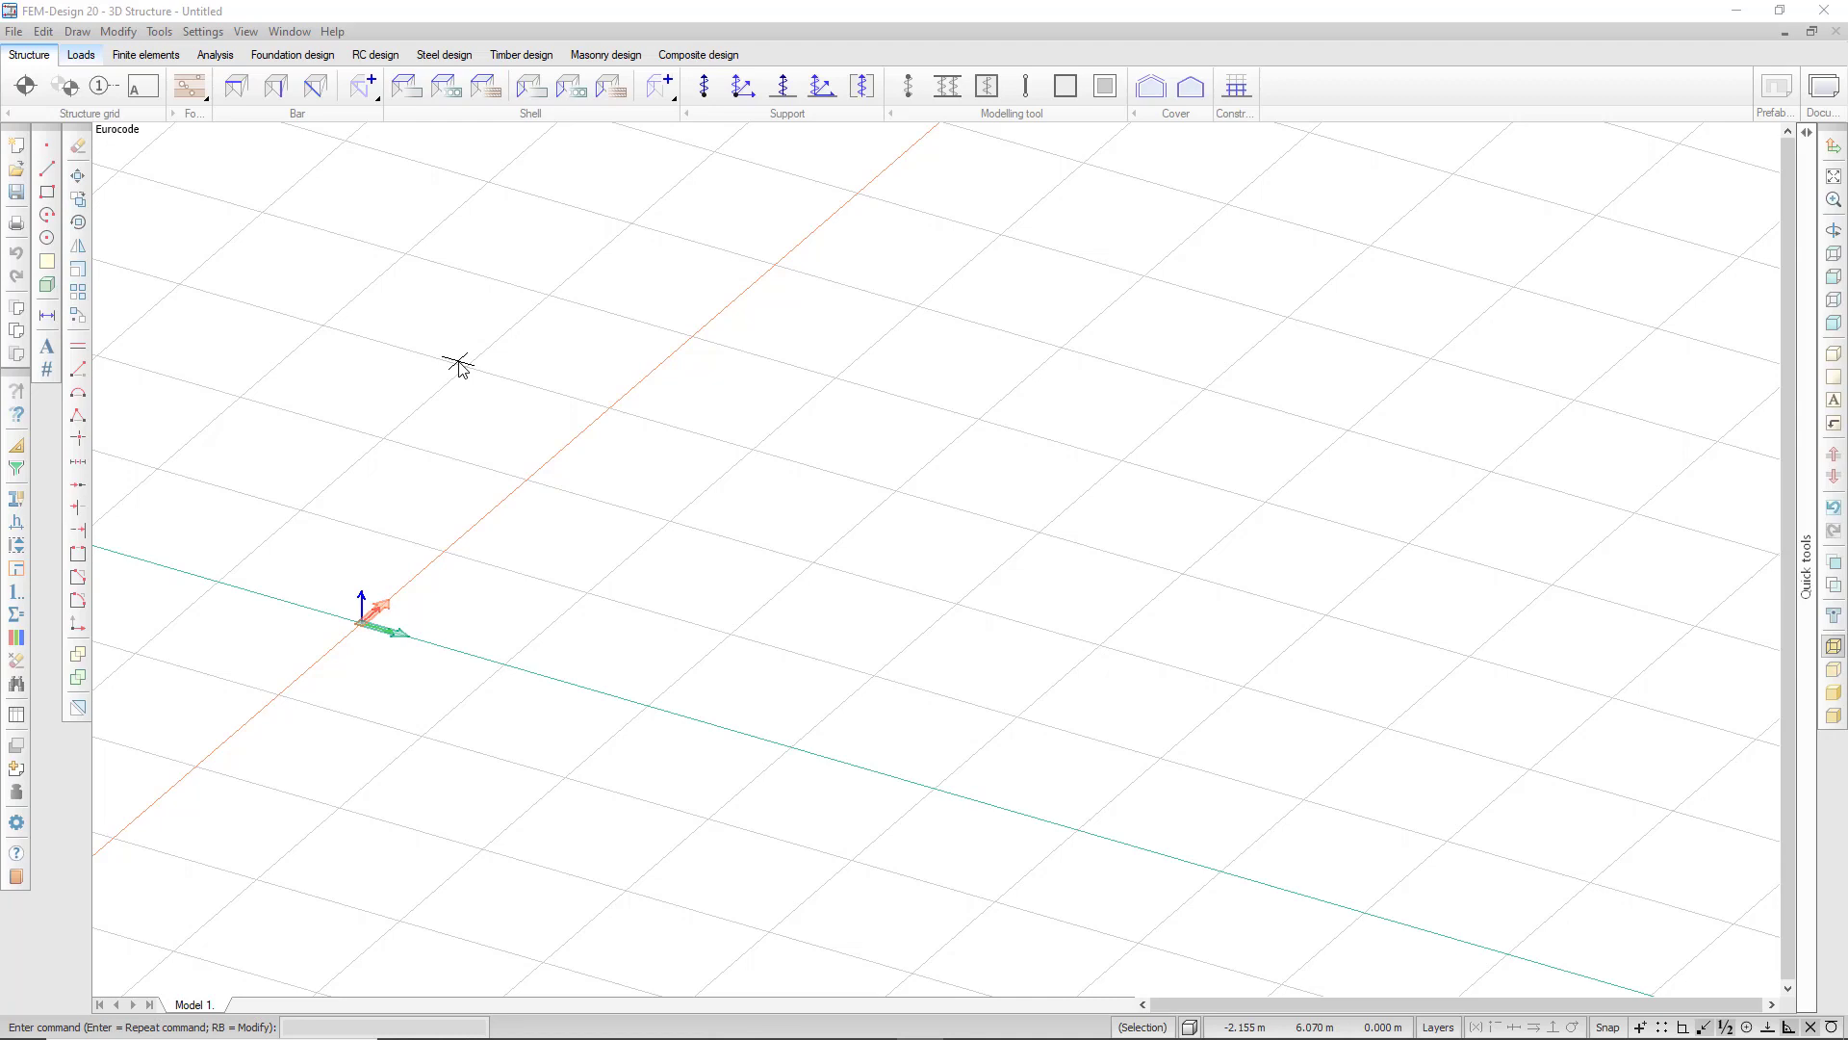
{"action": "mouse_move", "coordinate": [344, 269]}
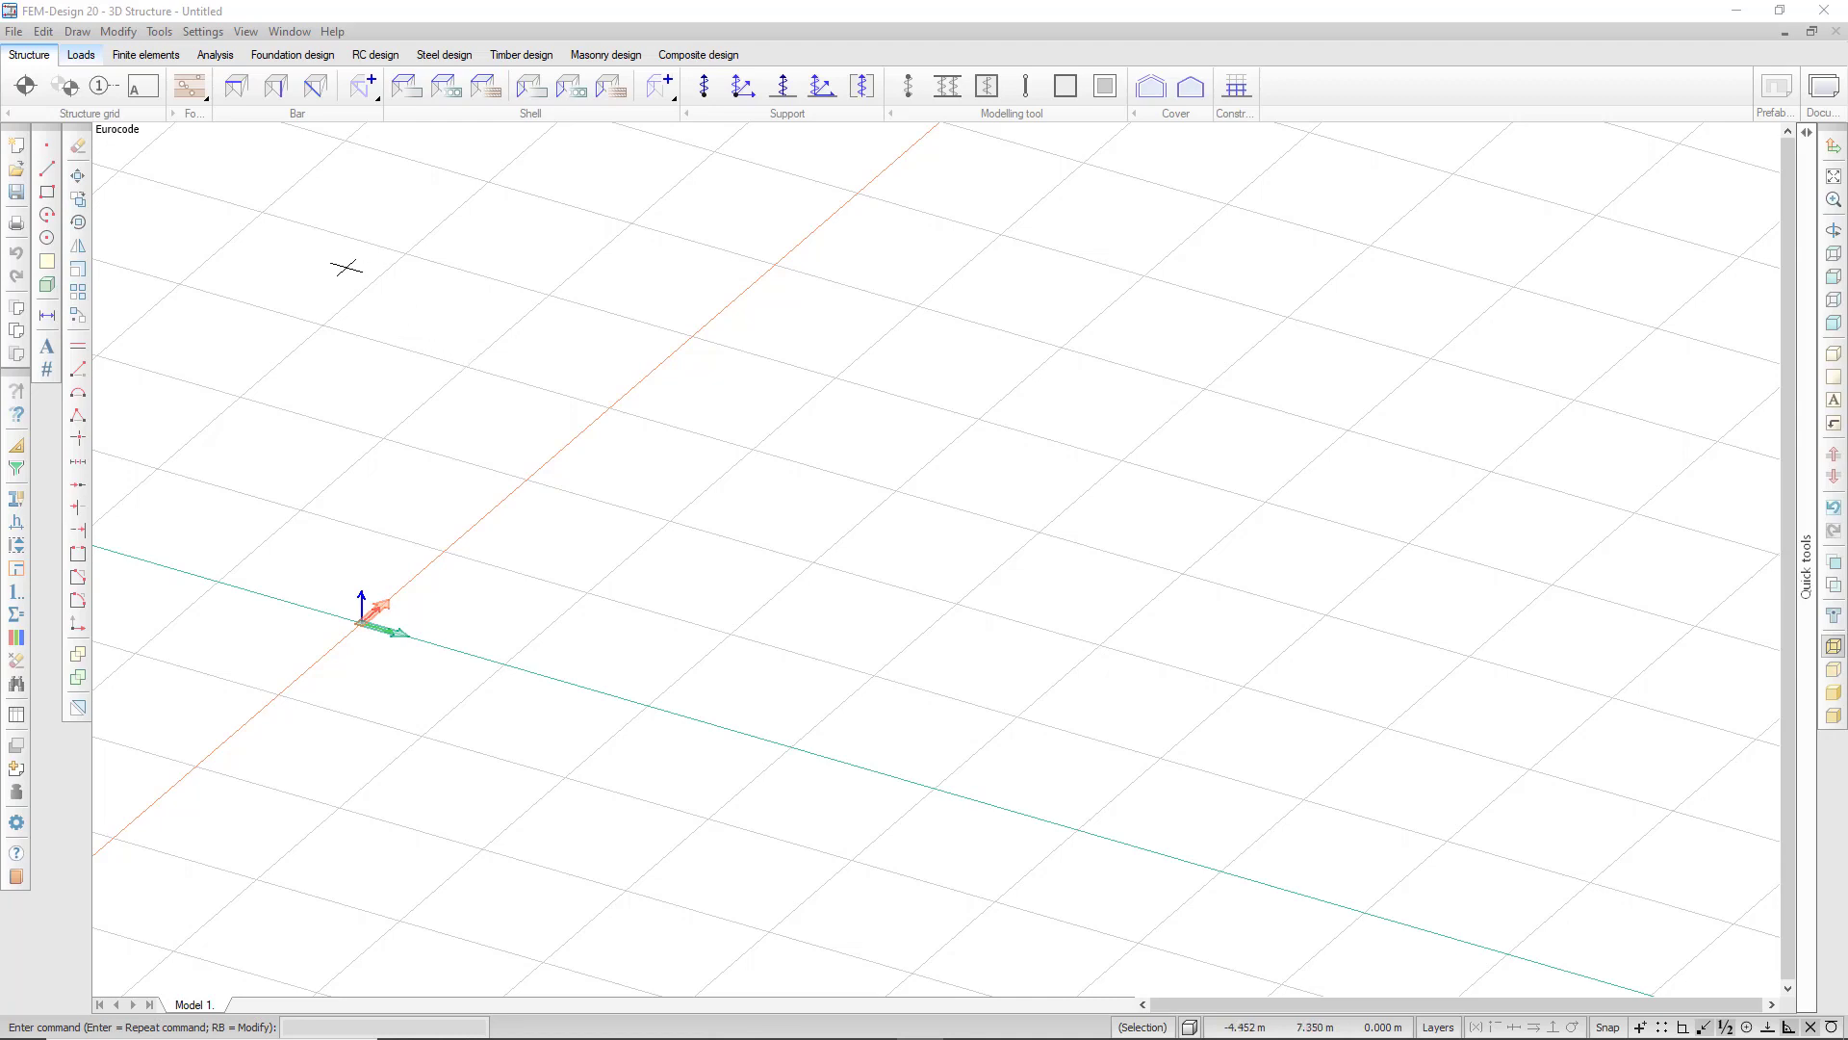
{"action": "mouse_move", "coordinate": [306, 141]}
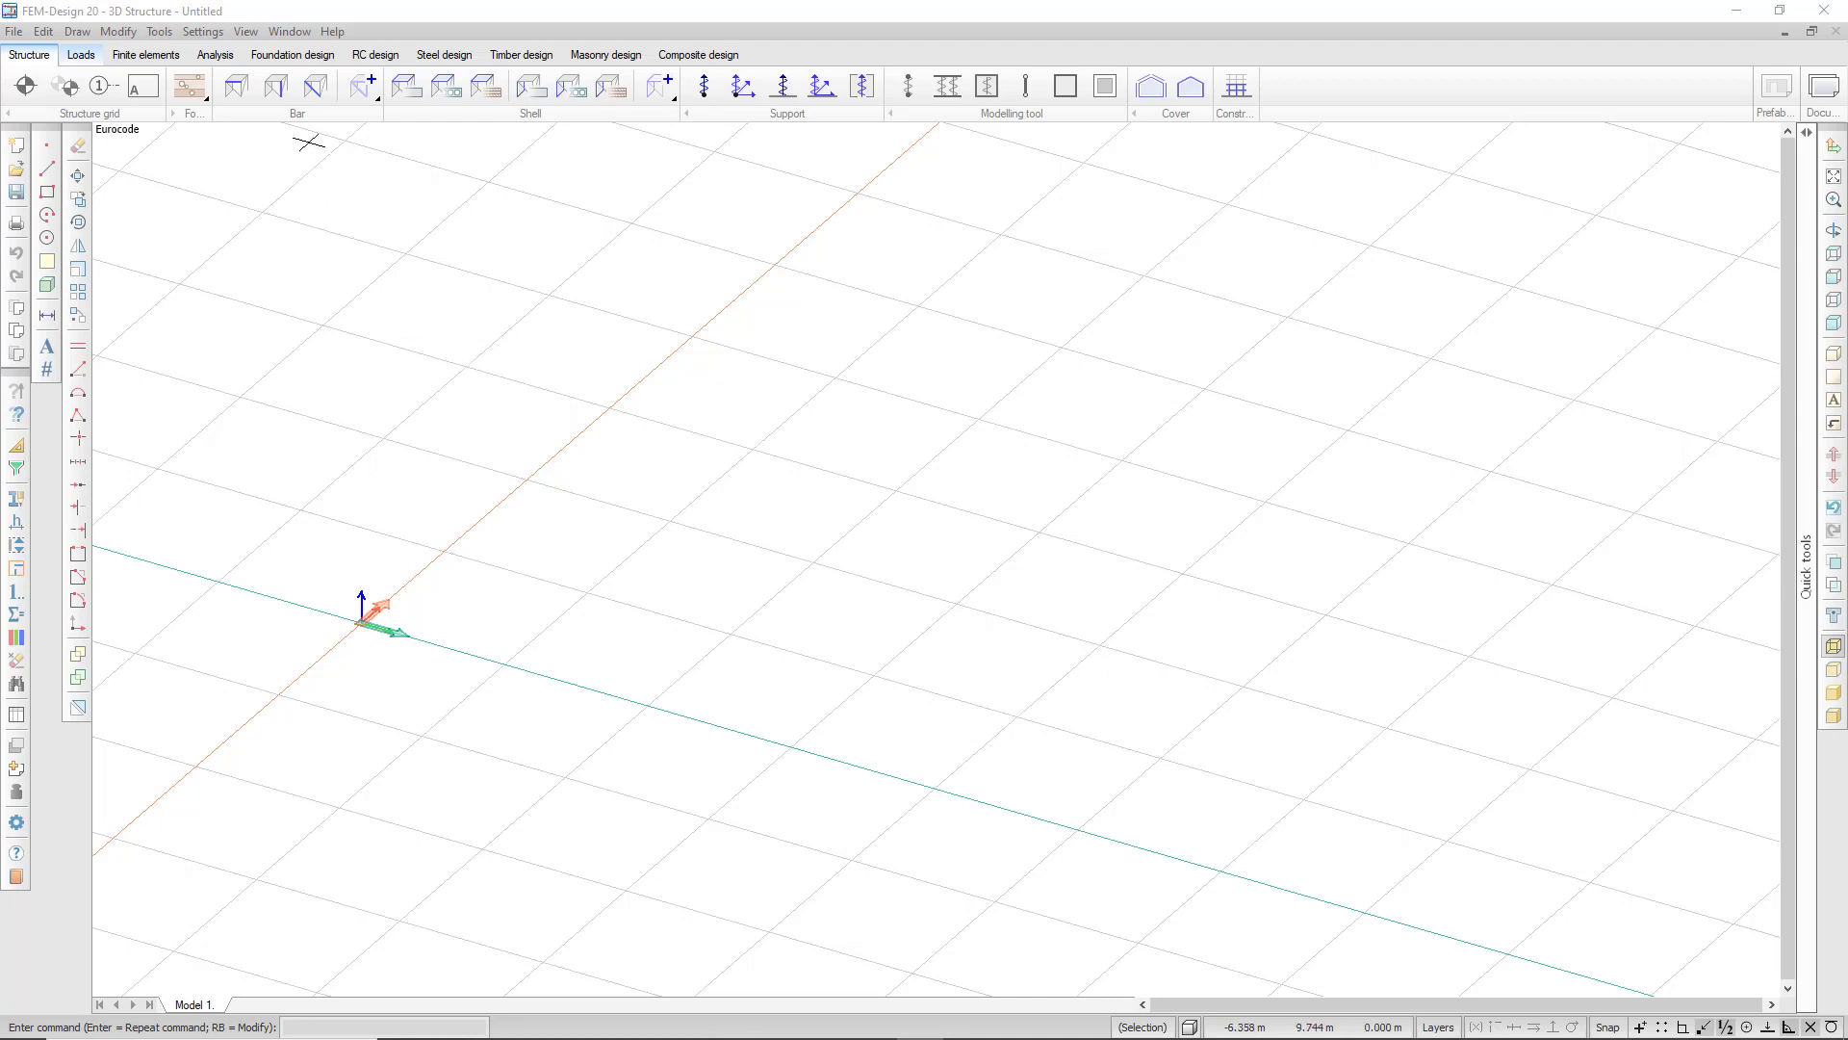
{"action": "mouse_move", "coordinate": [292, 127]}
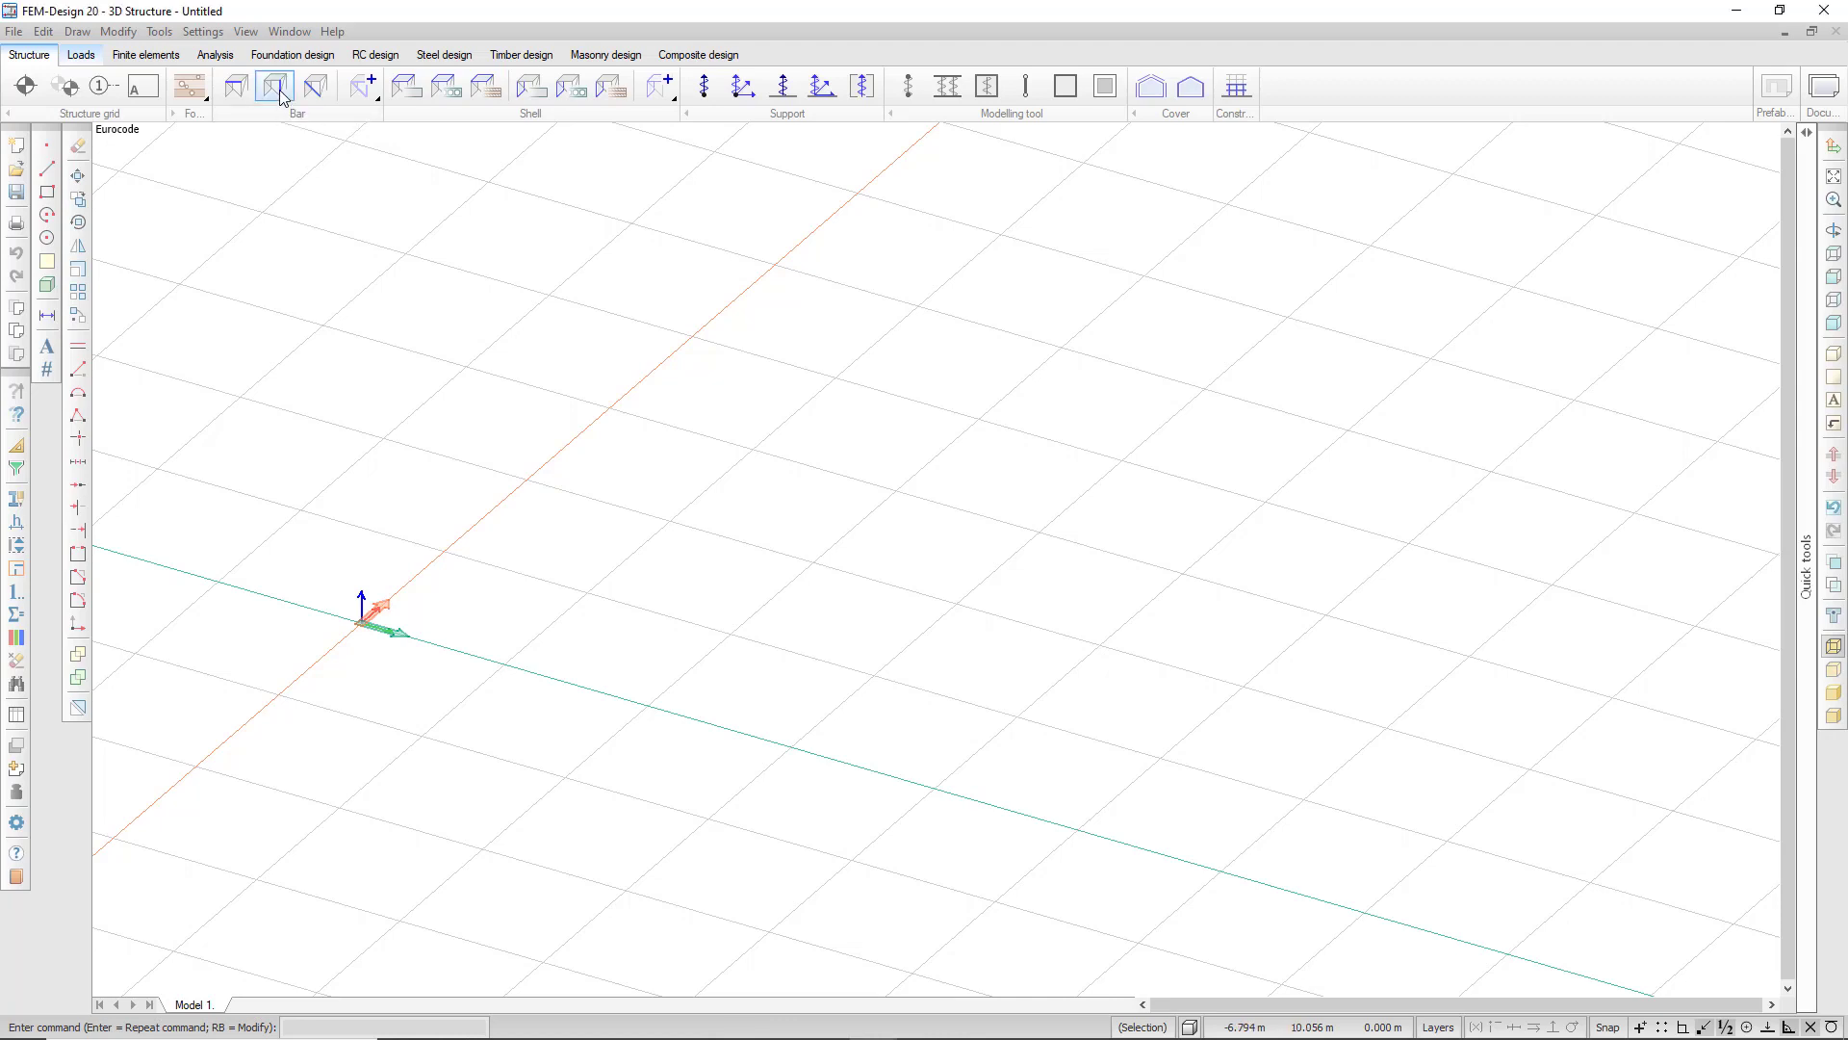
Start the Column tool with height 3 m and placement below the insertion point
{"action": "left_click", "coordinate": [275, 85]}
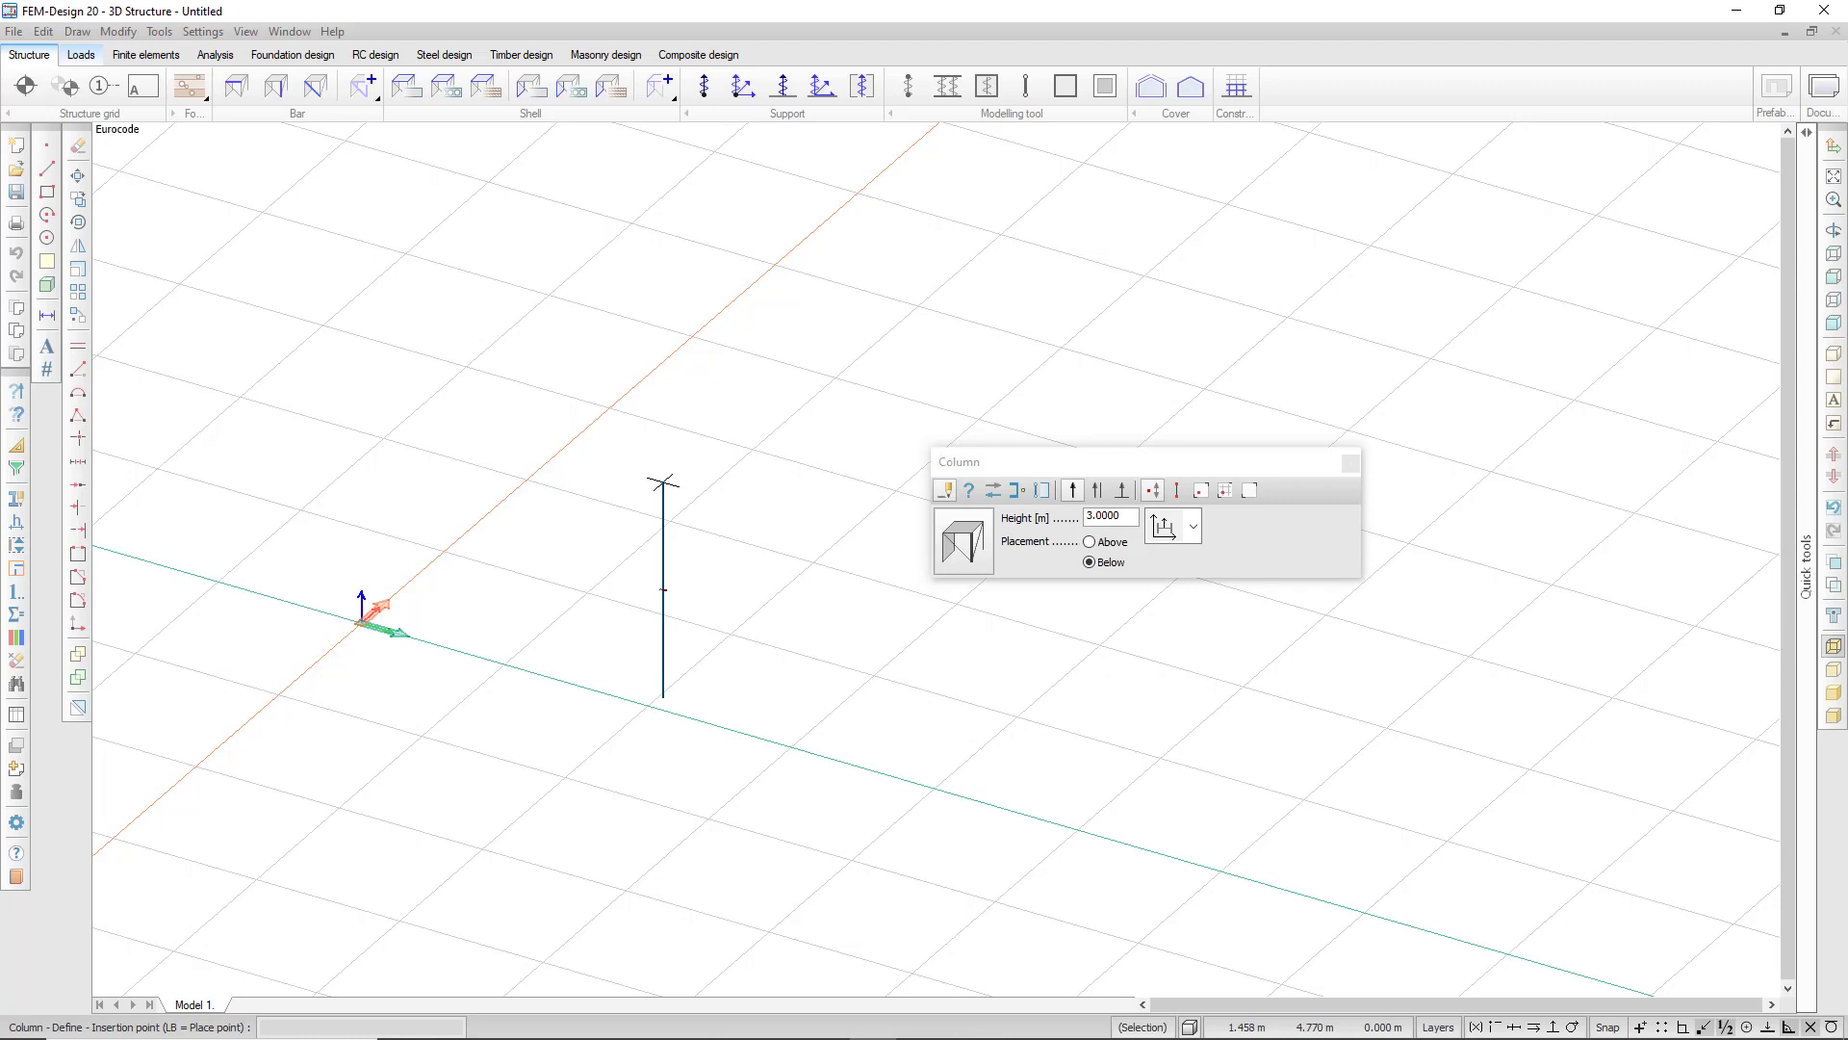
{"action": "mouse_move", "coordinate": [962, 541]}
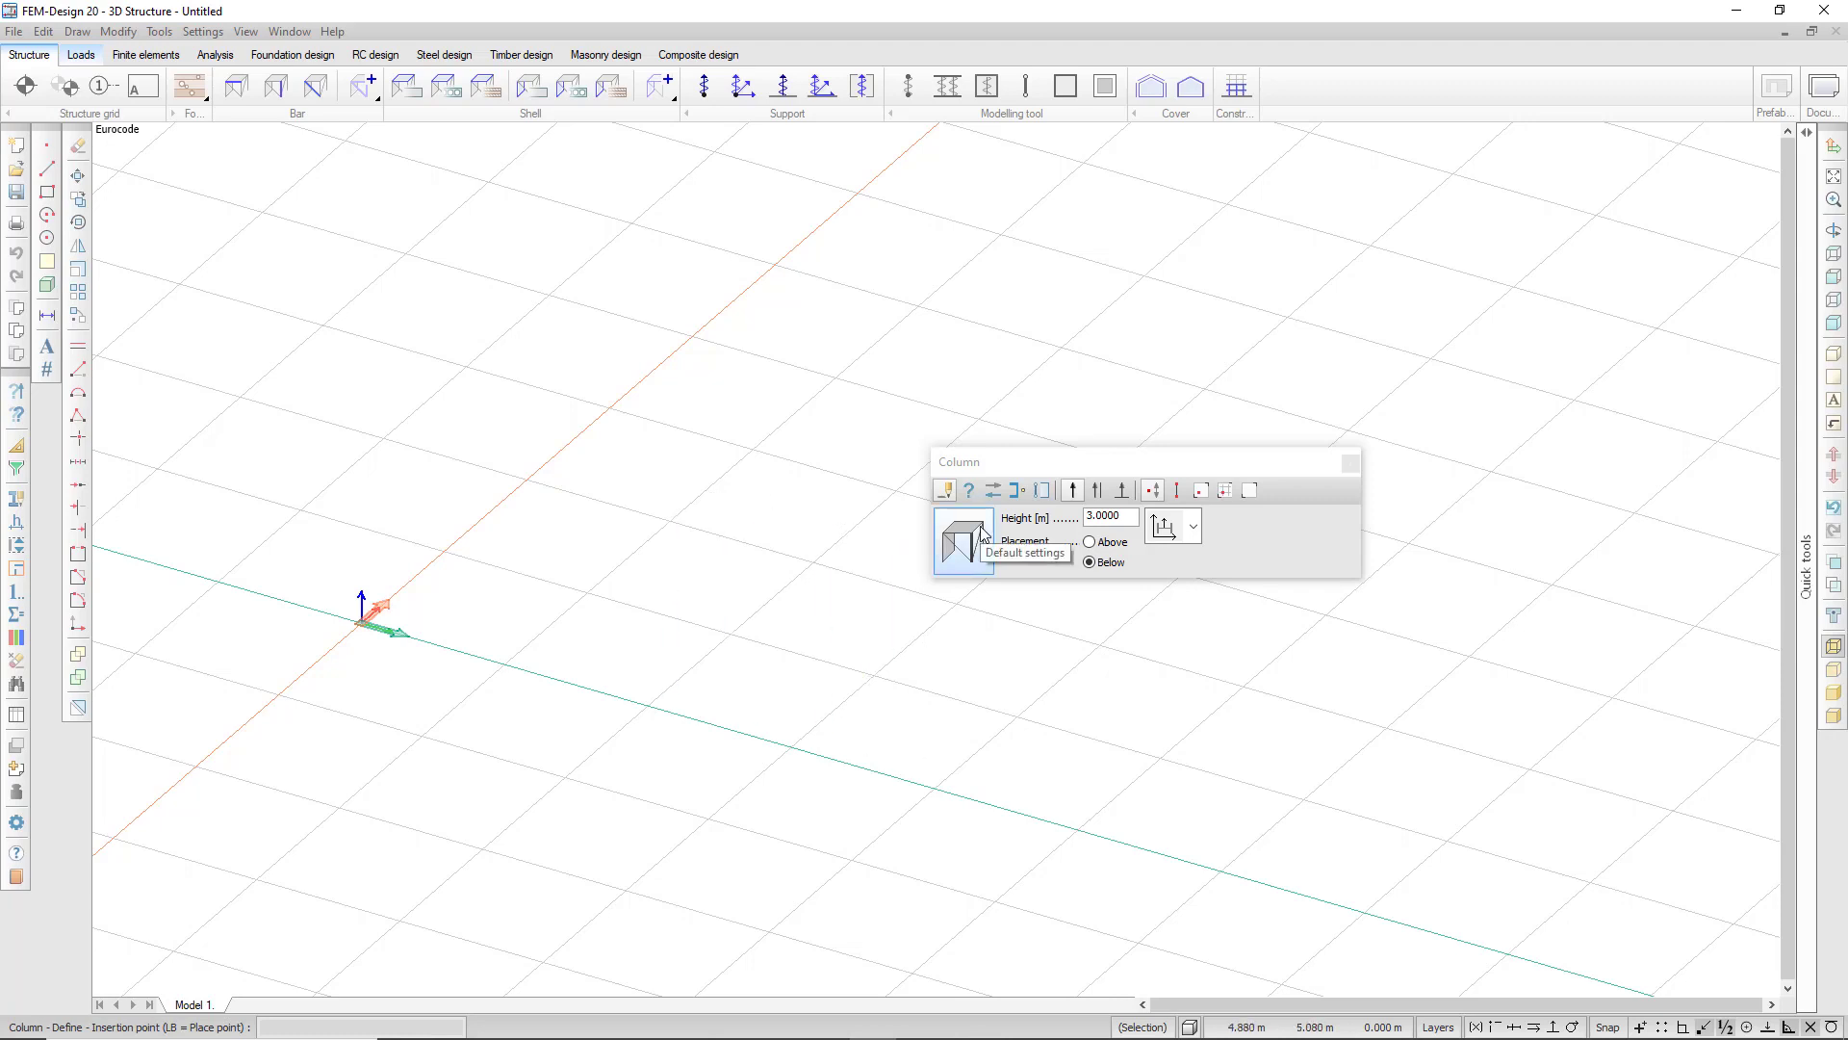
In the column defaults, set rotation Alpha to 90° and leave camber simulation by prestressing off
{"action": "left_click", "coordinate": [963, 539]}
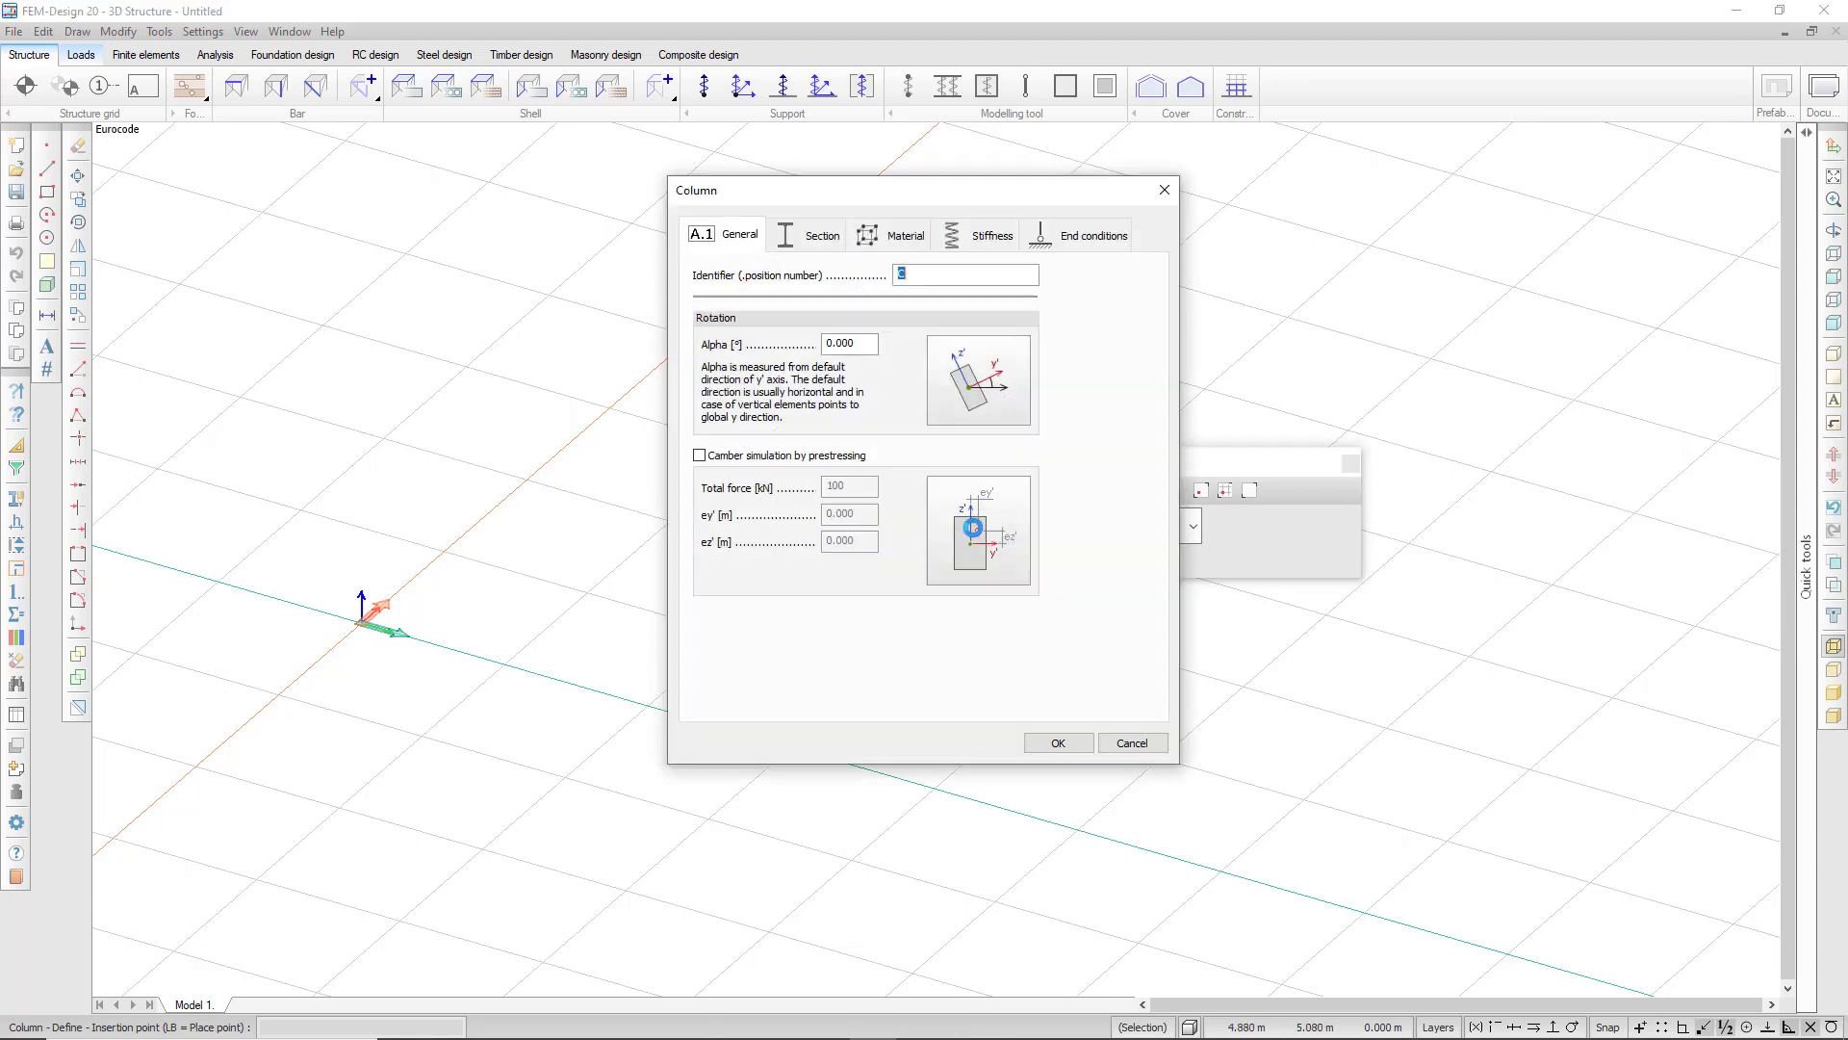
{"action": "mouse_move", "coordinate": [878, 423]}
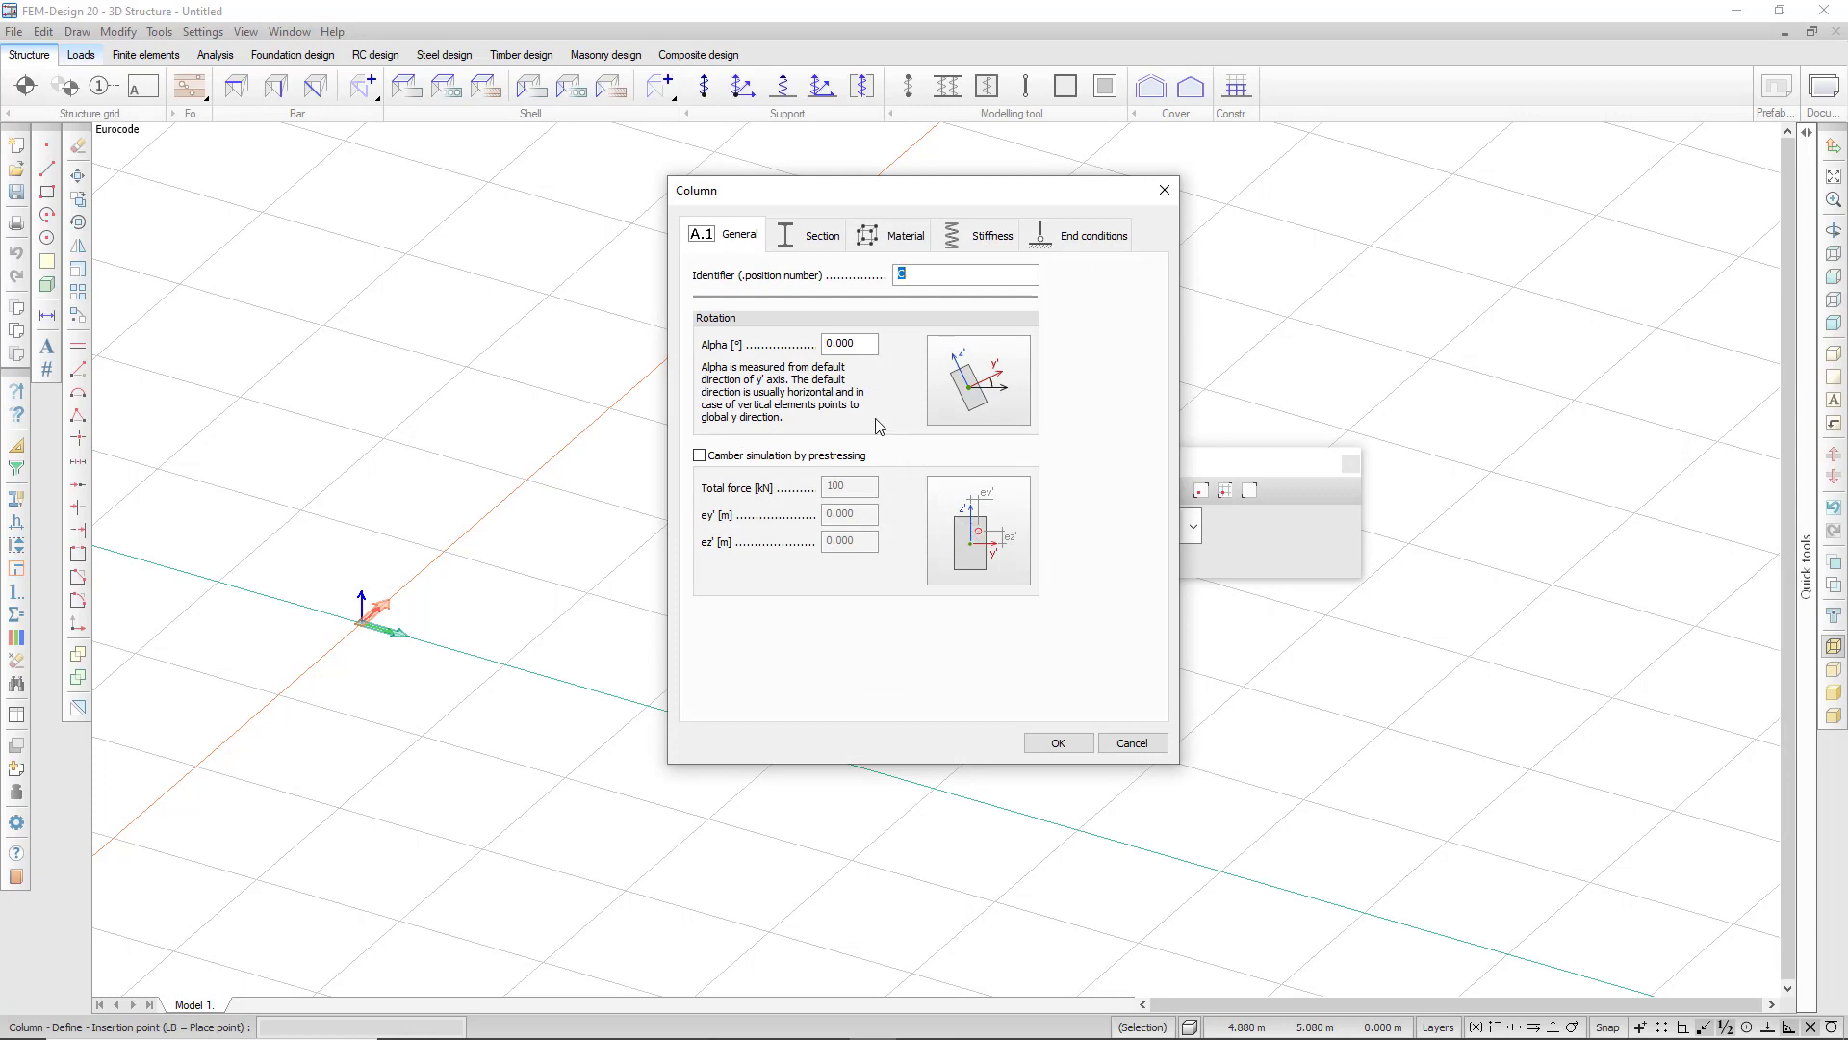
{"action": "mouse_move", "coordinate": [895, 393]}
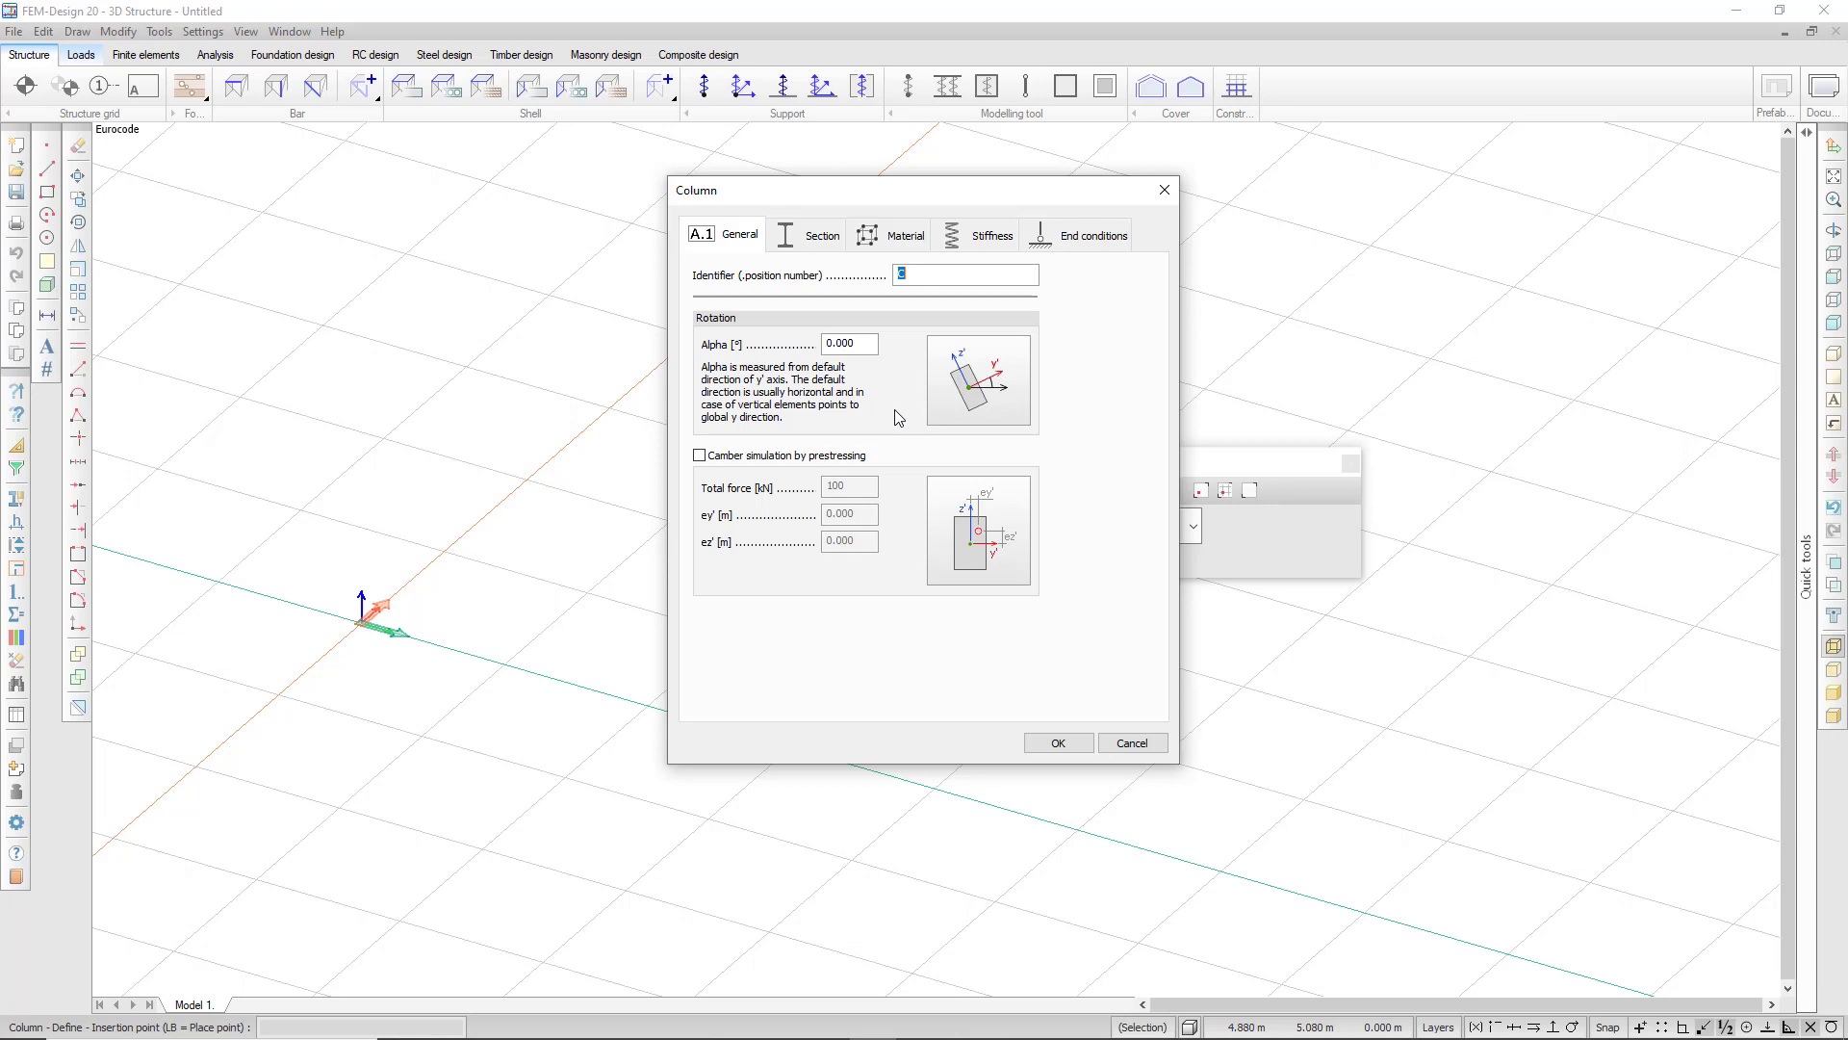
{"action": "mouse_move", "coordinate": [899, 424]}
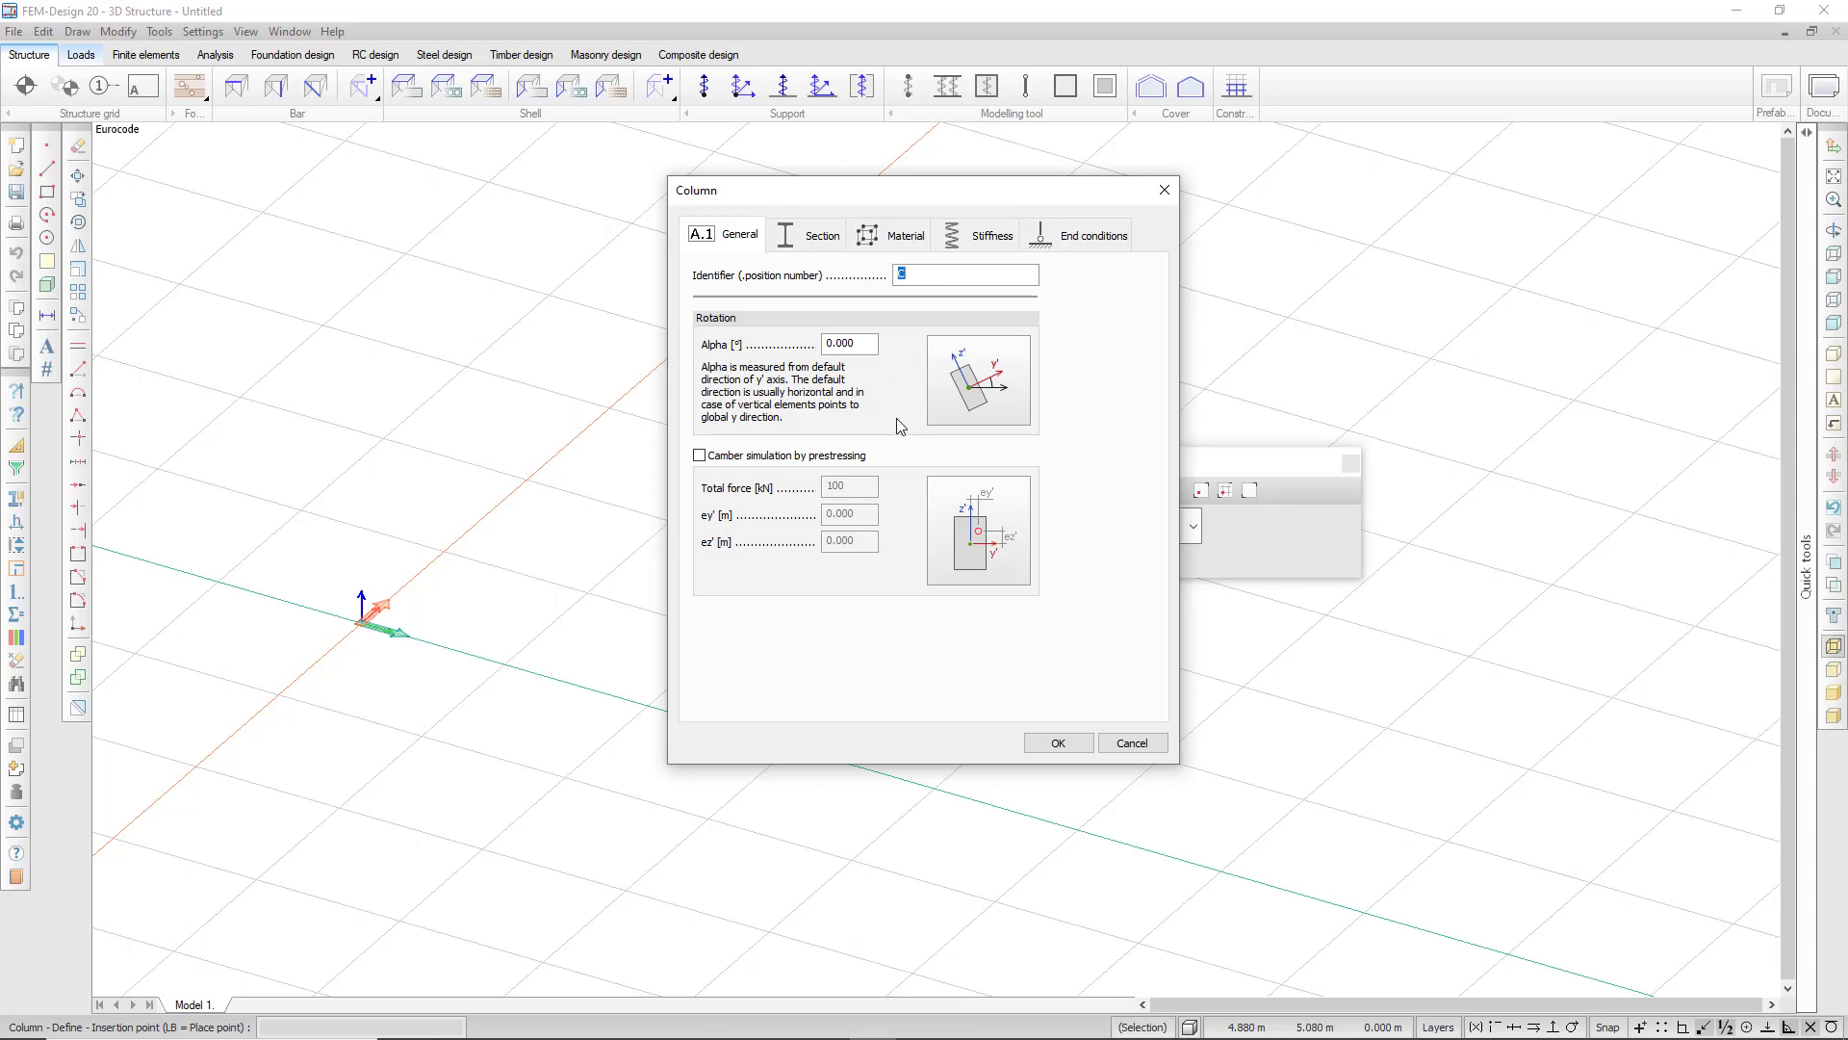
{"action": "mouse_move", "coordinate": [878, 393]}
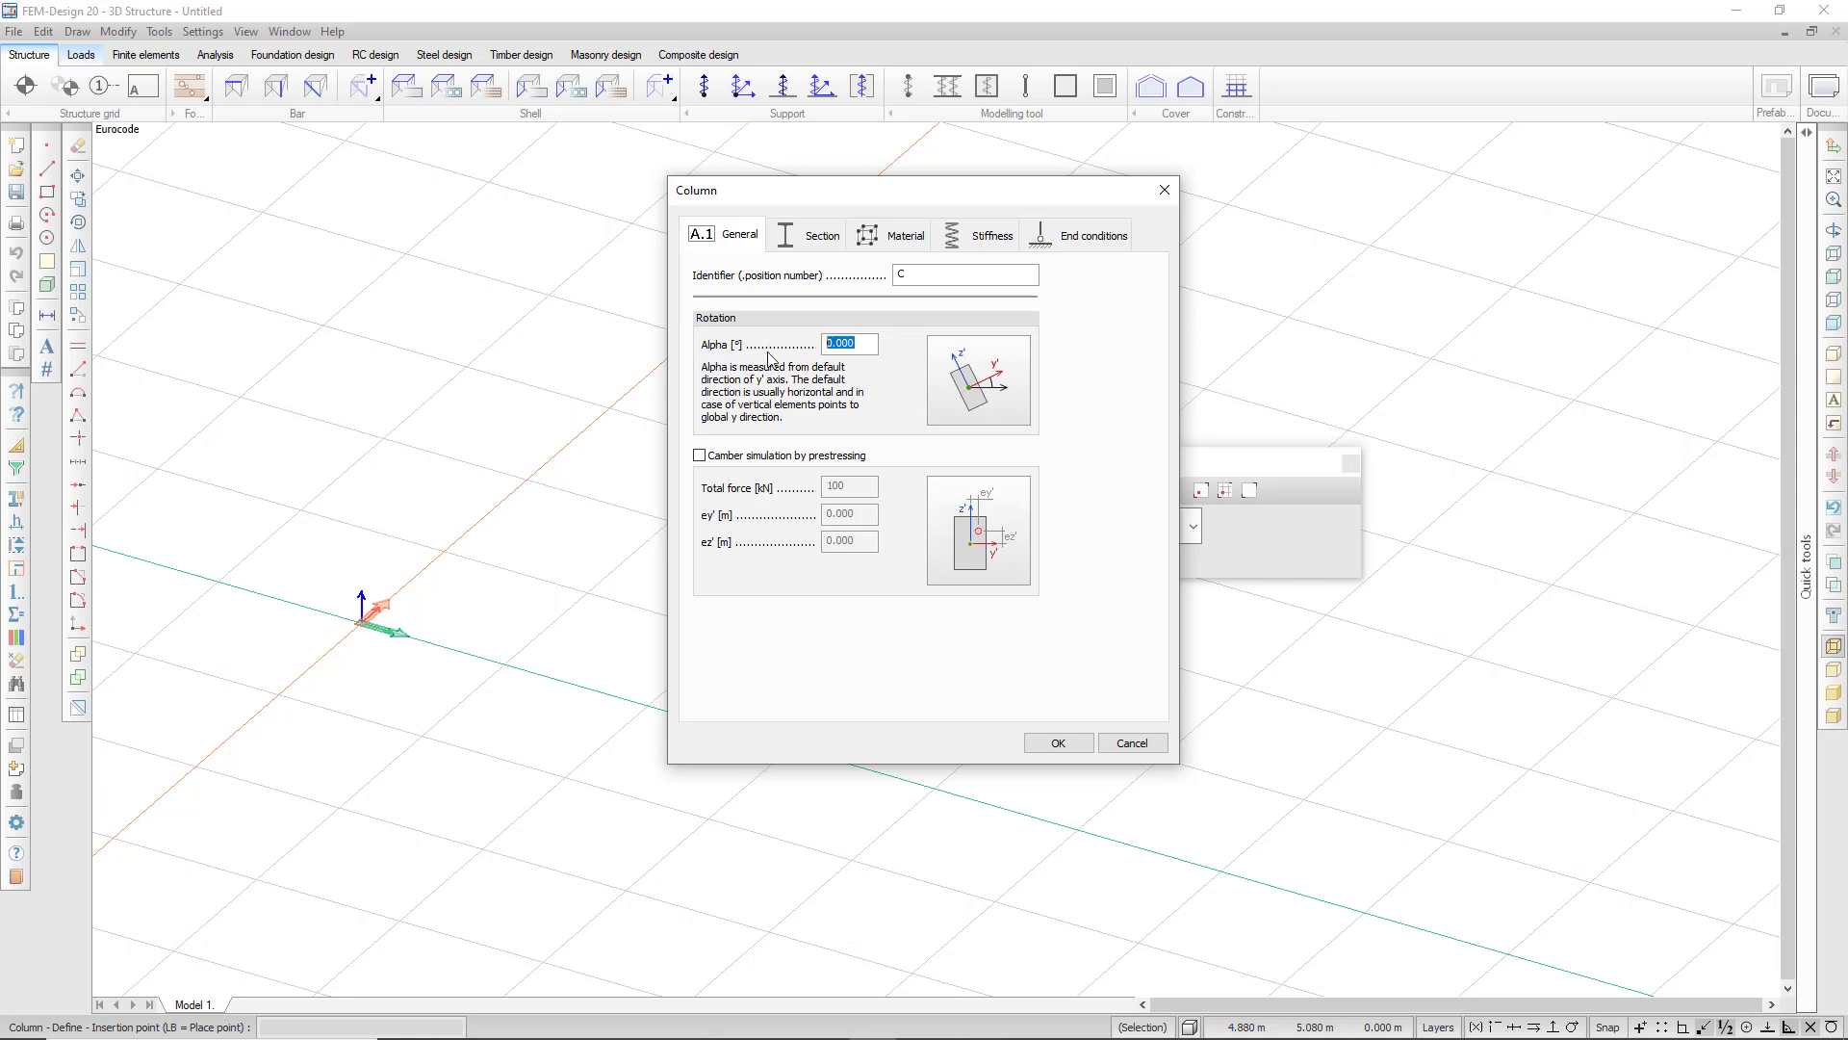
{"action": "type", "text": "90"}
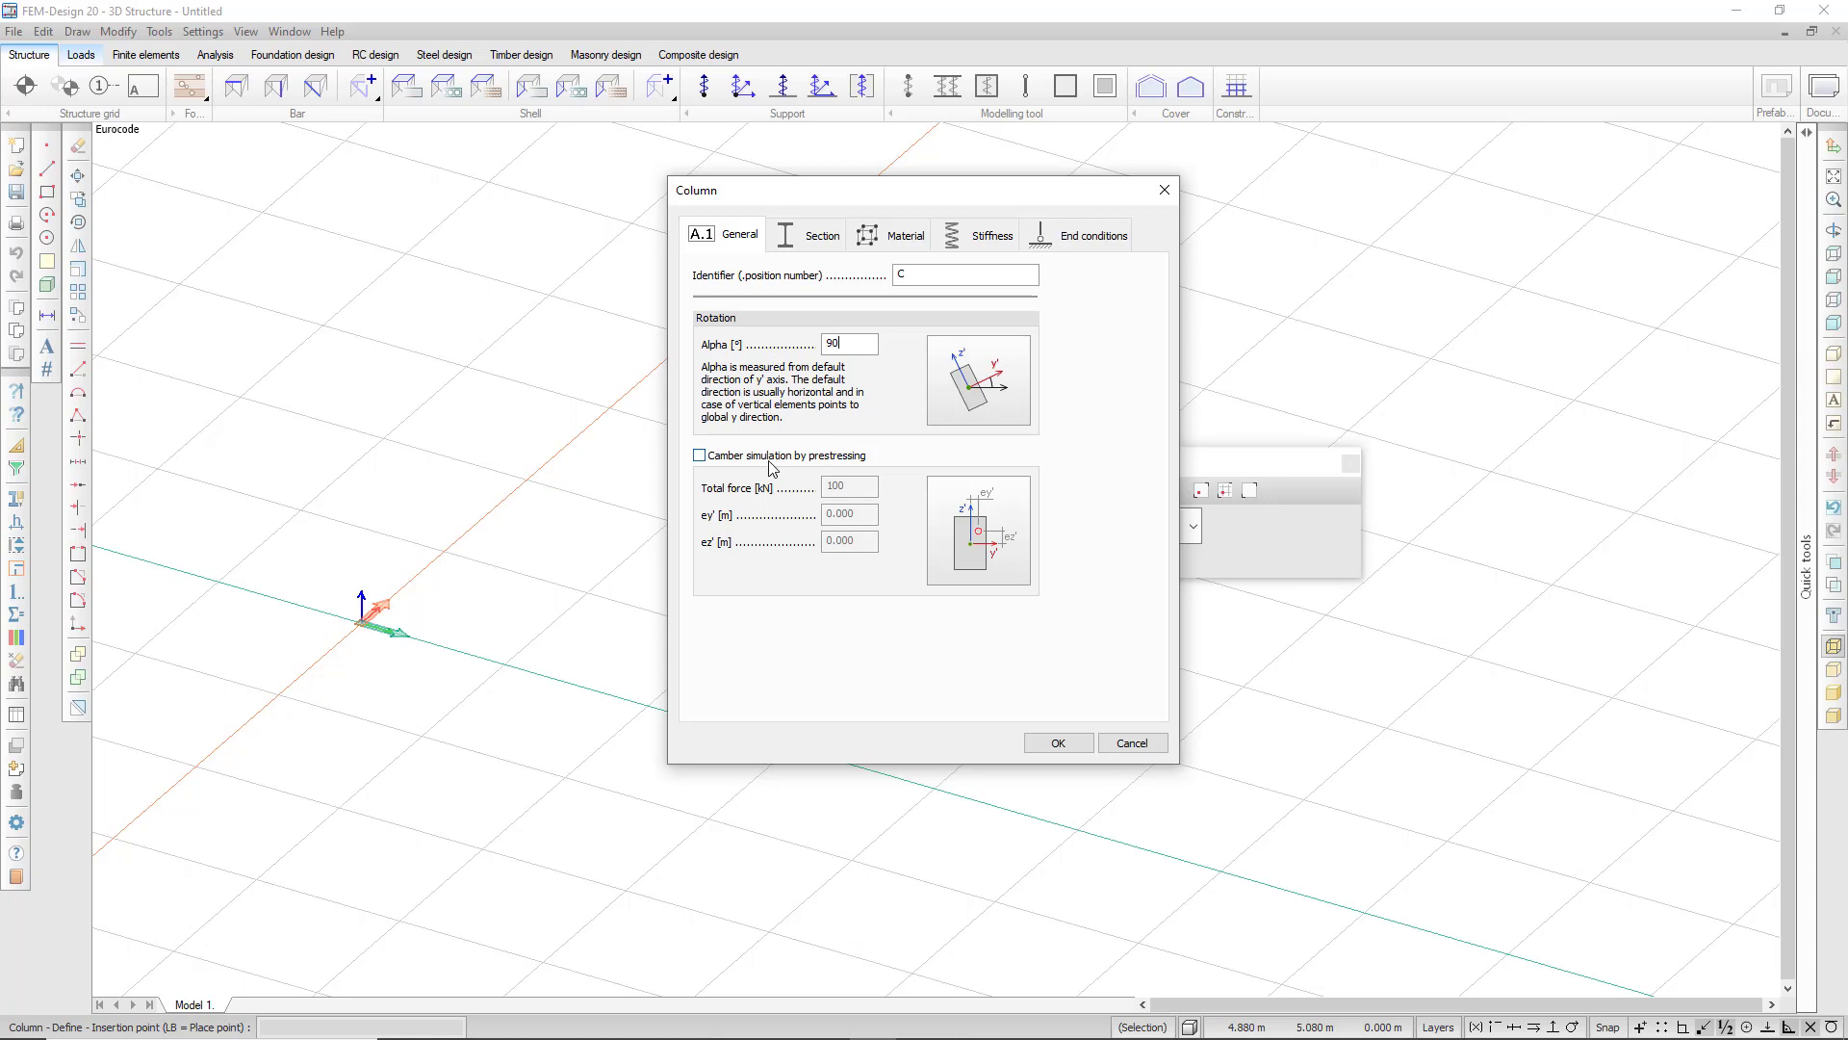
{"action": "mouse_move", "coordinate": [797, 470]}
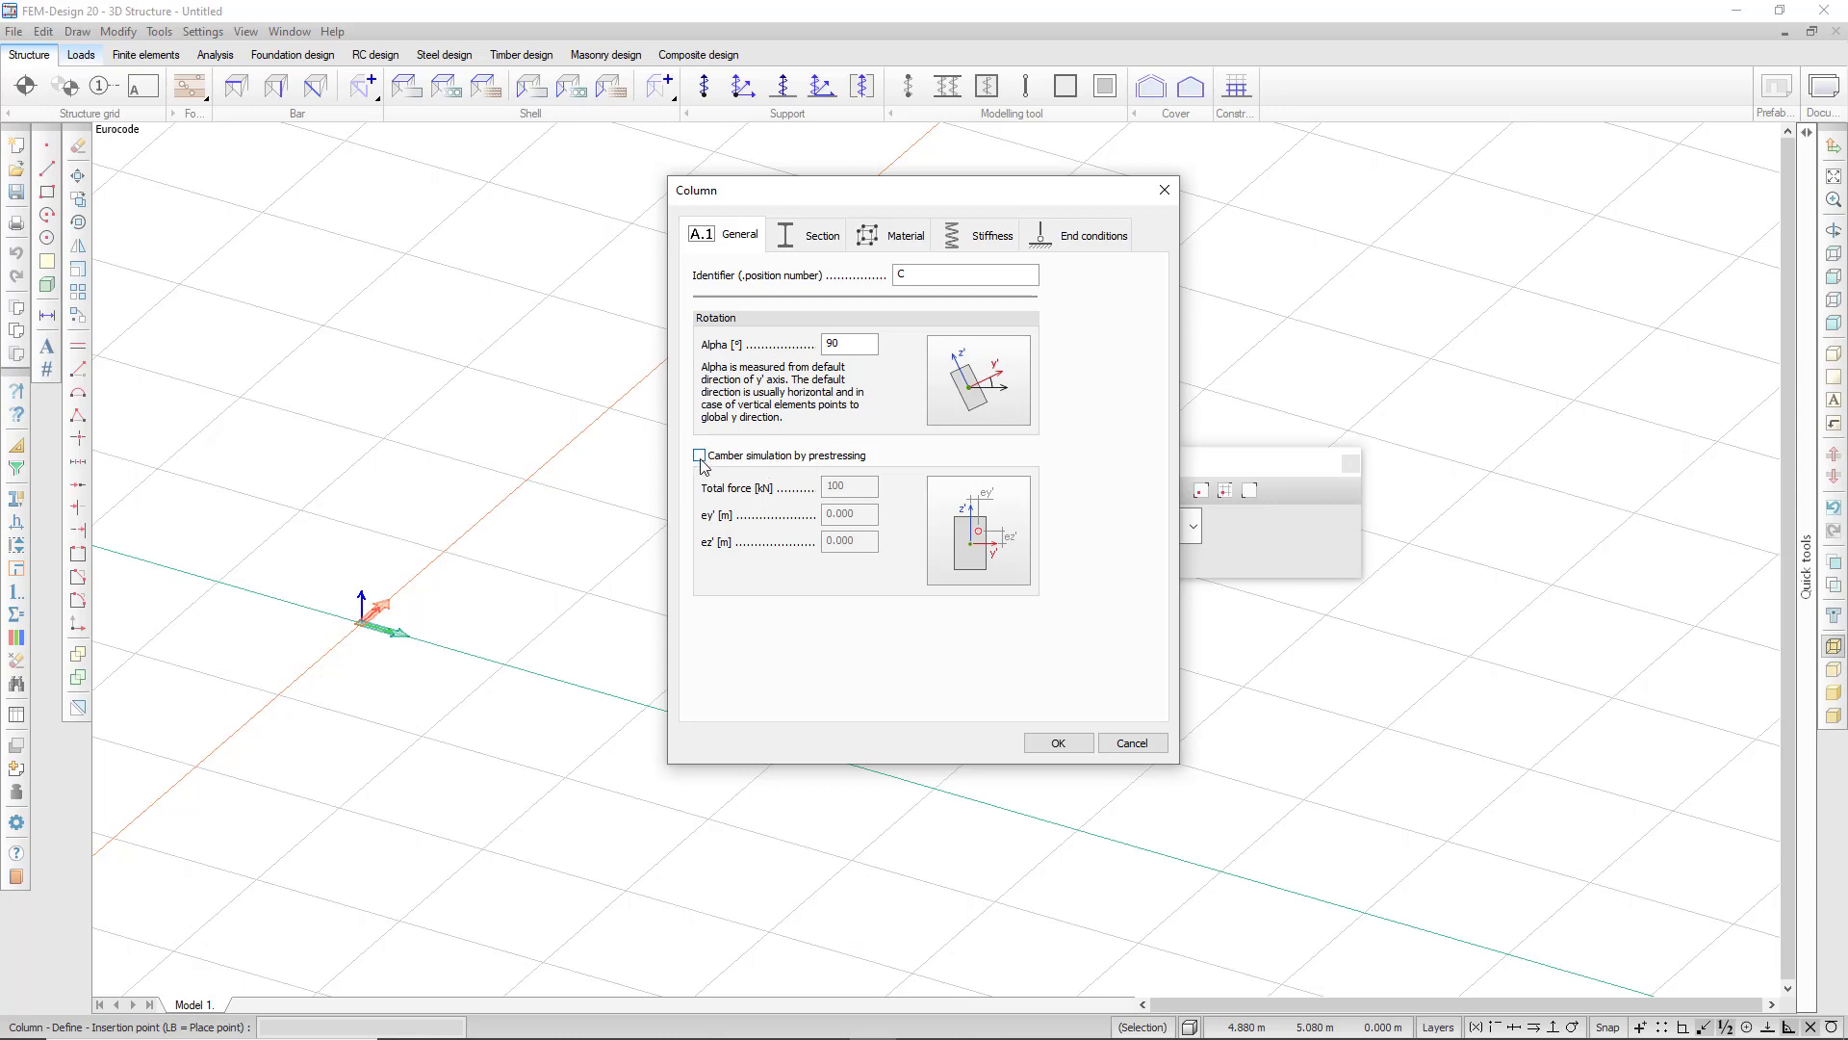
{"action": "left_click", "coordinate": [699, 456]}
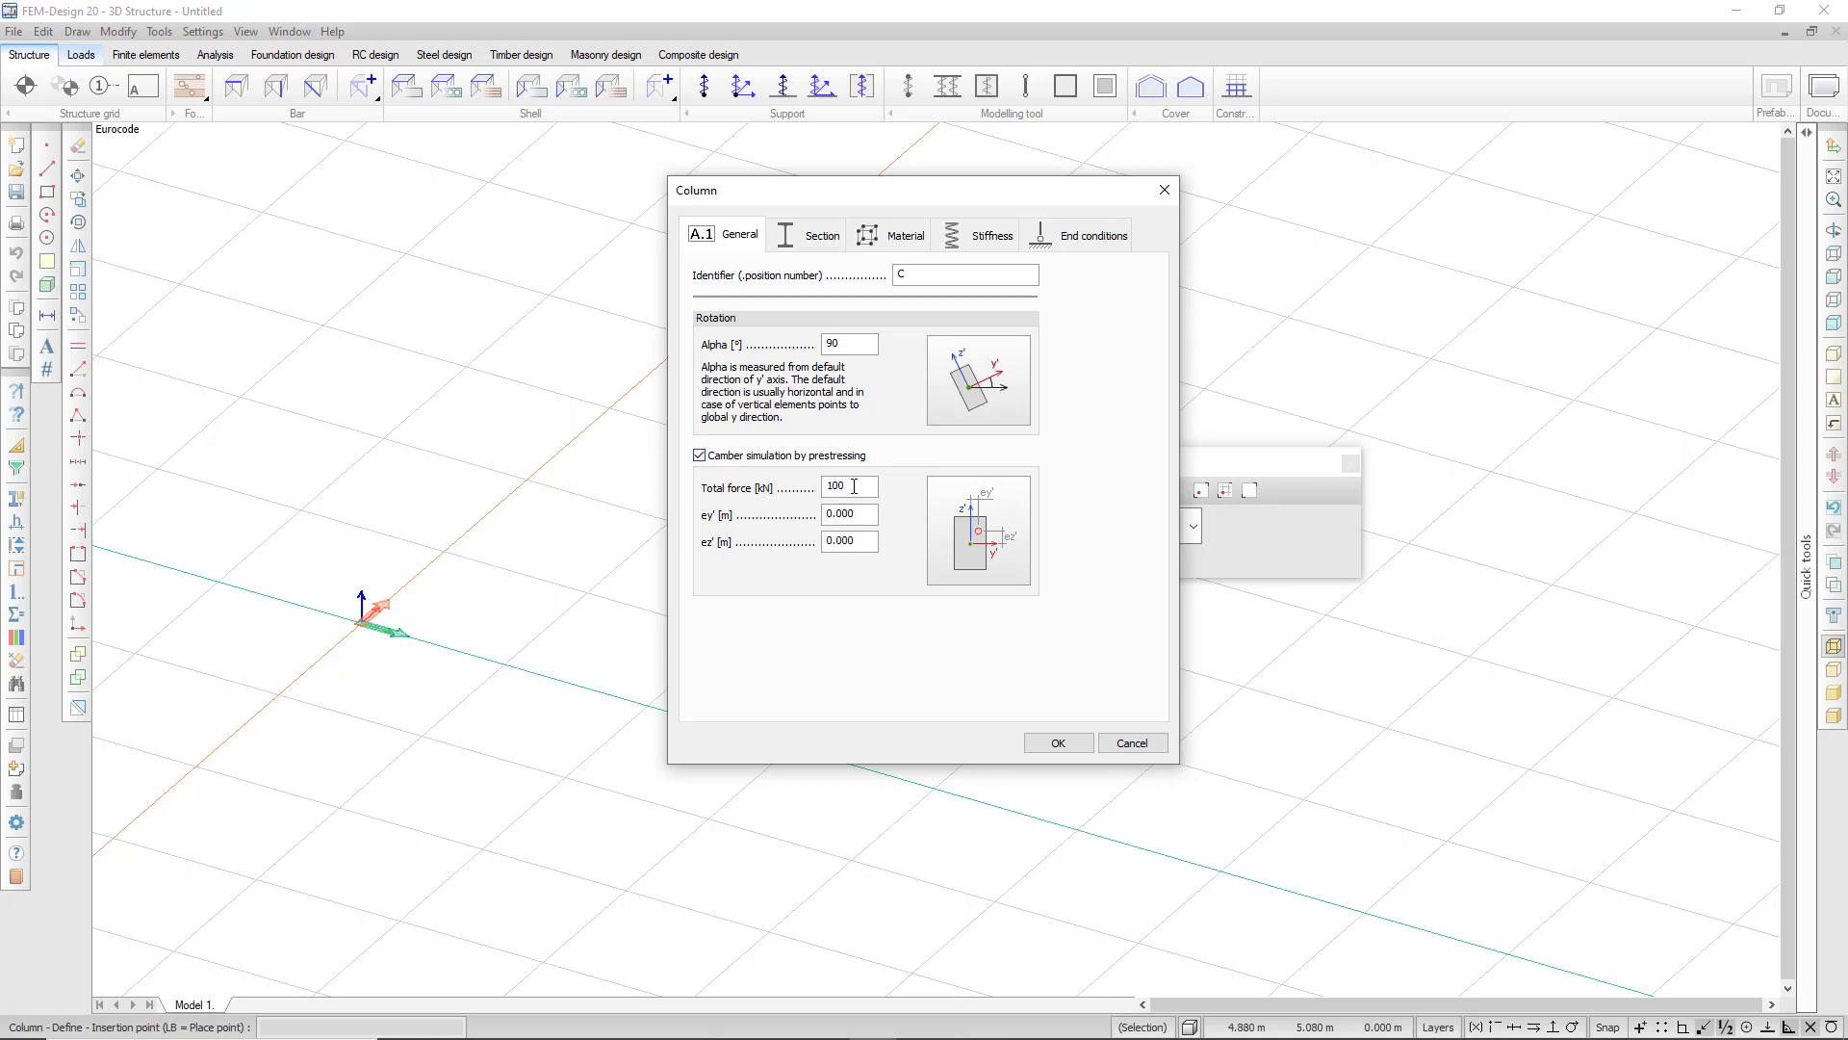
{"action": "triple_click", "coordinate": [849, 485]}
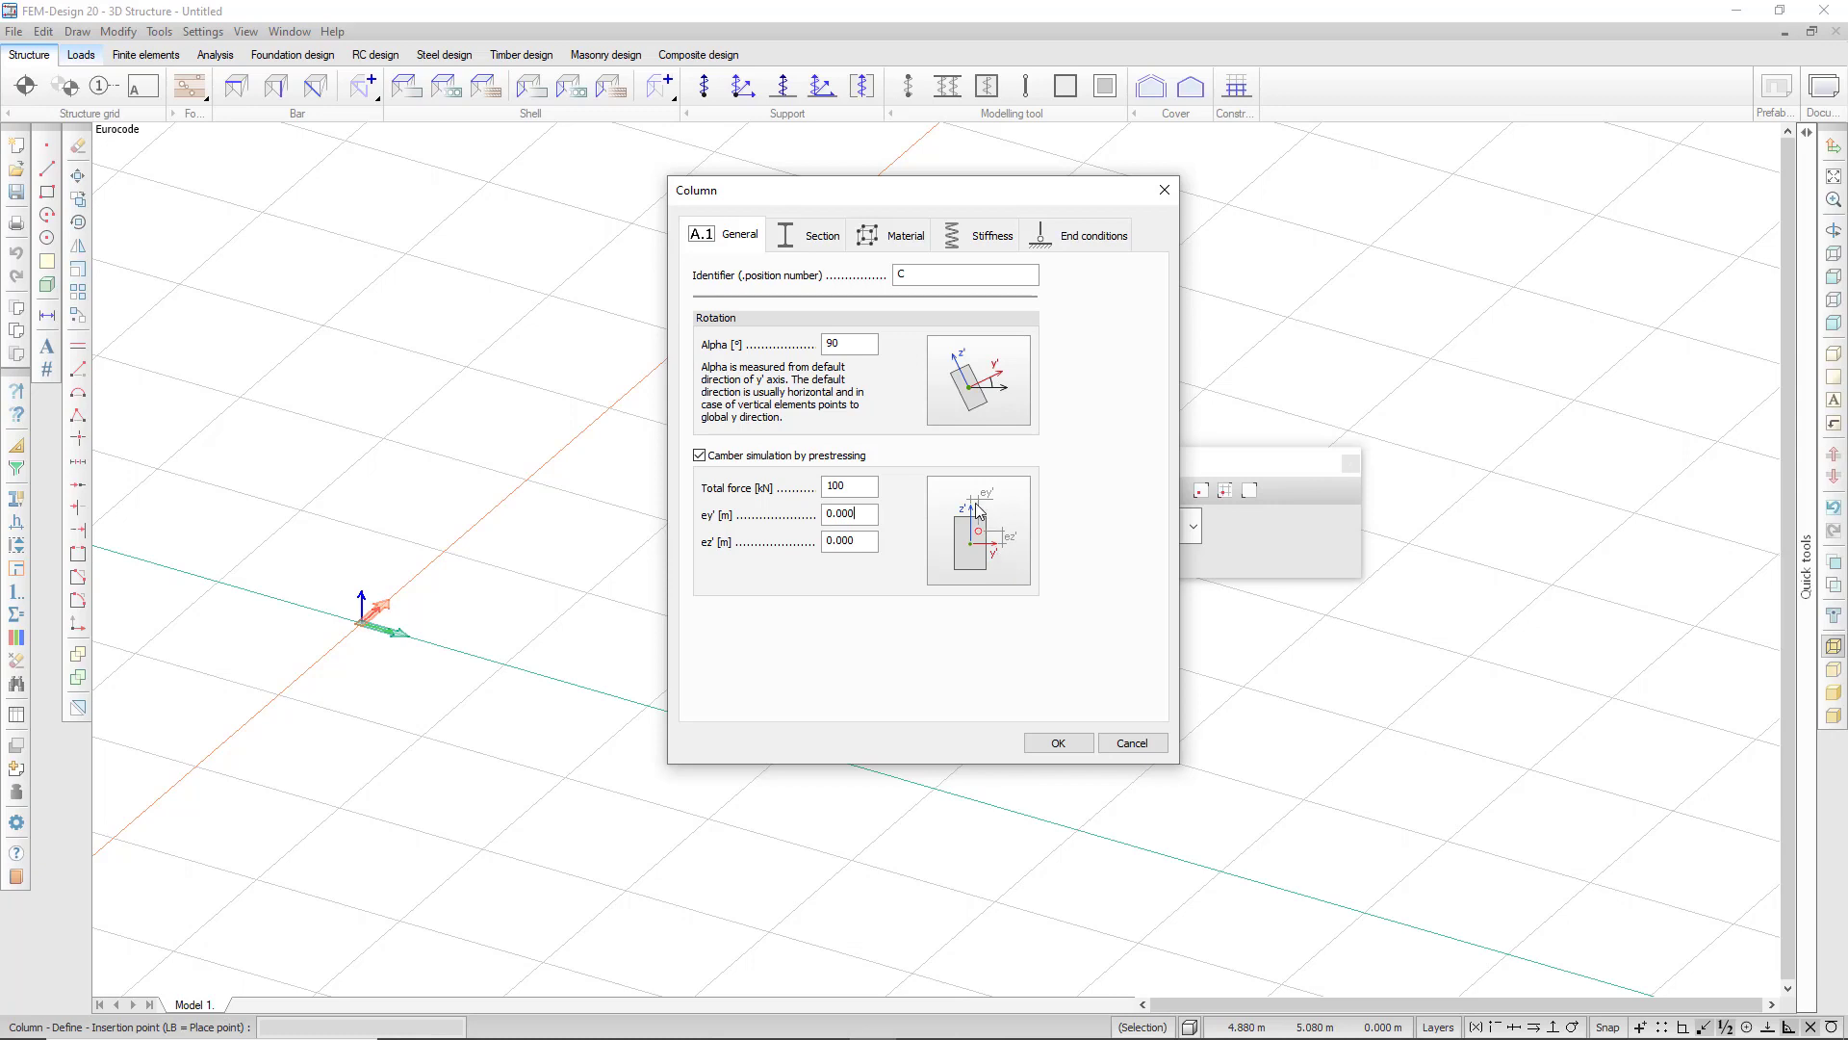
{"action": "mouse_move", "coordinate": [988, 576]}
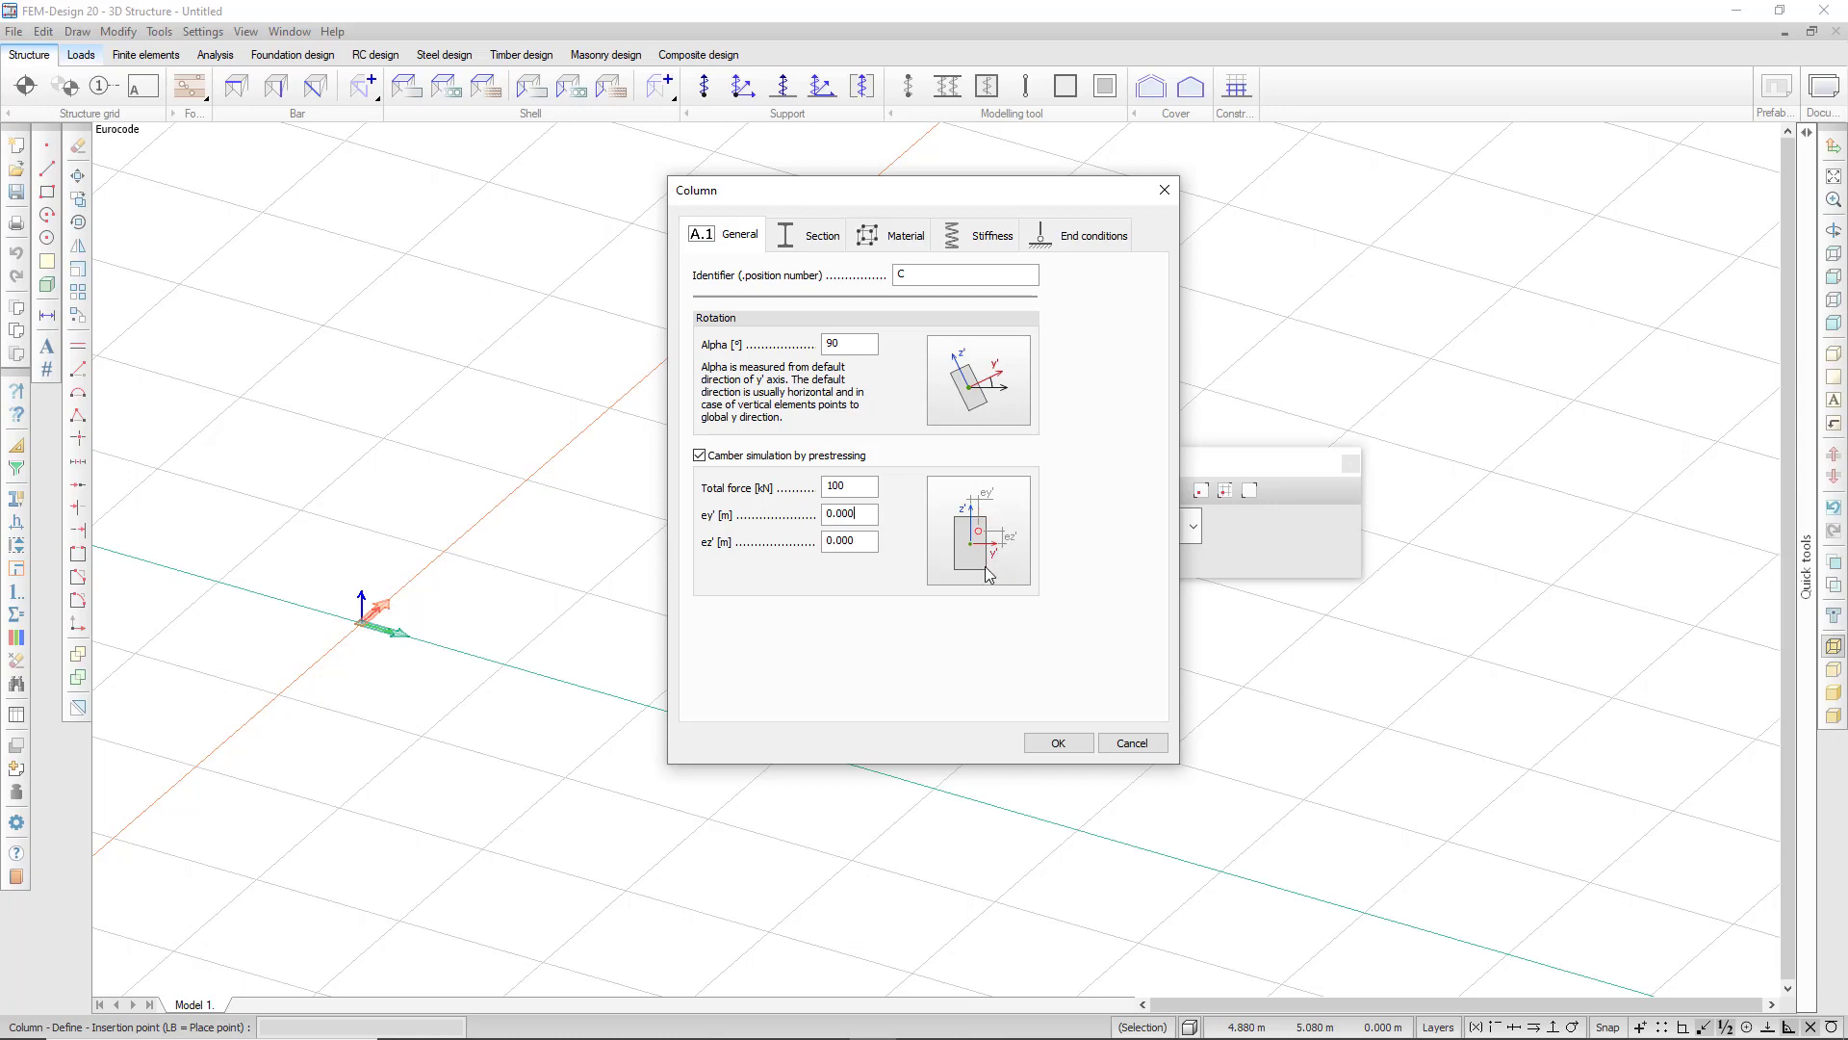
{"action": "mouse_move", "coordinate": [923, 674]}
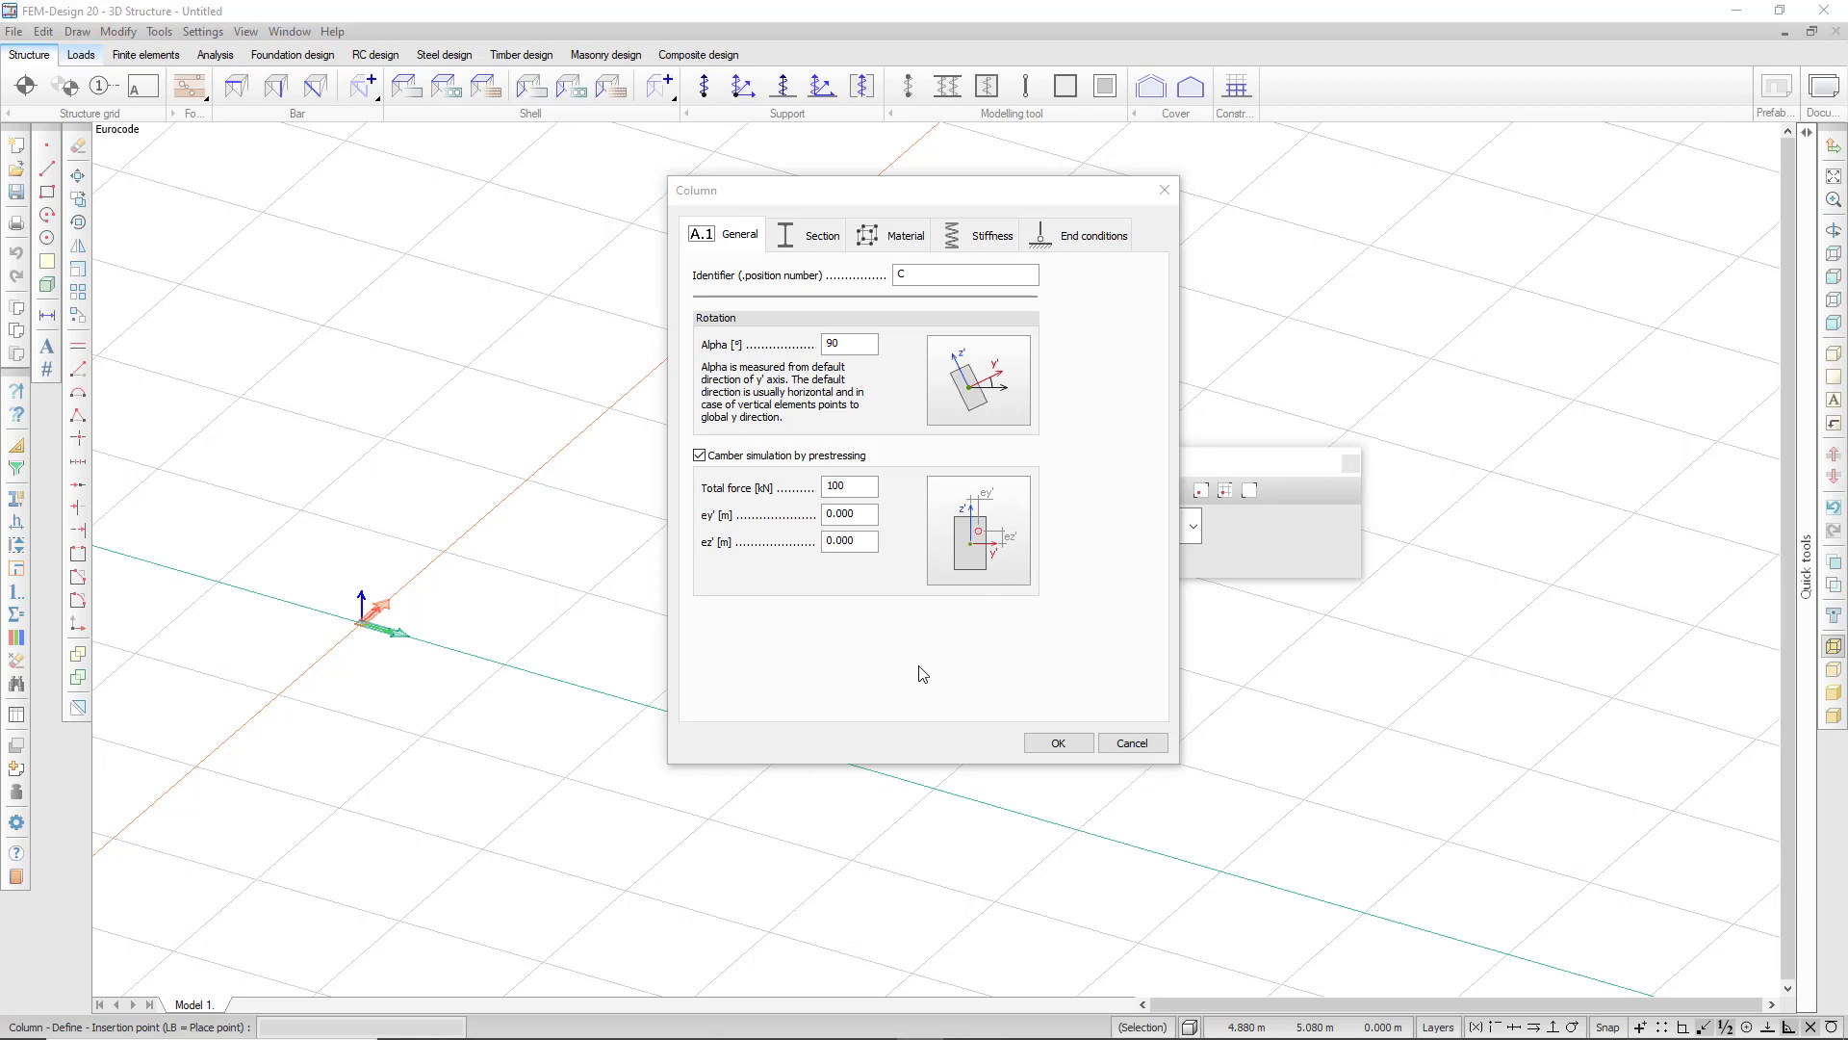
{"action": "left_click", "coordinate": [699, 454]}
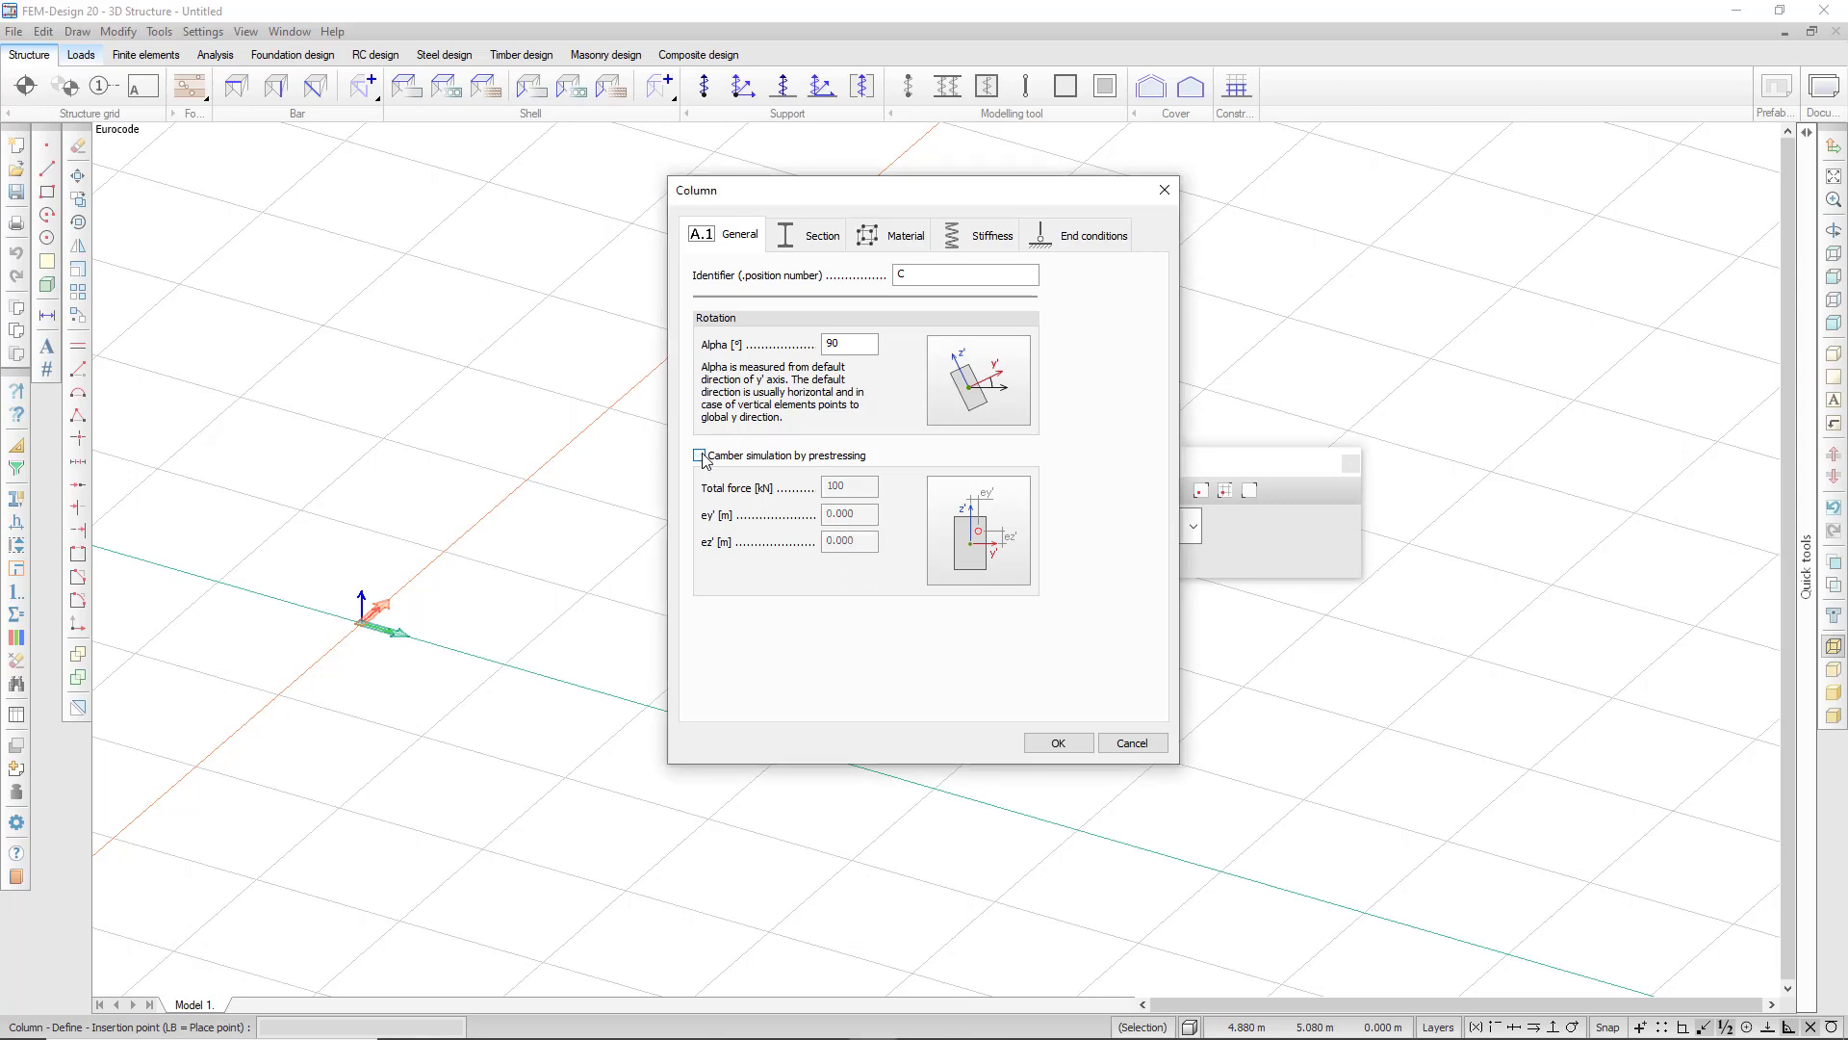
On the column's Section settings, view the regular library and then choose the composite section type
{"action": "left_click", "coordinate": [822, 235]}
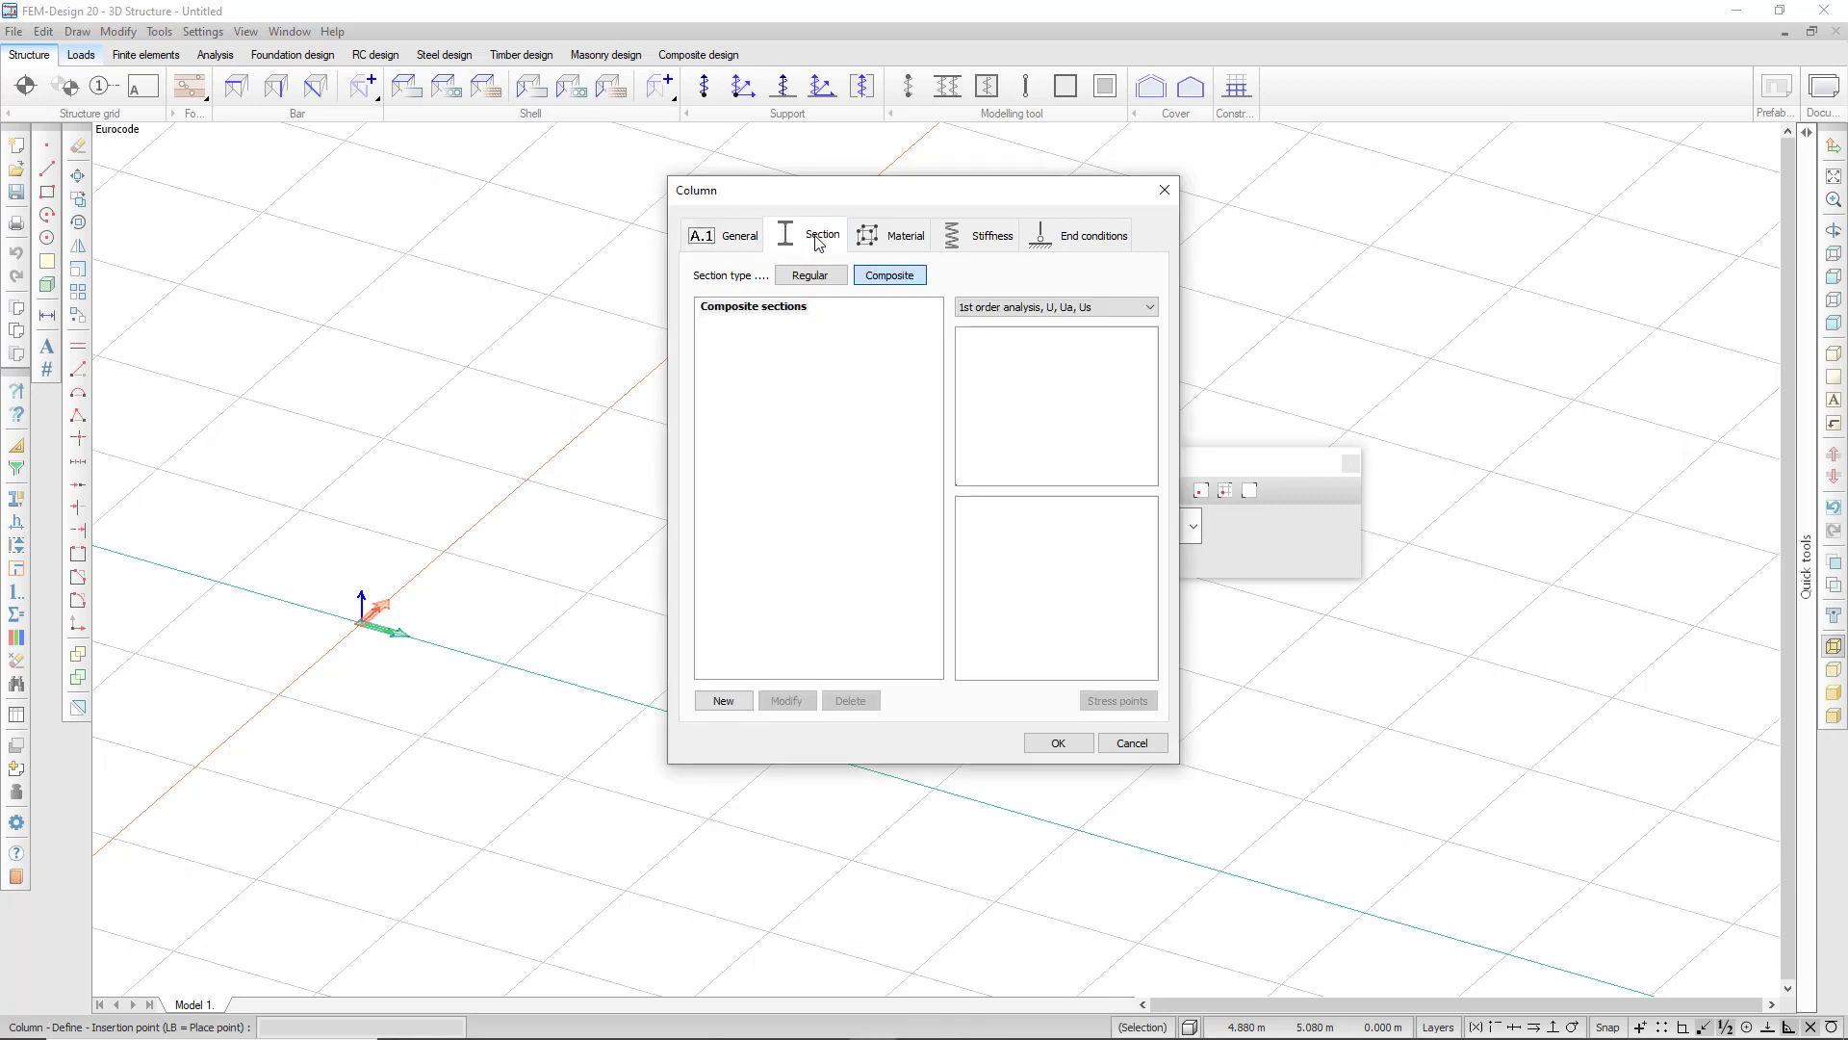
{"action": "left_click", "coordinate": [810, 275]}
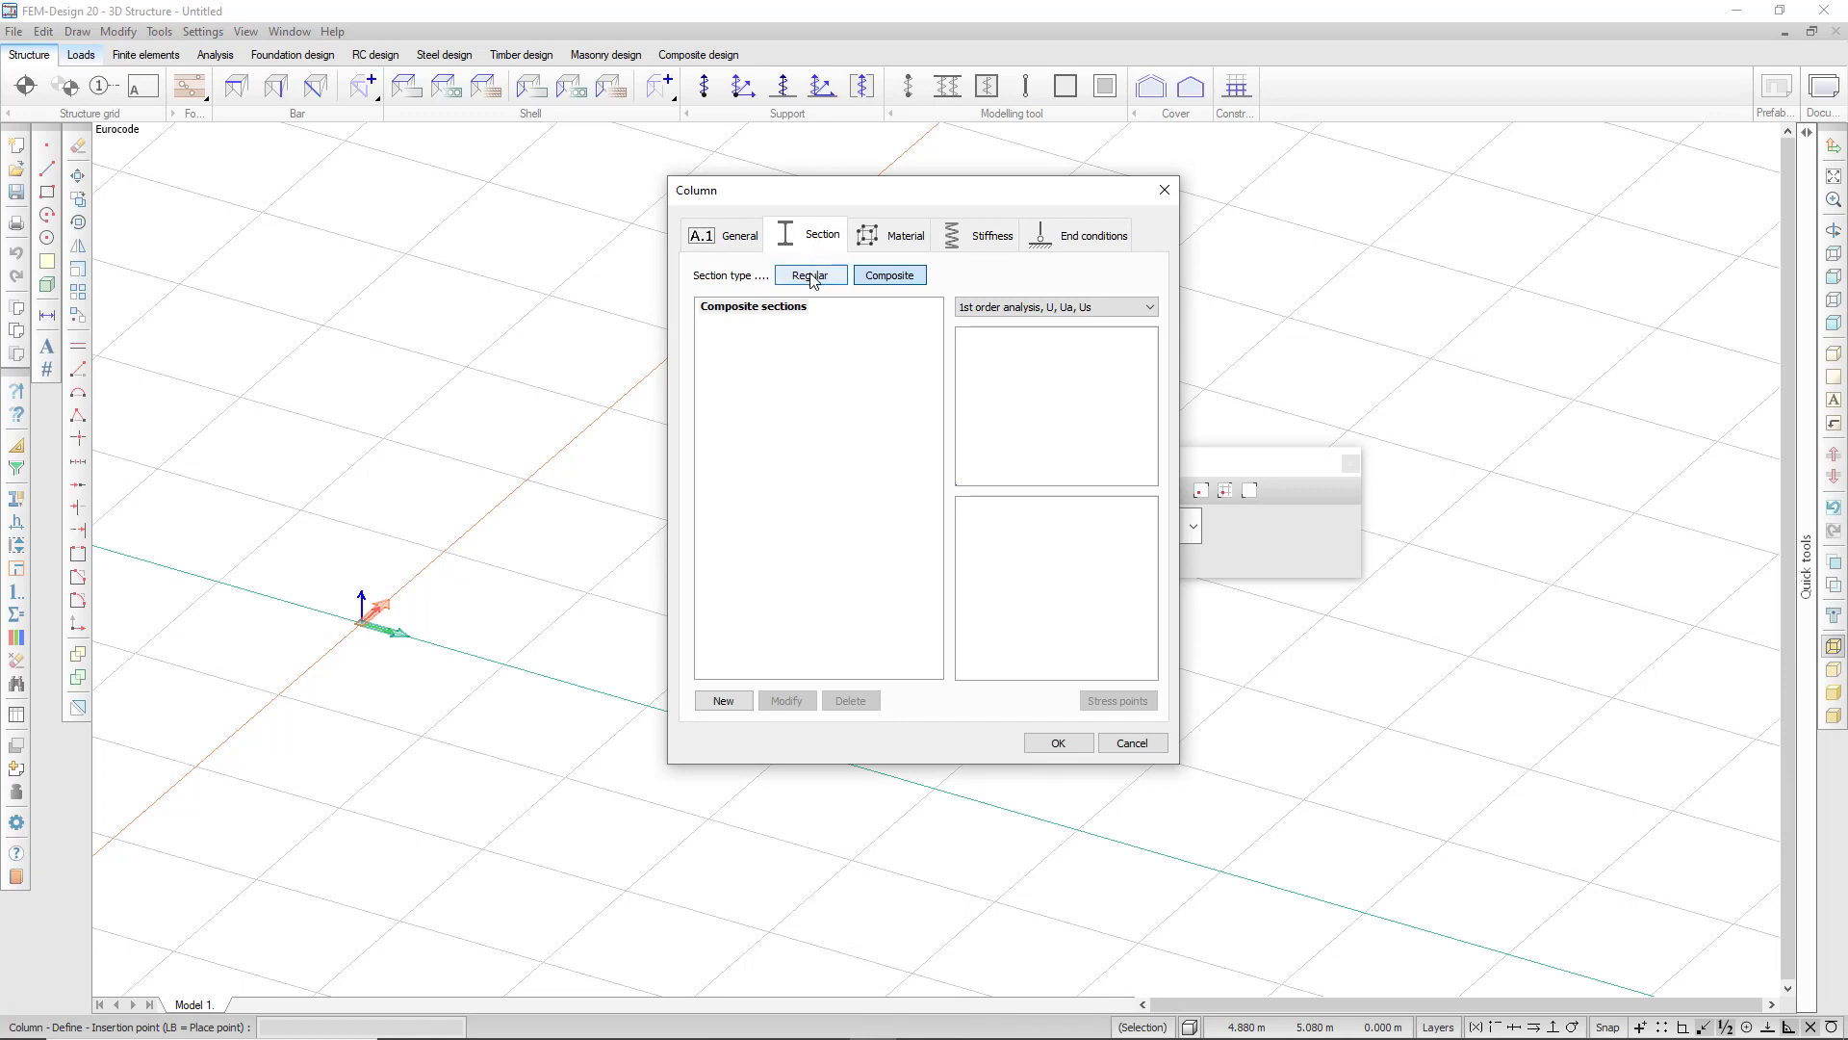
{"action": "left_click", "coordinate": [811, 276]}
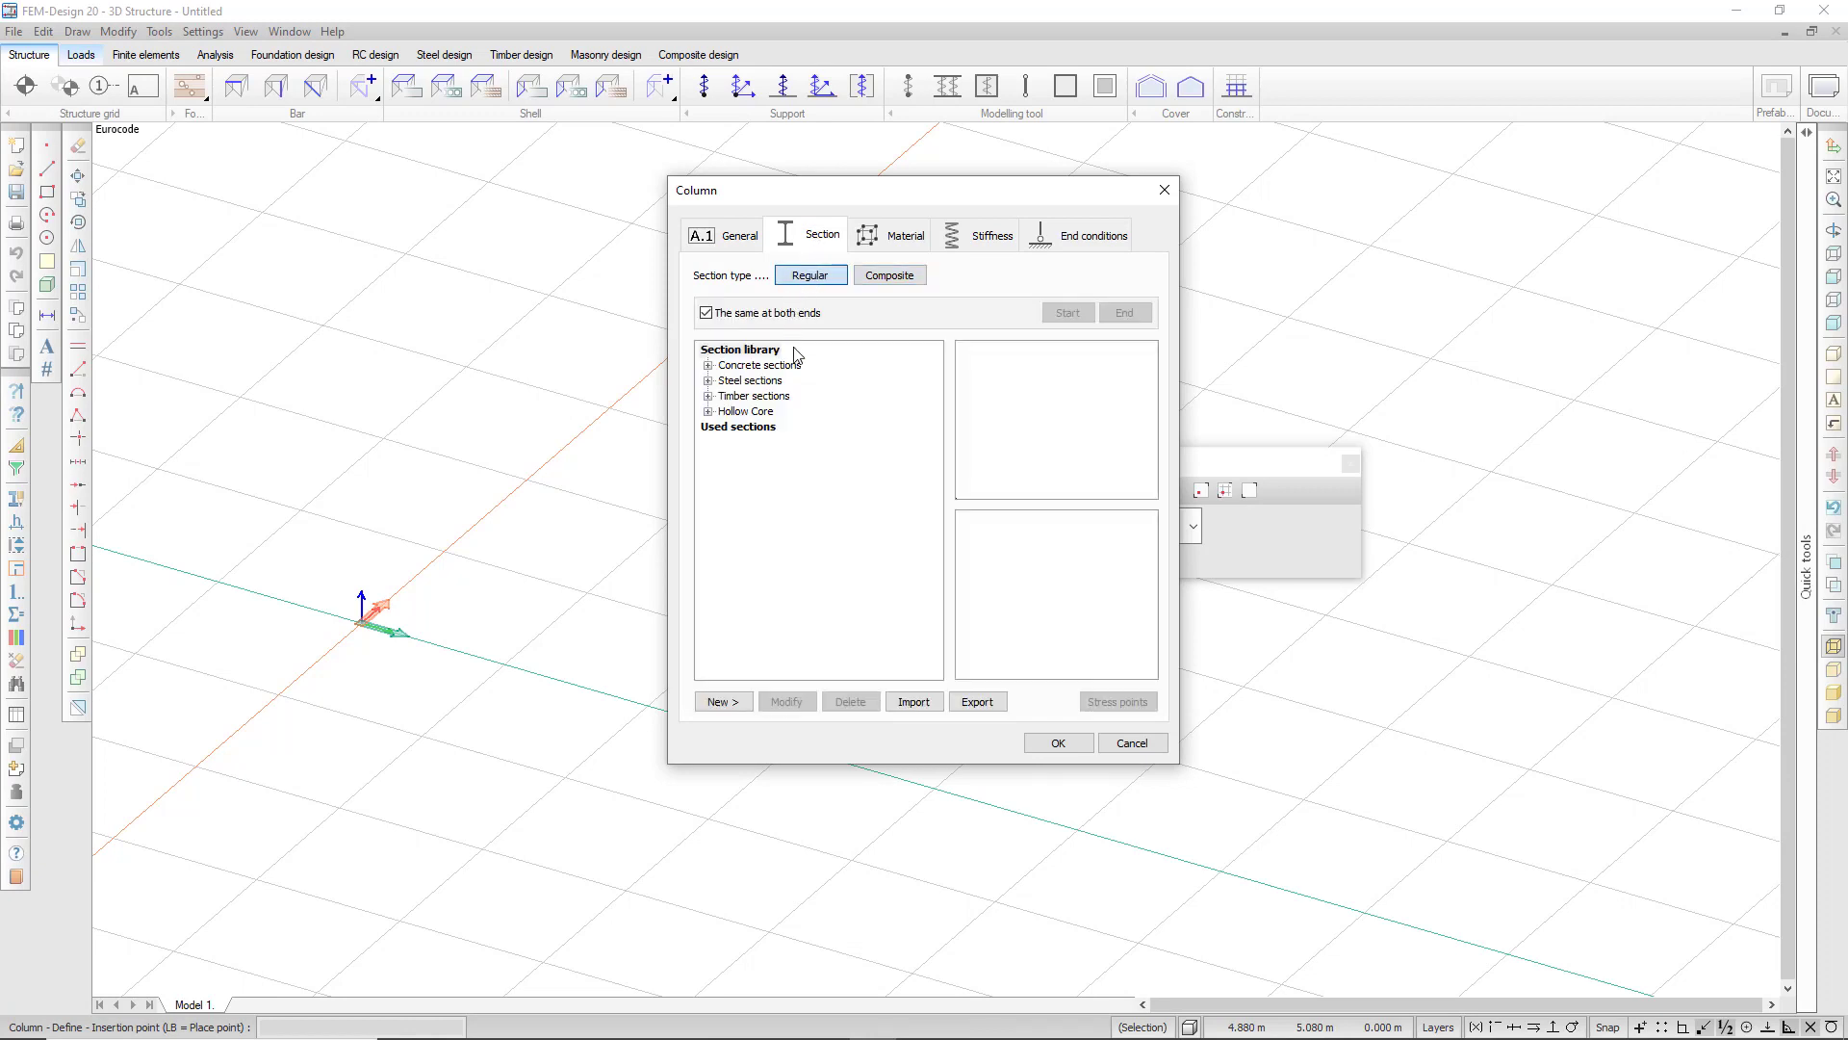
{"action": "mouse_move", "coordinate": [739, 345]}
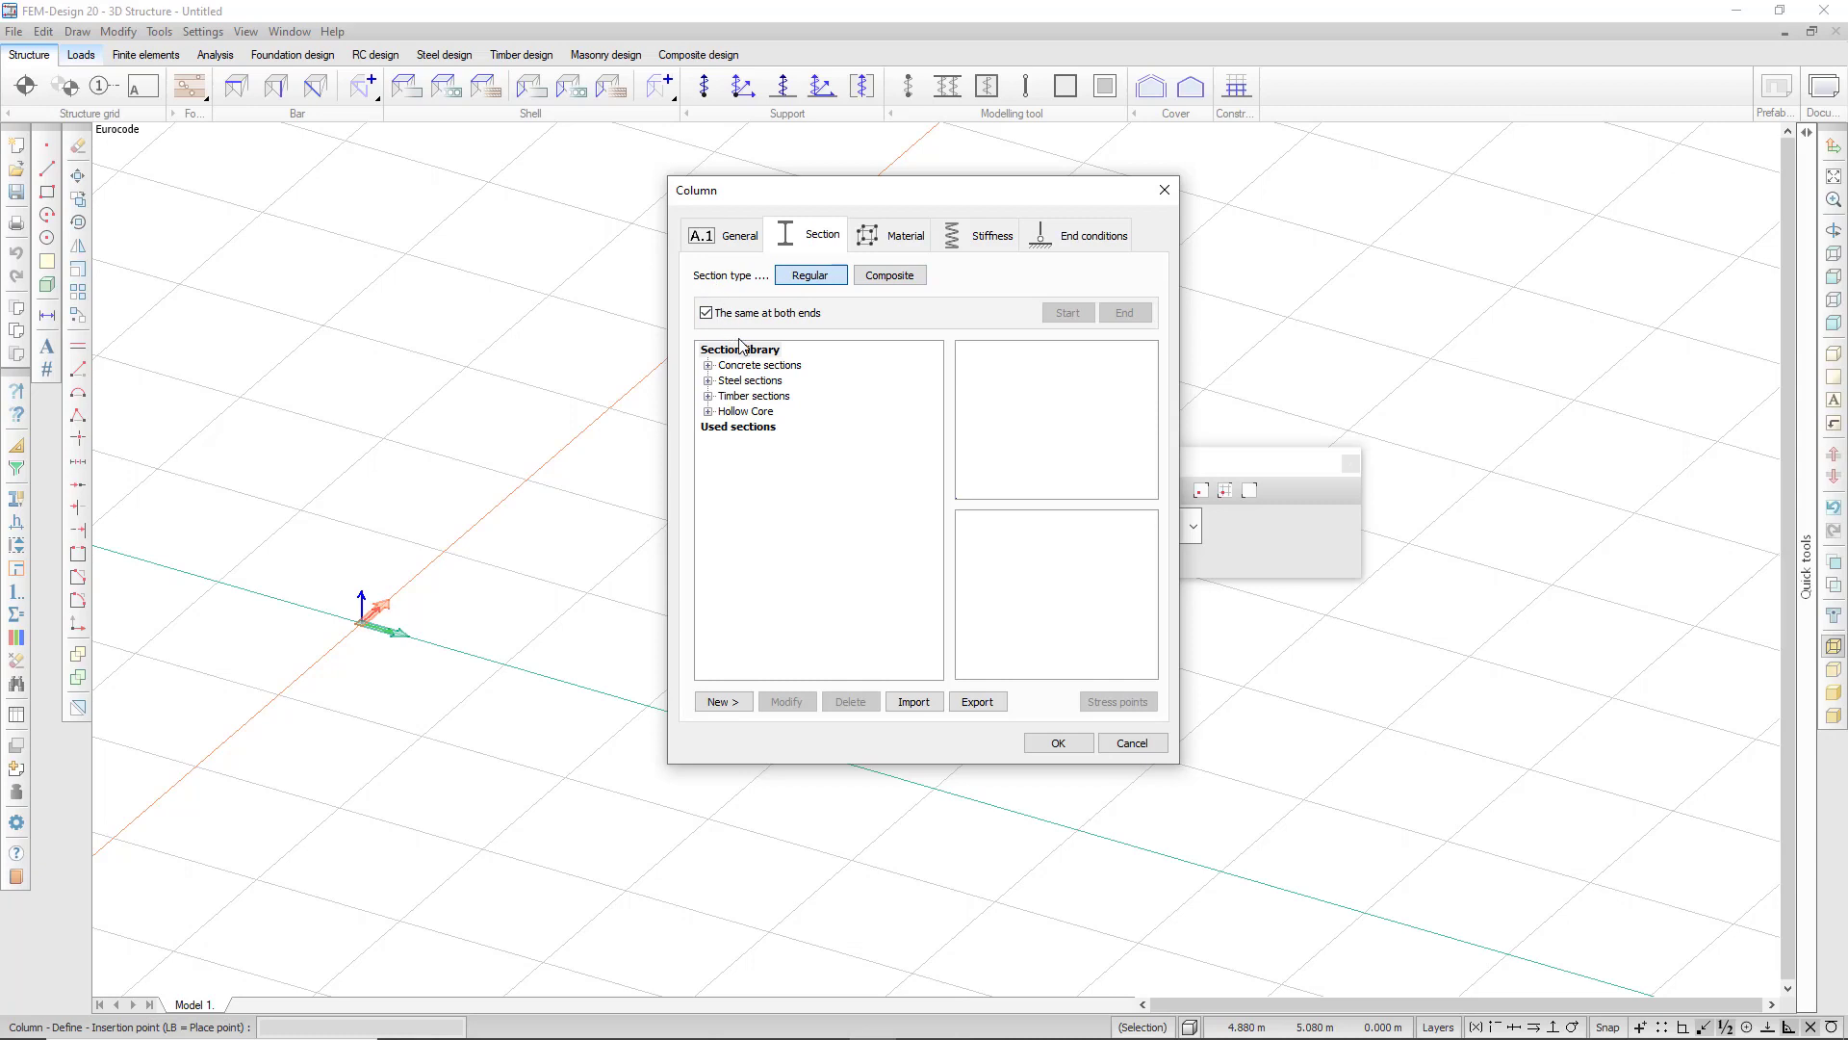
{"action": "mouse_move", "coordinate": [794, 372]}
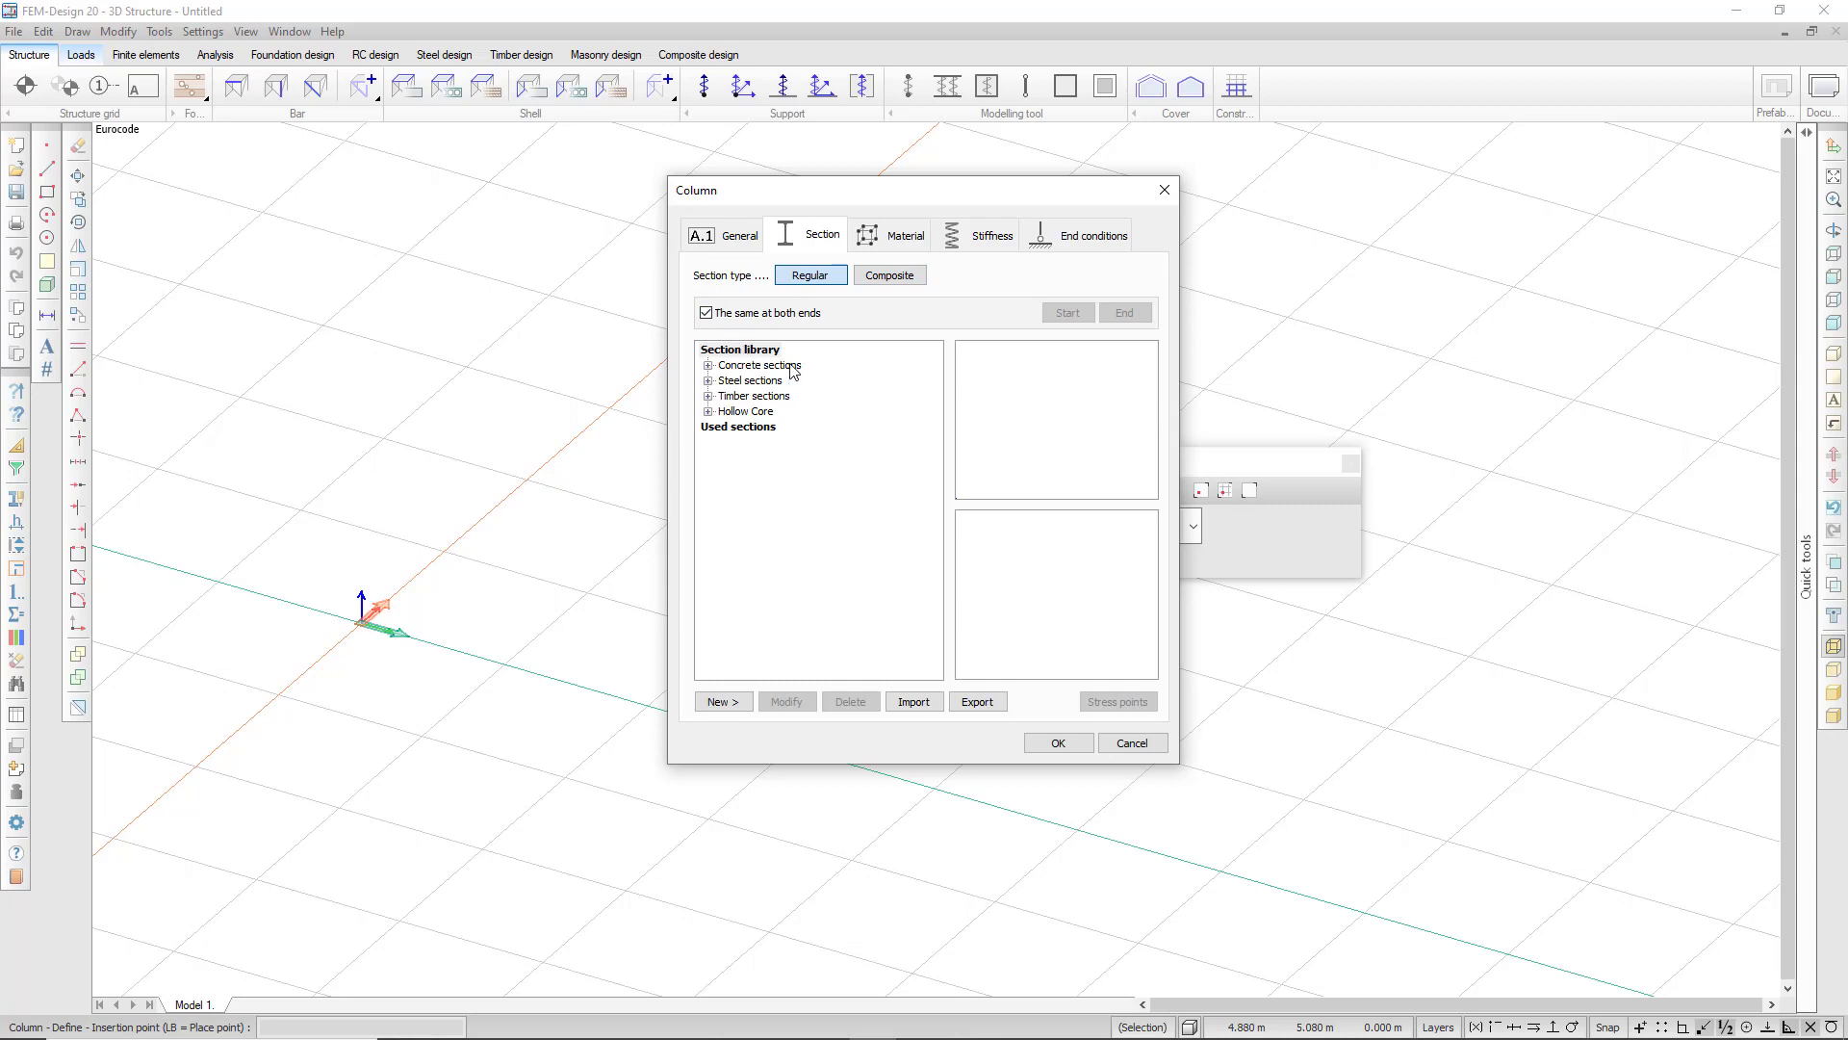
{"action": "mouse_move", "coordinate": [710, 365]}
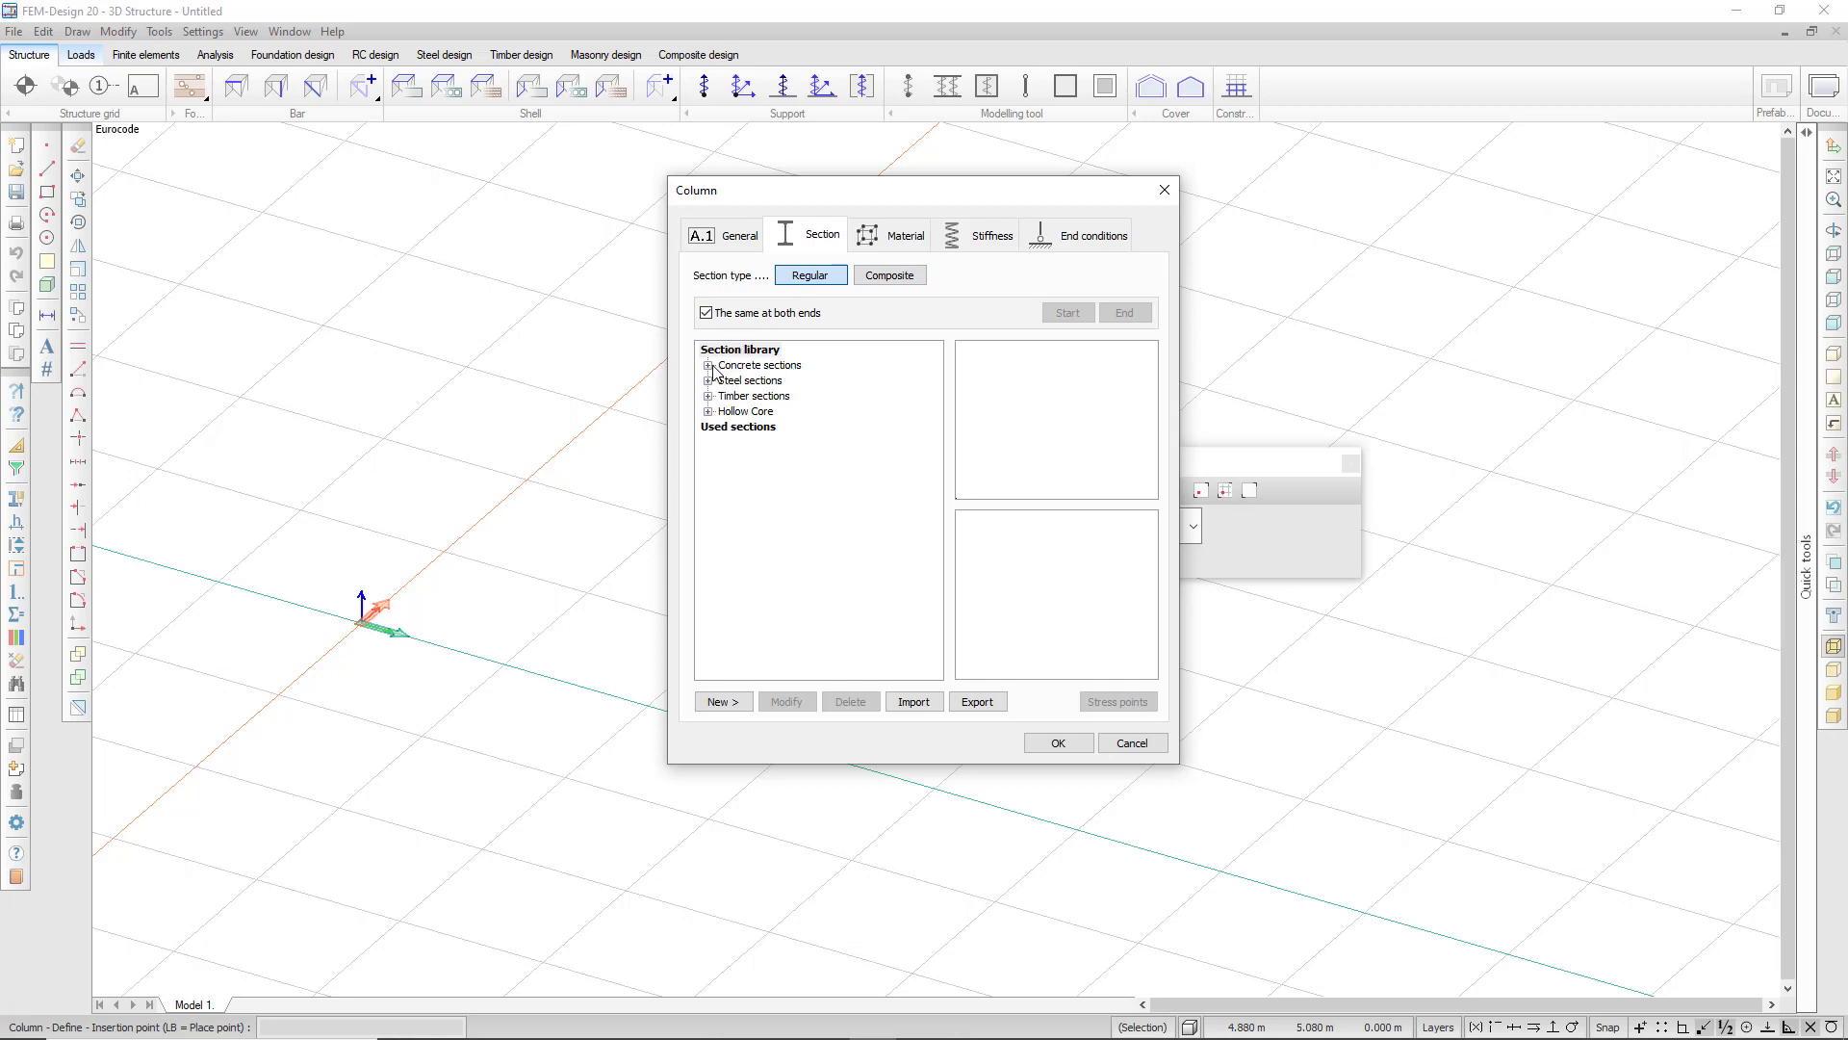
{"action": "mouse_move", "coordinate": [718, 405]}
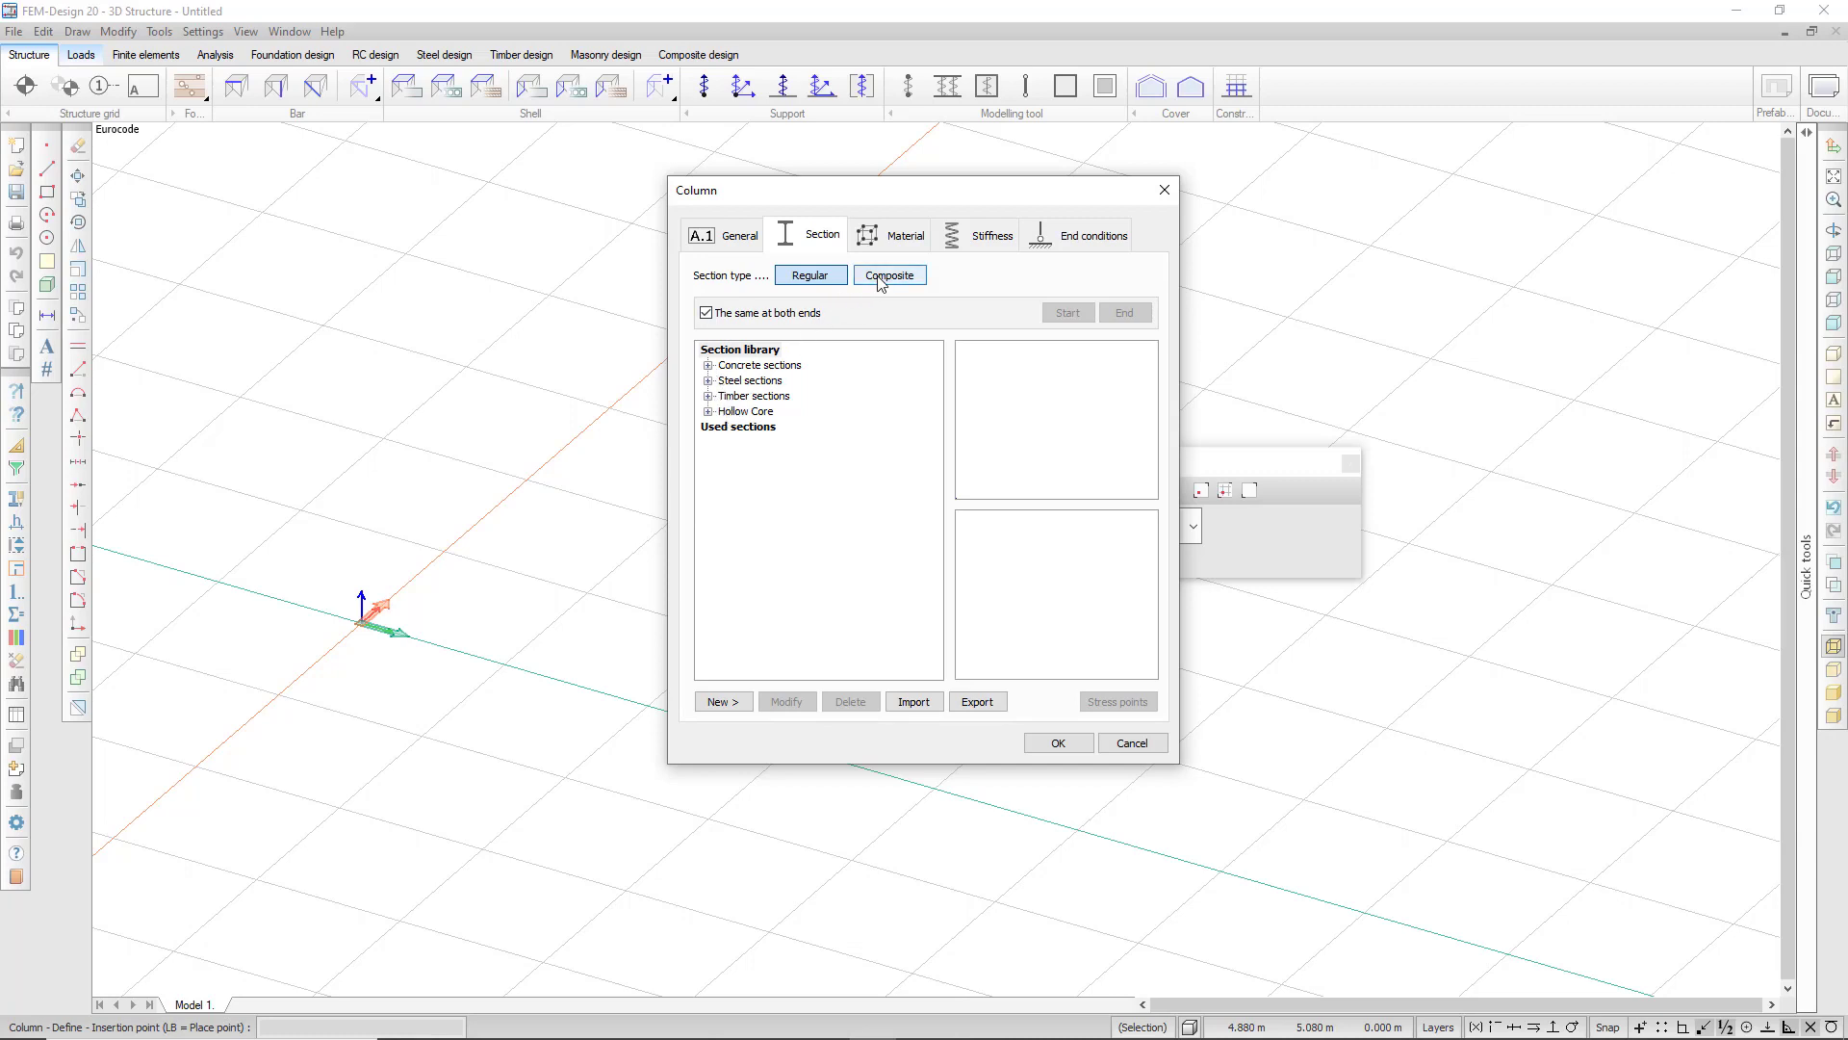
{"action": "left_click", "coordinate": [890, 275]}
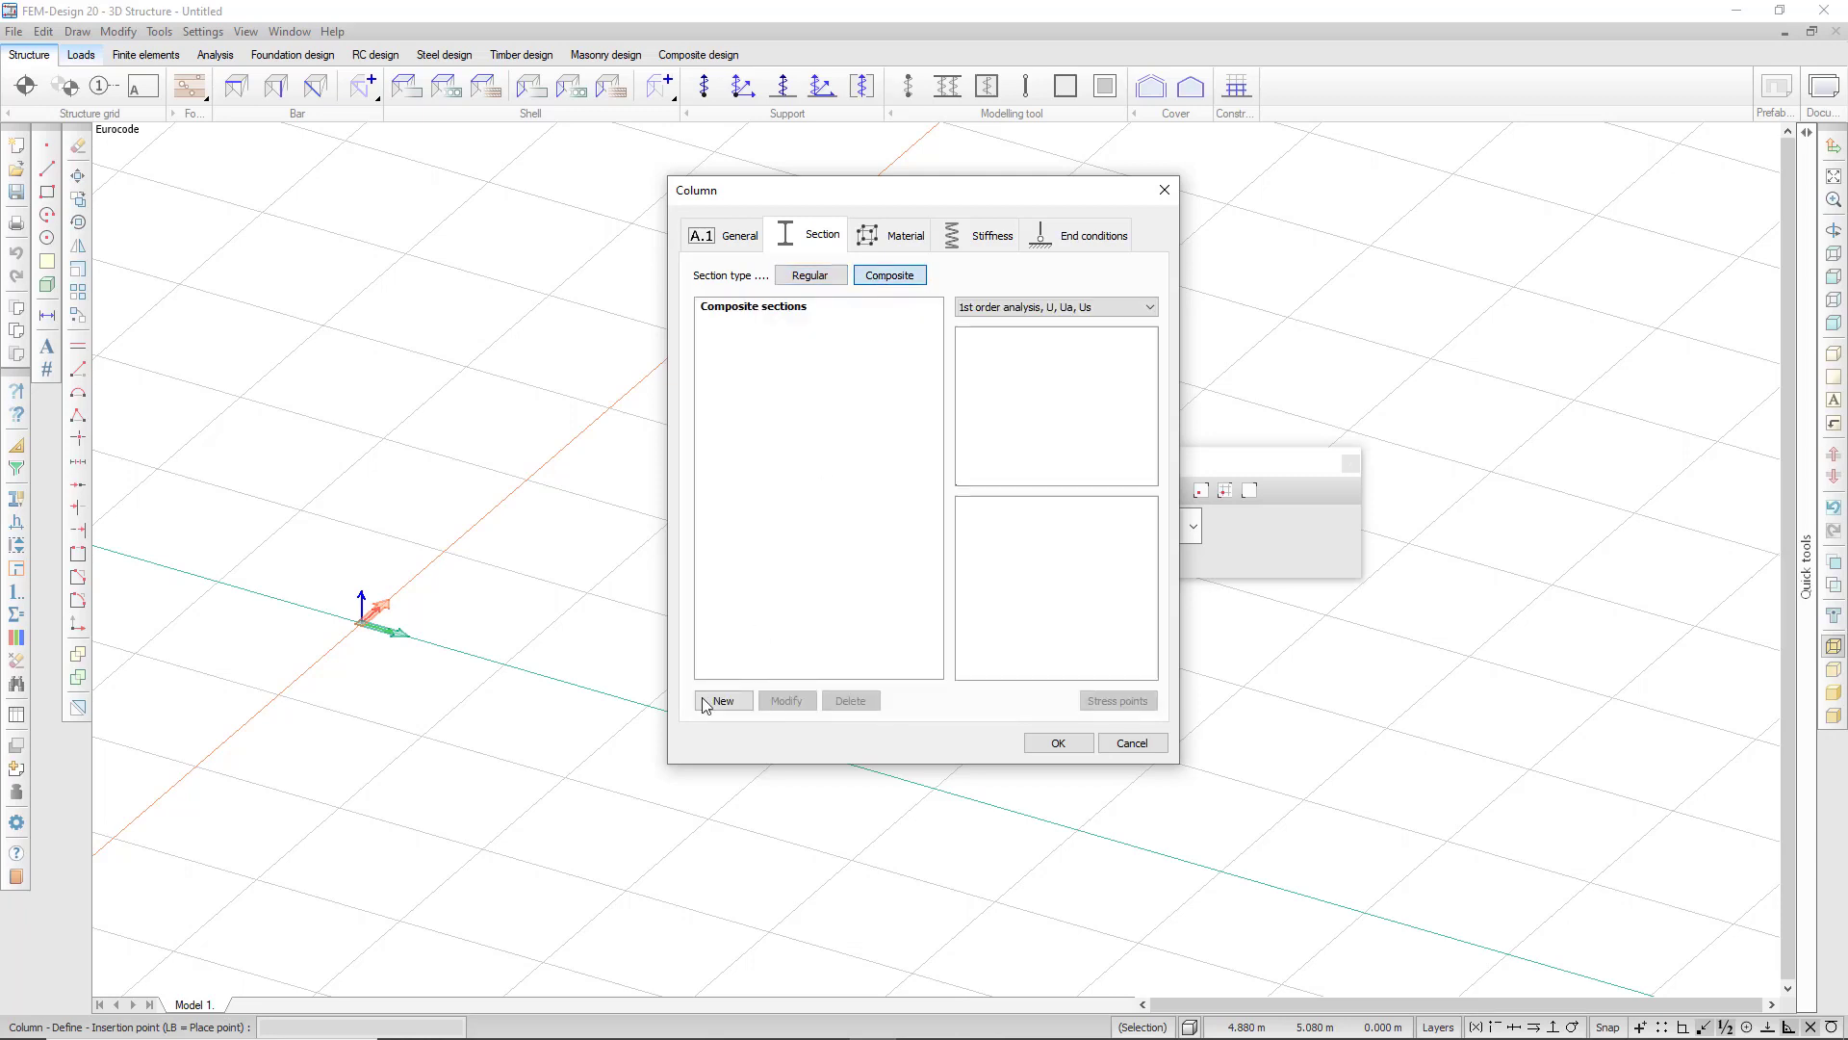
Define a new composite section with S 235 steel, C25/30 concrete and an HE-B 300 profile
{"action": "left_click", "coordinate": [722, 701]}
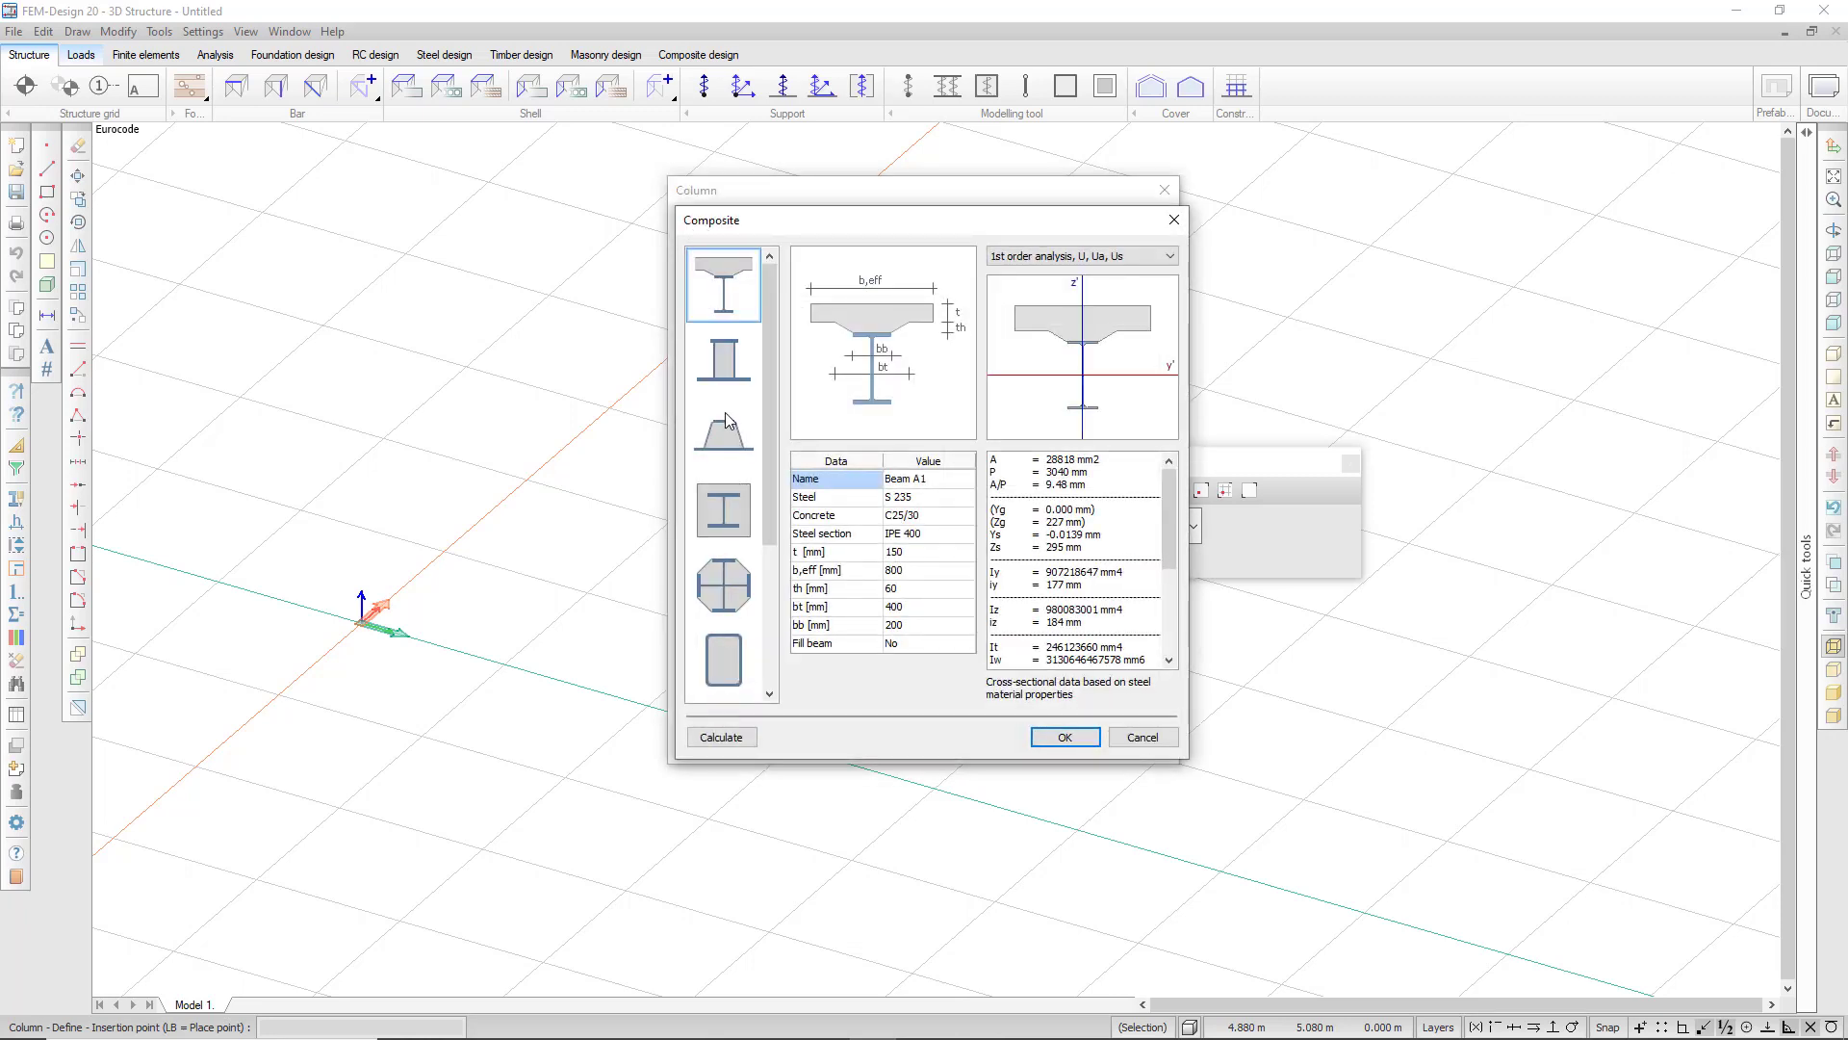
{"action": "left_click", "coordinate": [722, 509]}
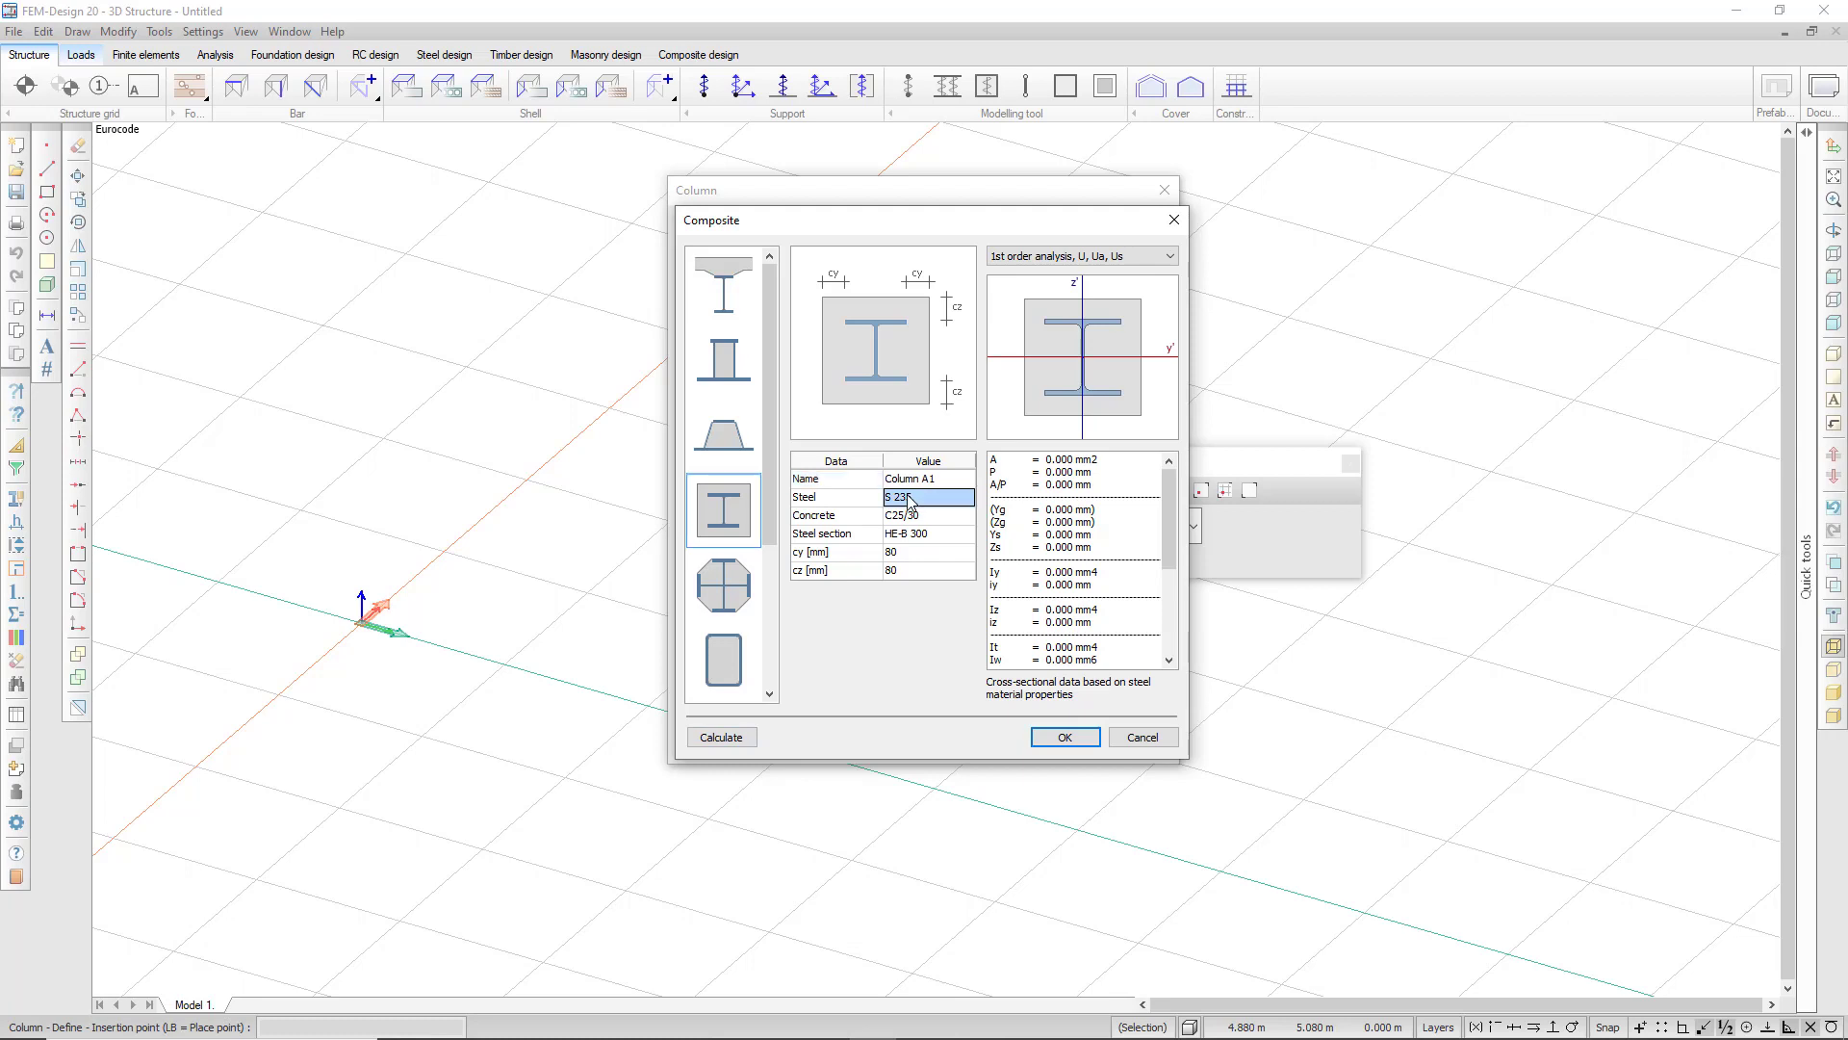
{"action": "left_click", "coordinate": [928, 516]}
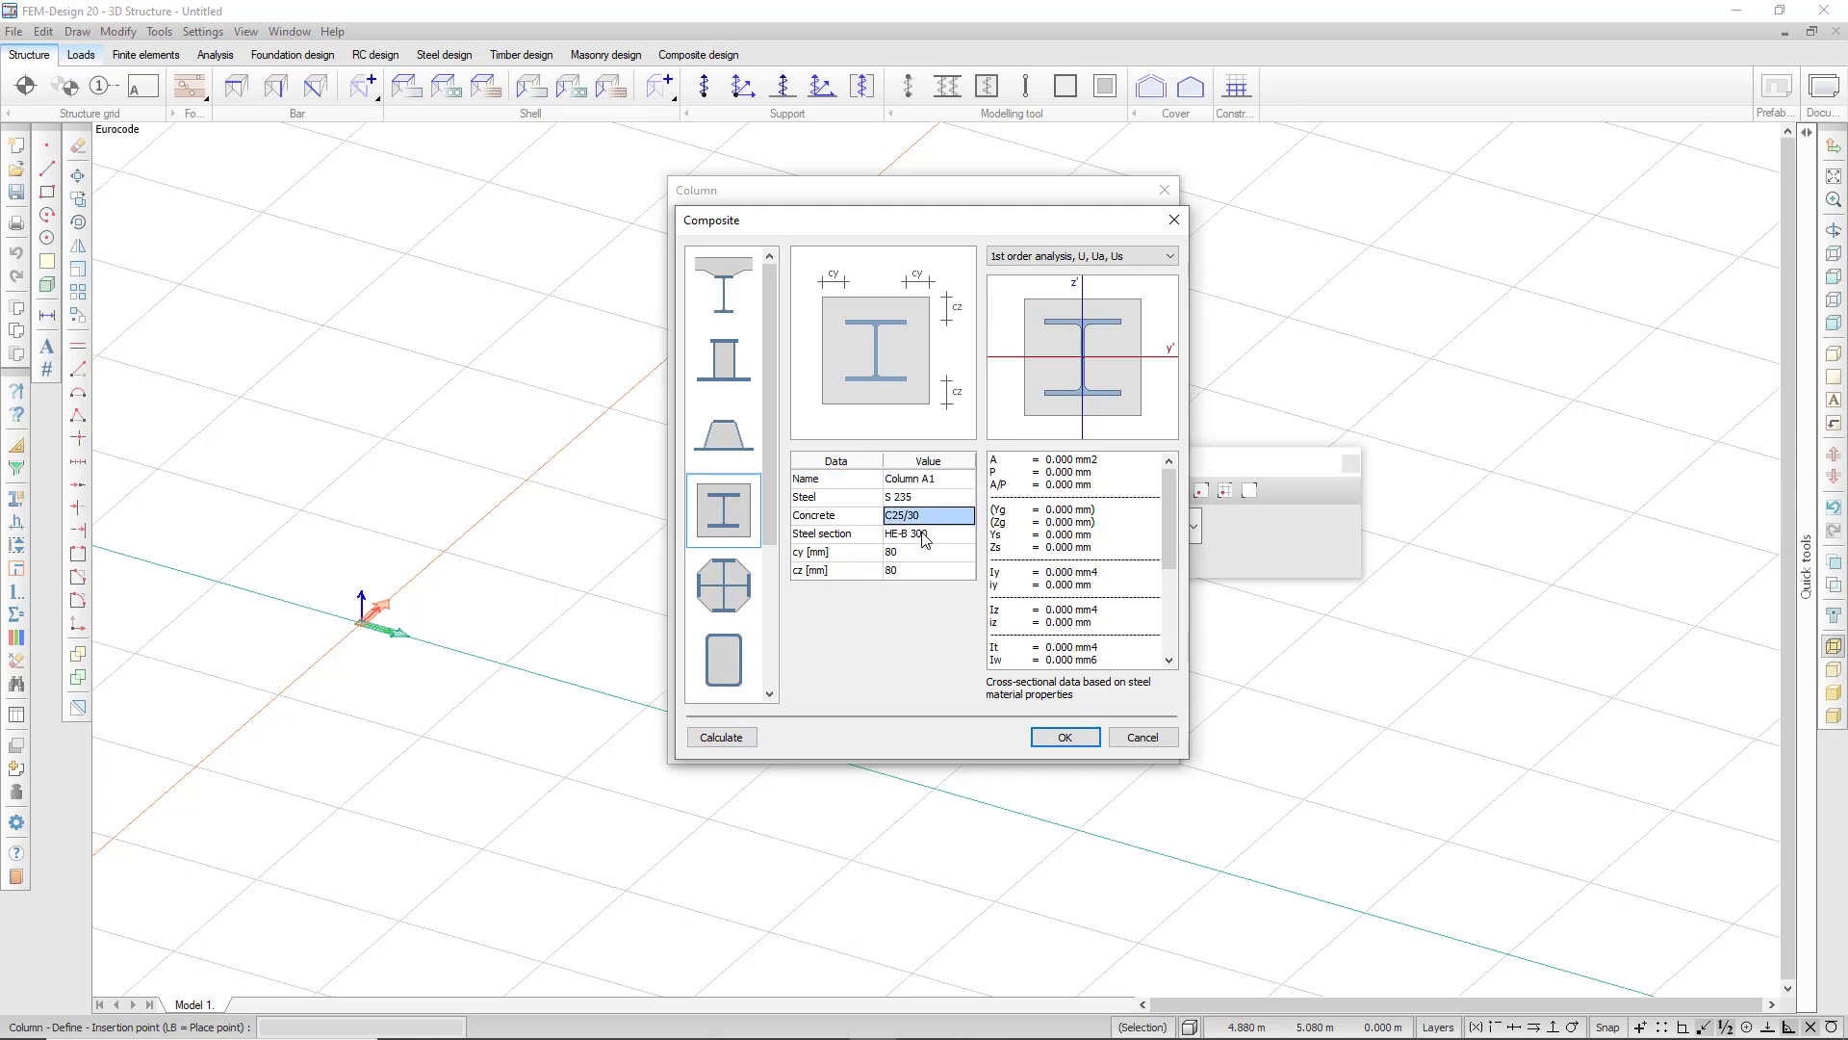
{"action": "left_click", "coordinate": [926, 533]}
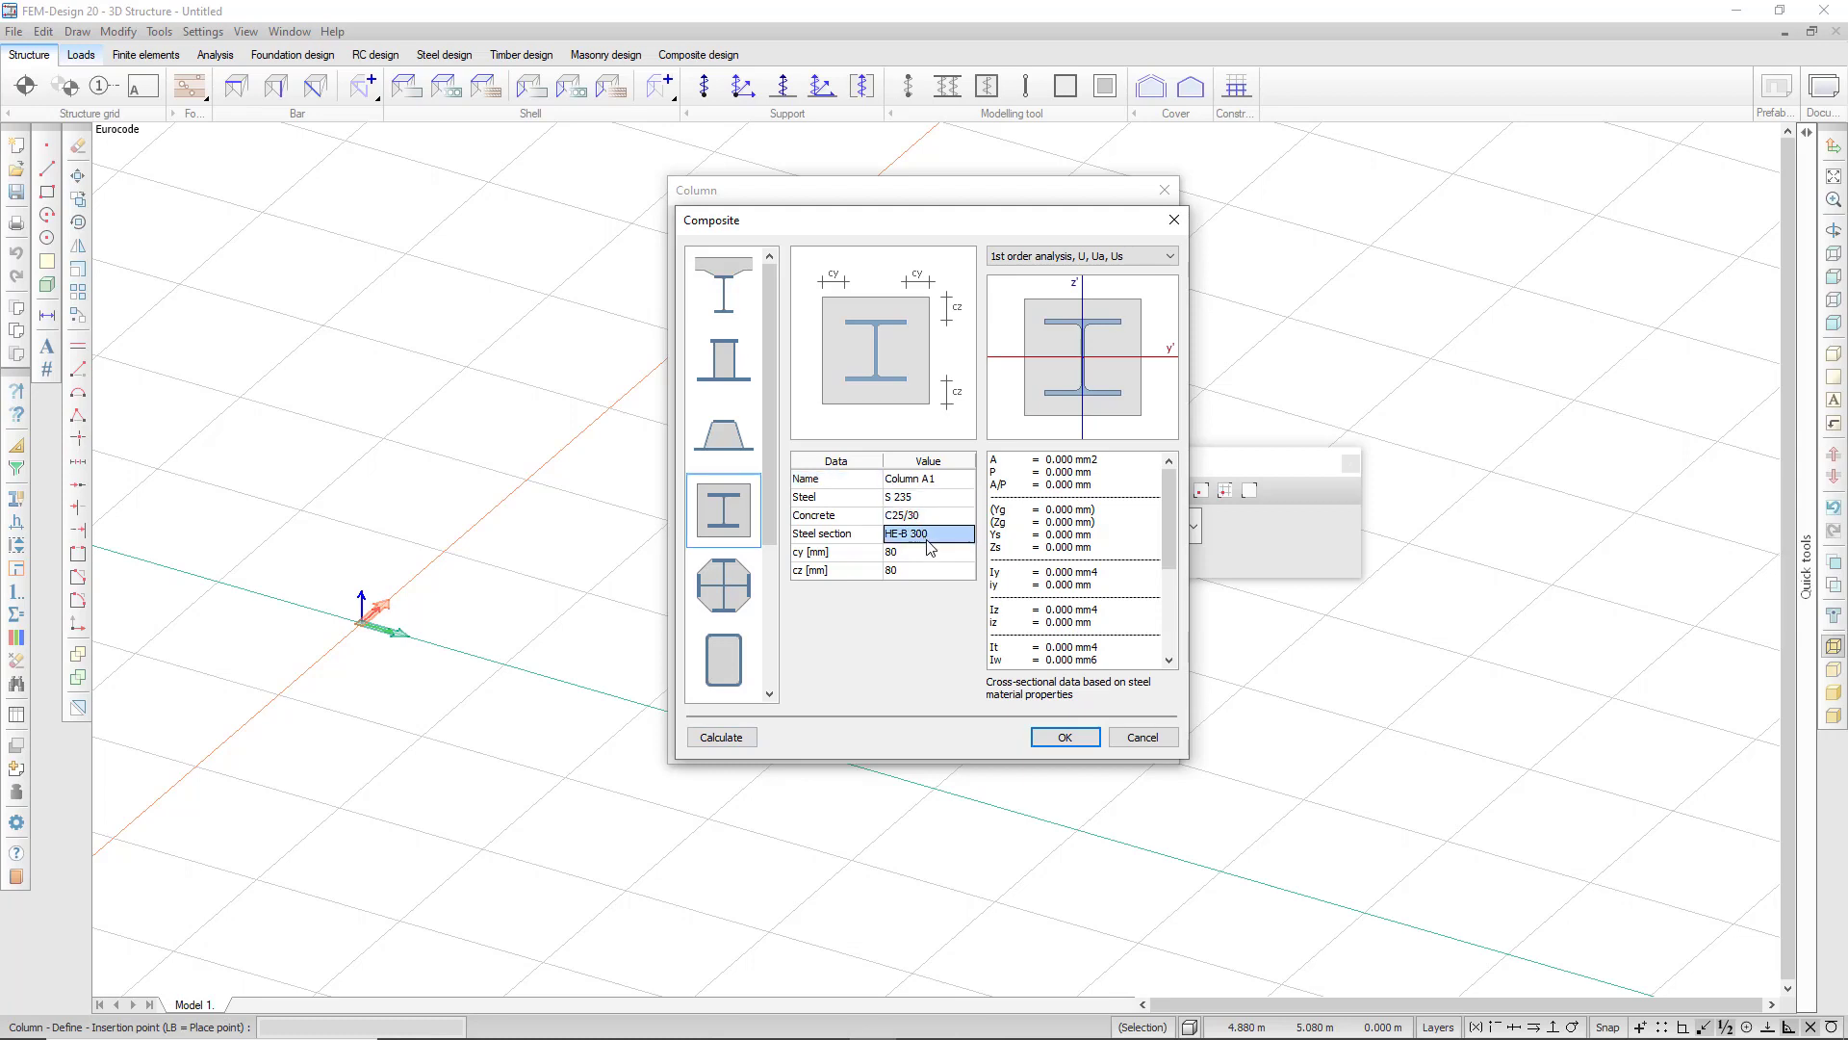
{"action": "mouse_move", "coordinate": [827, 286]}
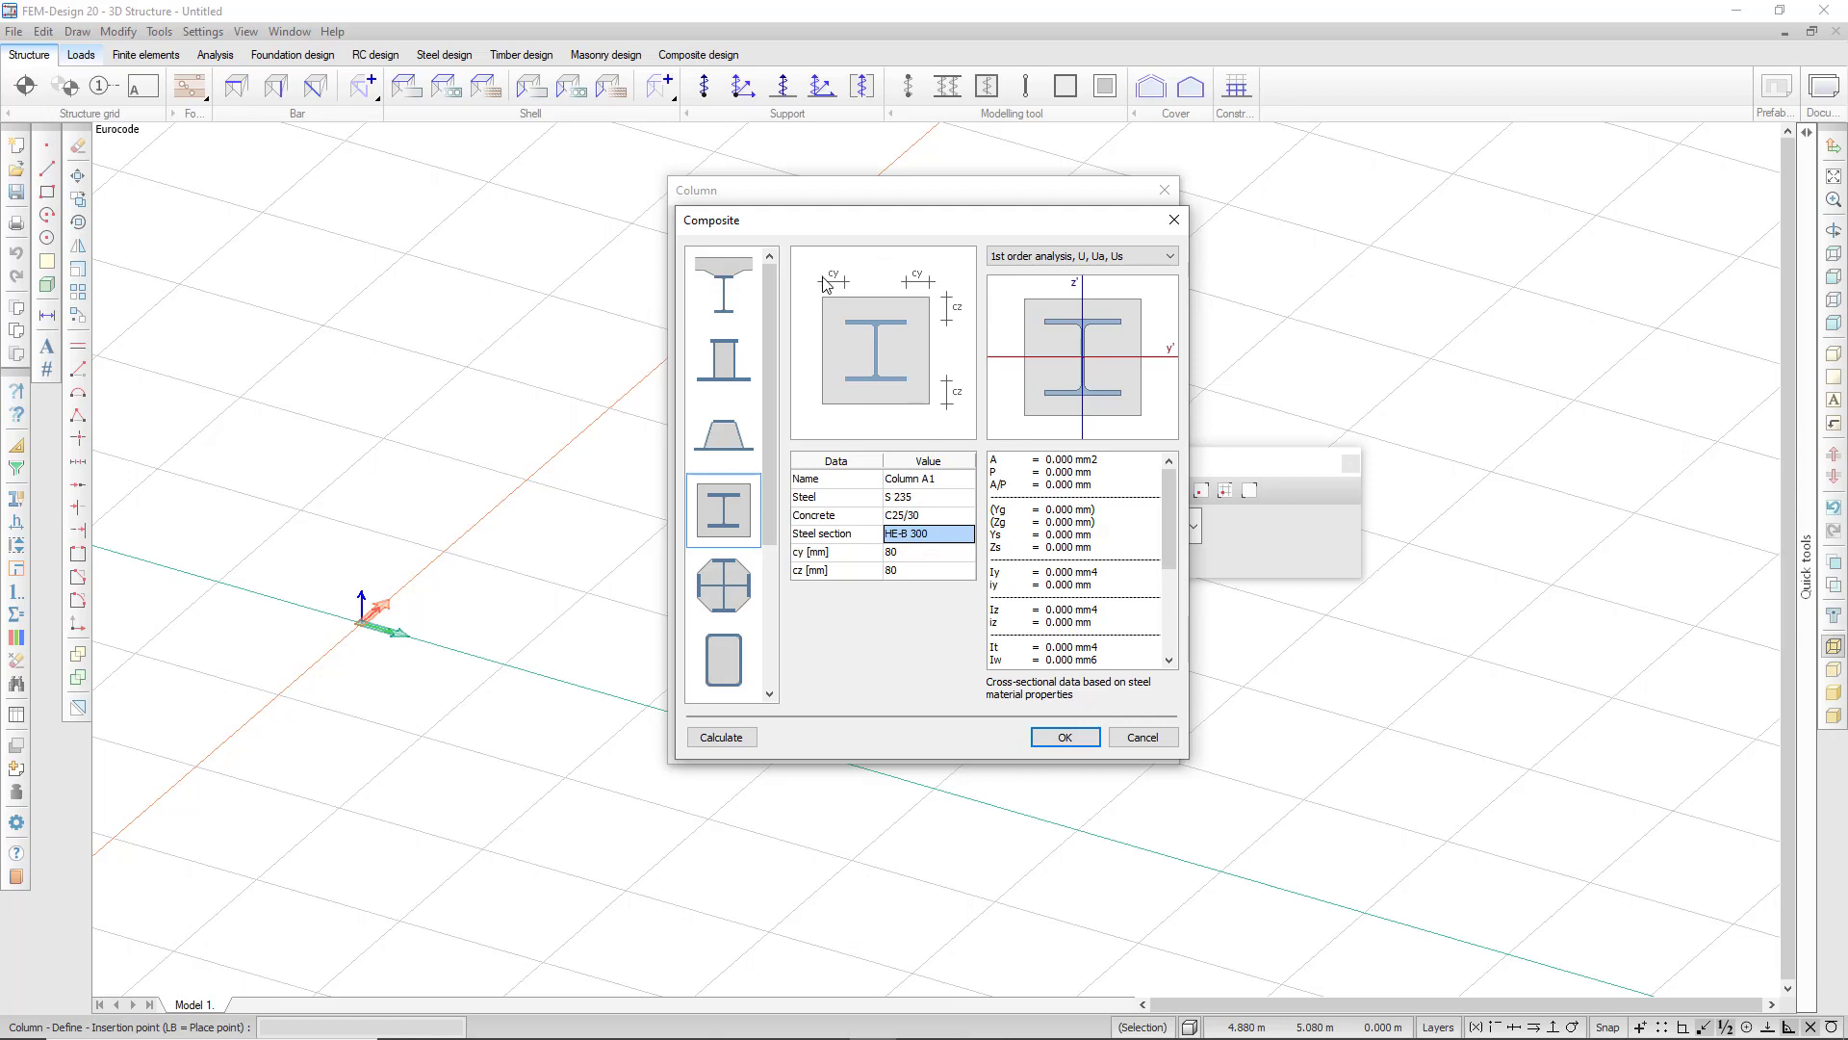
{"action": "mouse_move", "coordinate": [951, 379]}
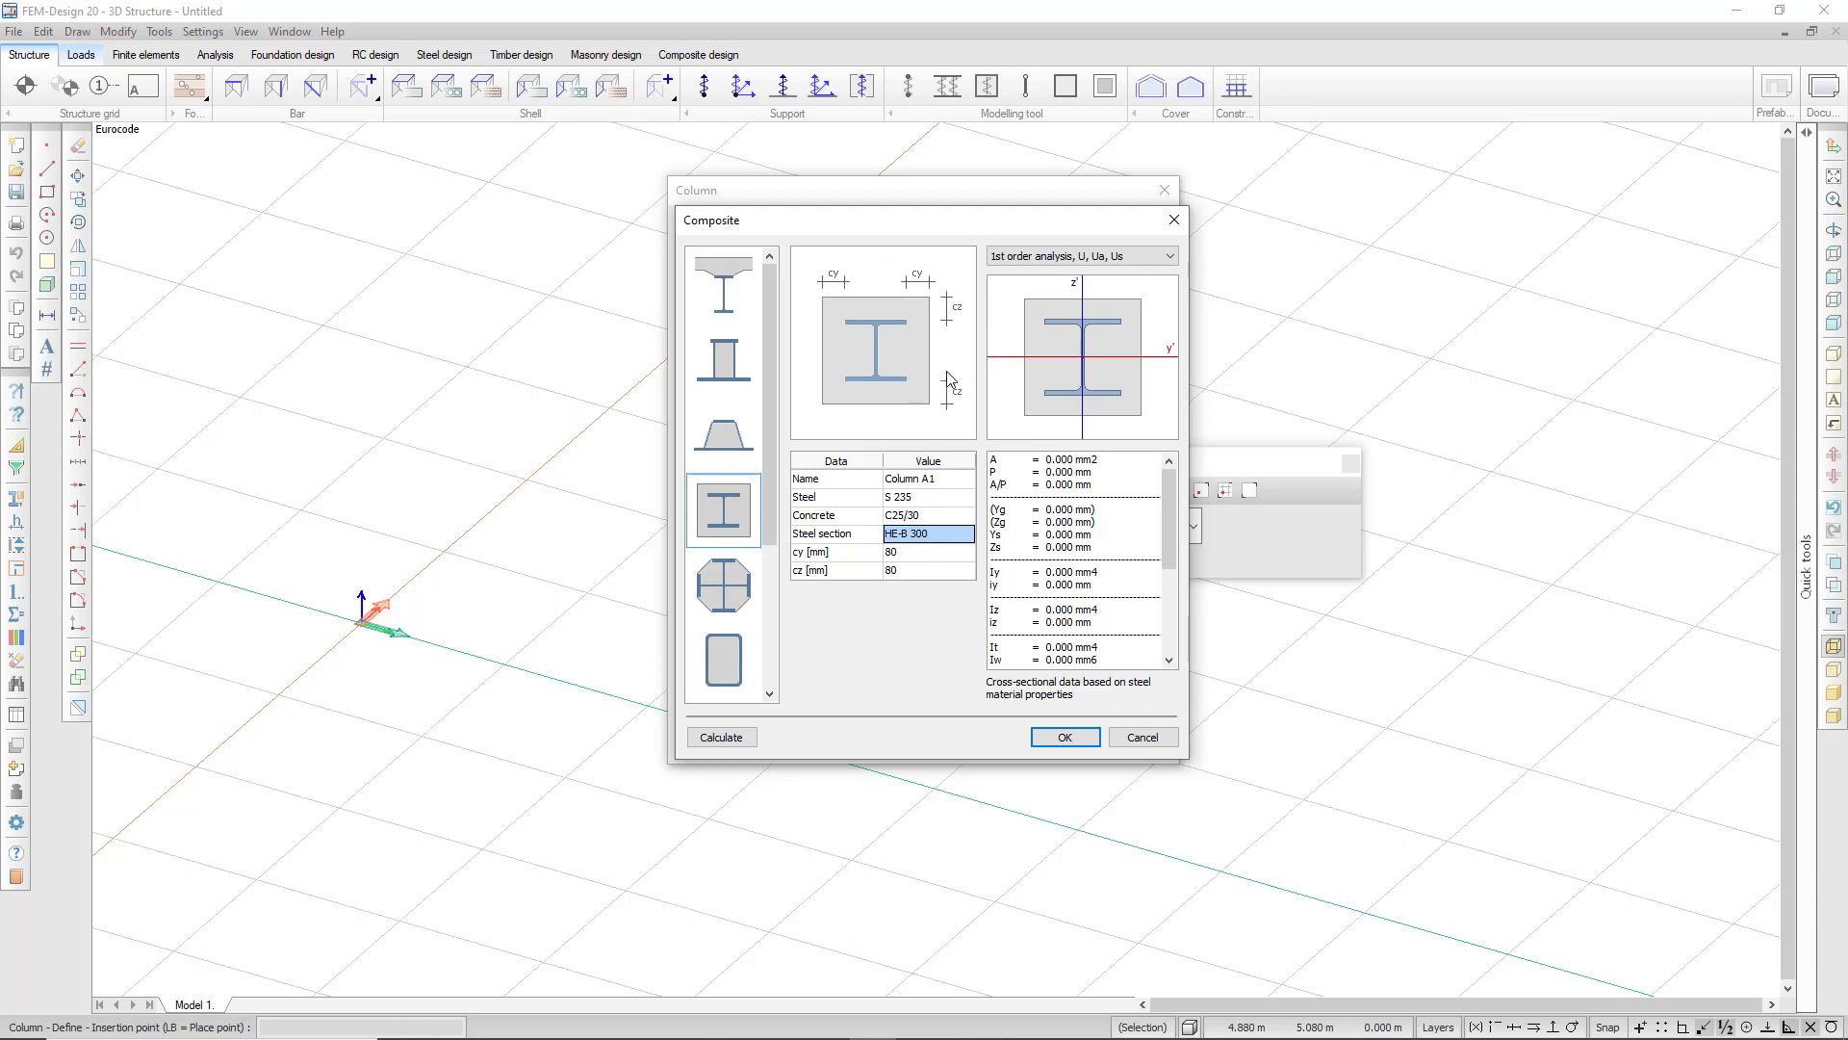
Calculate the composite section's properties and save it as Column A1
{"action": "left_click", "coordinate": [720, 737]}
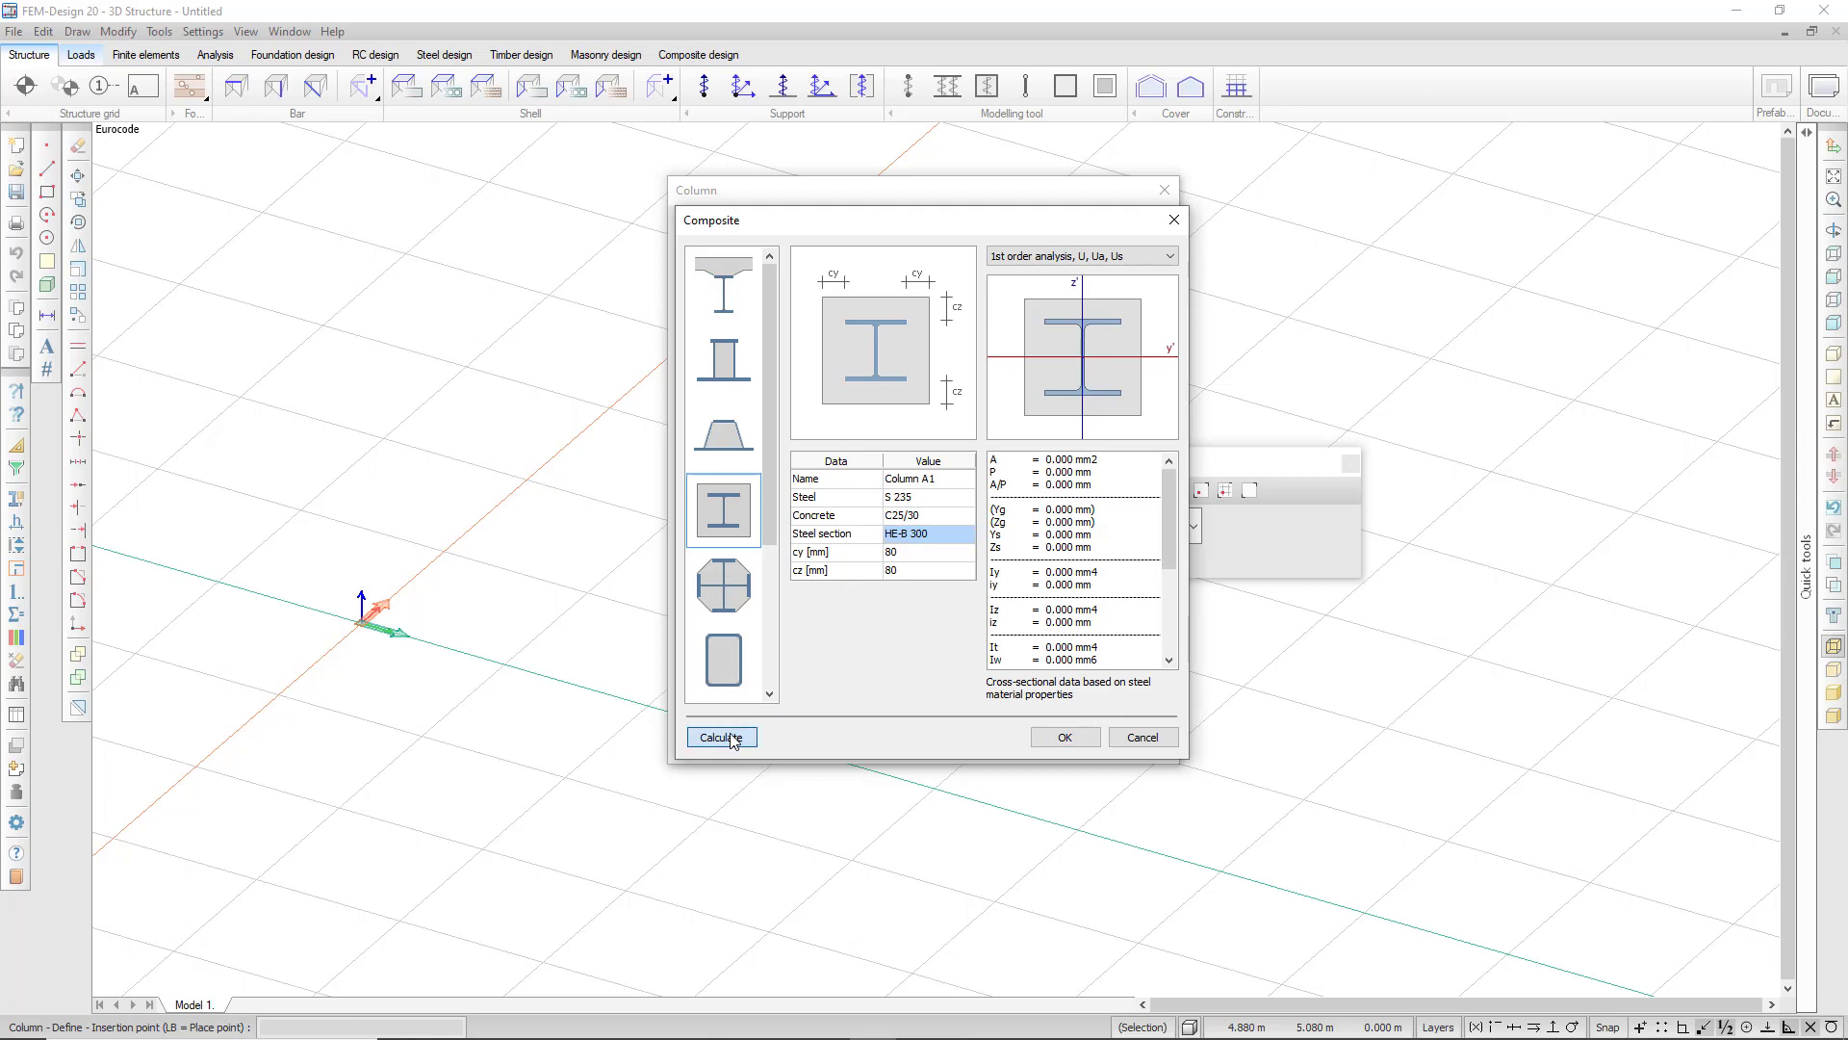
{"action": "left_click", "coordinate": [720, 737]}
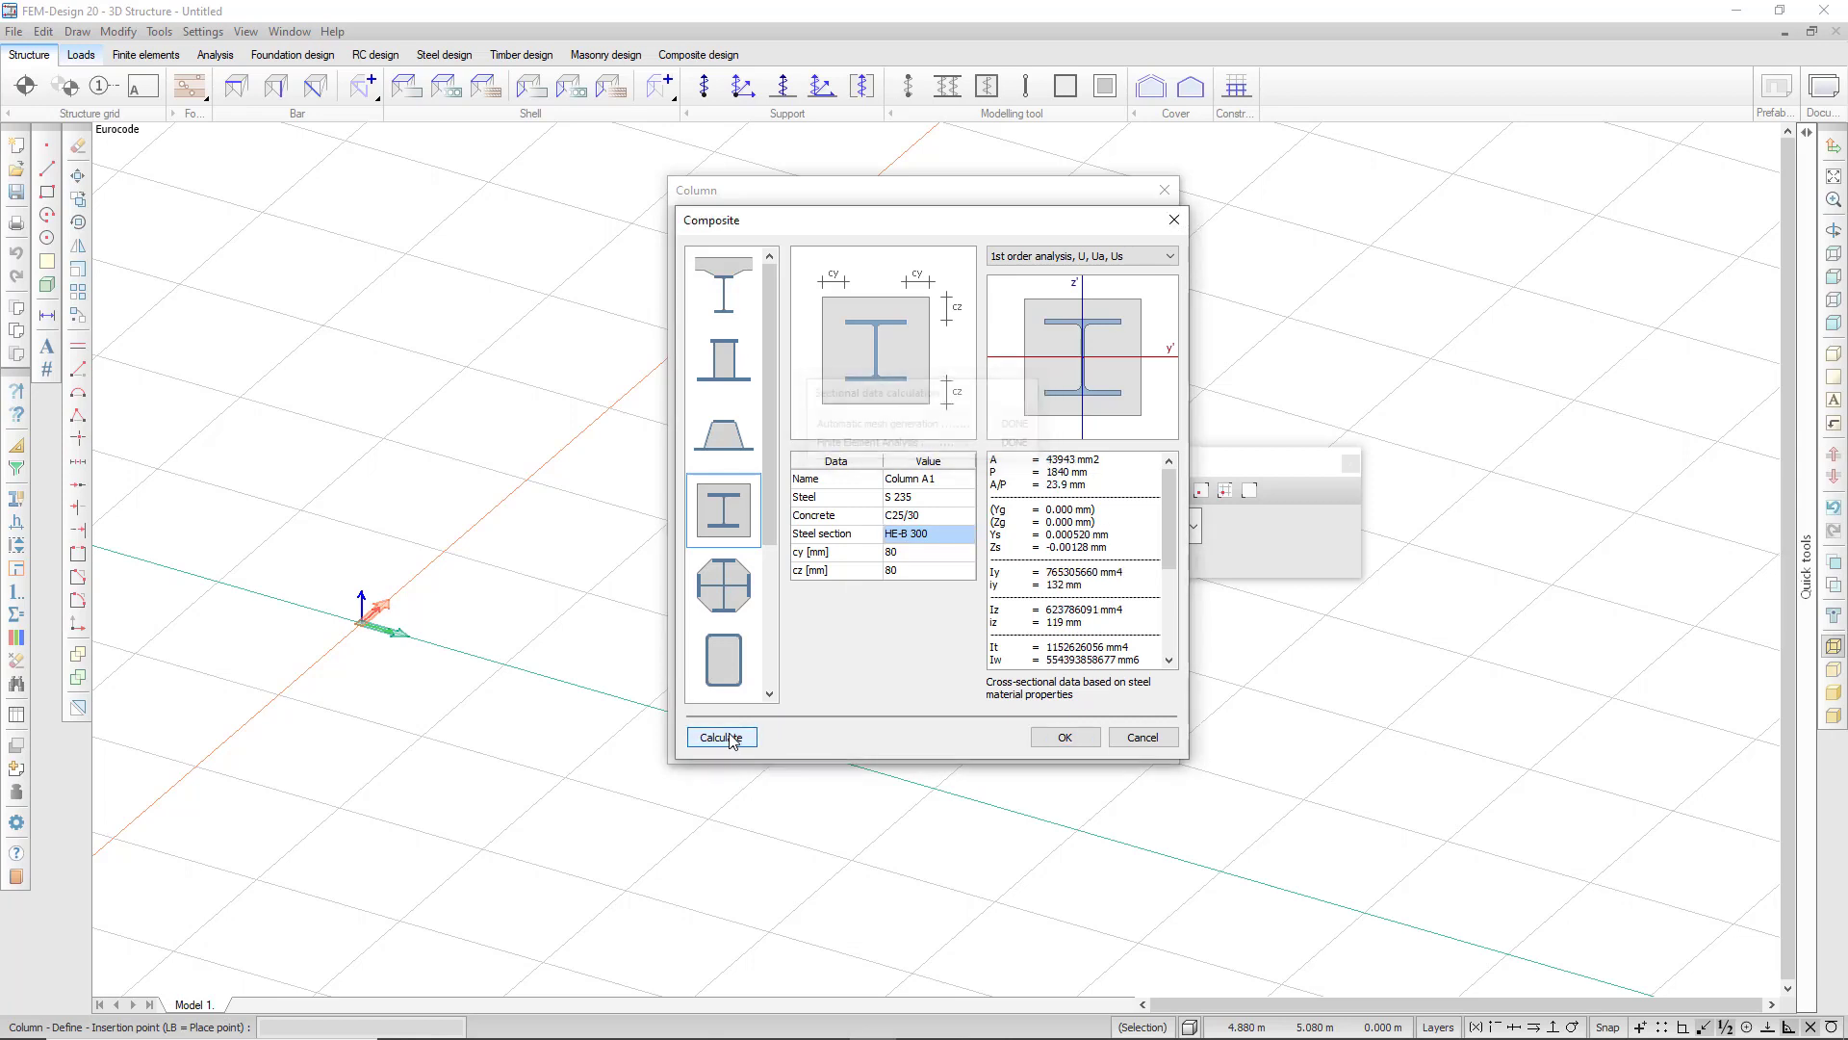
{"action": "left_click", "coordinate": [720, 738]}
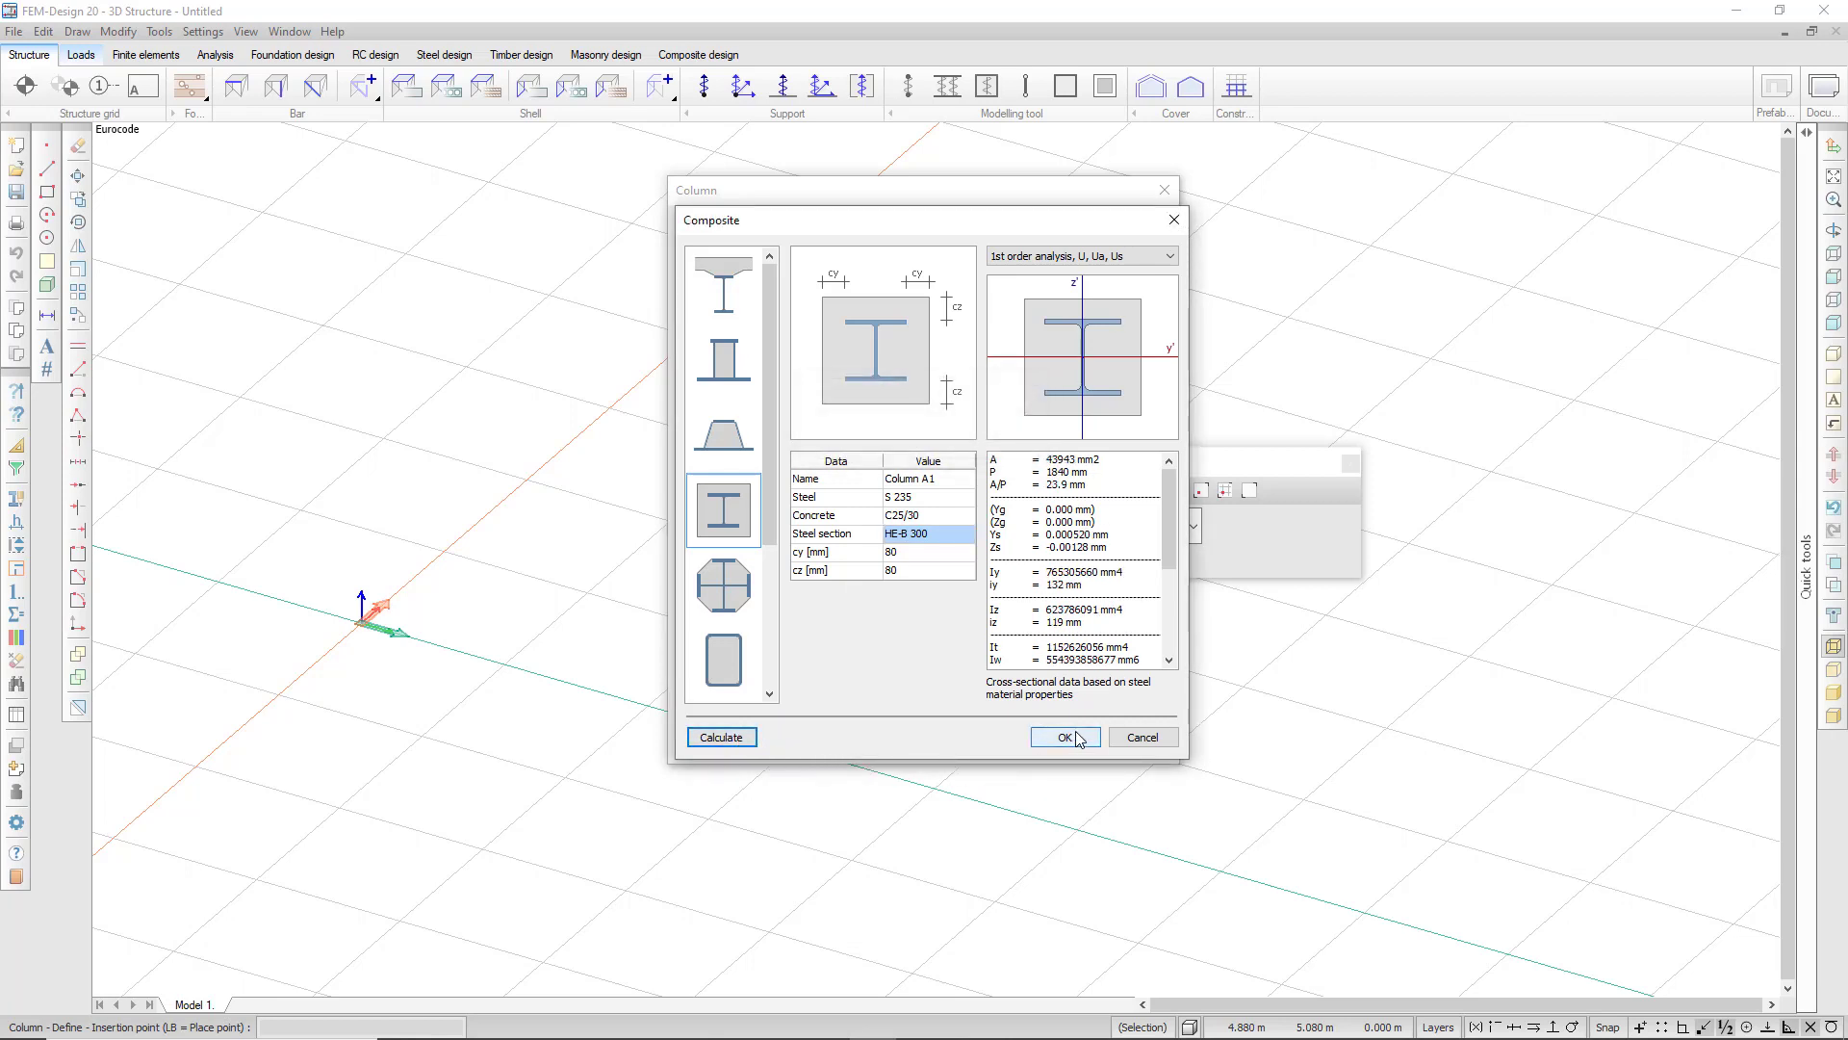
{"action": "left_click", "coordinate": [1061, 737]}
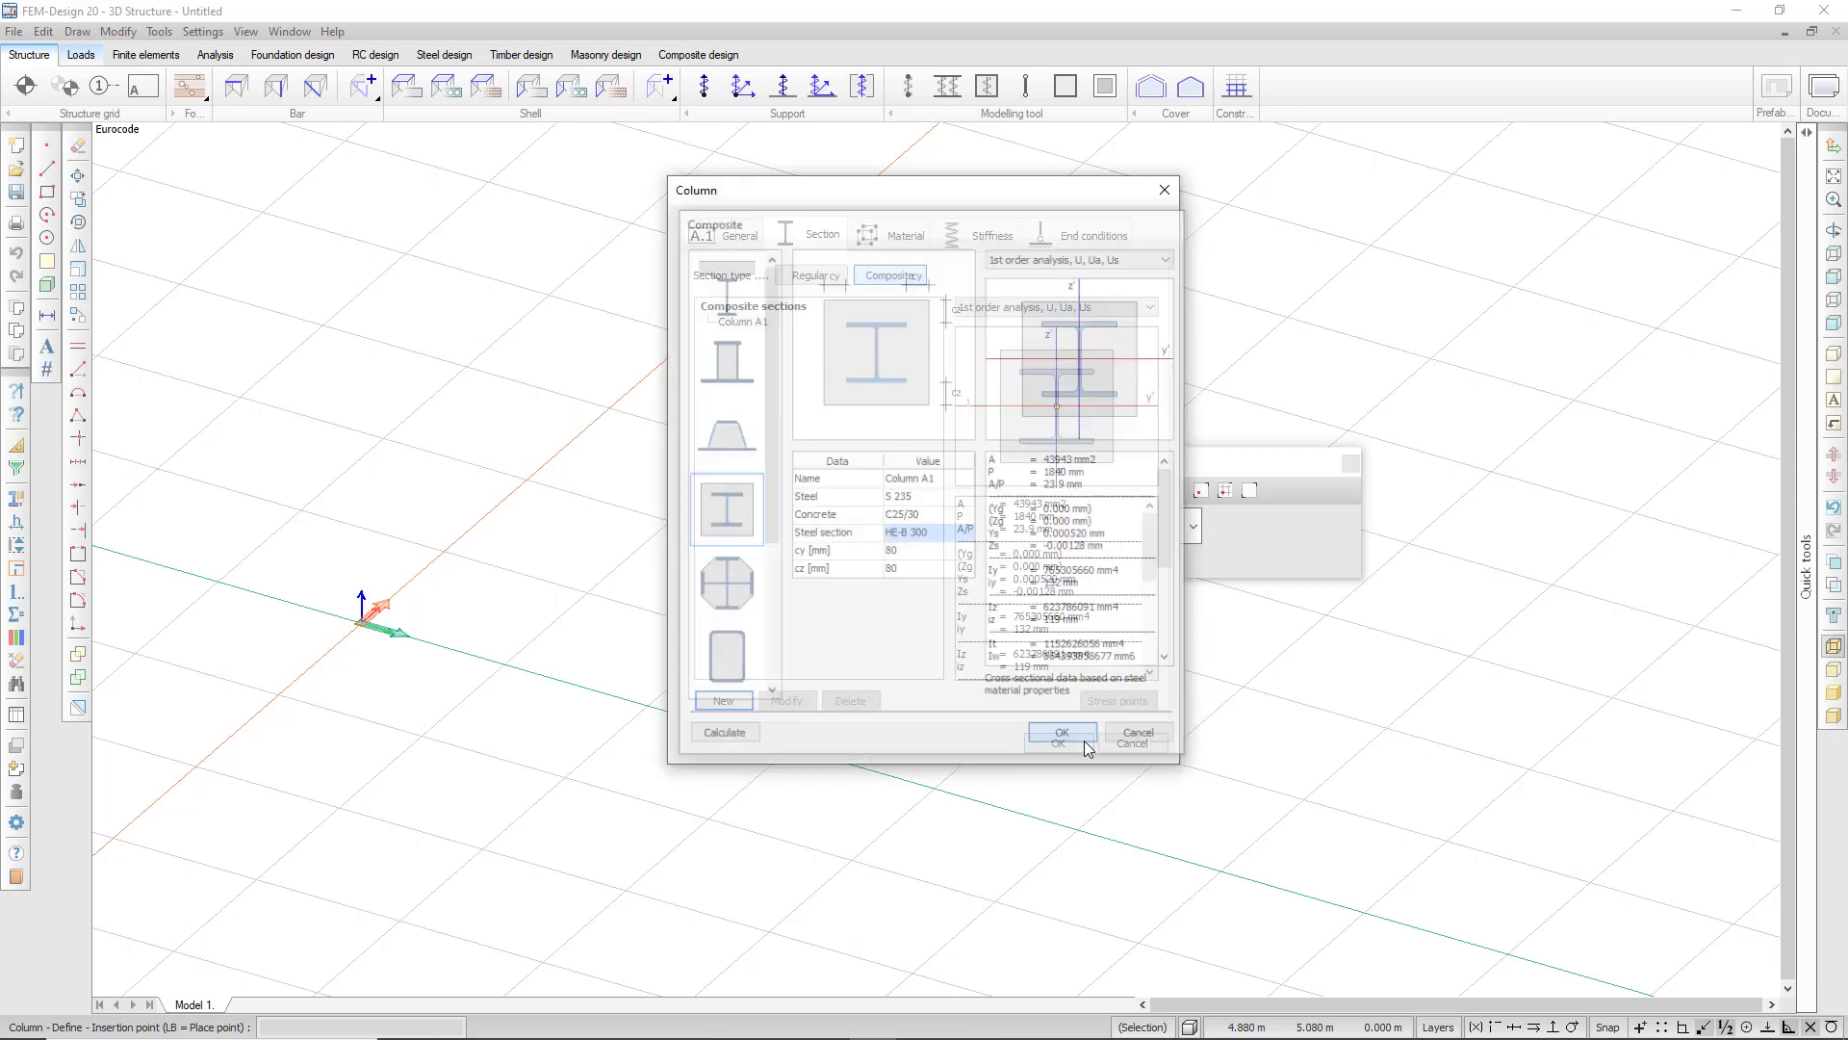
Give the column a regular IPE 200 profile from the steel section library
{"action": "left_click", "coordinate": [1058, 732]}
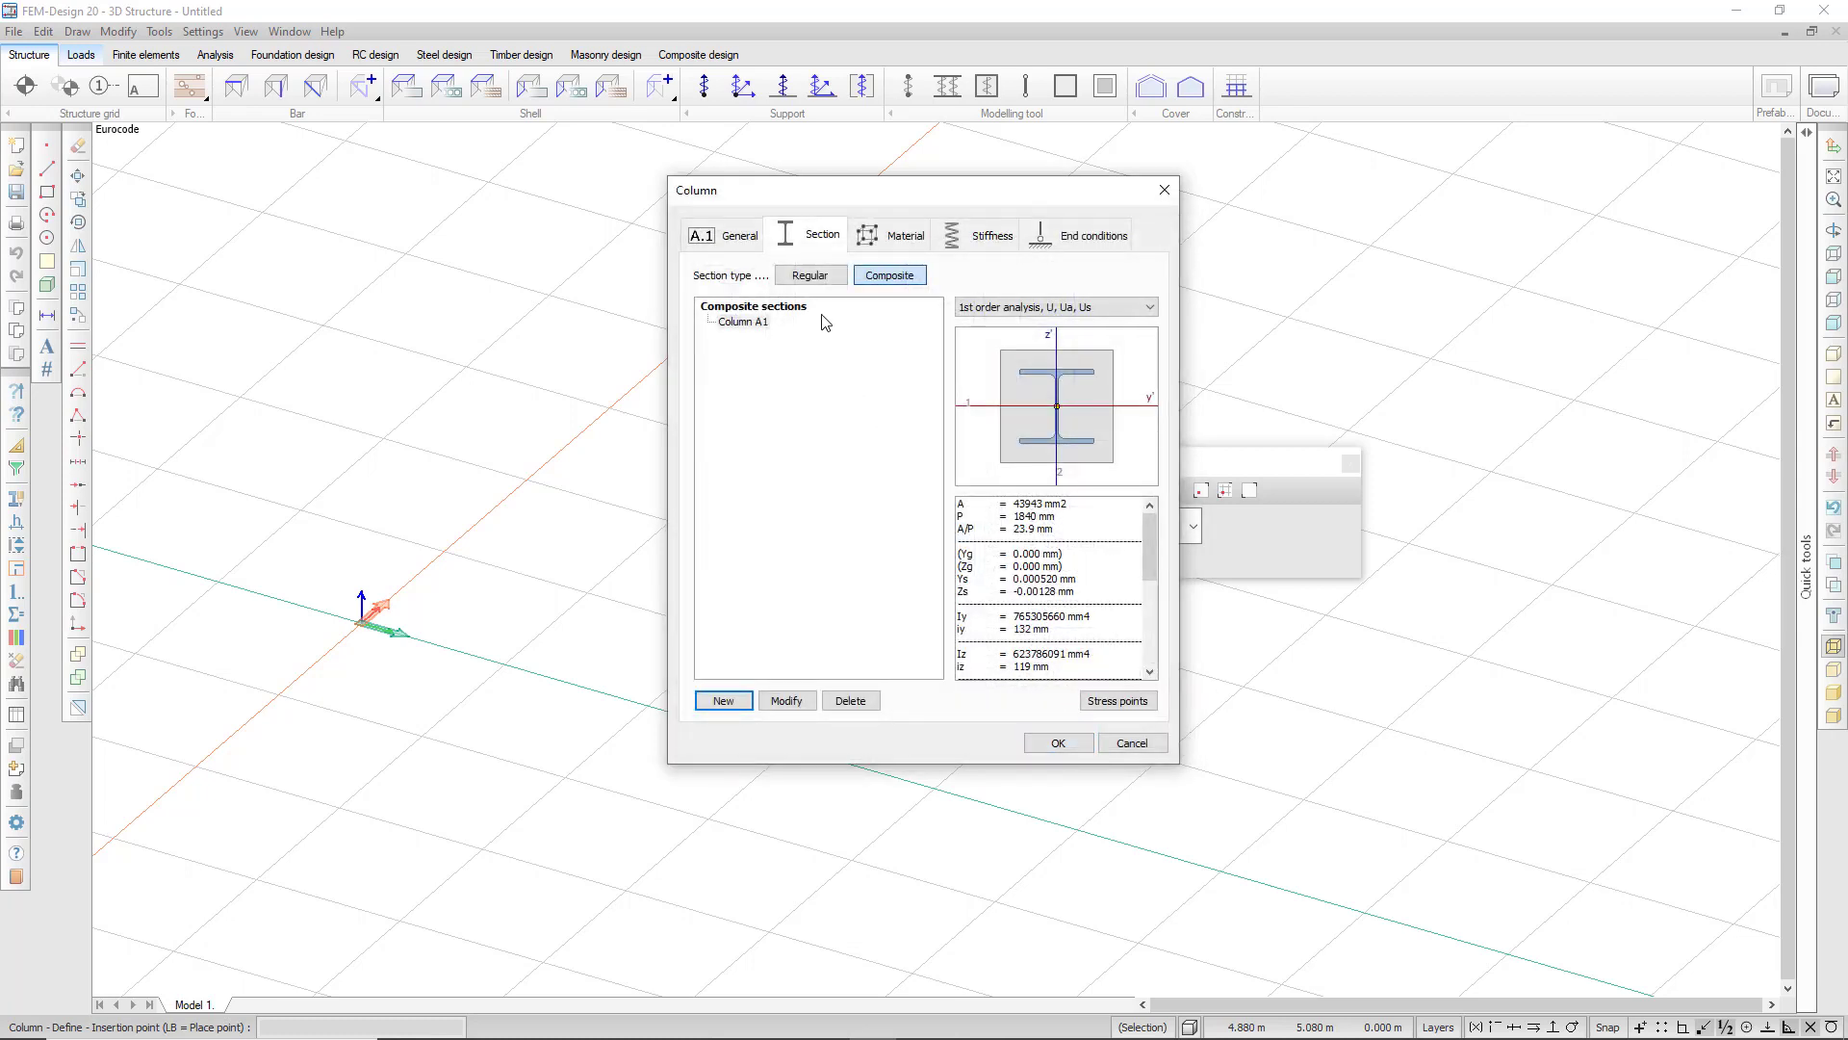
{"action": "left_click", "coordinate": [811, 275]}
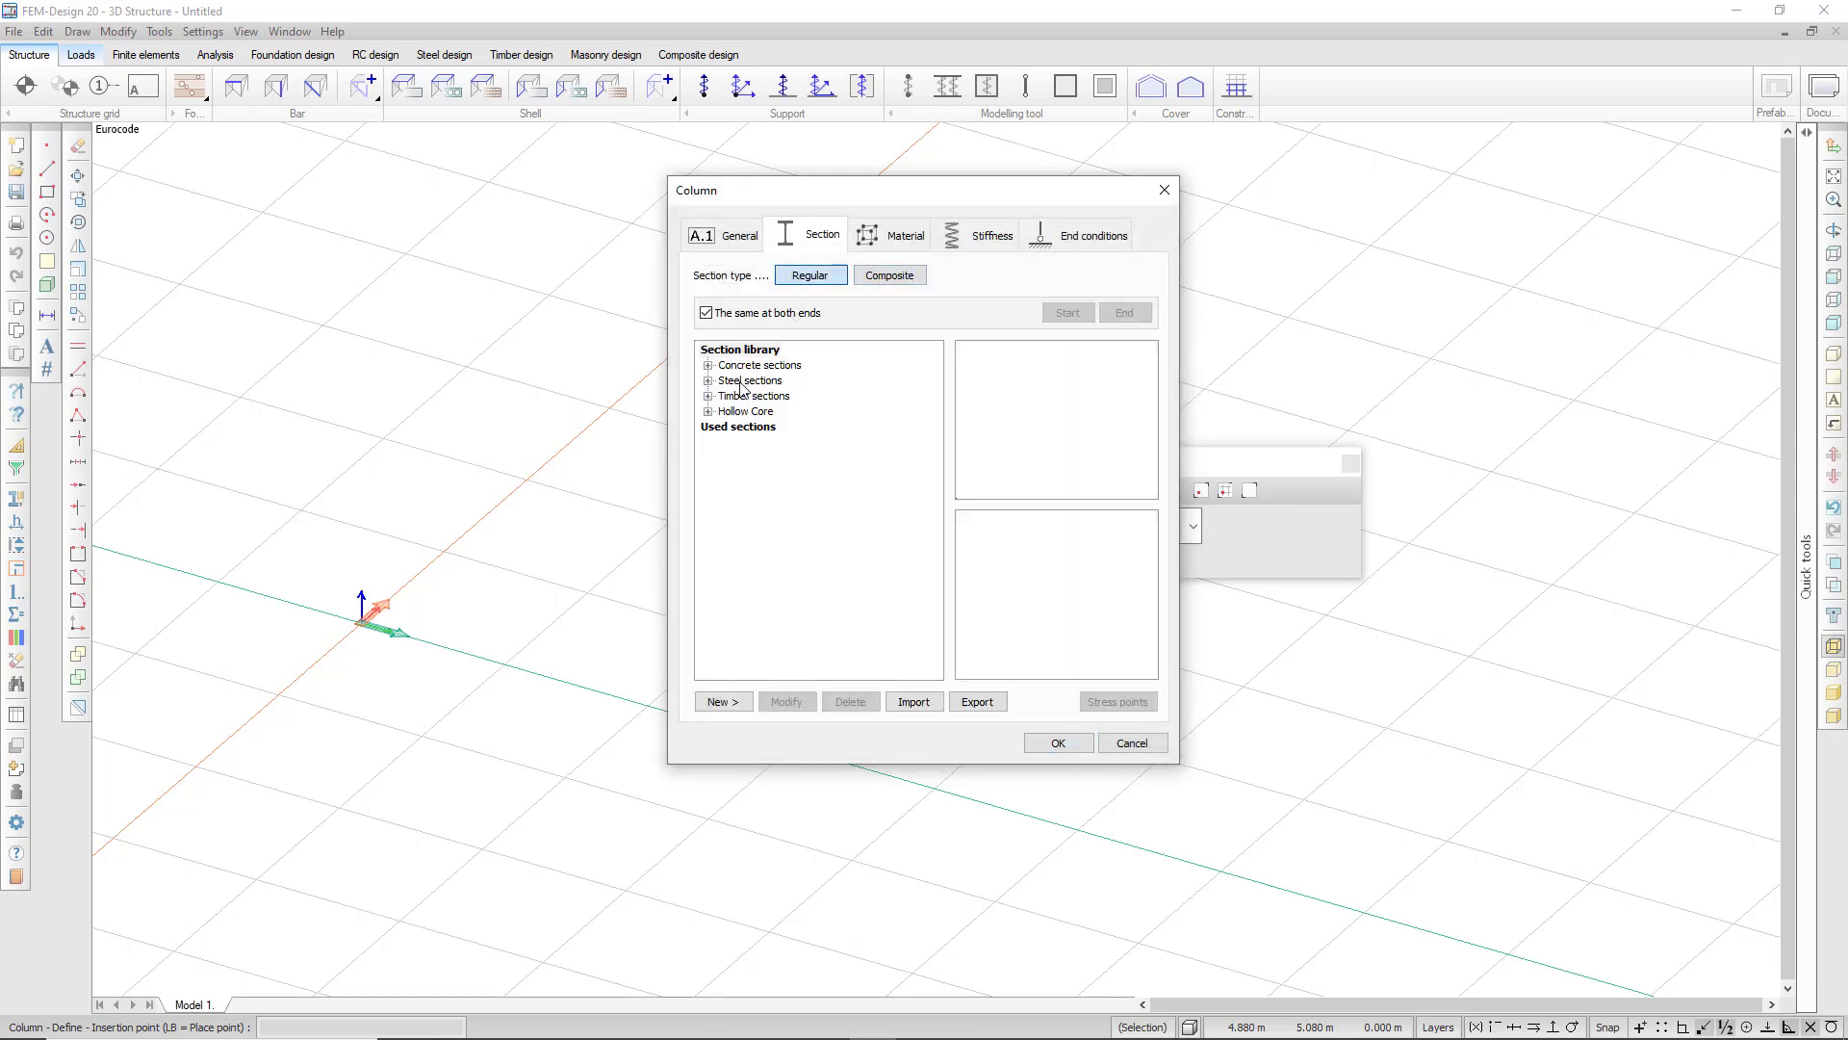
{"action": "left_click", "coordinate": [708, 379]}
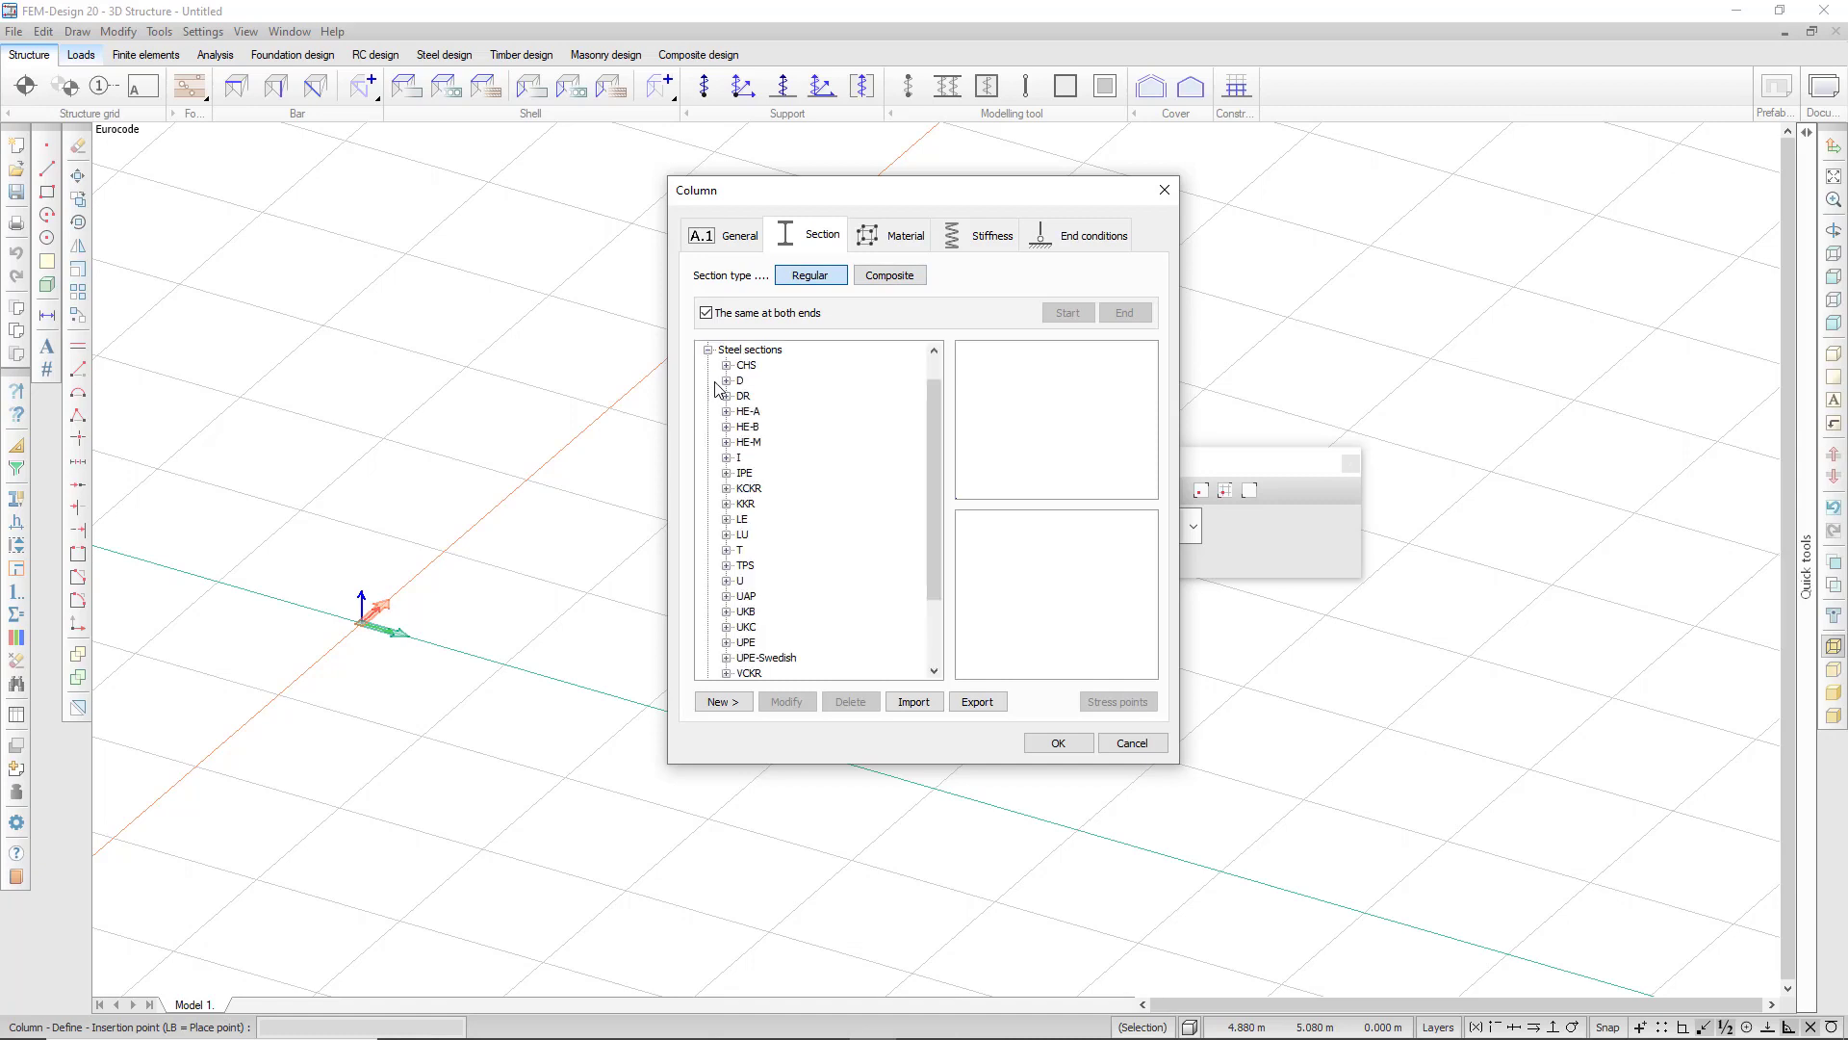
{"action": "left_click", "coordinate": [727, 473]}
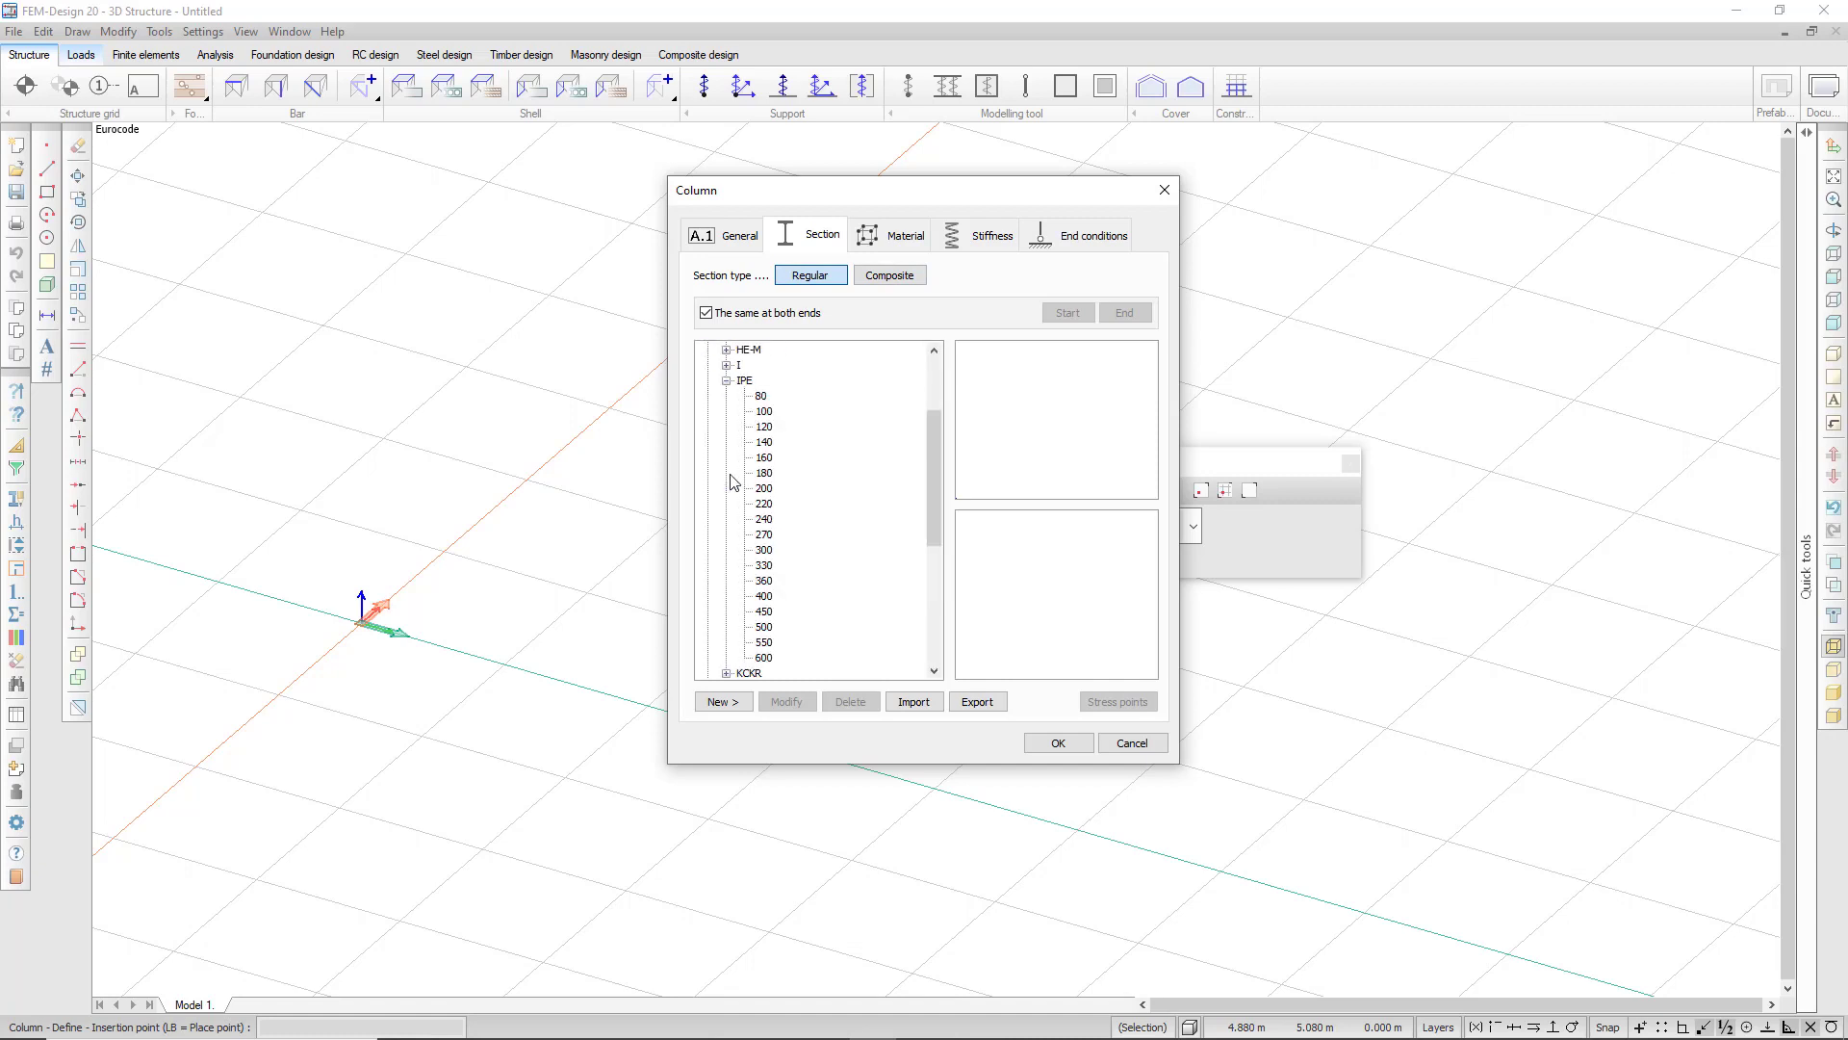
{"action": "left_click", "coordinate": [764, 487]}
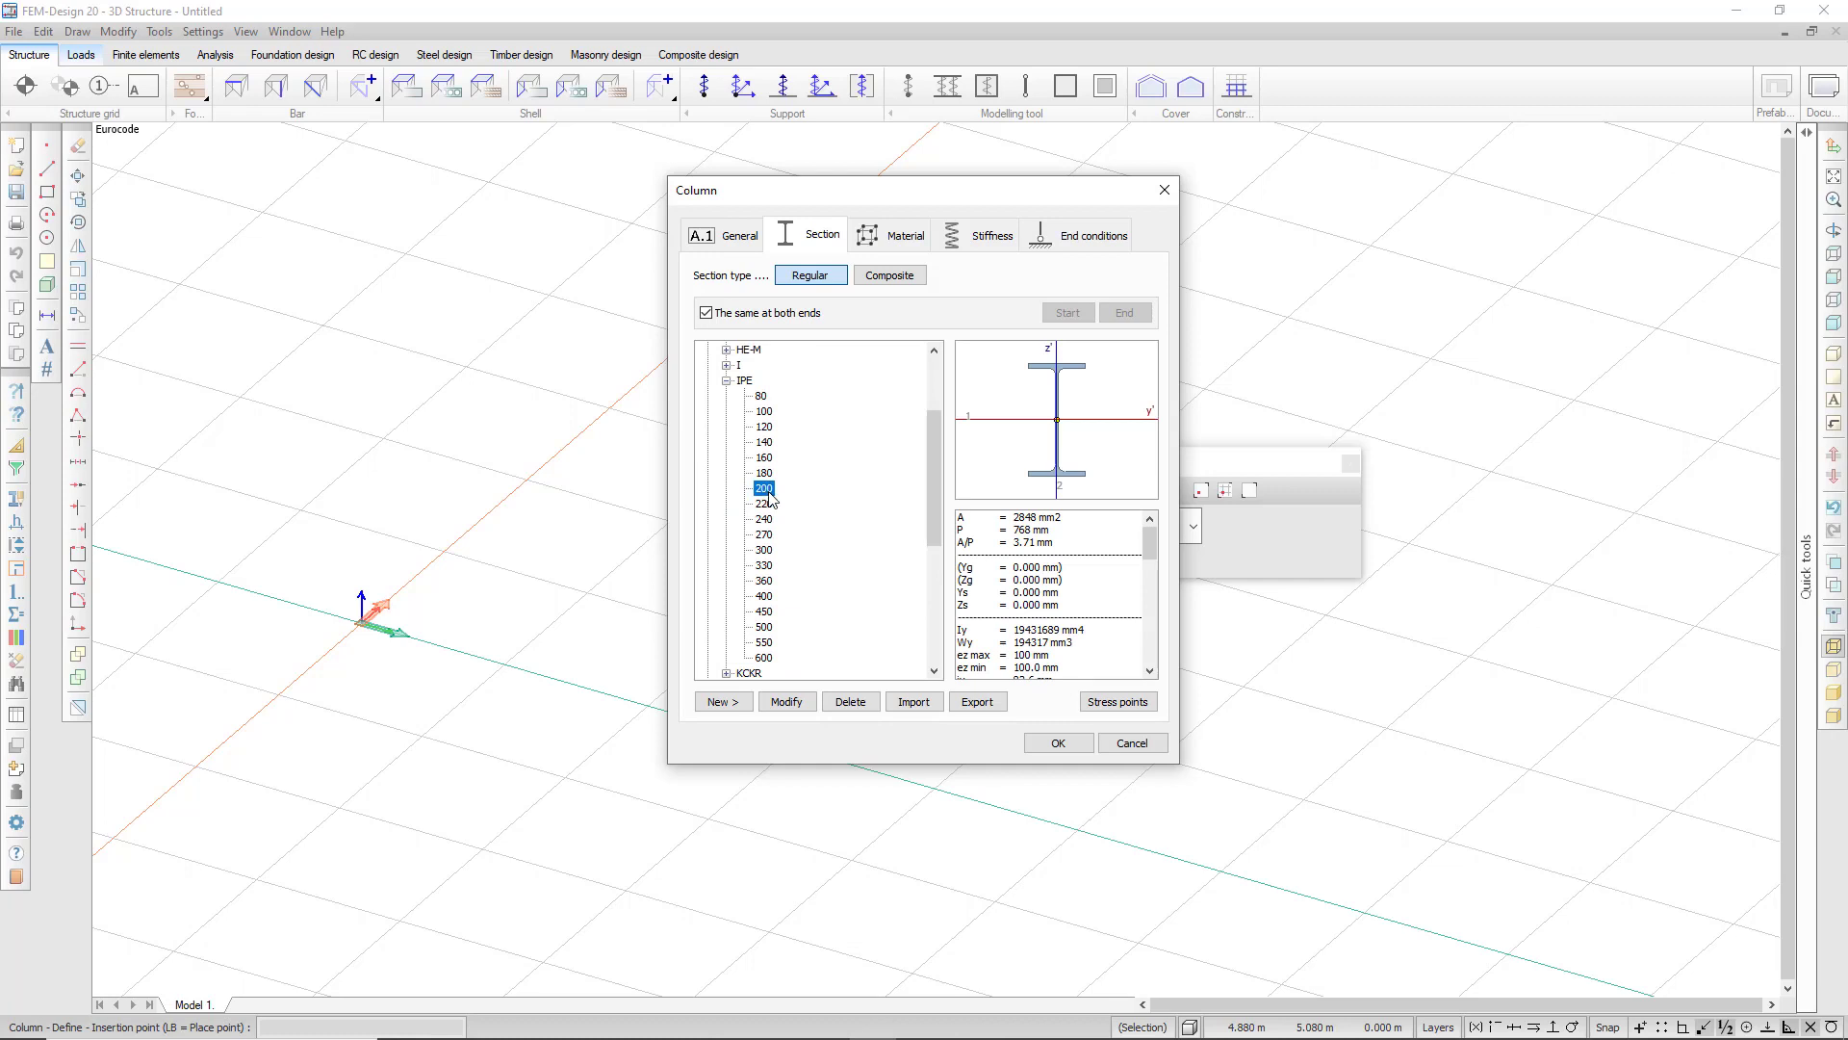
Choose S 355 steel as the column's material
{"action": "left_click", "coordinate": [905, 235]}
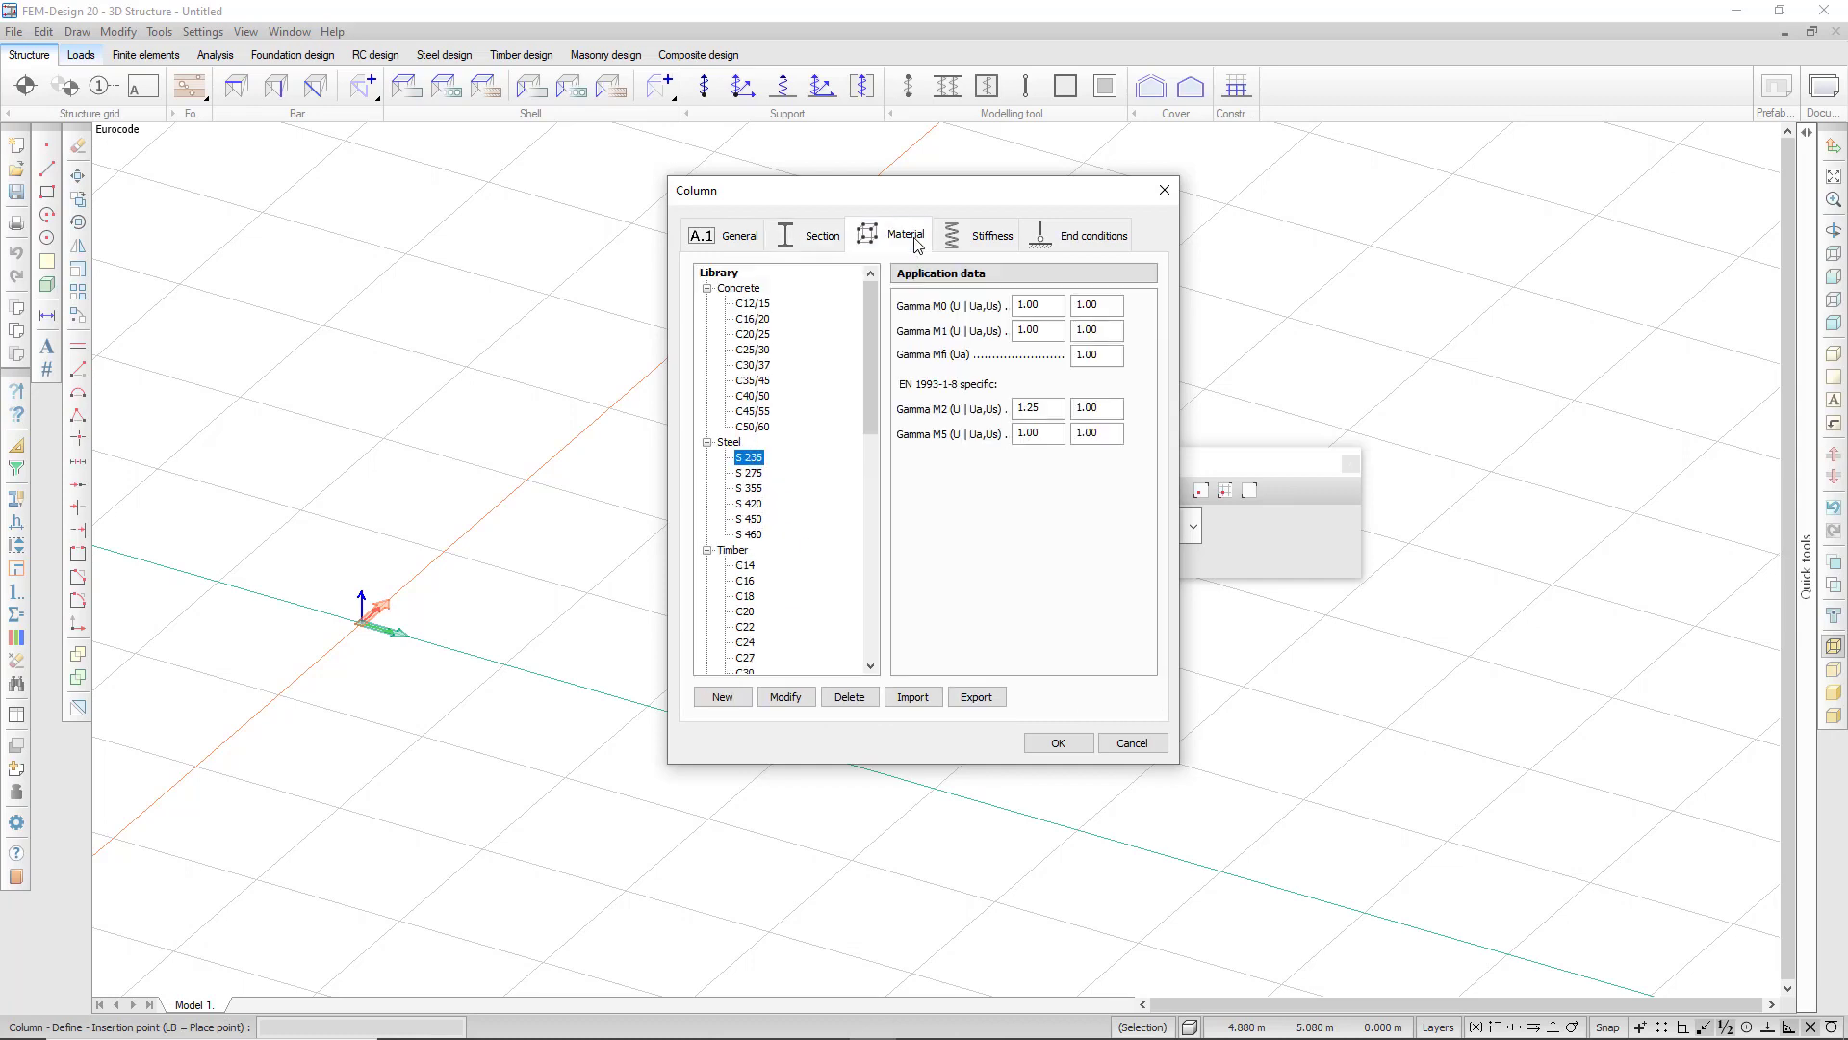
{"action": "mouse_move", "coordinate": [770, 478]}
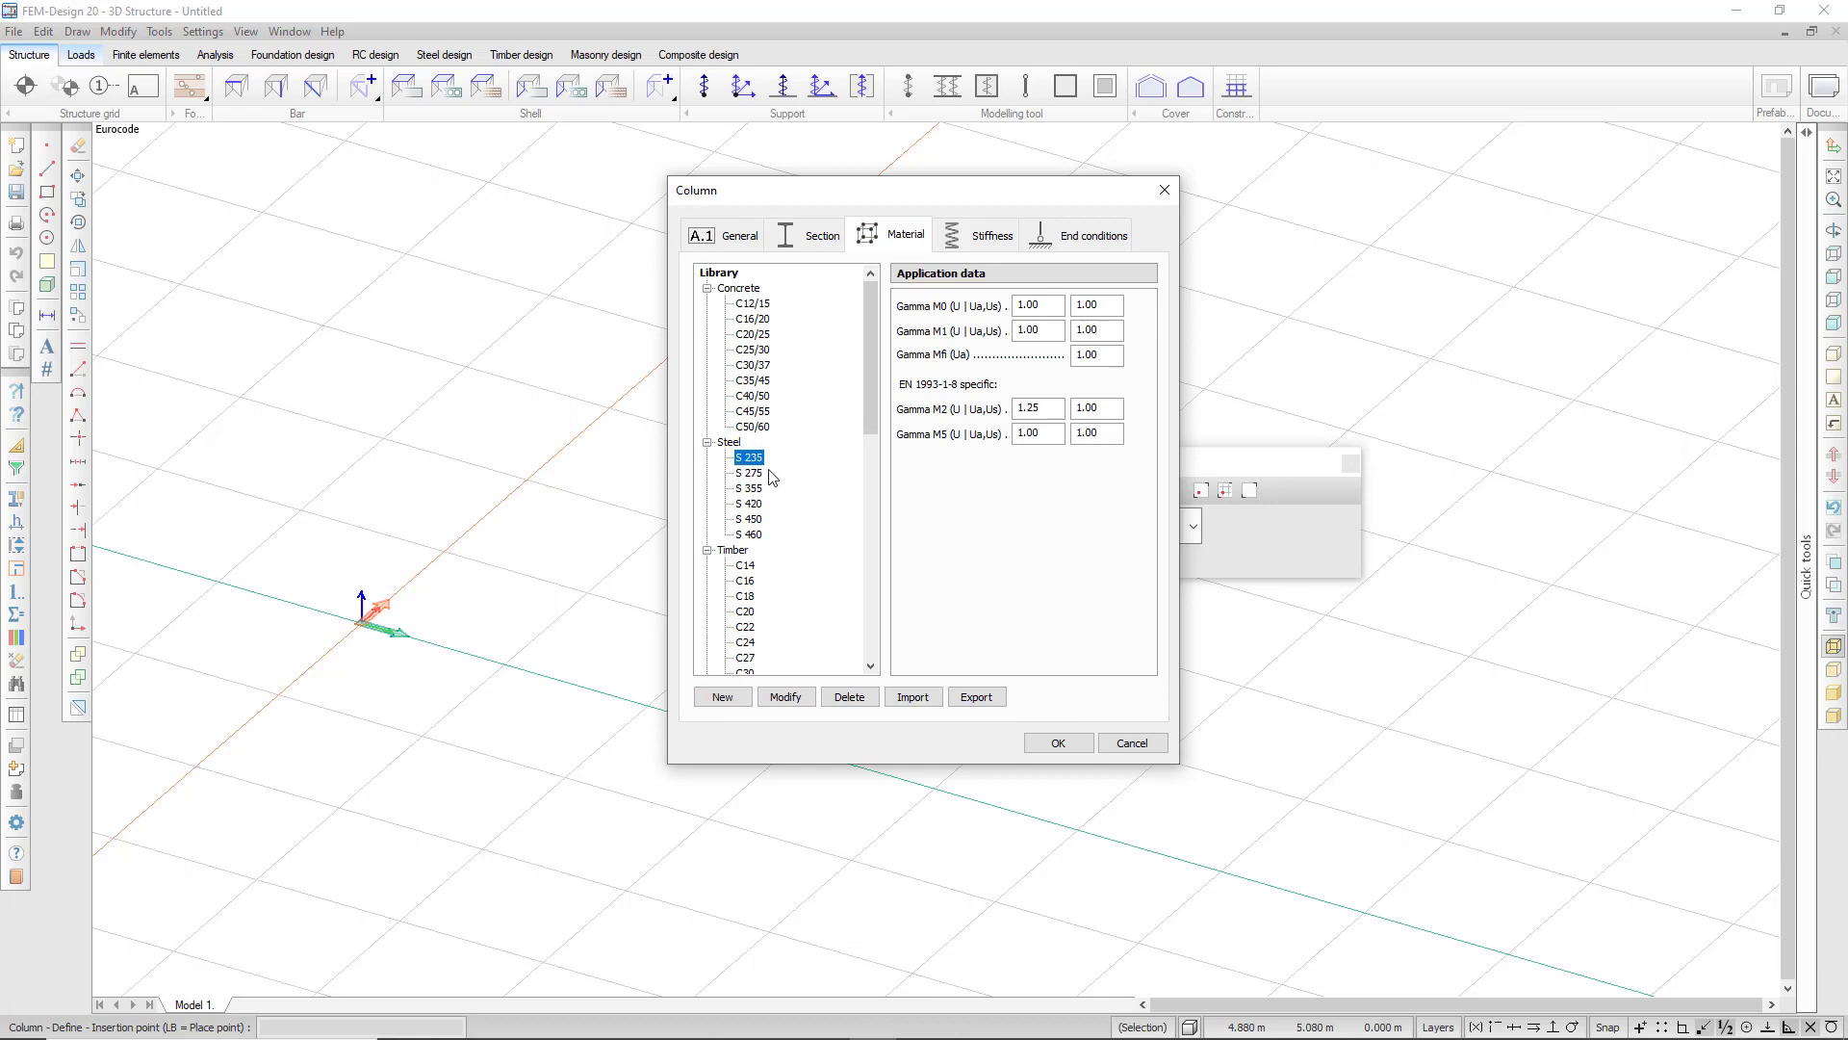
{"action": "left_click", "coordinate": [749, 487]}
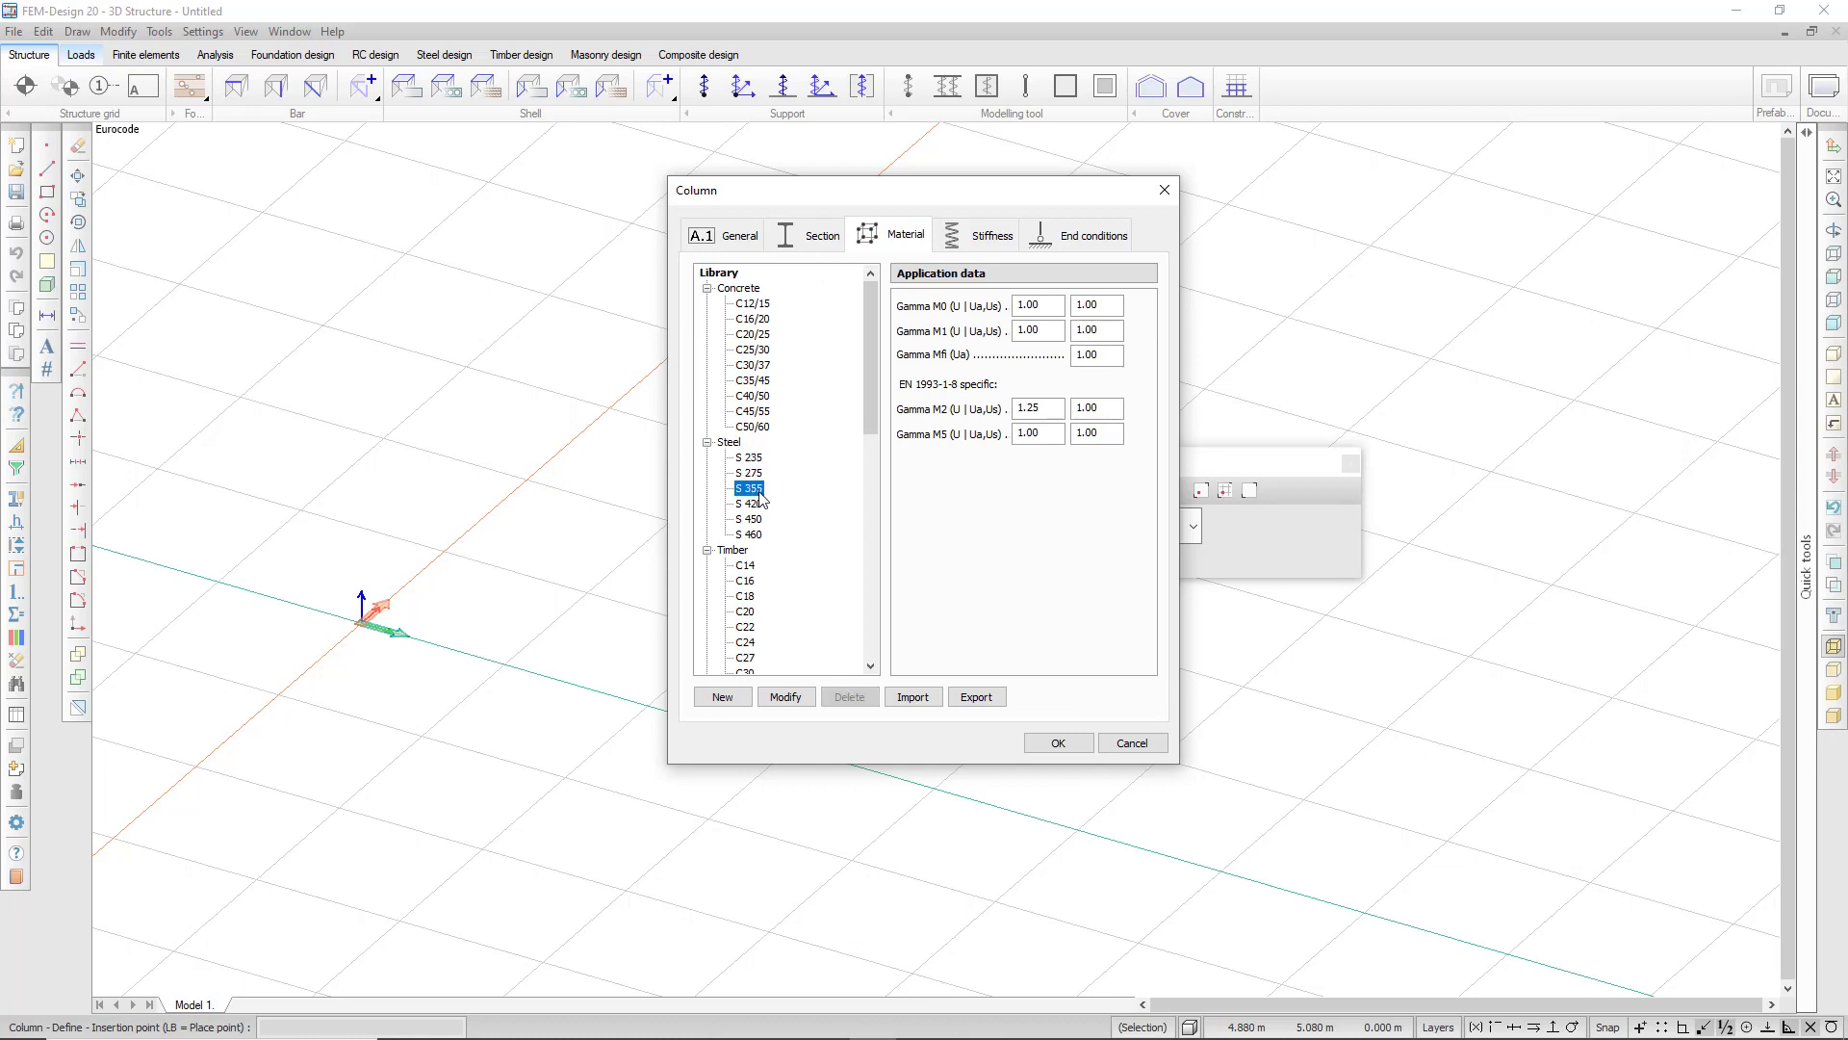
Review the stiffness modifiers r1–r6 at 1.000 and show the stiffness factors matrix
{"action": "left_click", "coordinate": [993, 235]}
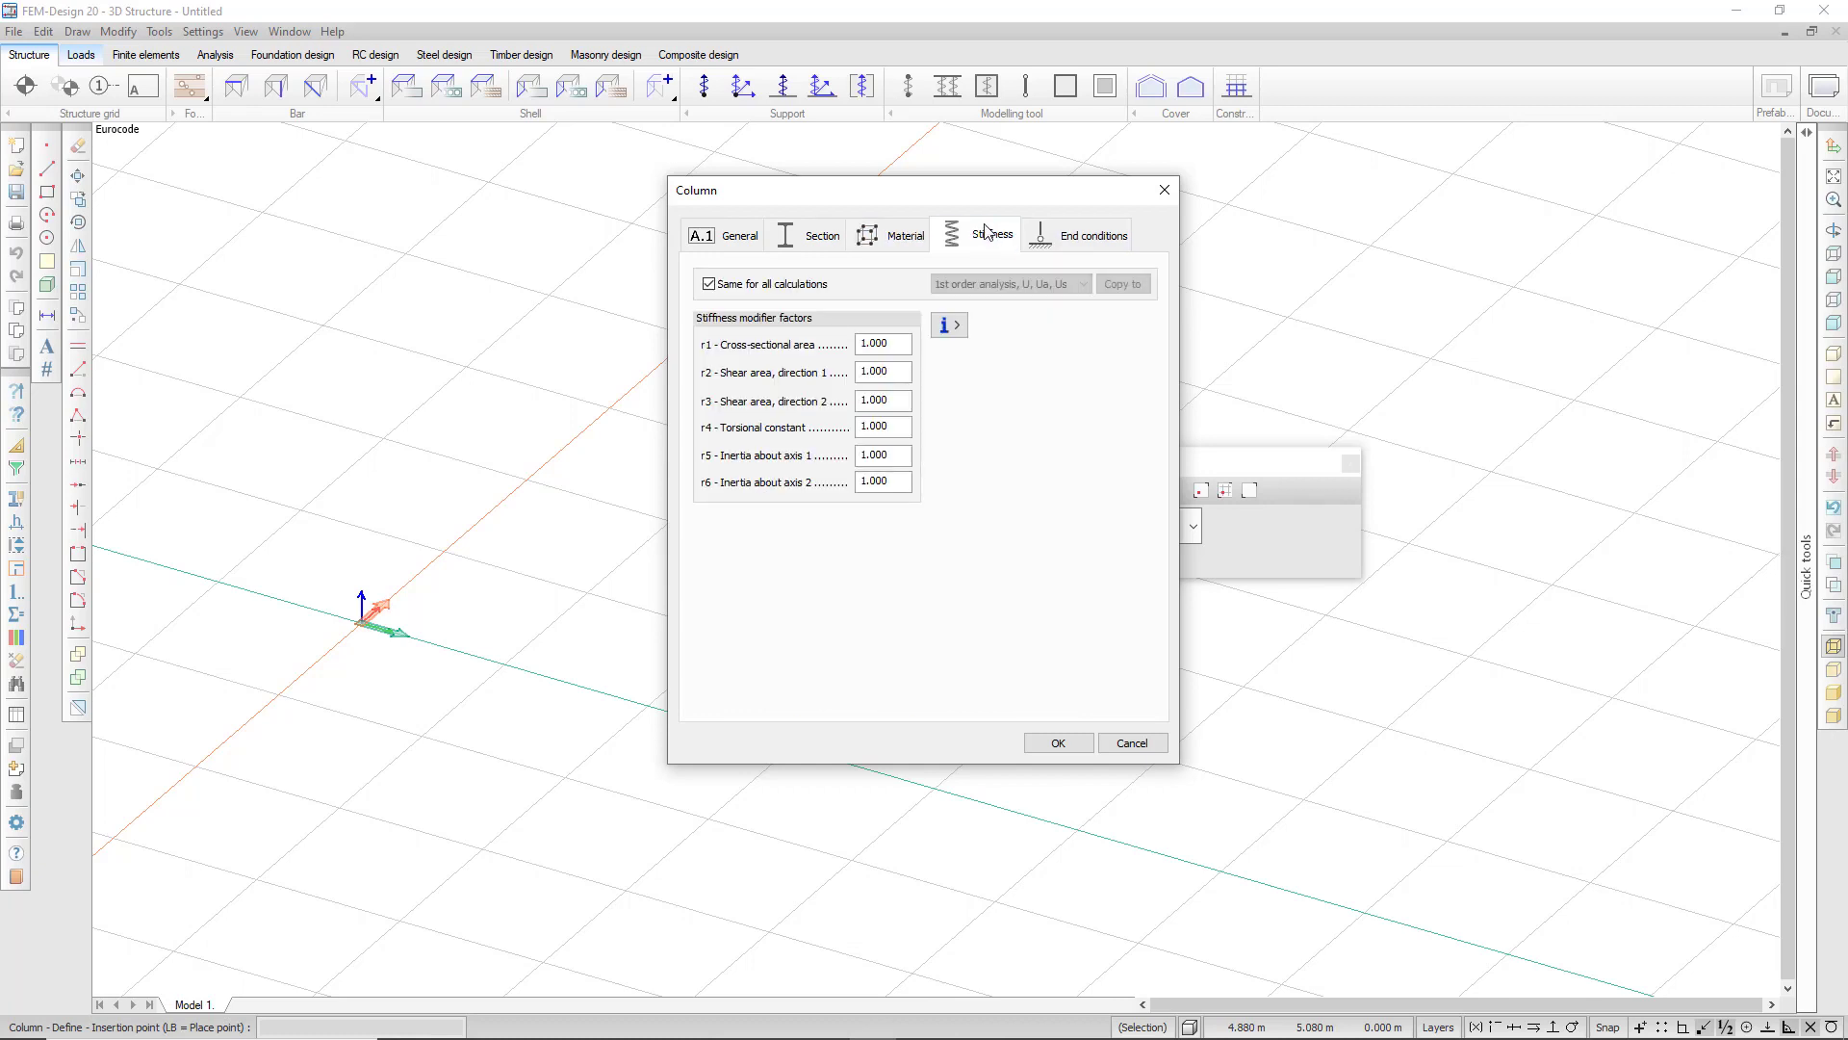
{"action": "mouse_move", "coordinate": [1019, 352]}
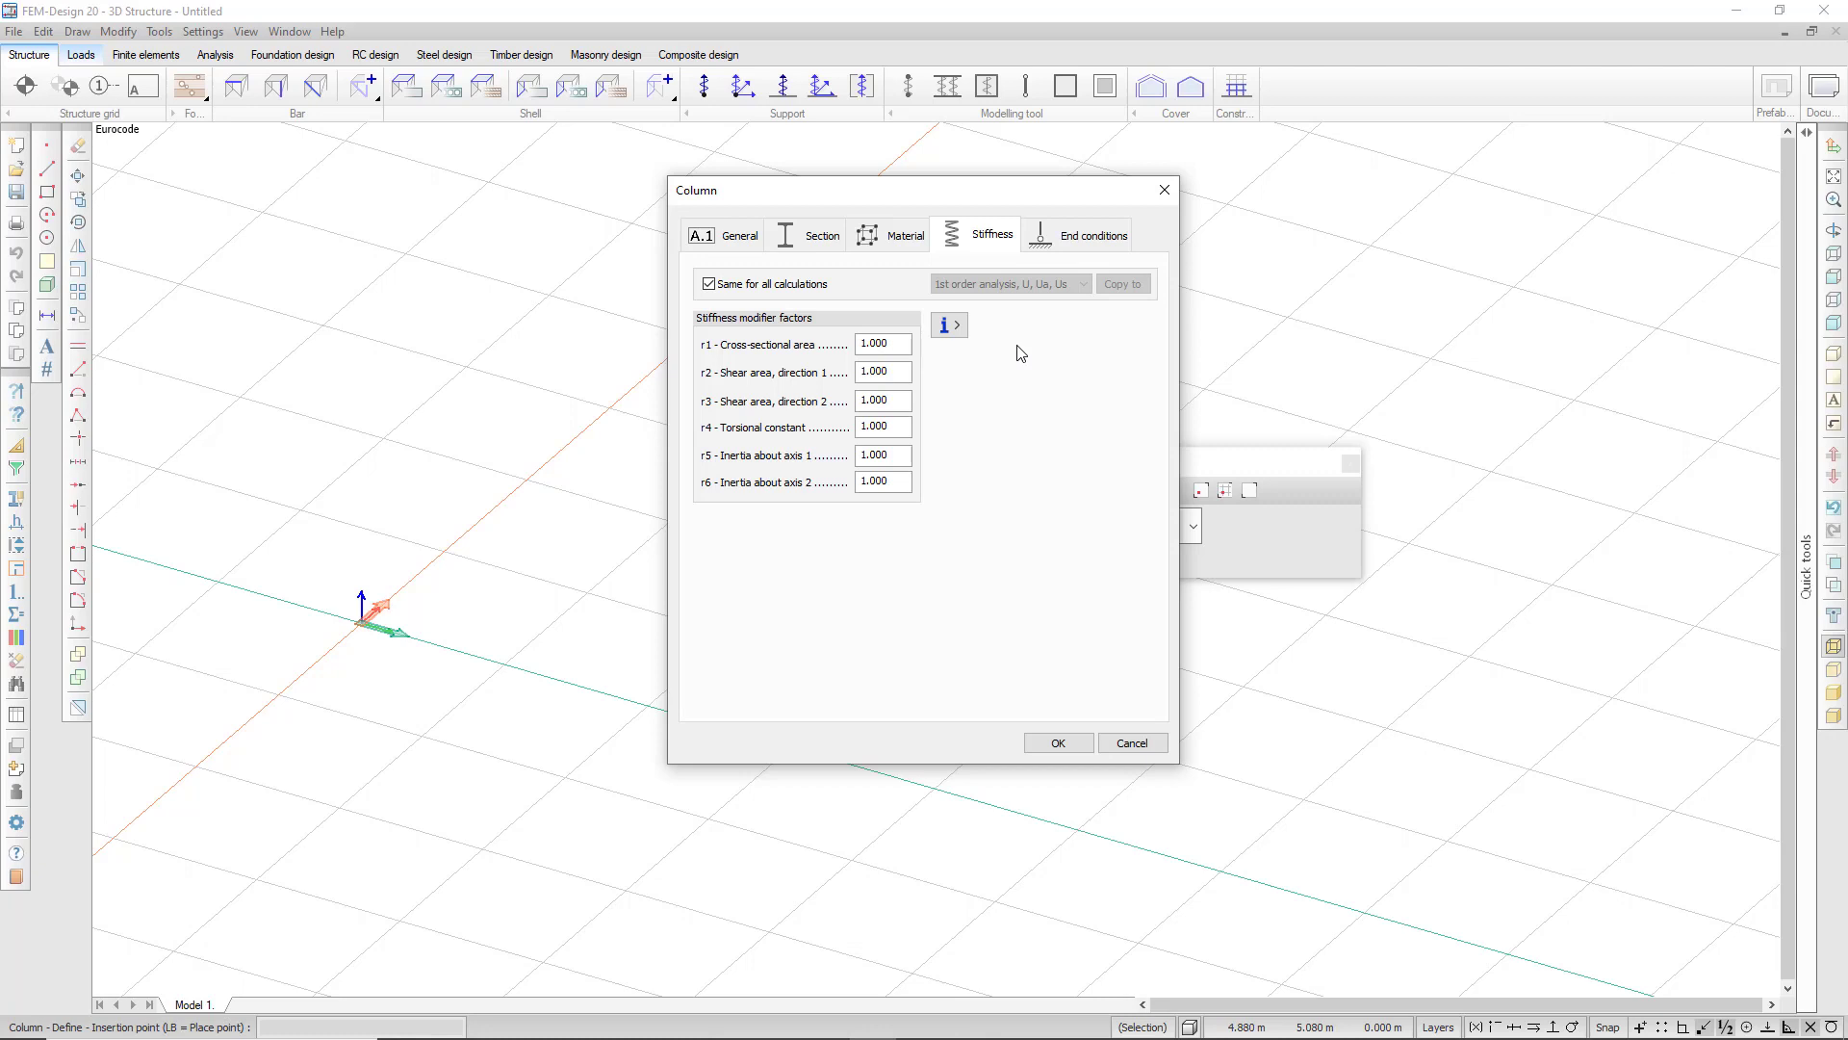
{"action": "mouse_move", "coordinate": [870, 334]}
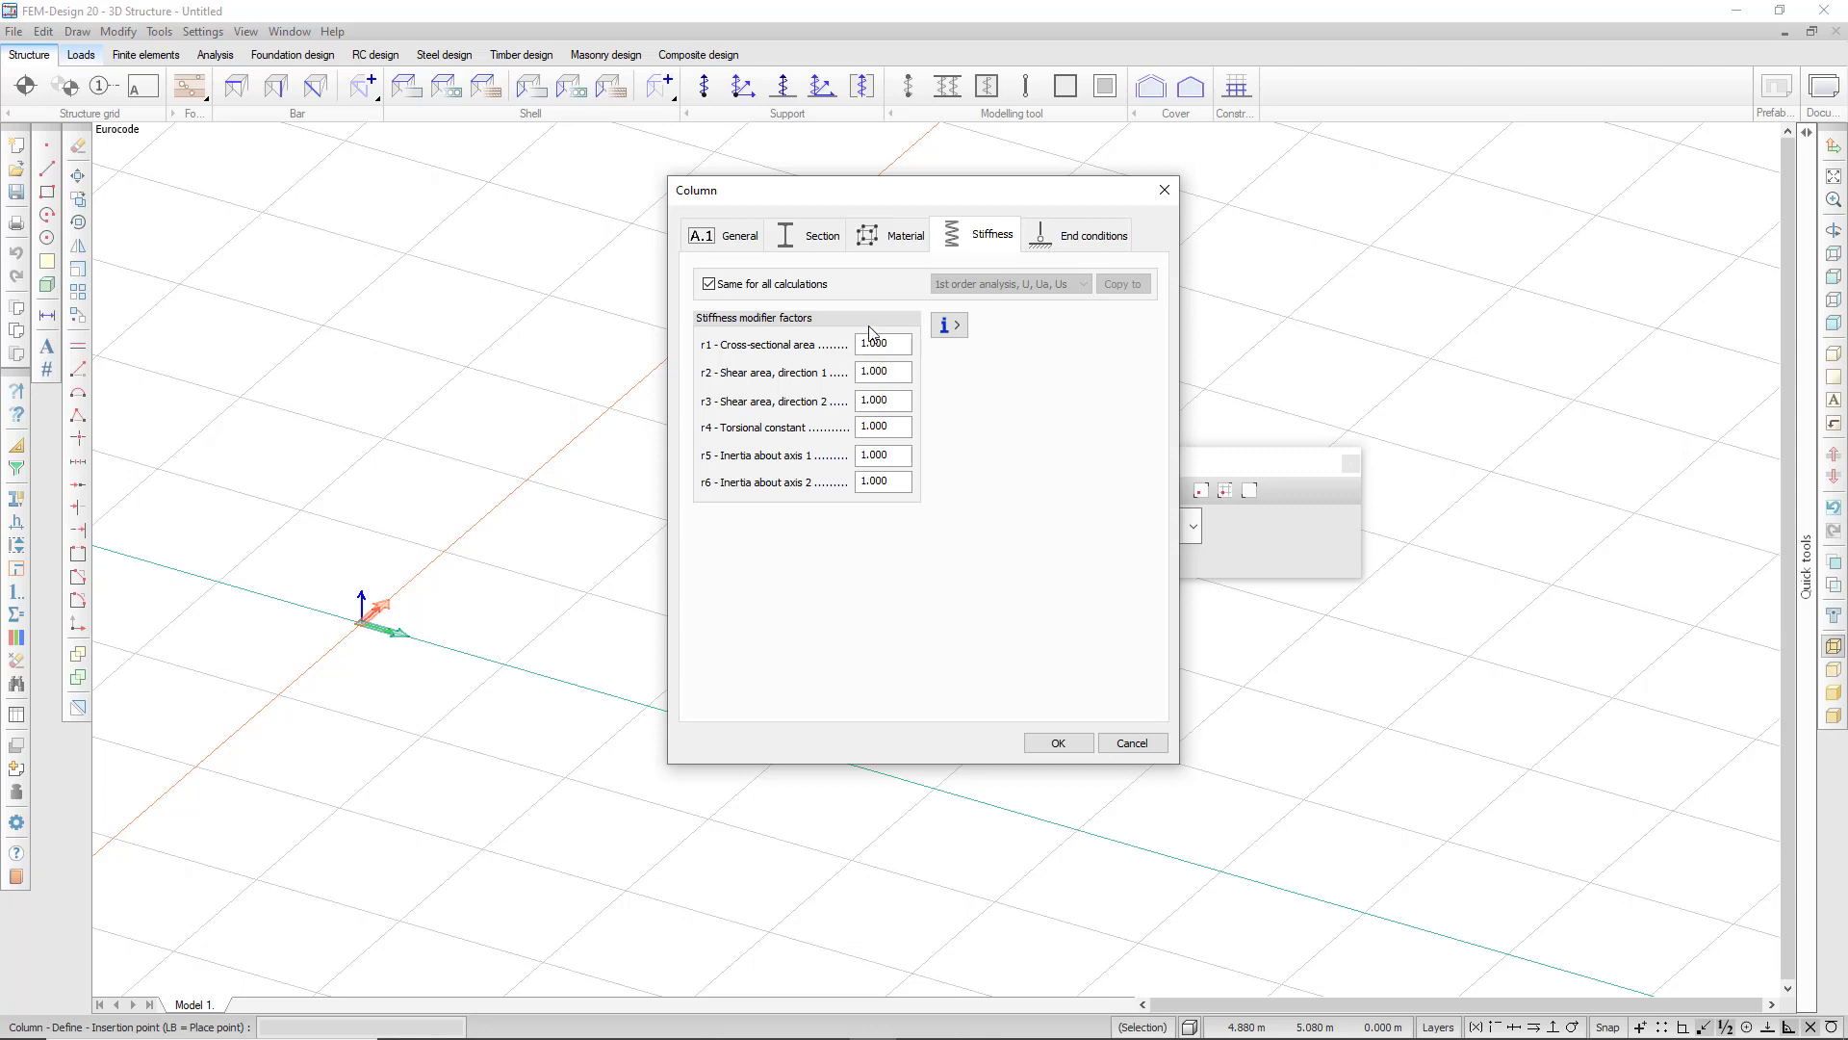
{"action": "mouse_move", "coordinate": [757, 343]}
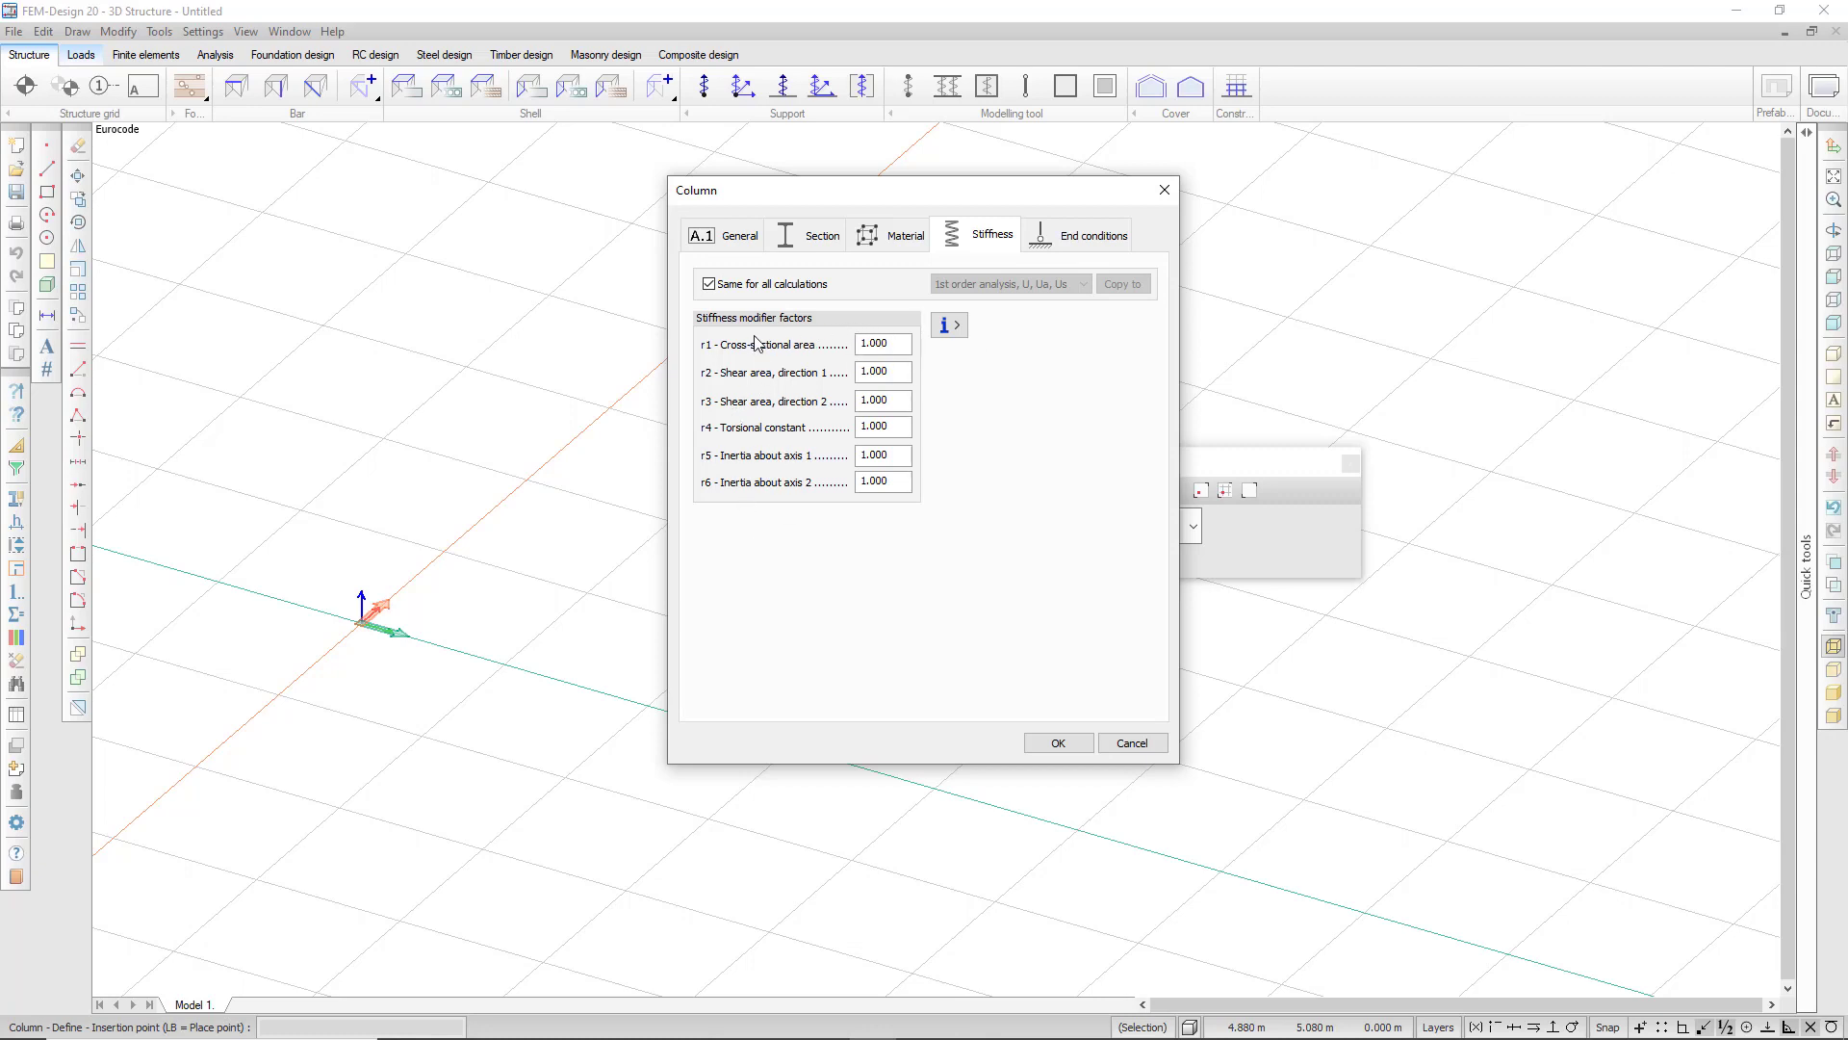
{"action": "mouse_move", "coordinate": [949, 324]}
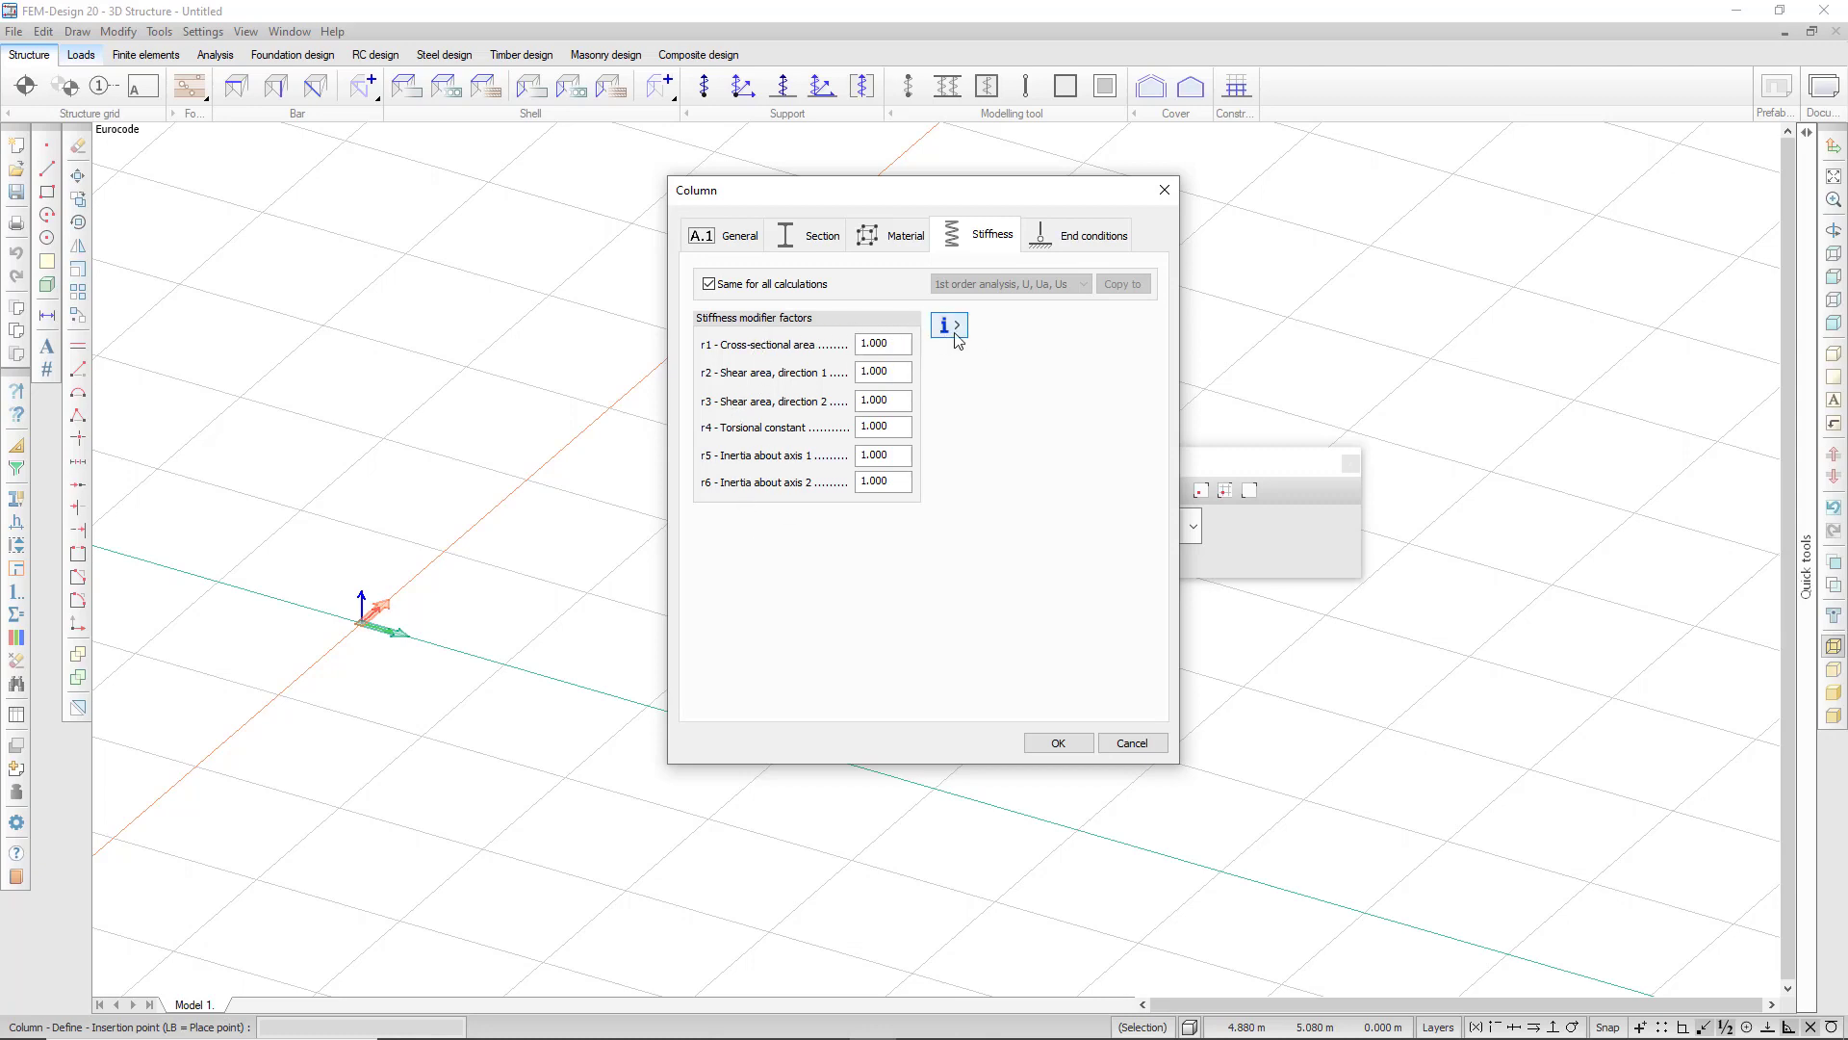
{"action": "left_click", "coordinate": [949, 325]}
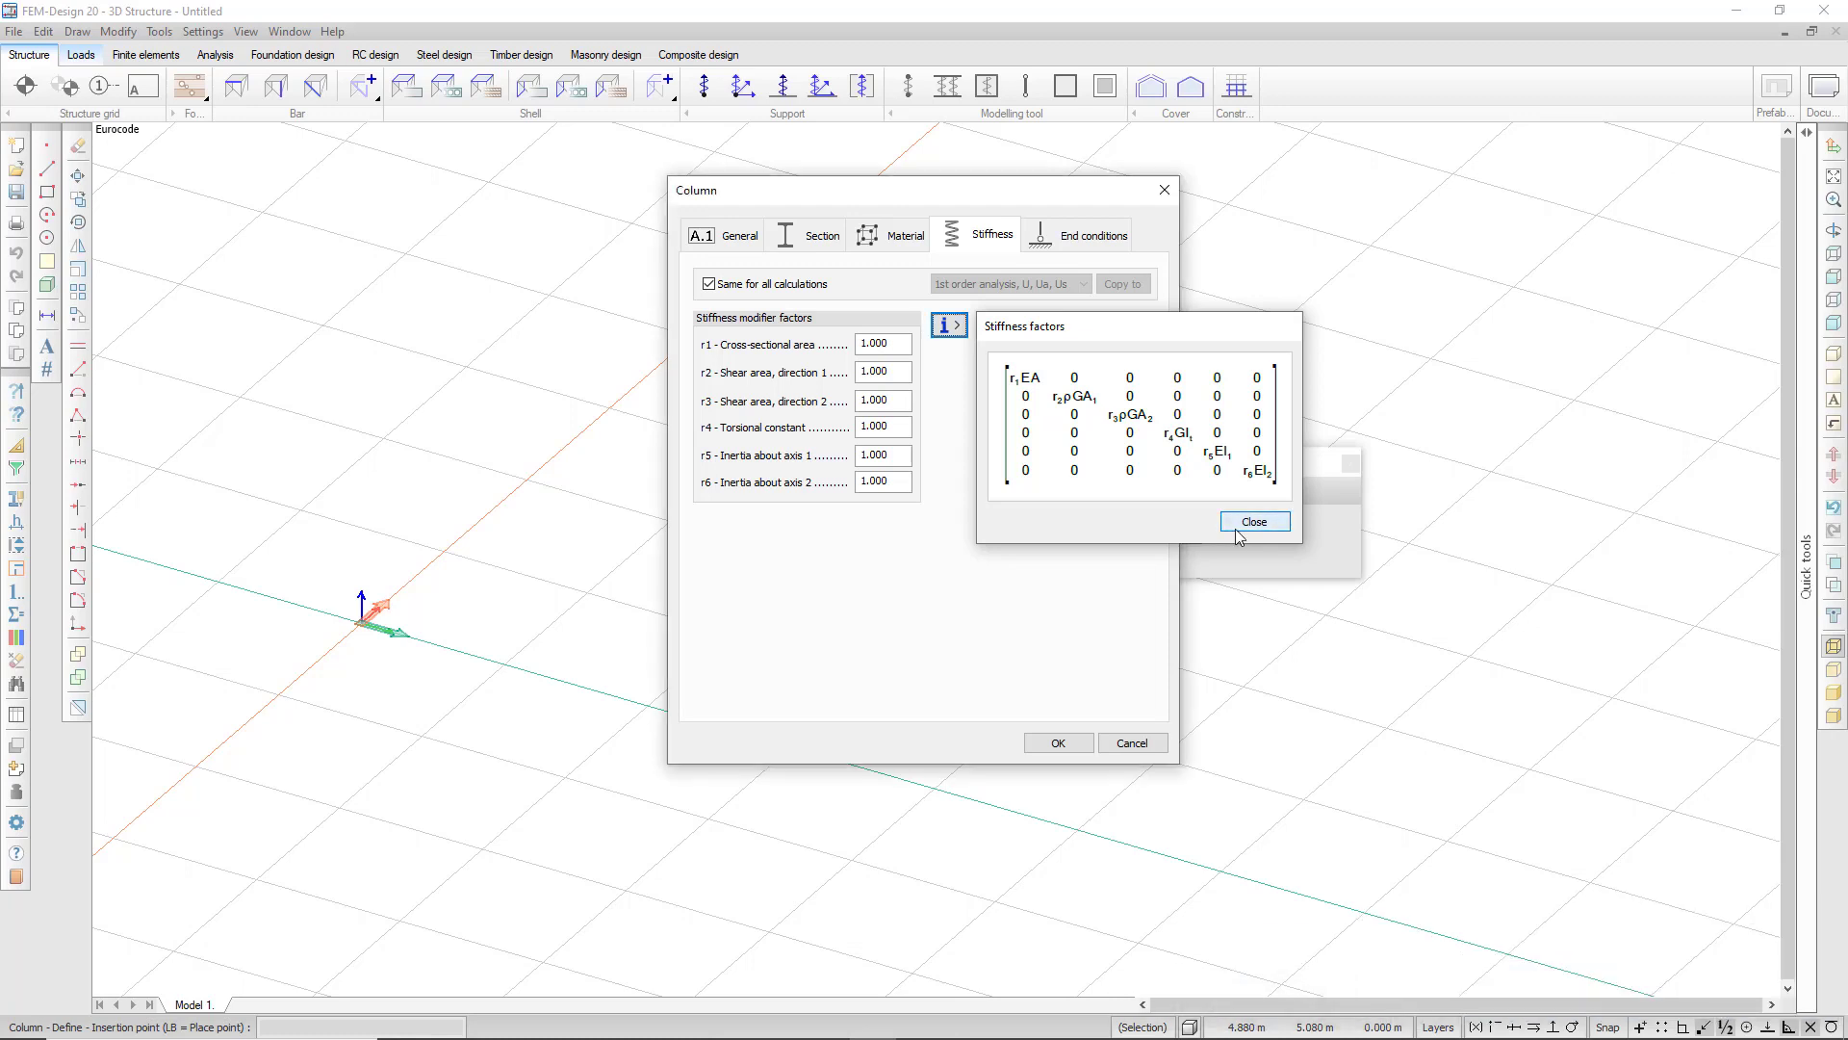
Leave the stiffness matrix and view the end conditions: no releases, zero eccentricity
{"action": "left_click", "coordinate": [1089, 235]}
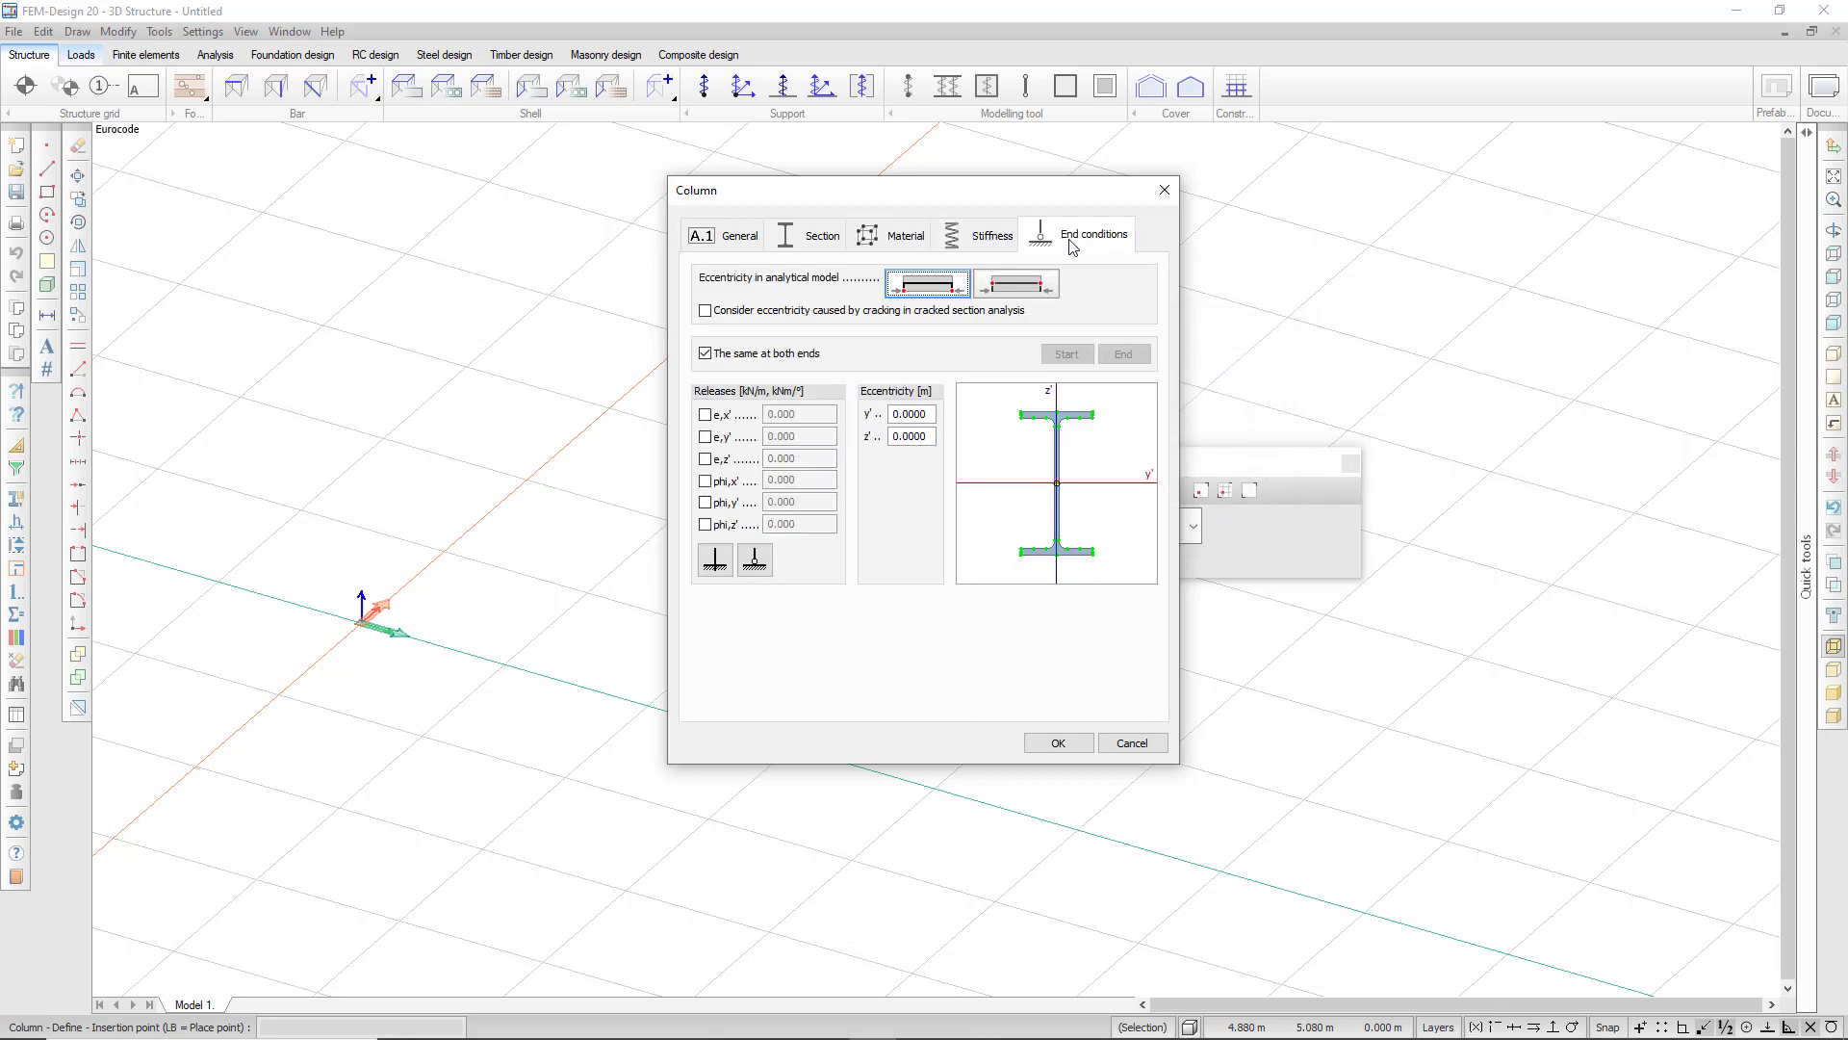
{"action": "mouse_move", "coordinate": [851, 342]}
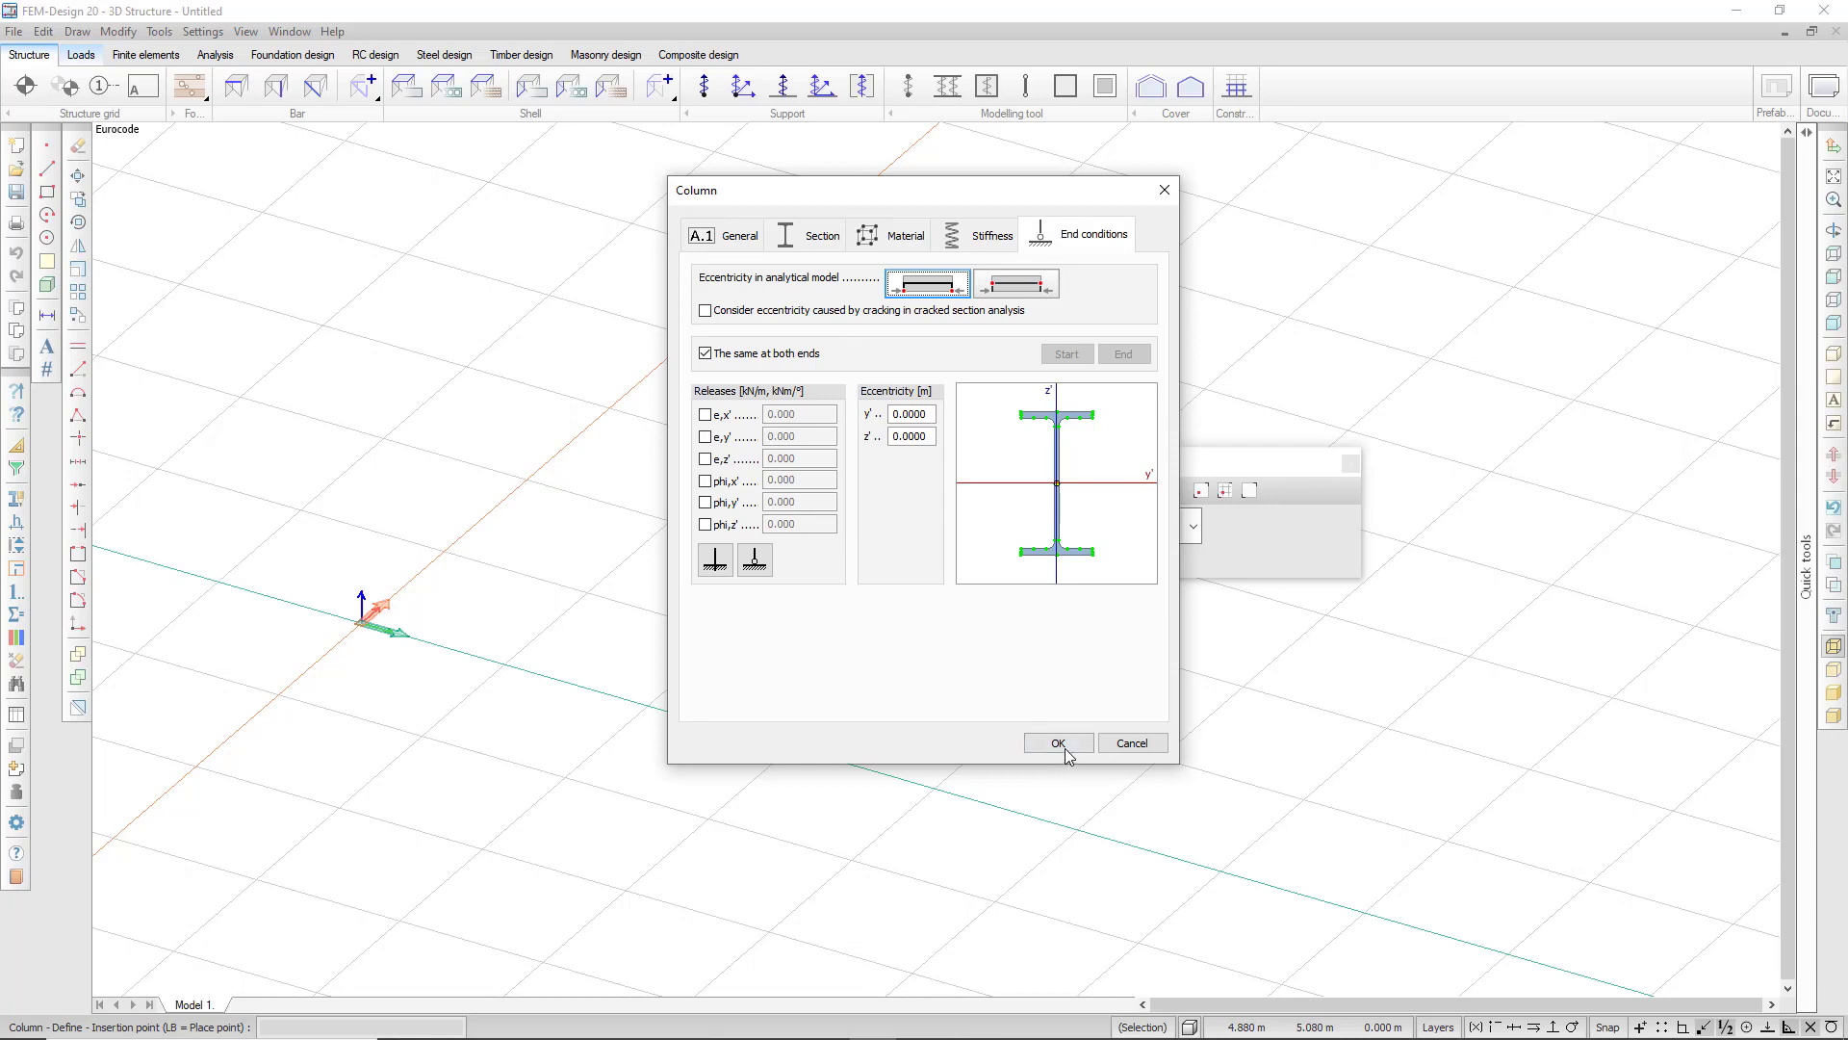
Accept the settings, switch placement to above, and place columns at grid points and an entered position
{"action": "left_click", "coordinate": [1057, 743]}
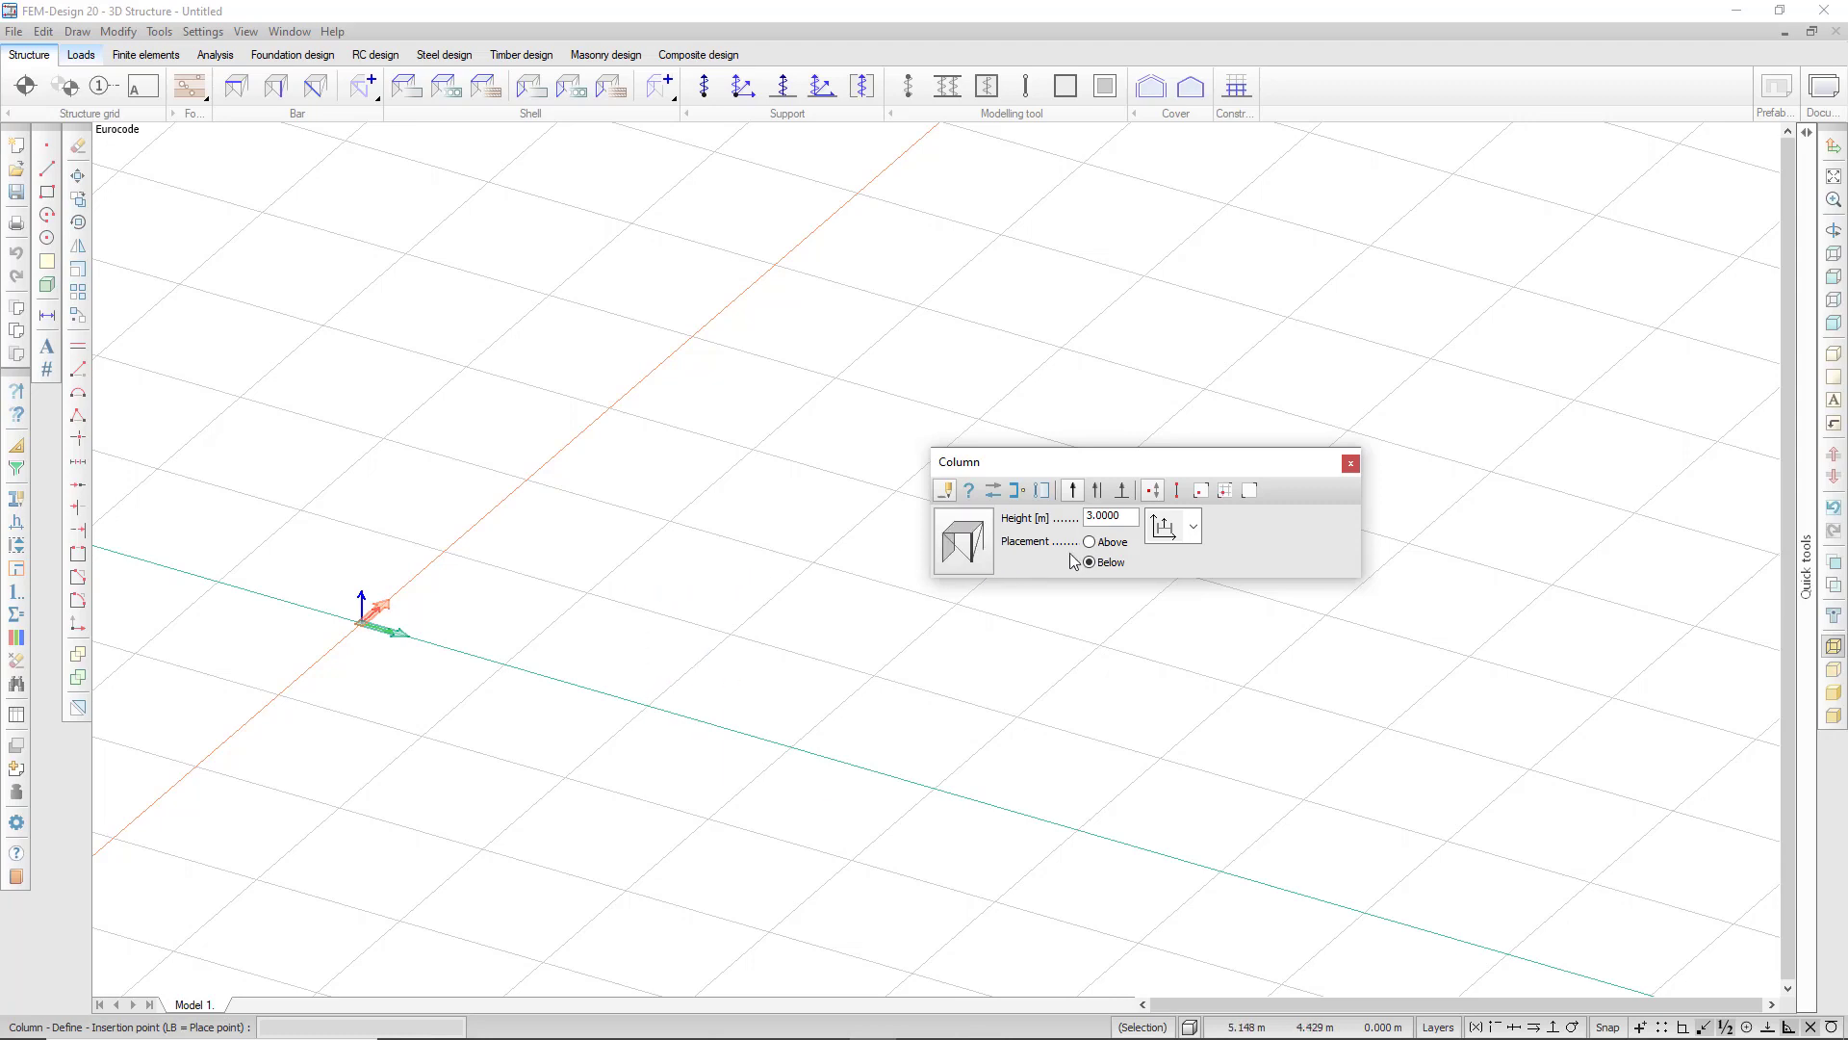
{"action": "left_click", "coordinate": [1090, 541]}
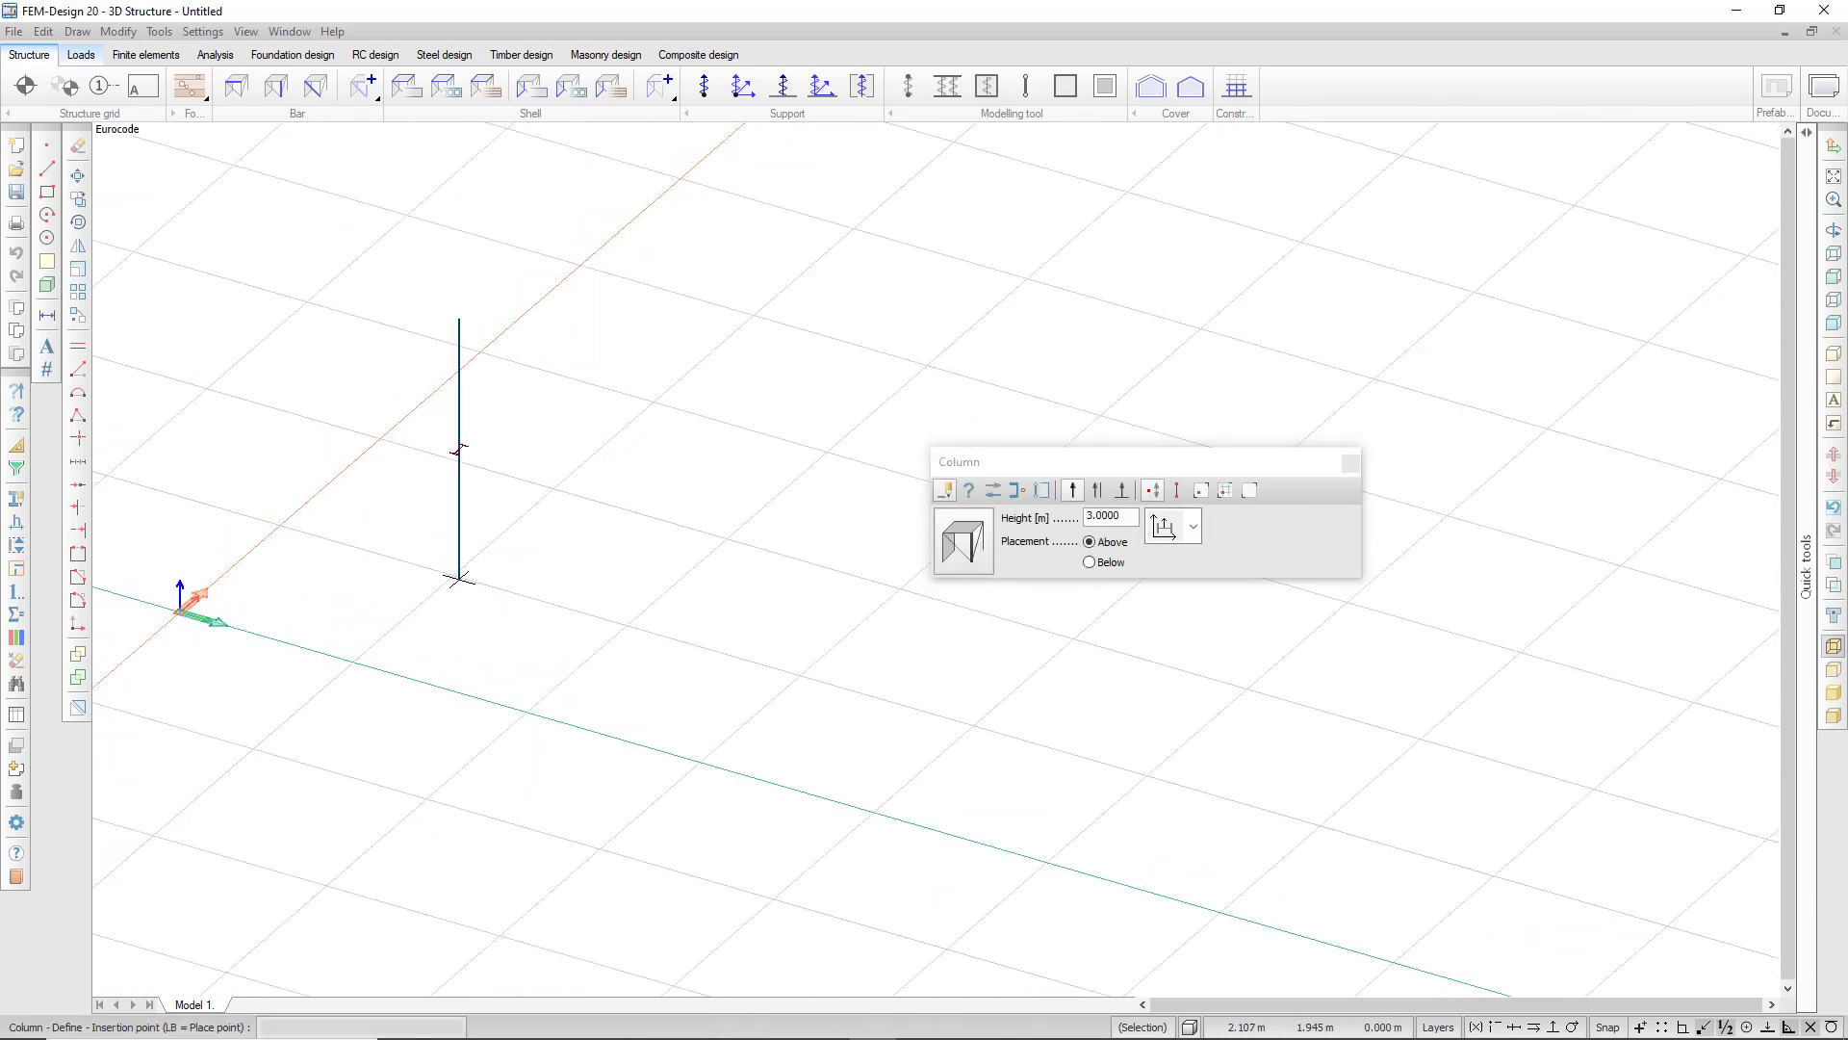
{"action": "left_click", "coordinate": [645, 418]}
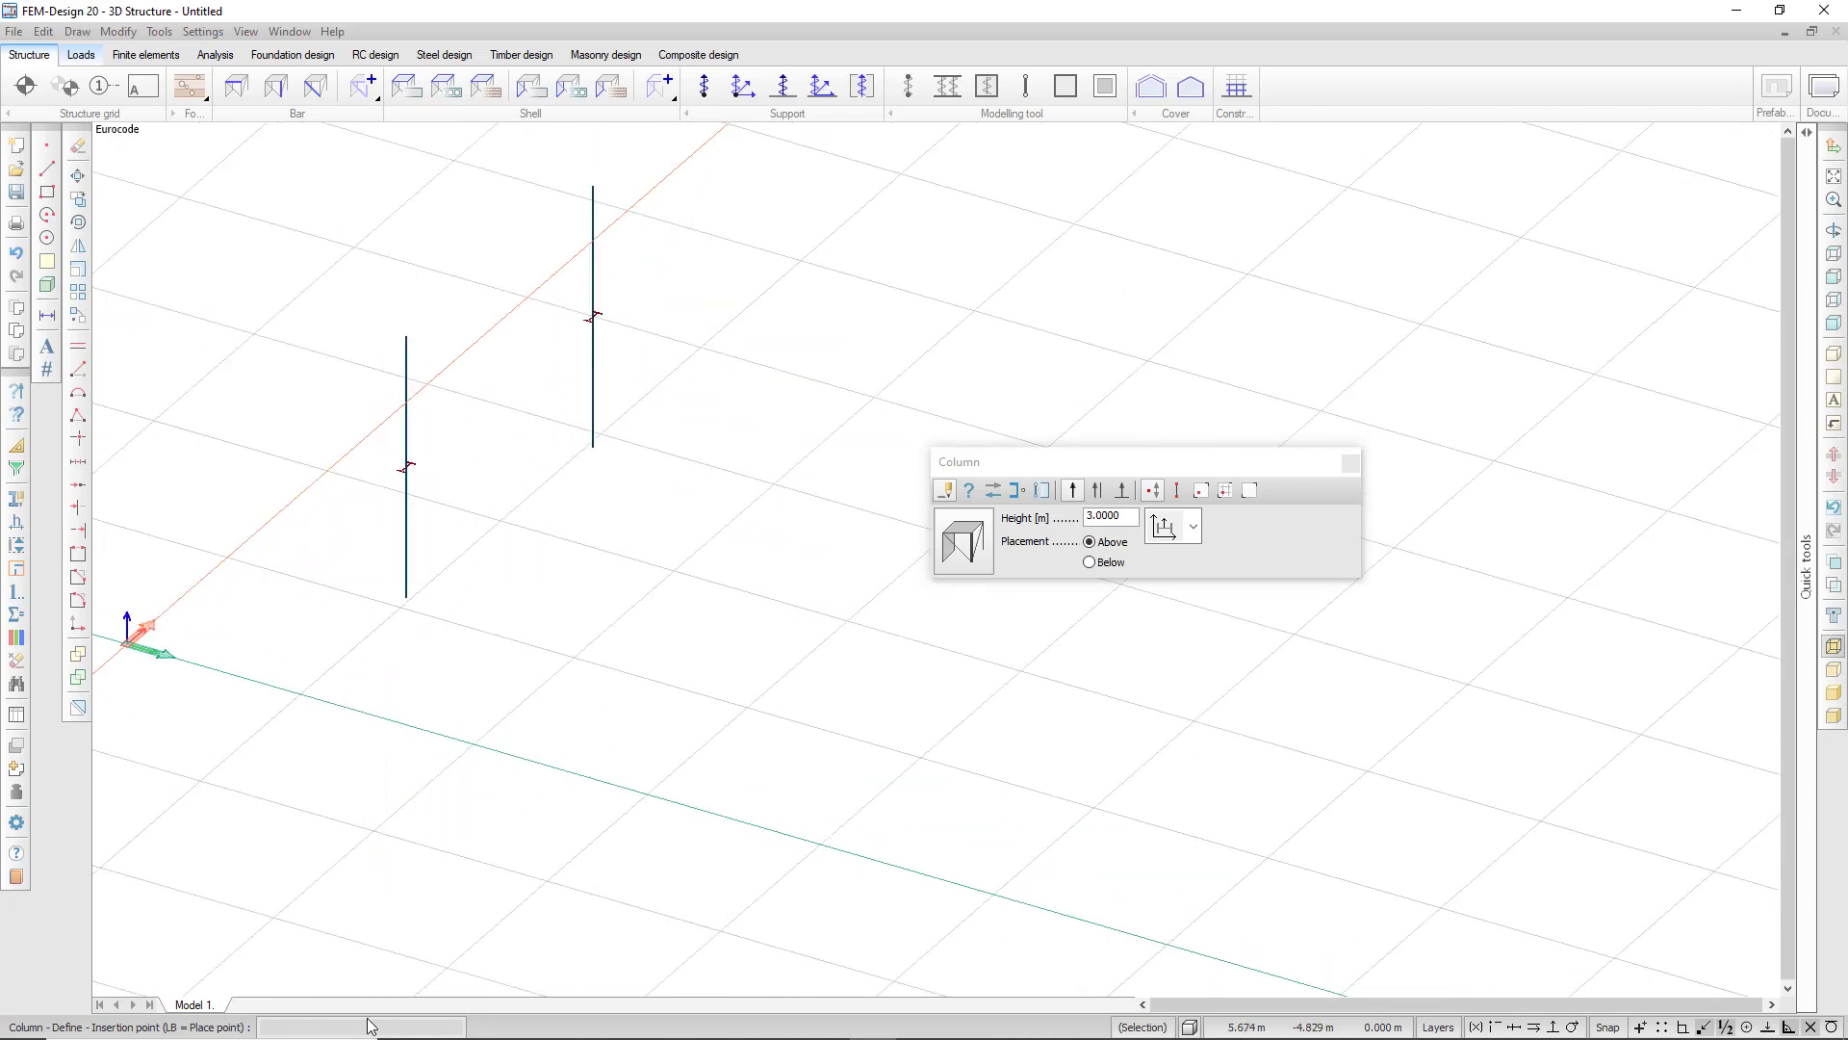
{"action": "left_click", "coordinate": [572, 689]}
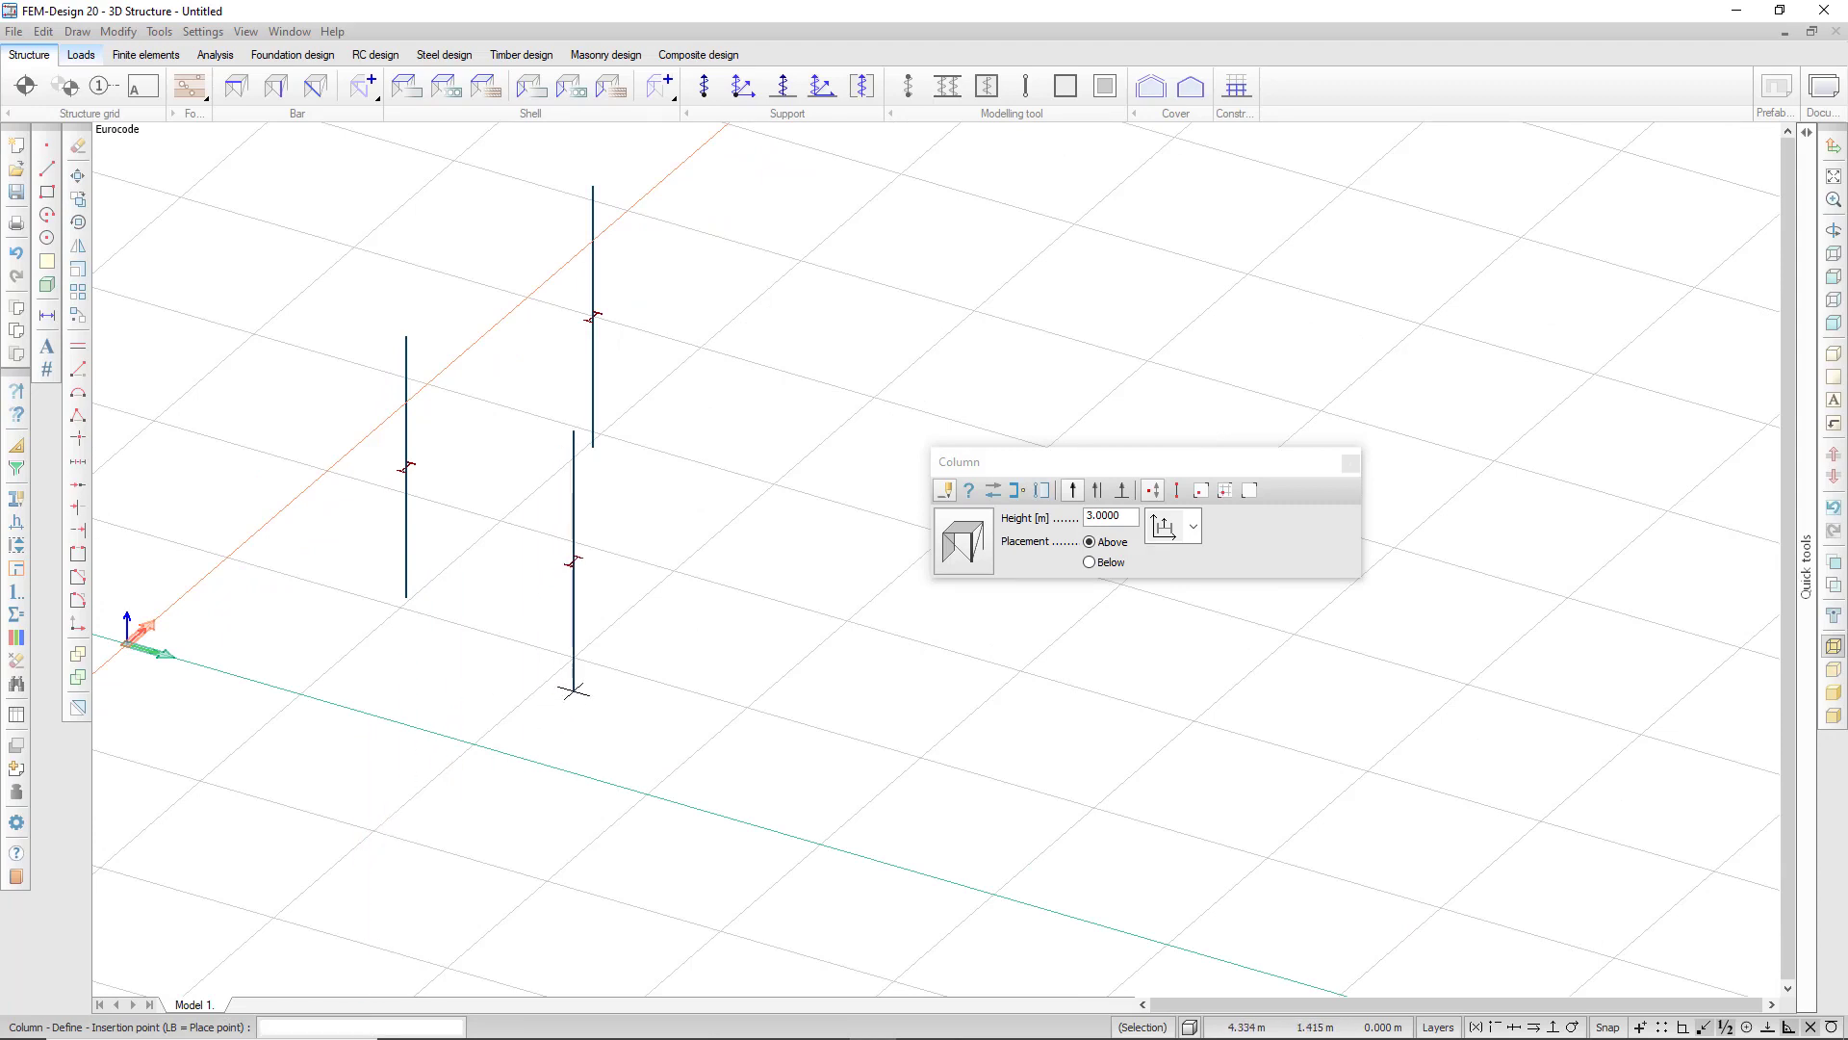
{"action": "type", "text": "6,"}
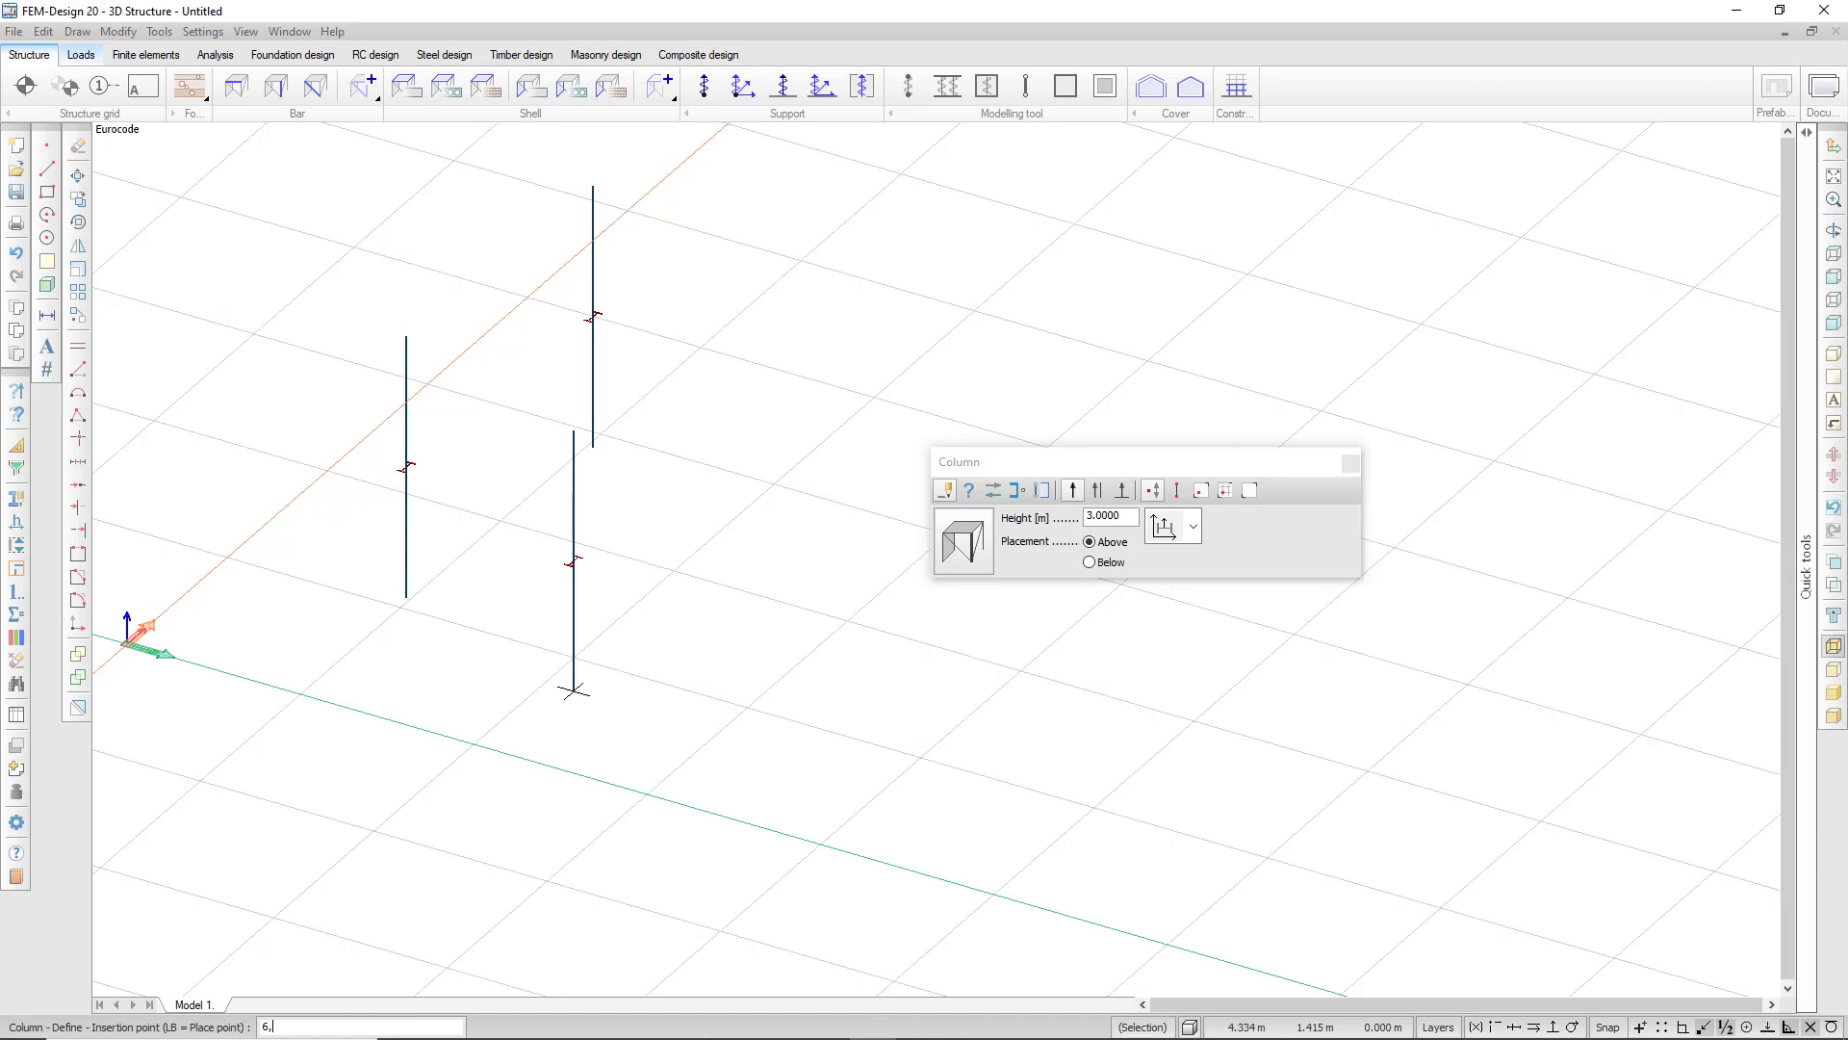
{"action": "left_click", "coordinate": [949, 406]}
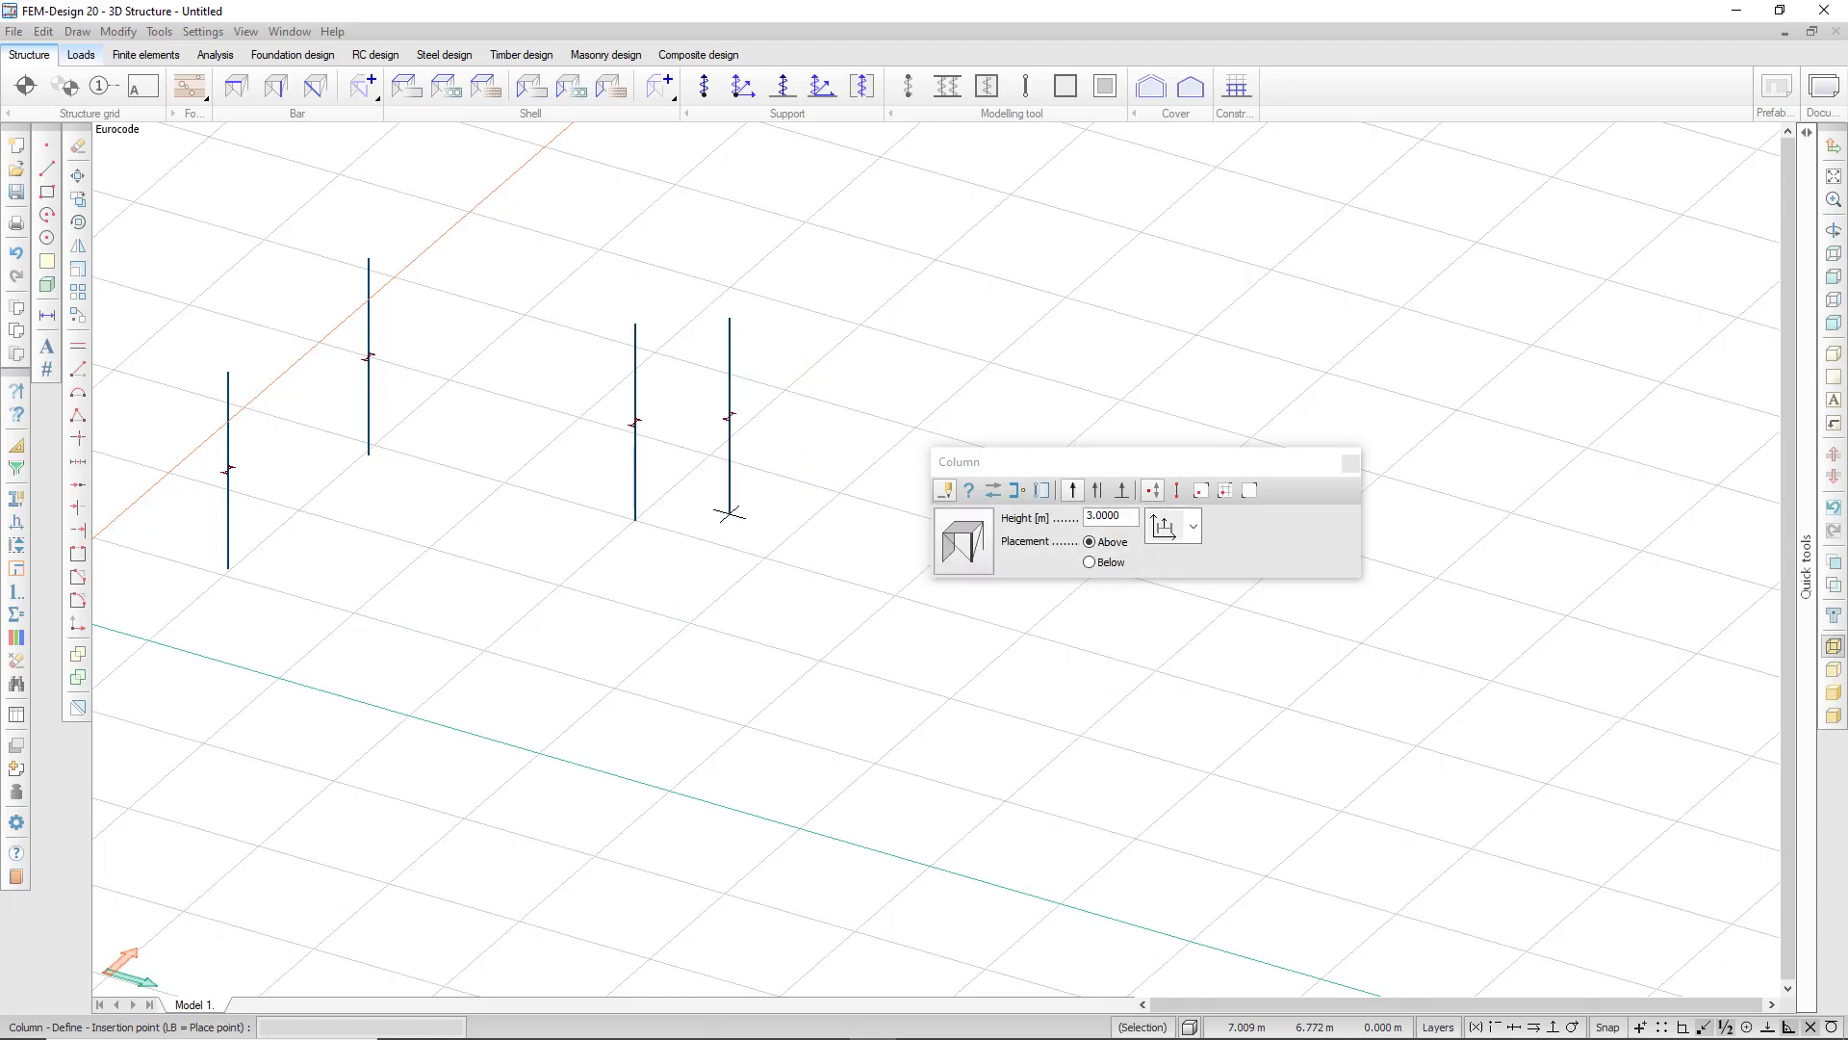
{"action": "mouse_move", "coordinate": [727, 539]}
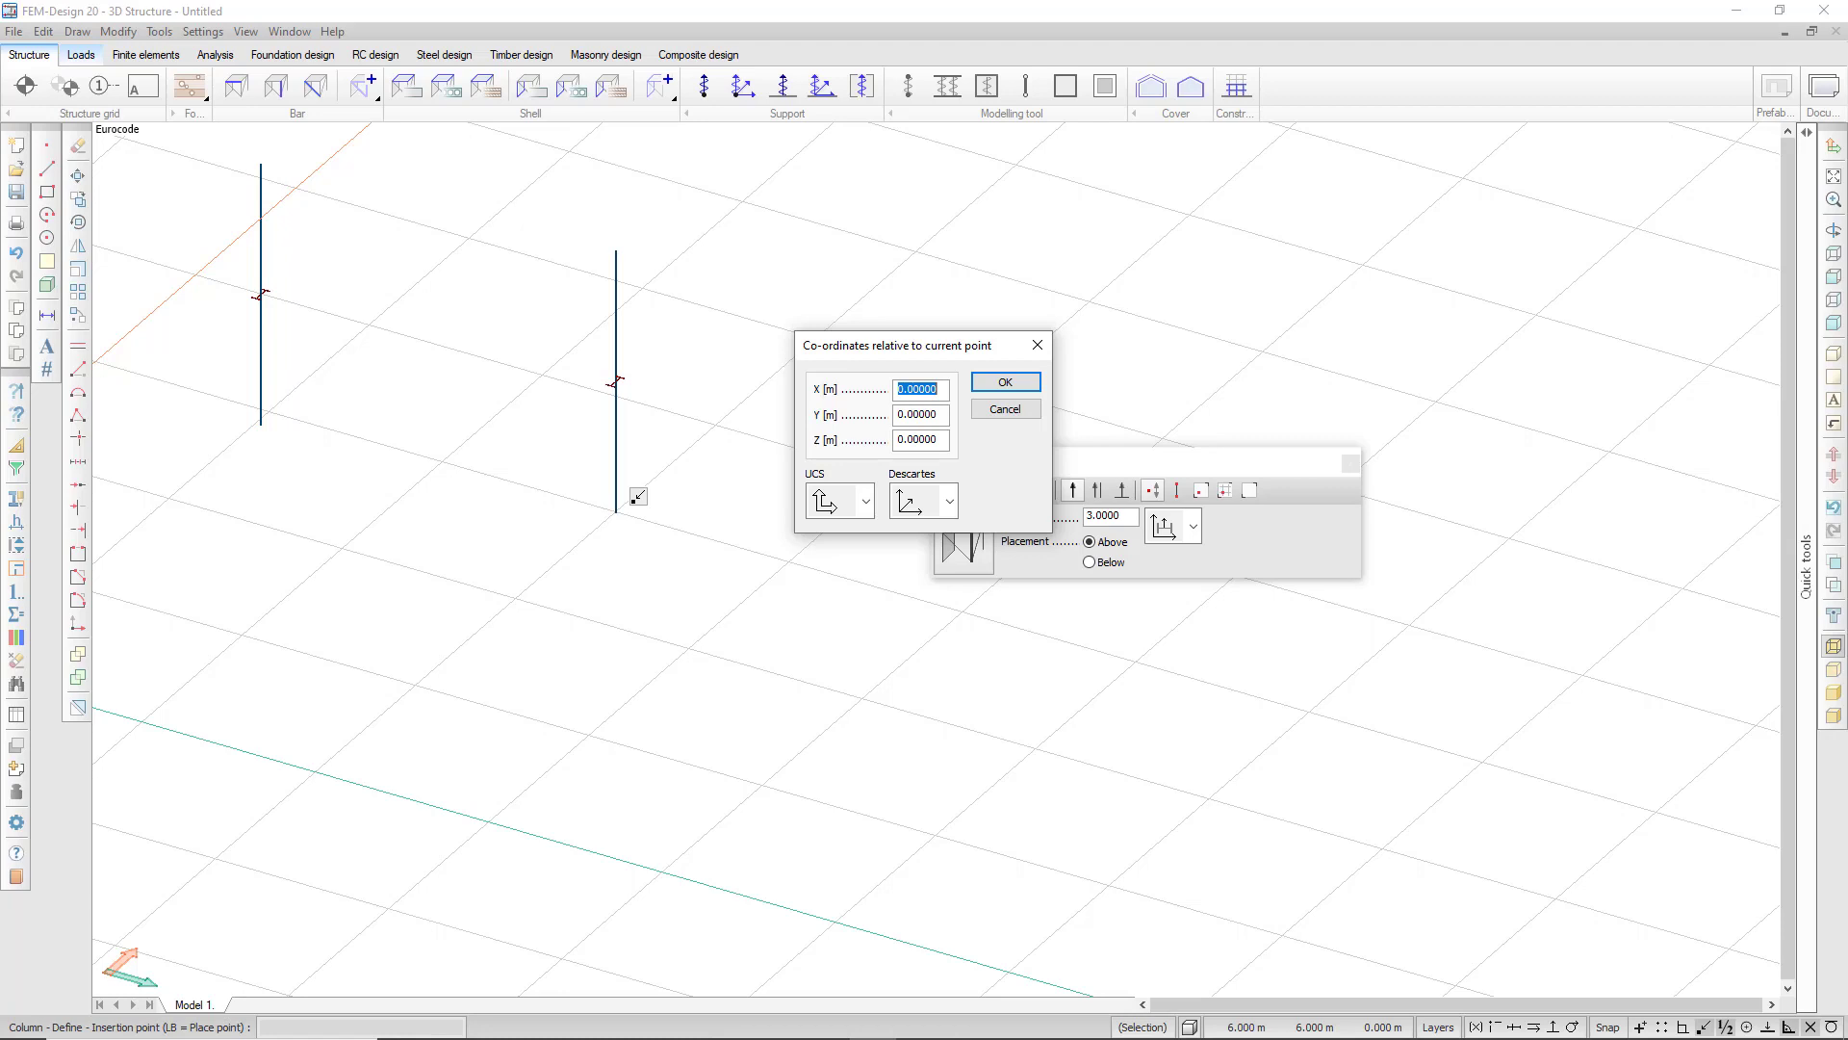
Place a column at a relative offset of X 6 m, Y 2 m and finish placing columns
{"action": "type", "text": "6"}
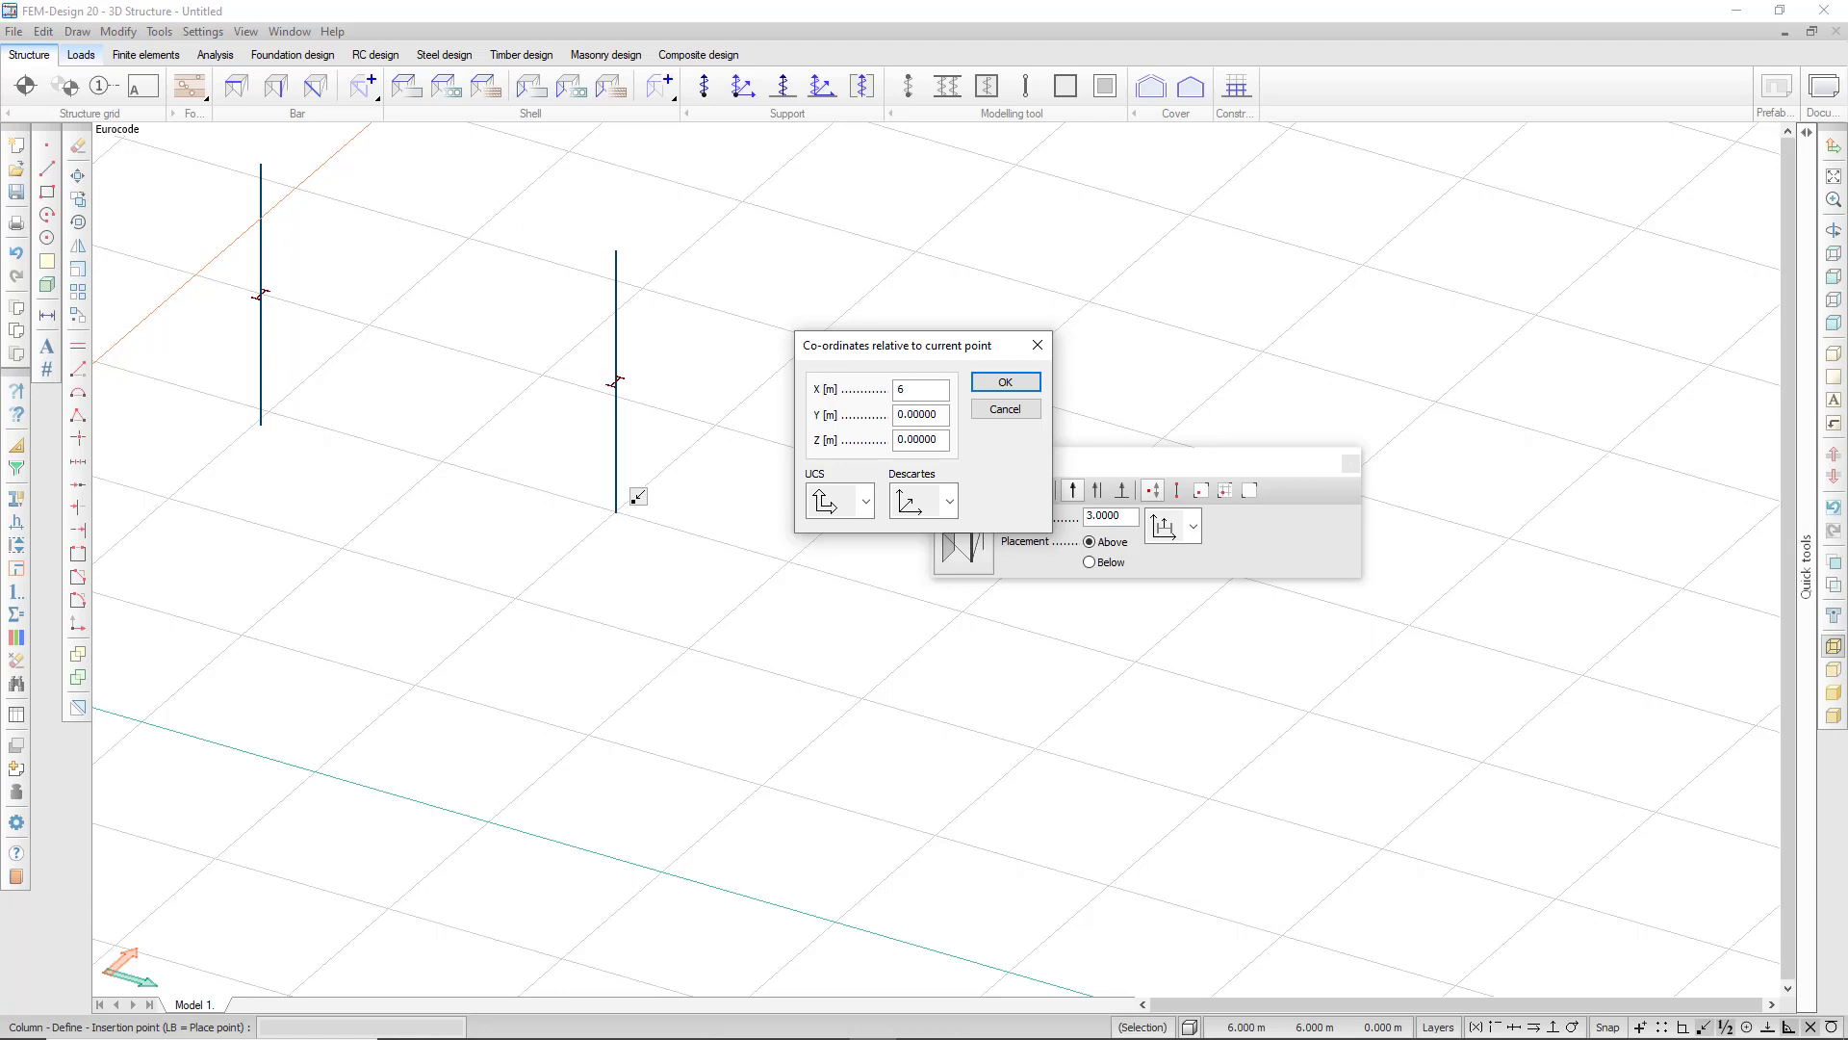
{"action": "type", "text": "2"}
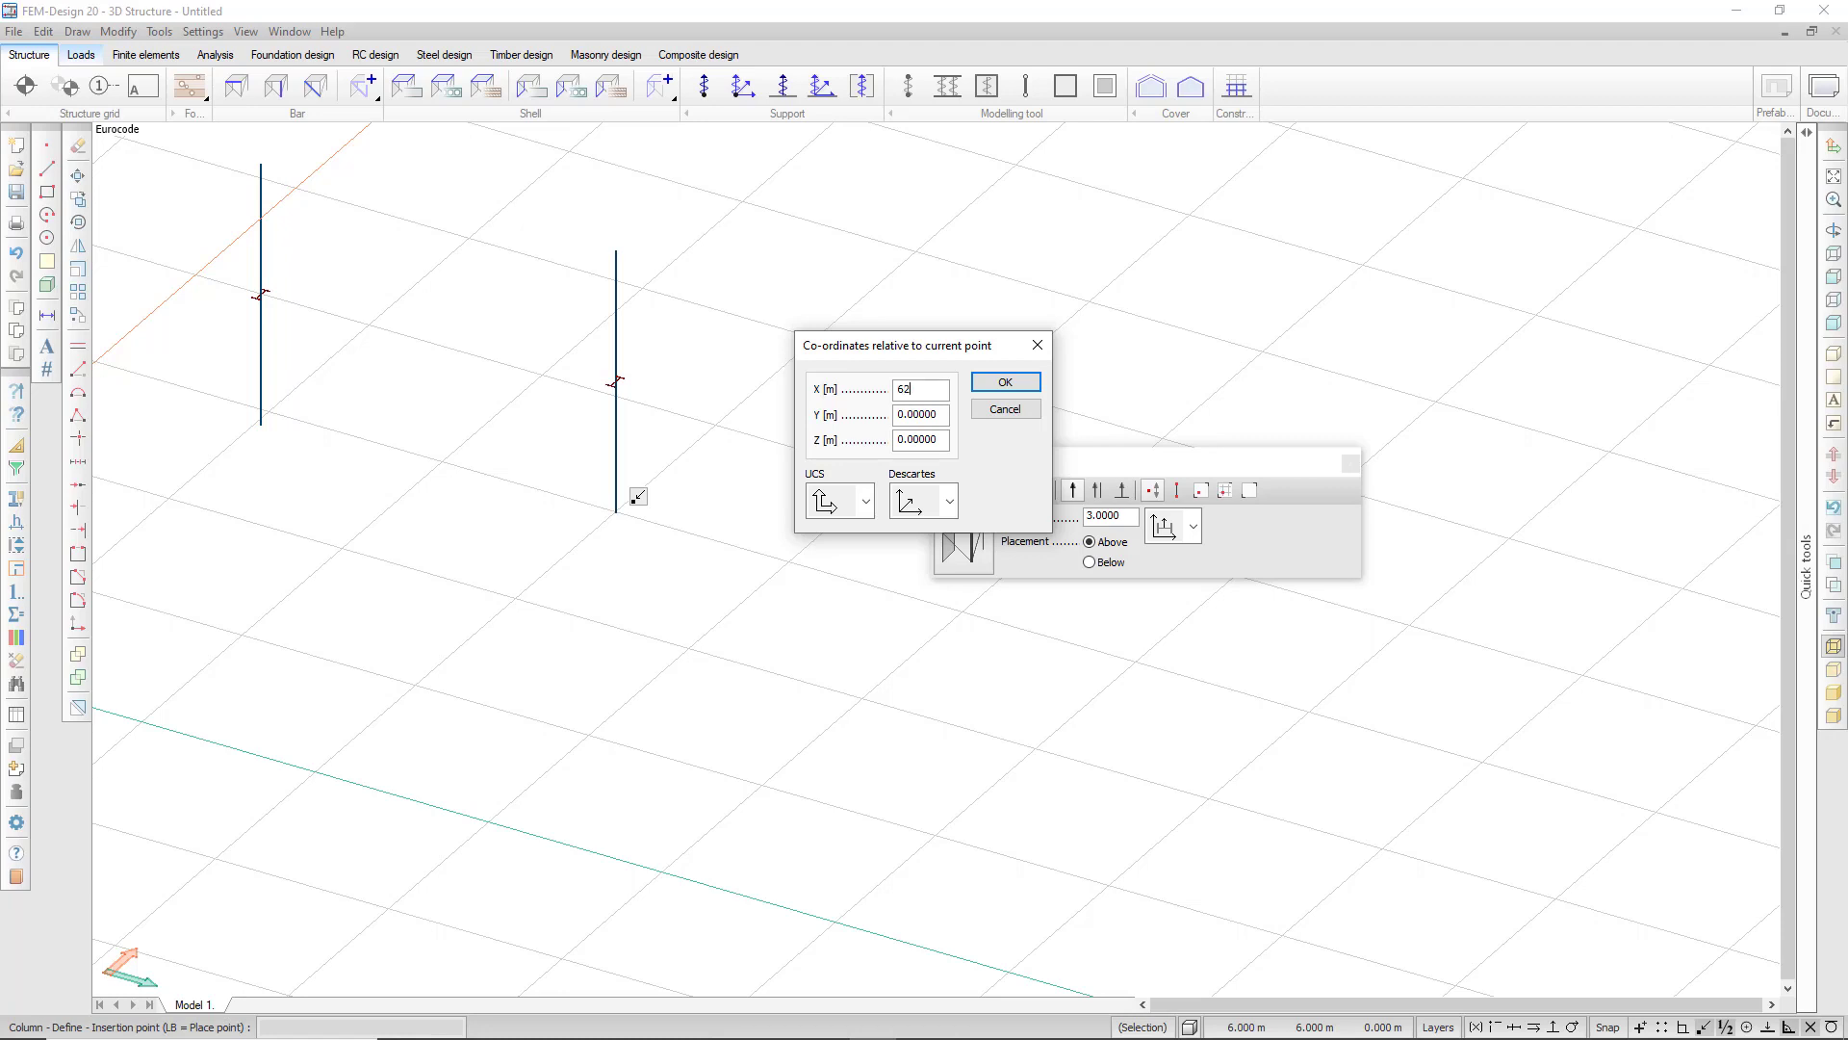
{"action": "key", "text": "Backspace"}
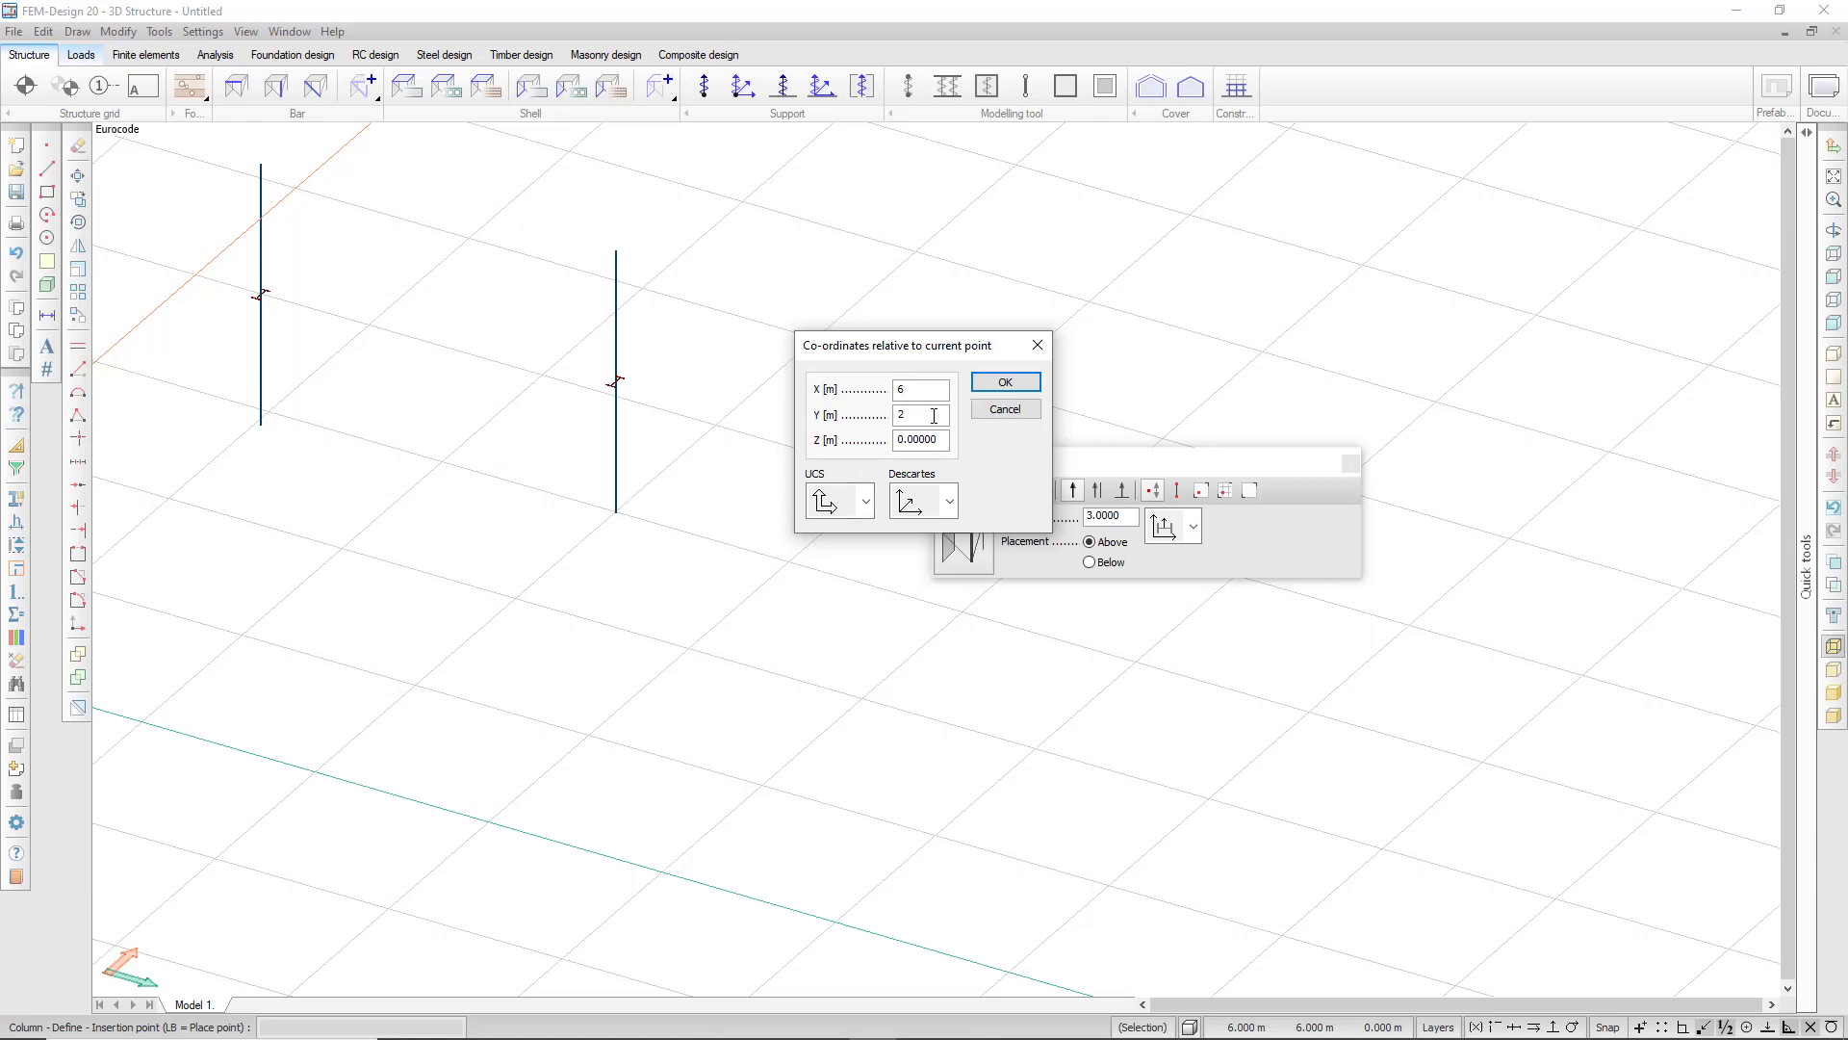
{"action": "left_click", "coordinate": [1003, 382]}
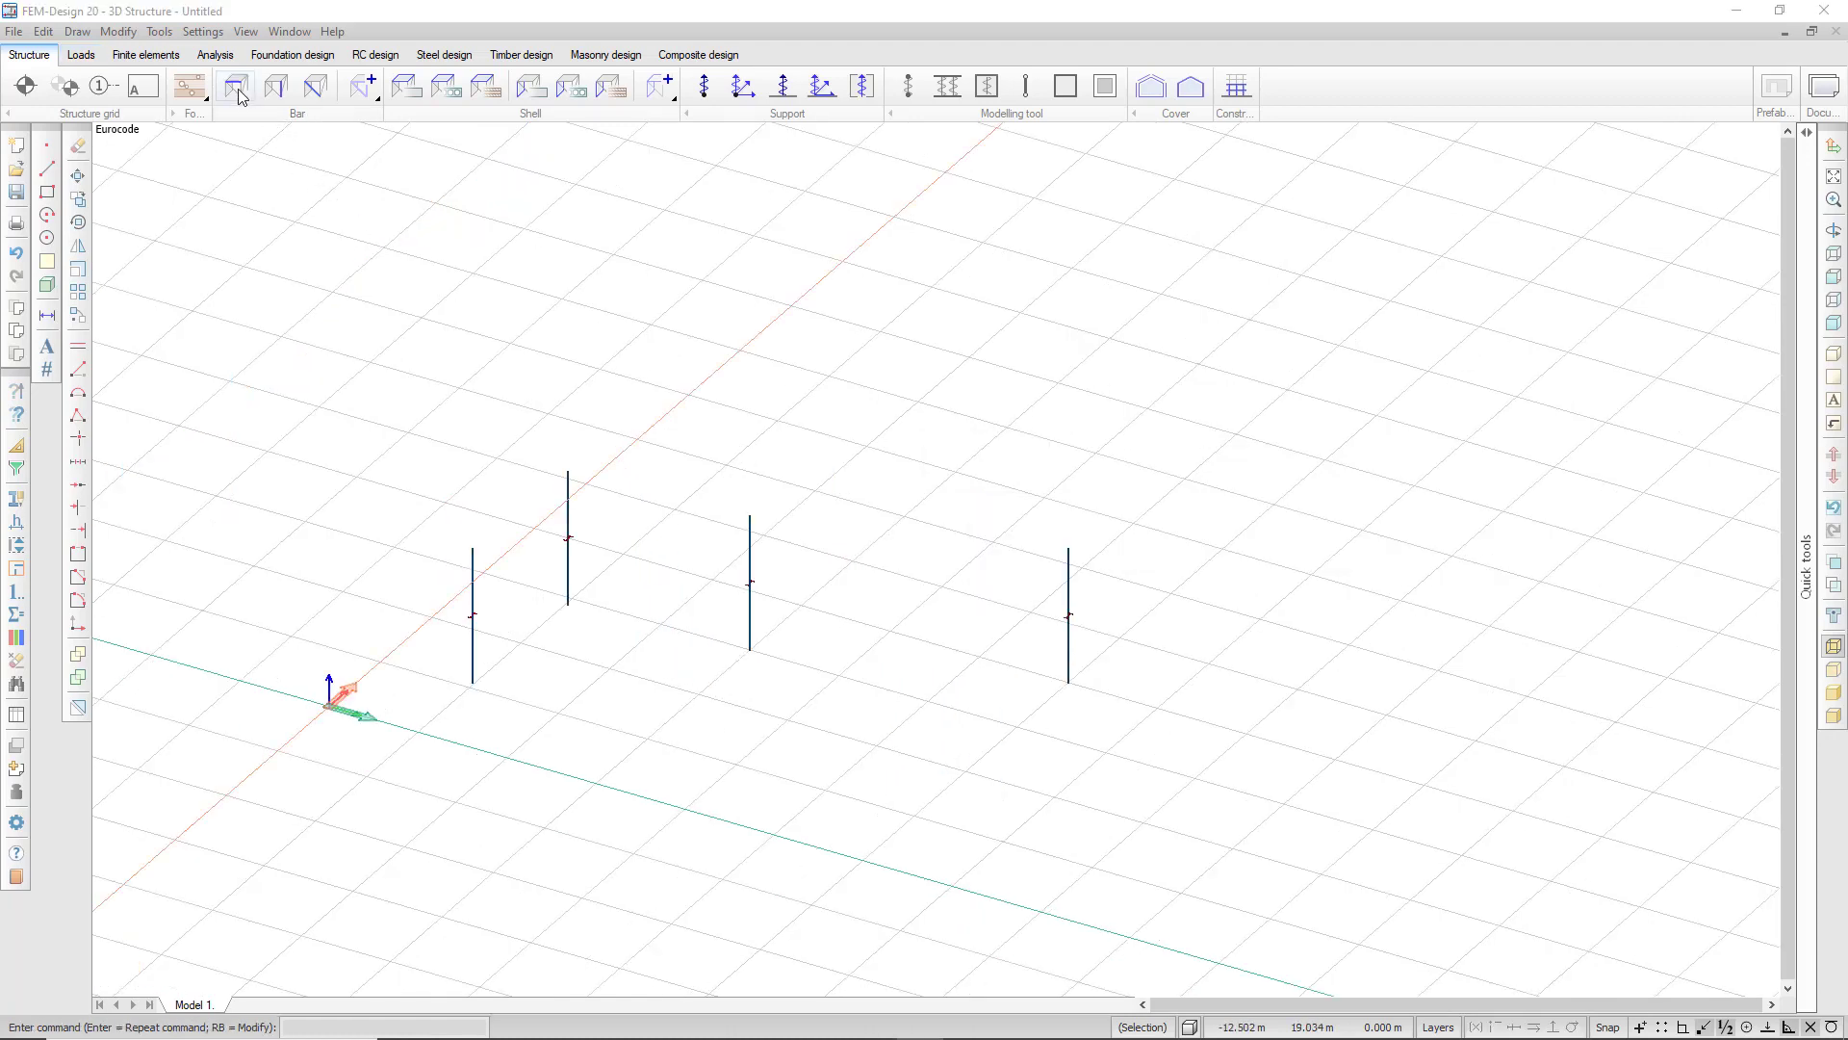
Start a beam and set its end conditions to the hinged preset releasing phi y' and phi z'
{"action": "left_click", "coordinate": [235, 86]}
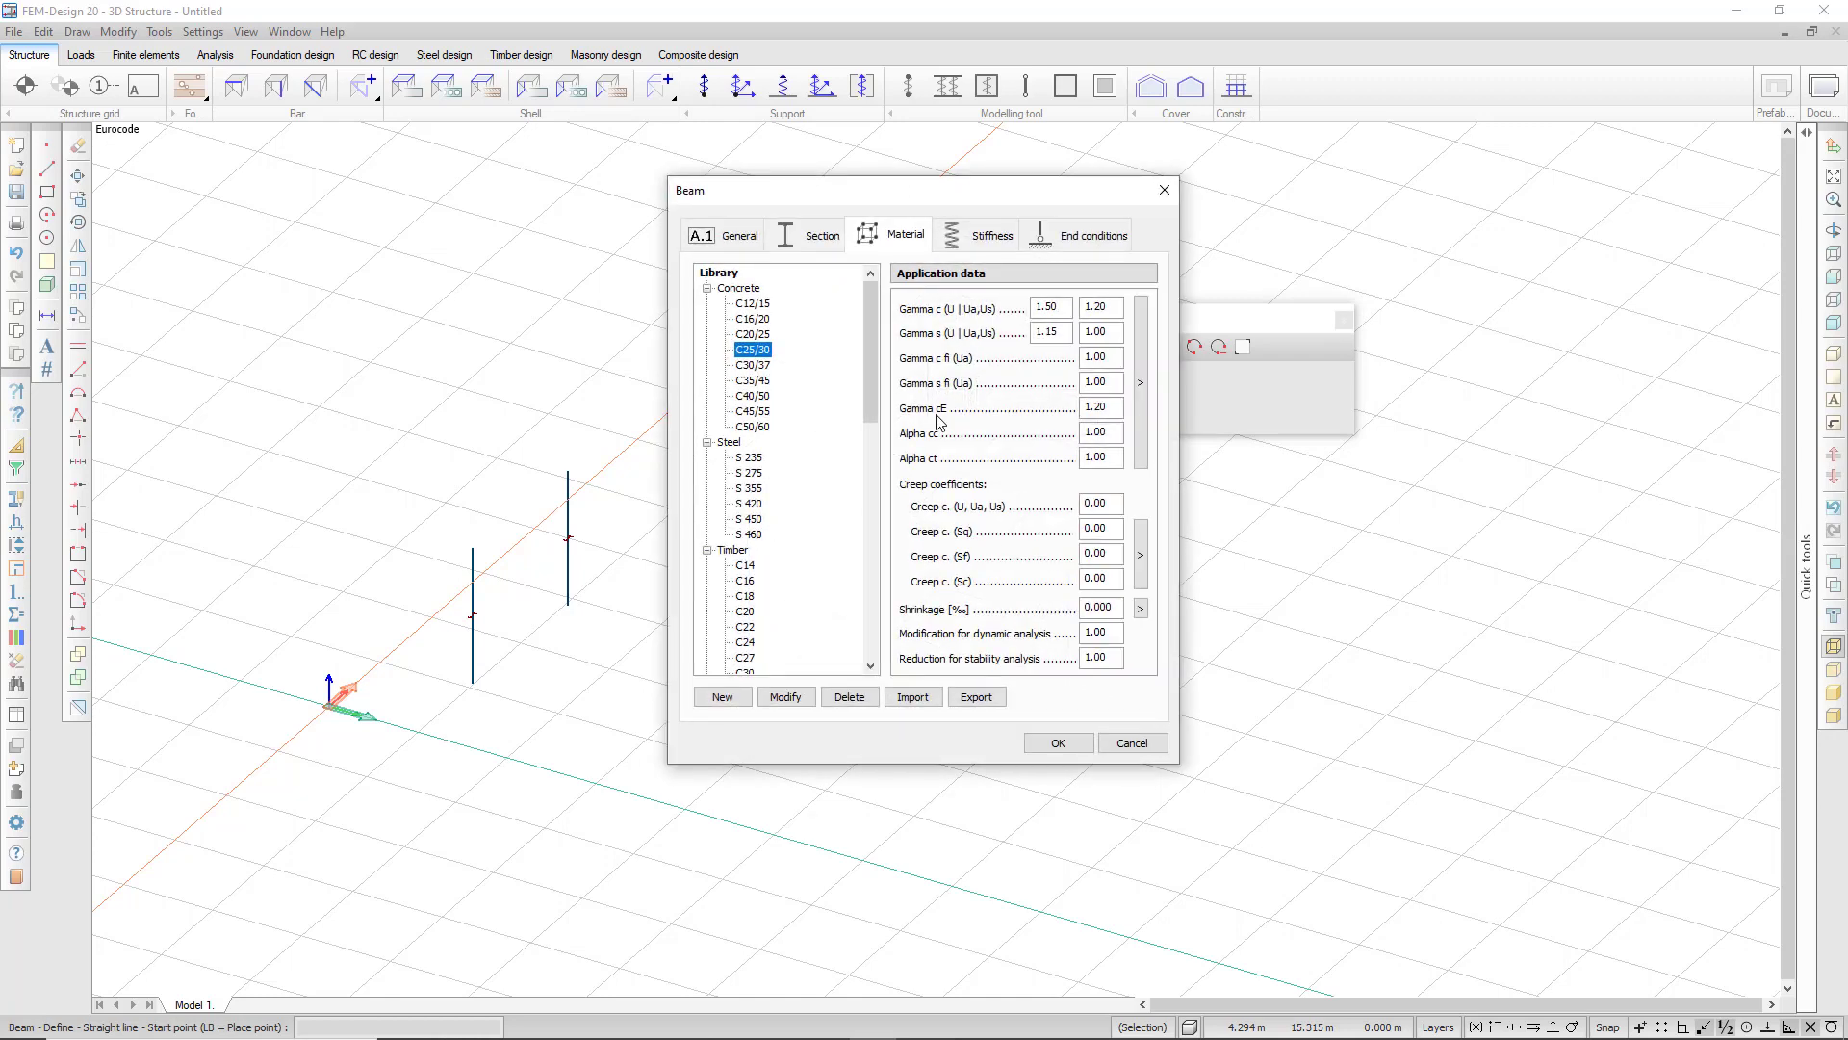
{"action": "left_click", "coordinate": [739, 235]}
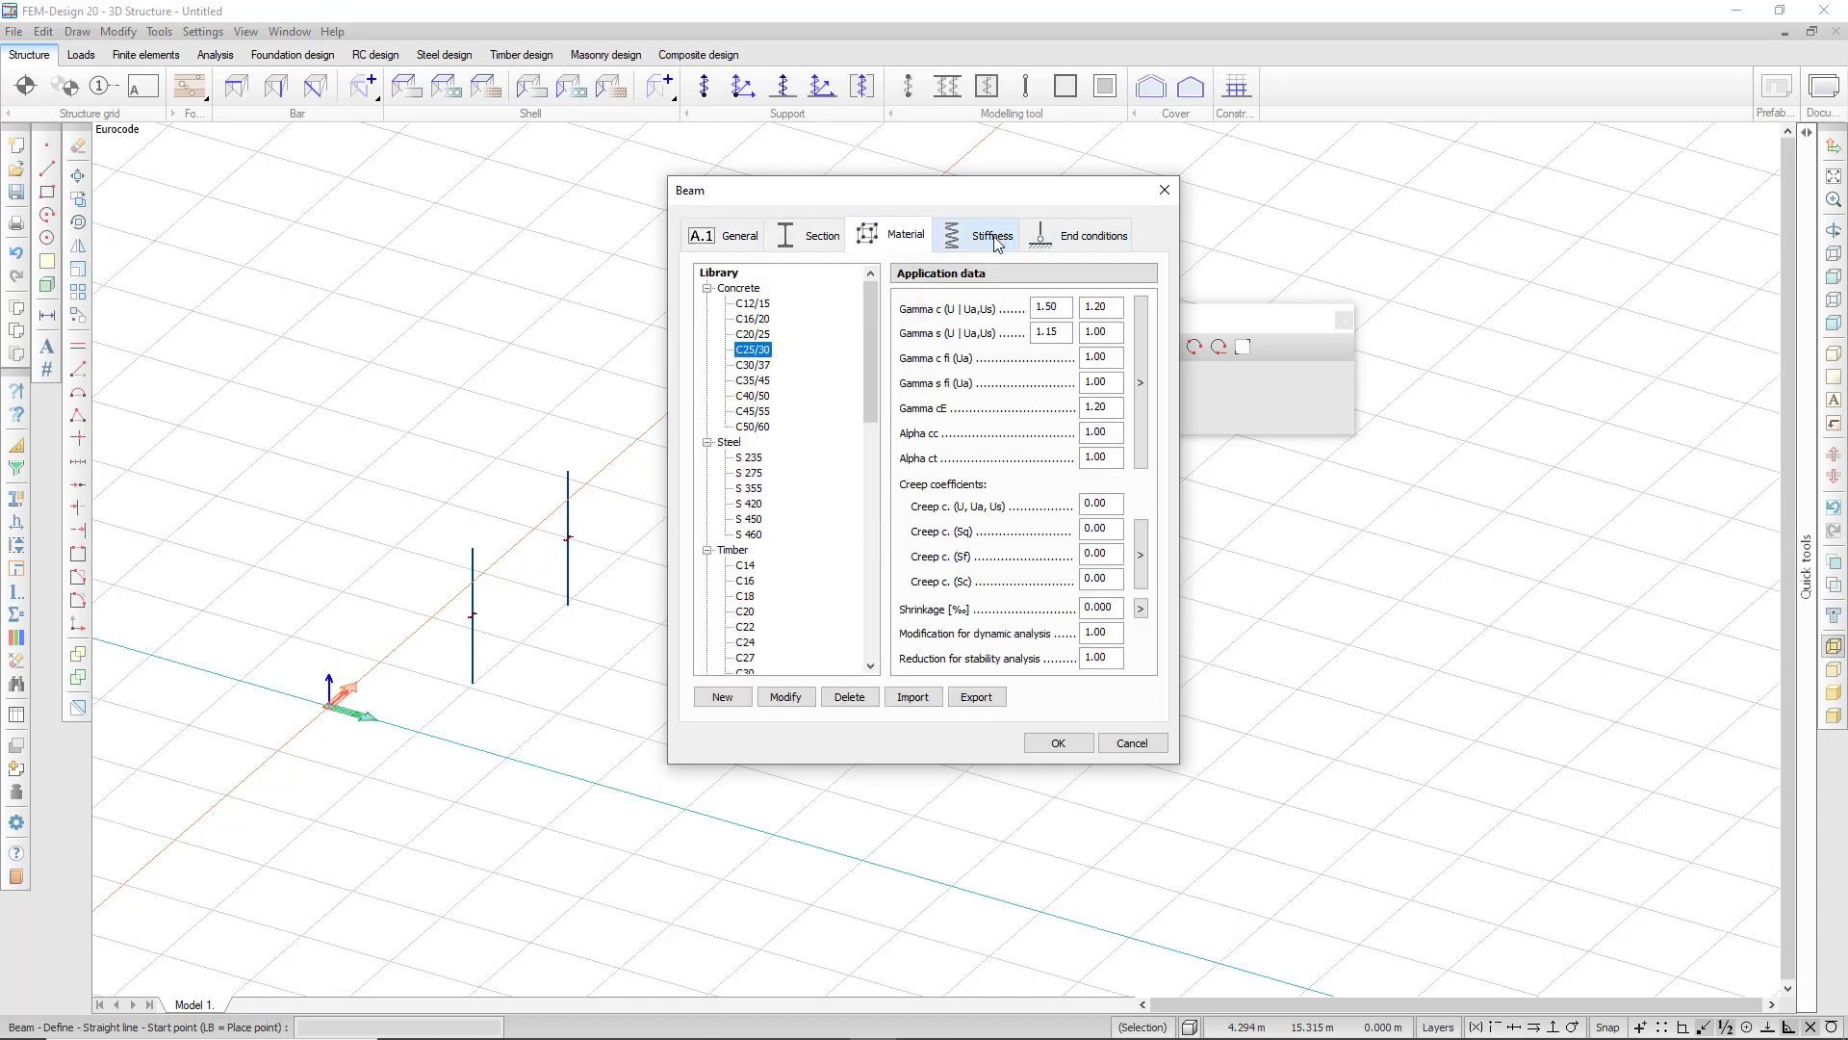
{"action": "left_click", "coordinate": [1089, 235]}
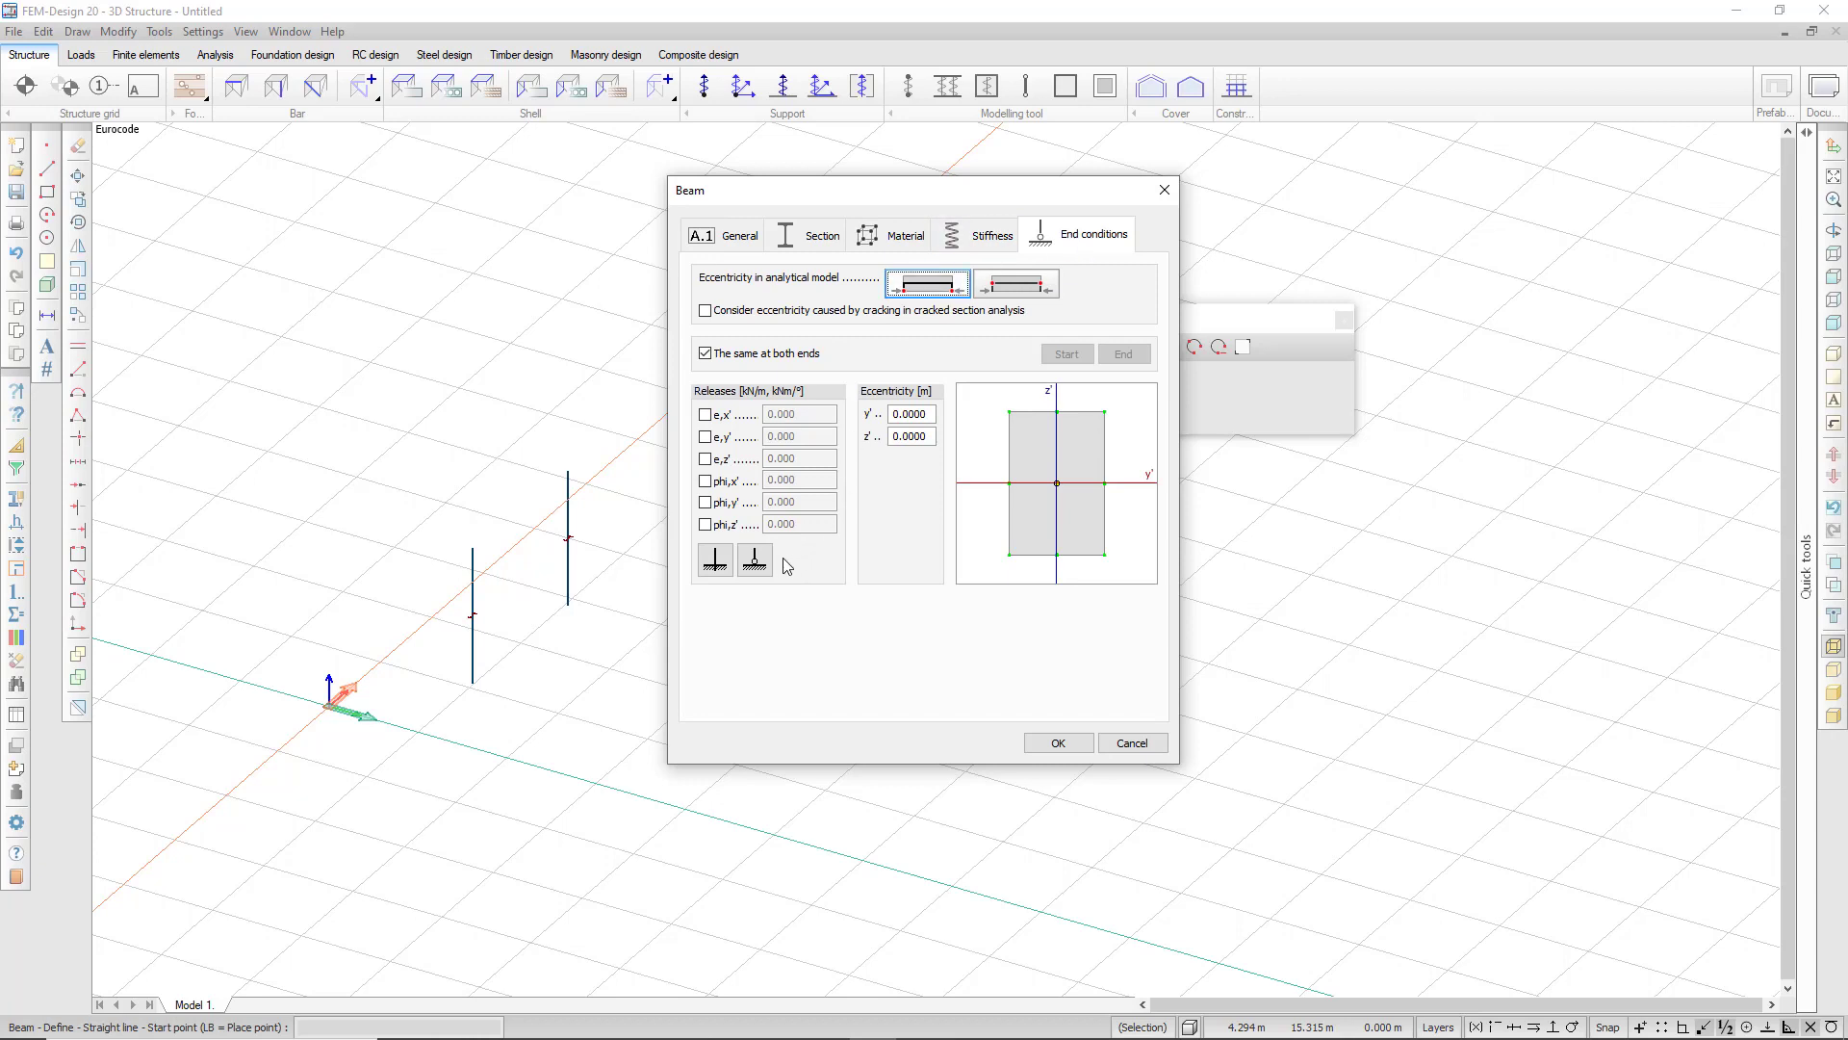
{"action": "left_click", "coordinate": [752, 560]}
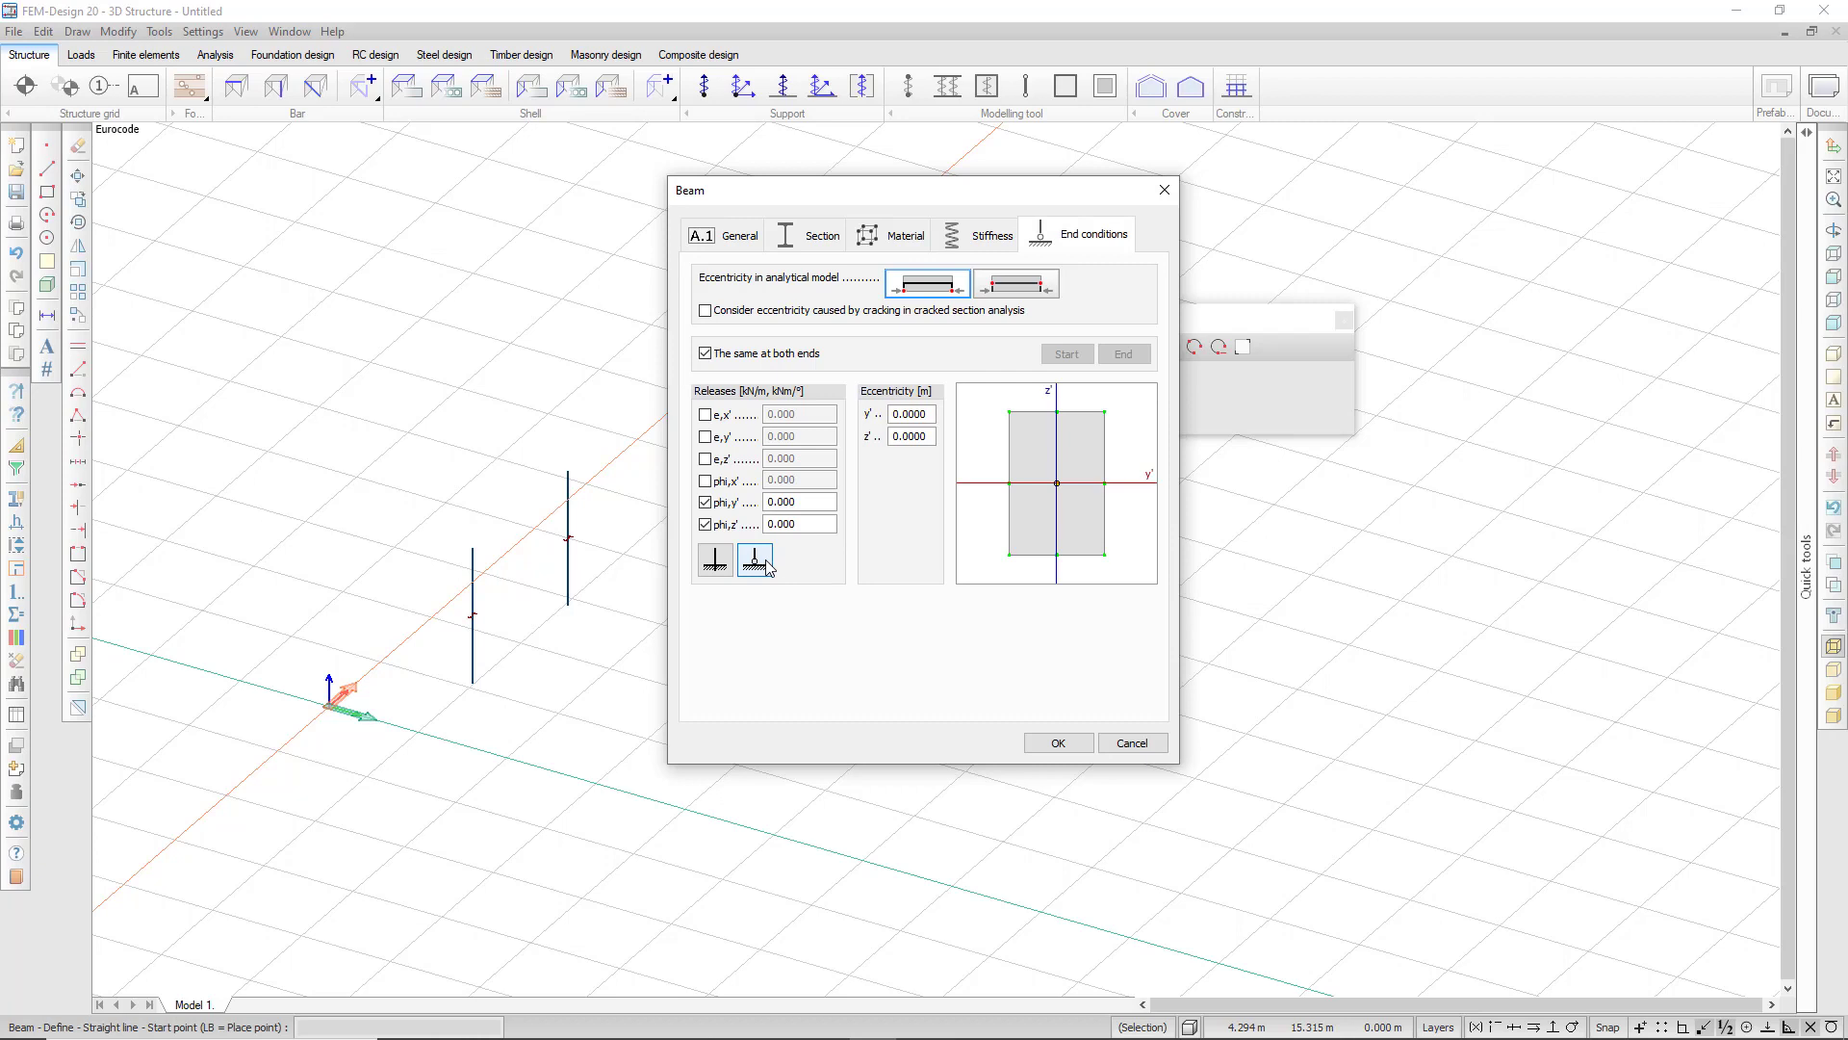
{"action": "mouse_move", "coordinate": [715, 561]}
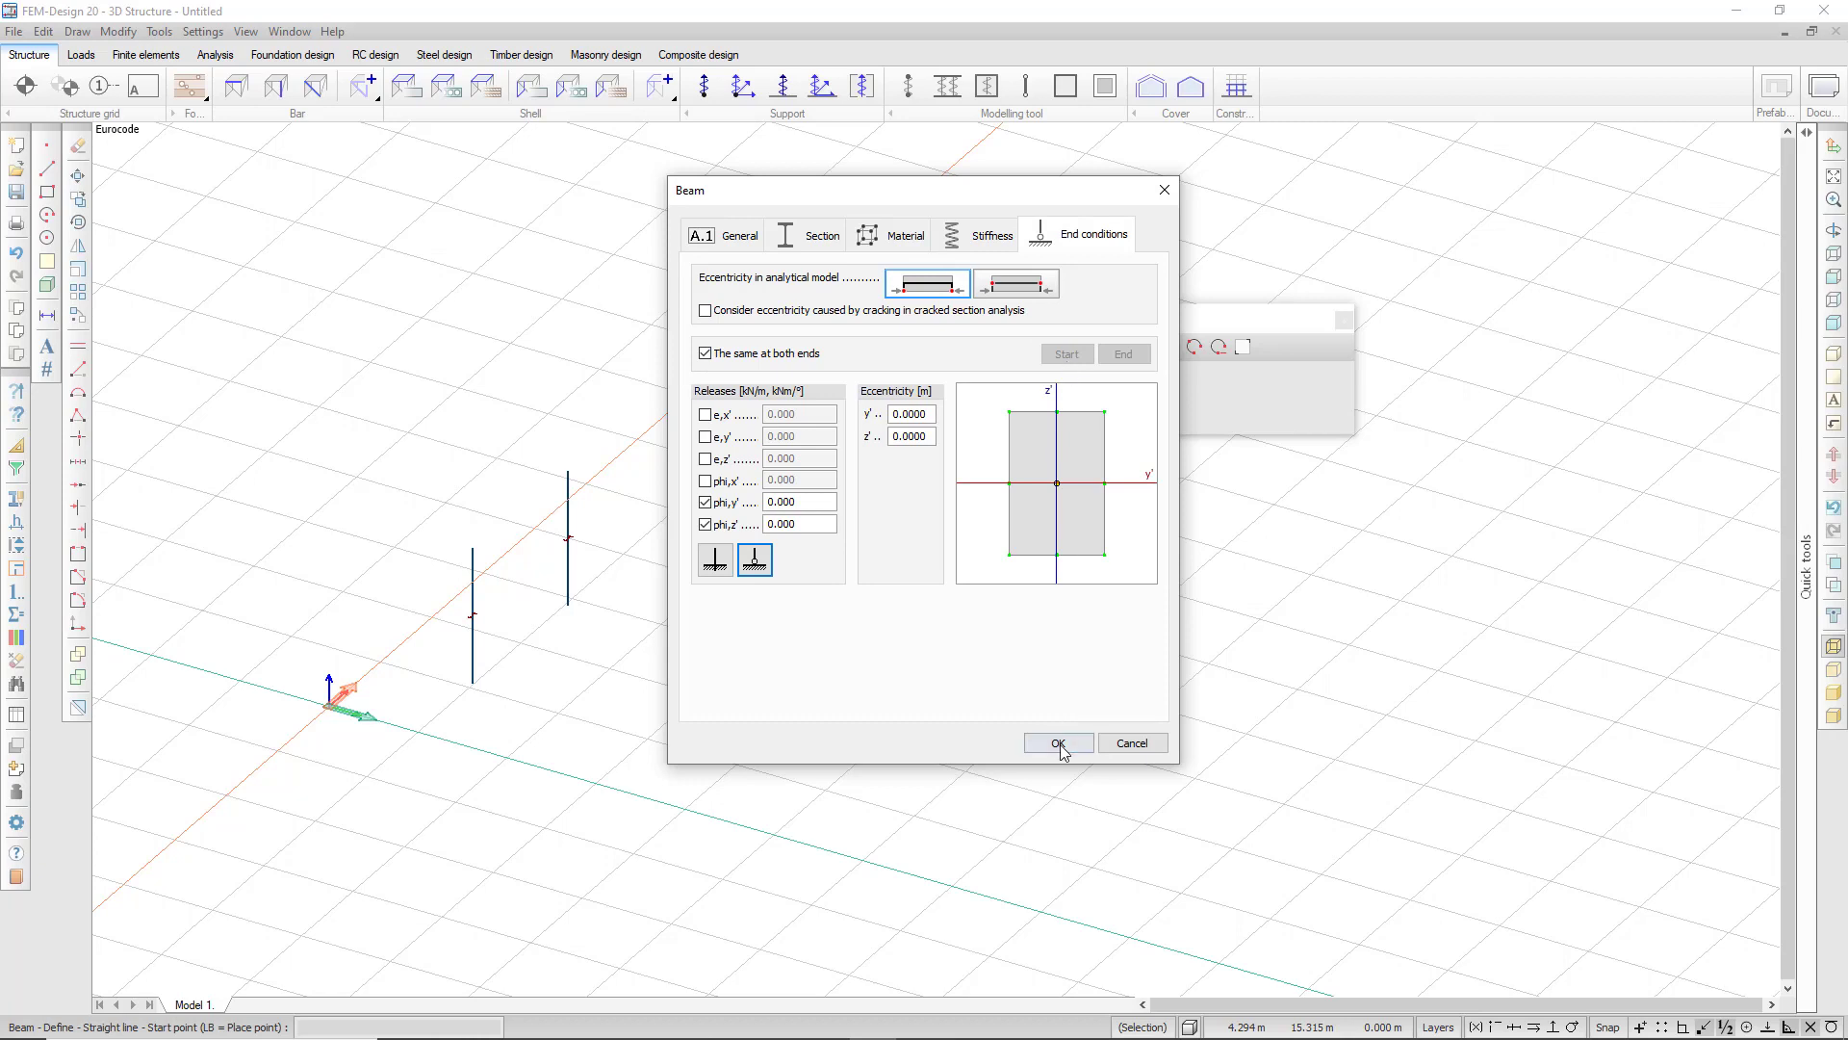
Confirm the Beam dialog settings and start a straight beam at the first column's top
{"action": "left_click", "coordinate": [1057, 743]}
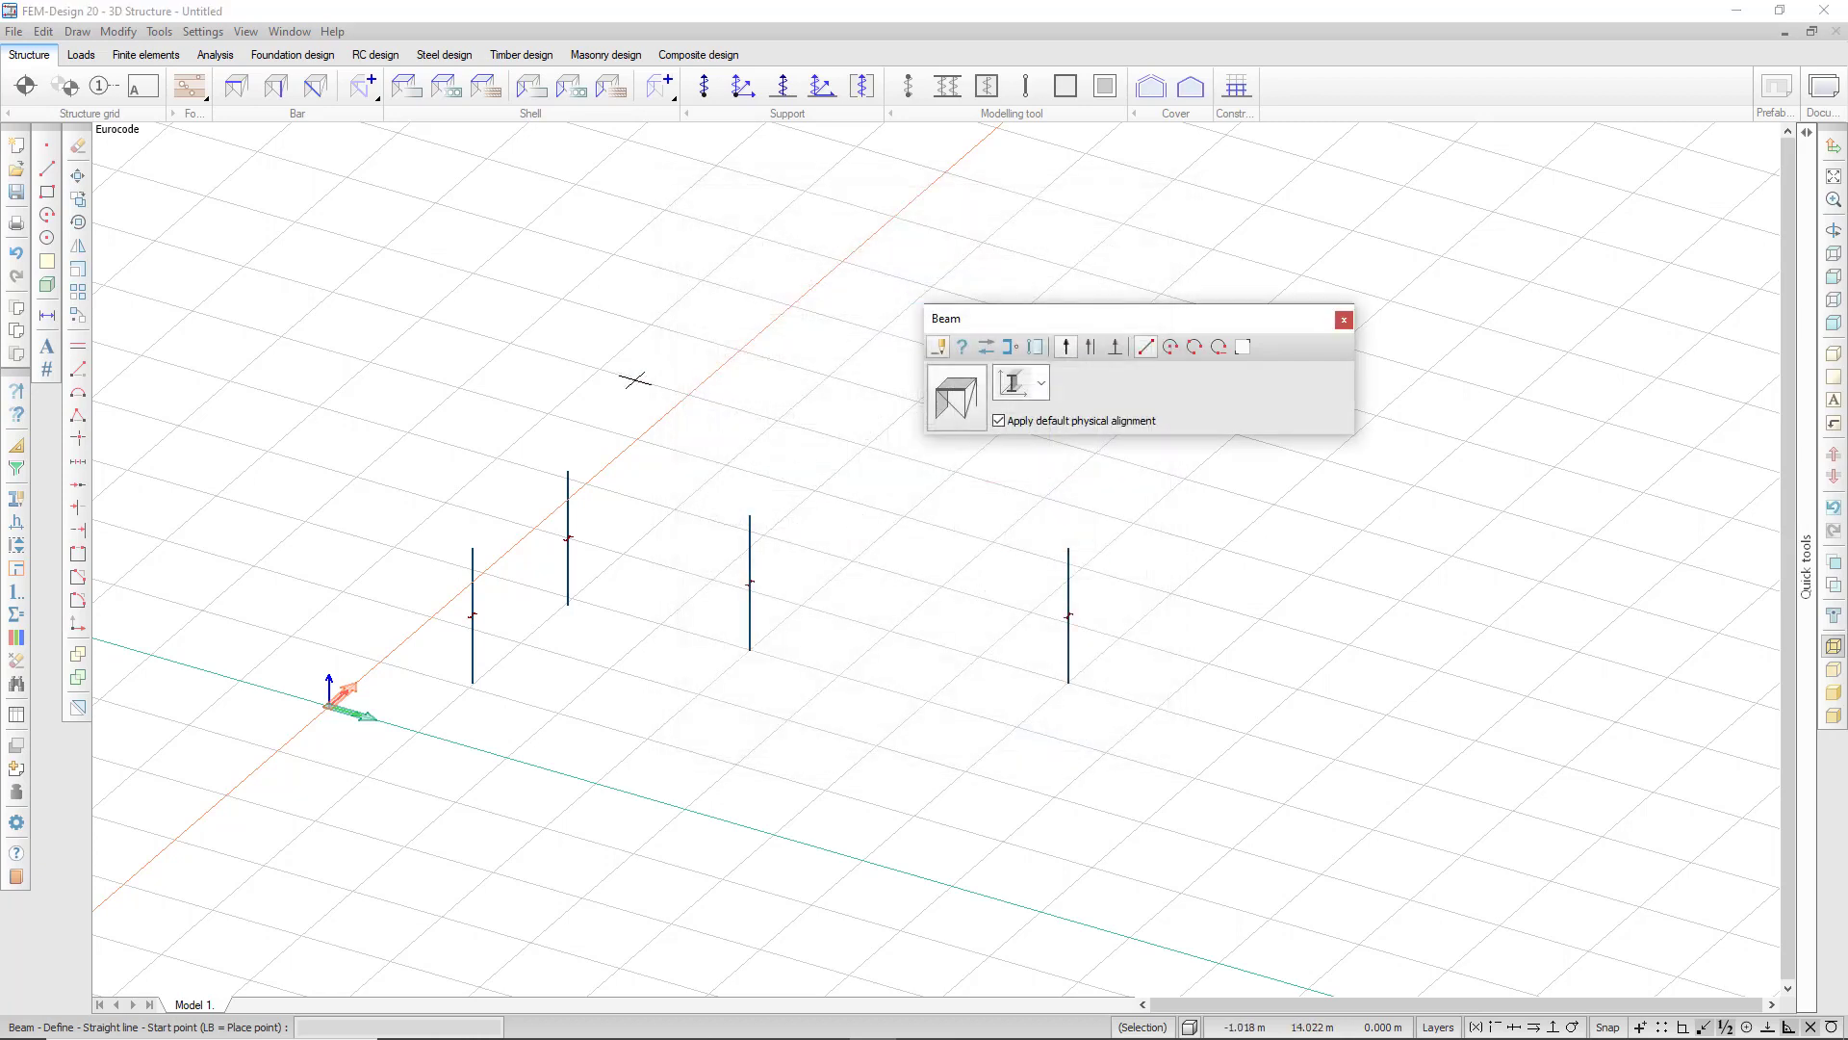
{"action": "mouse_move", "coordinate": [489, 545]}
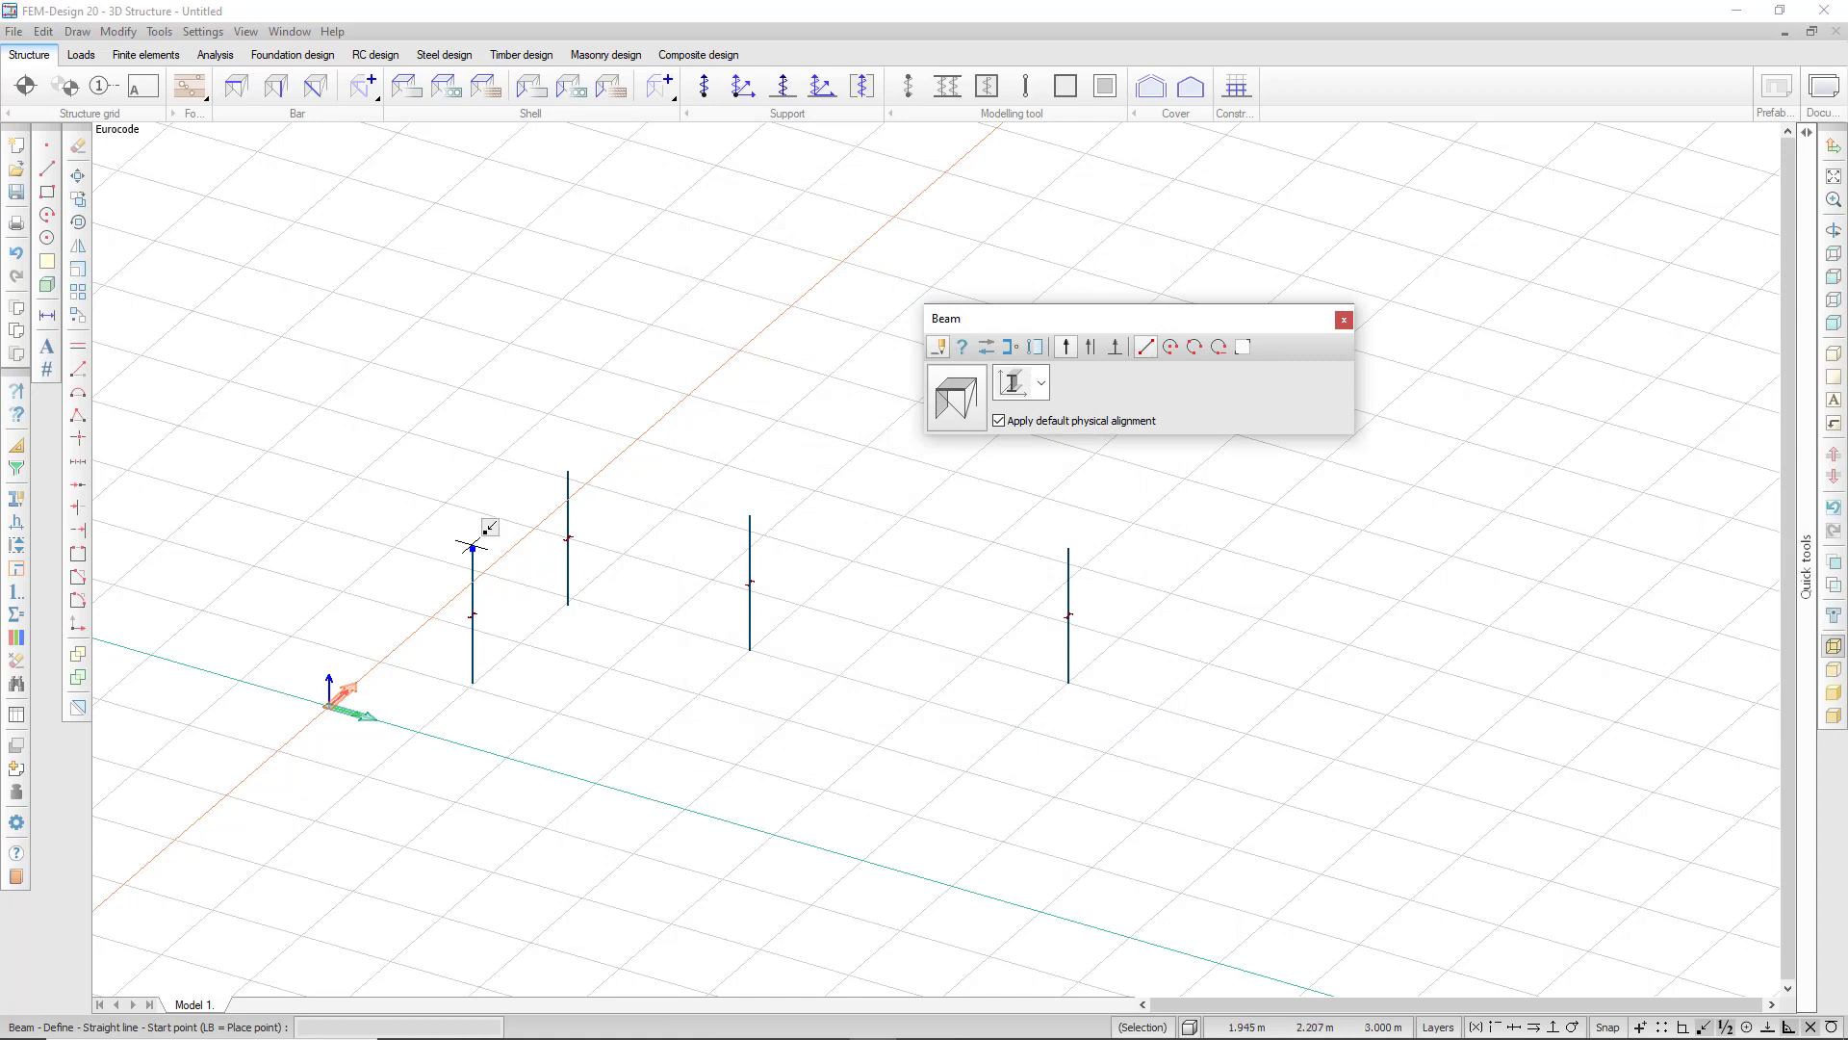
{"action": "left_click", "coordinate": [474, 549]}
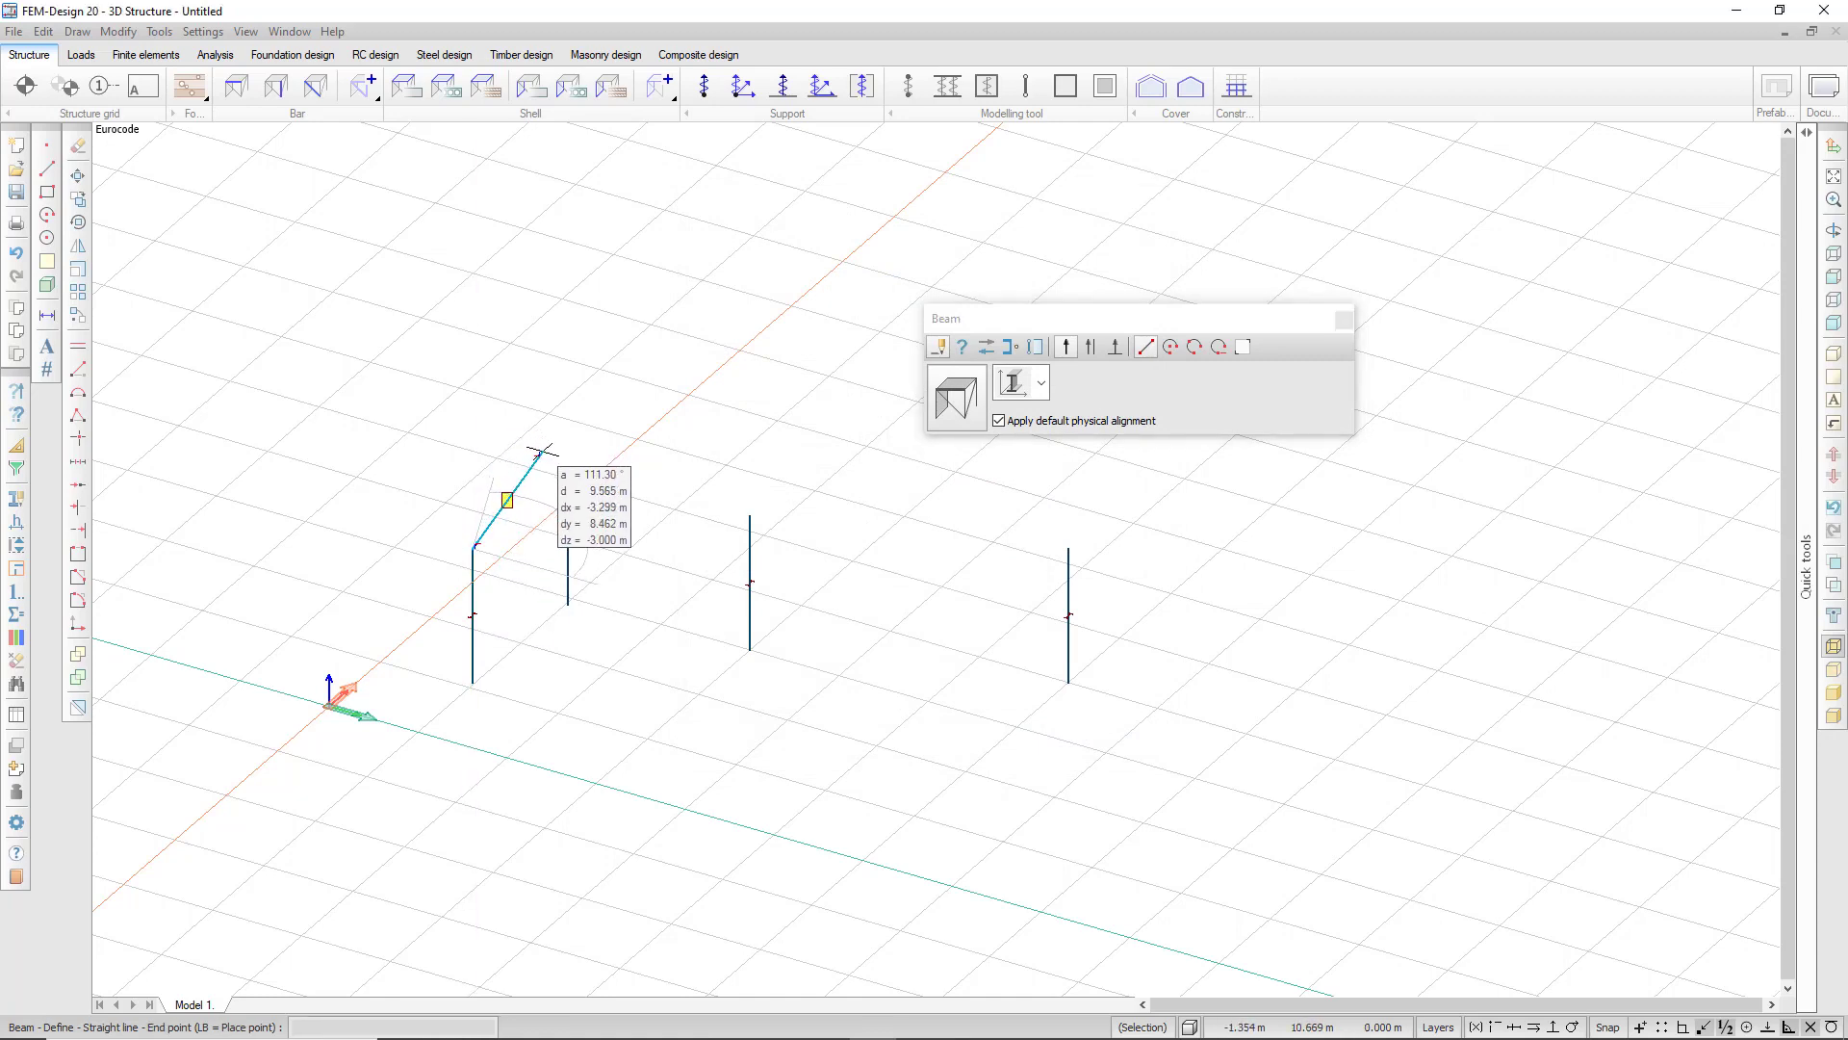
{"action": "mouse_move", "coordinate": [627, 367]}
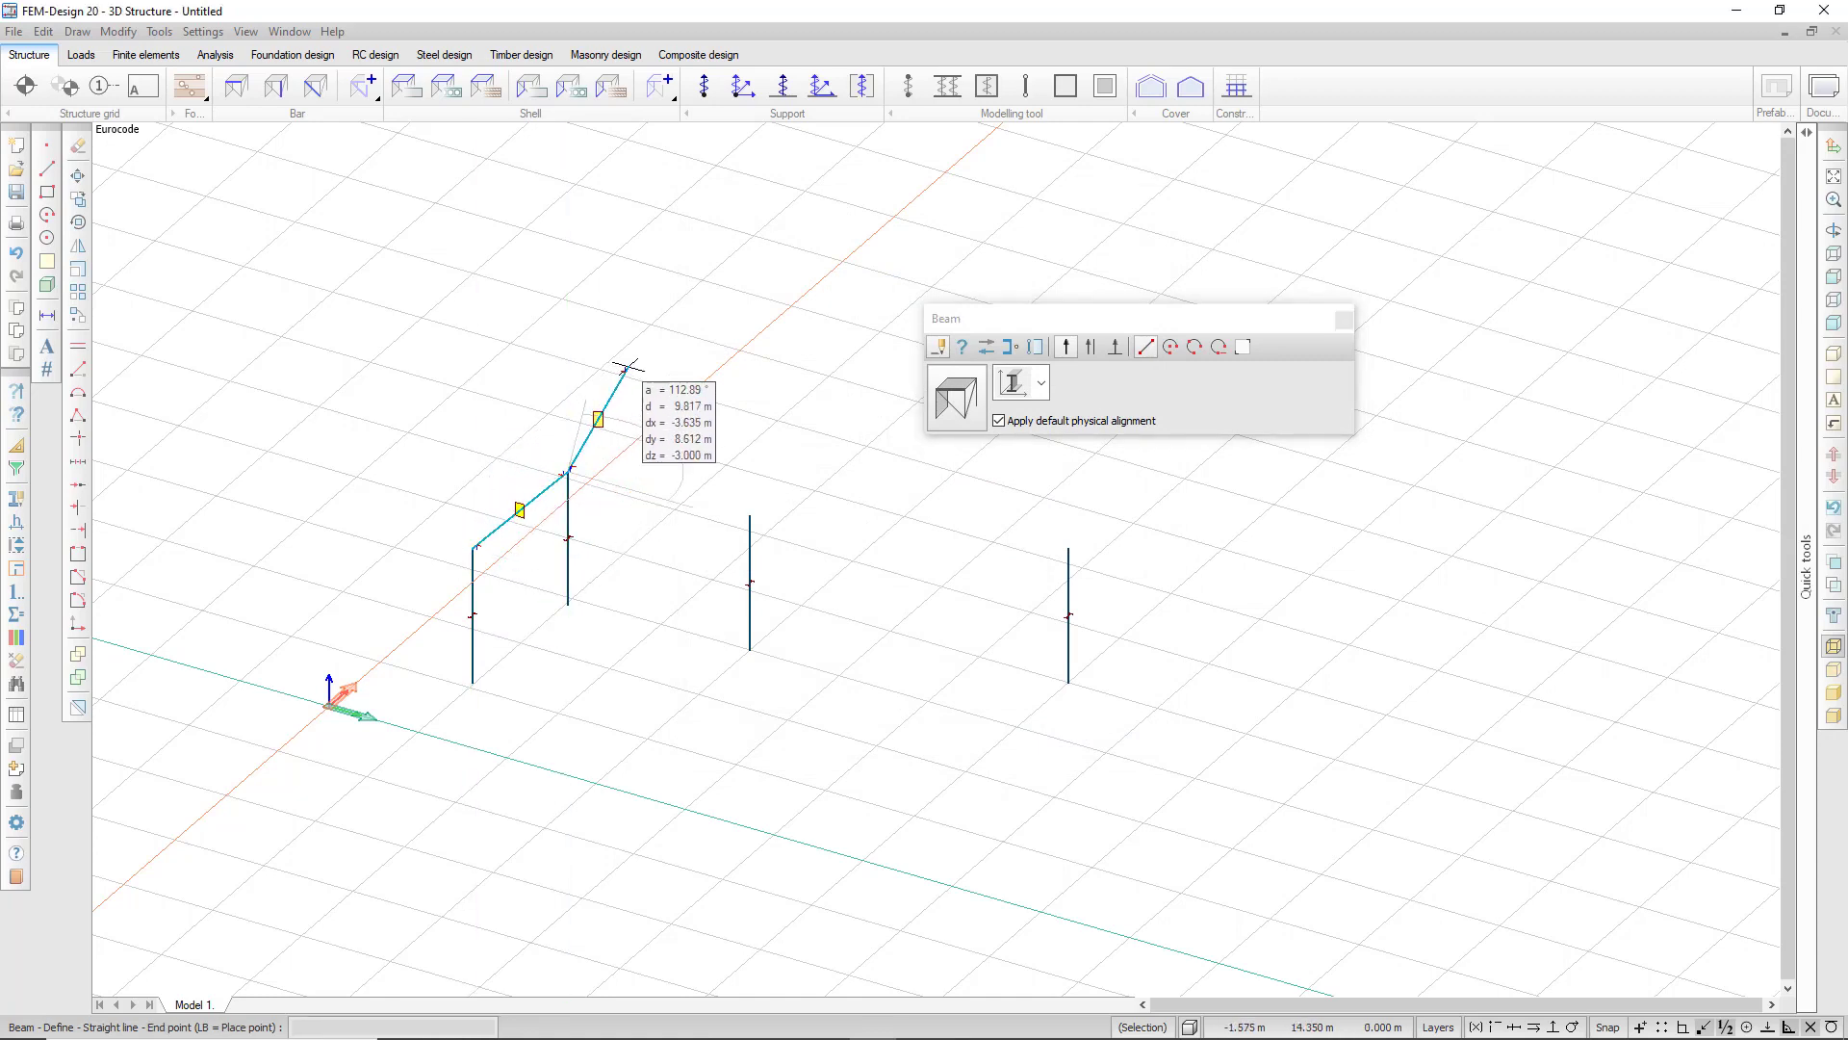
{"action": "mouse_move", "coordinate": [737, 492]}
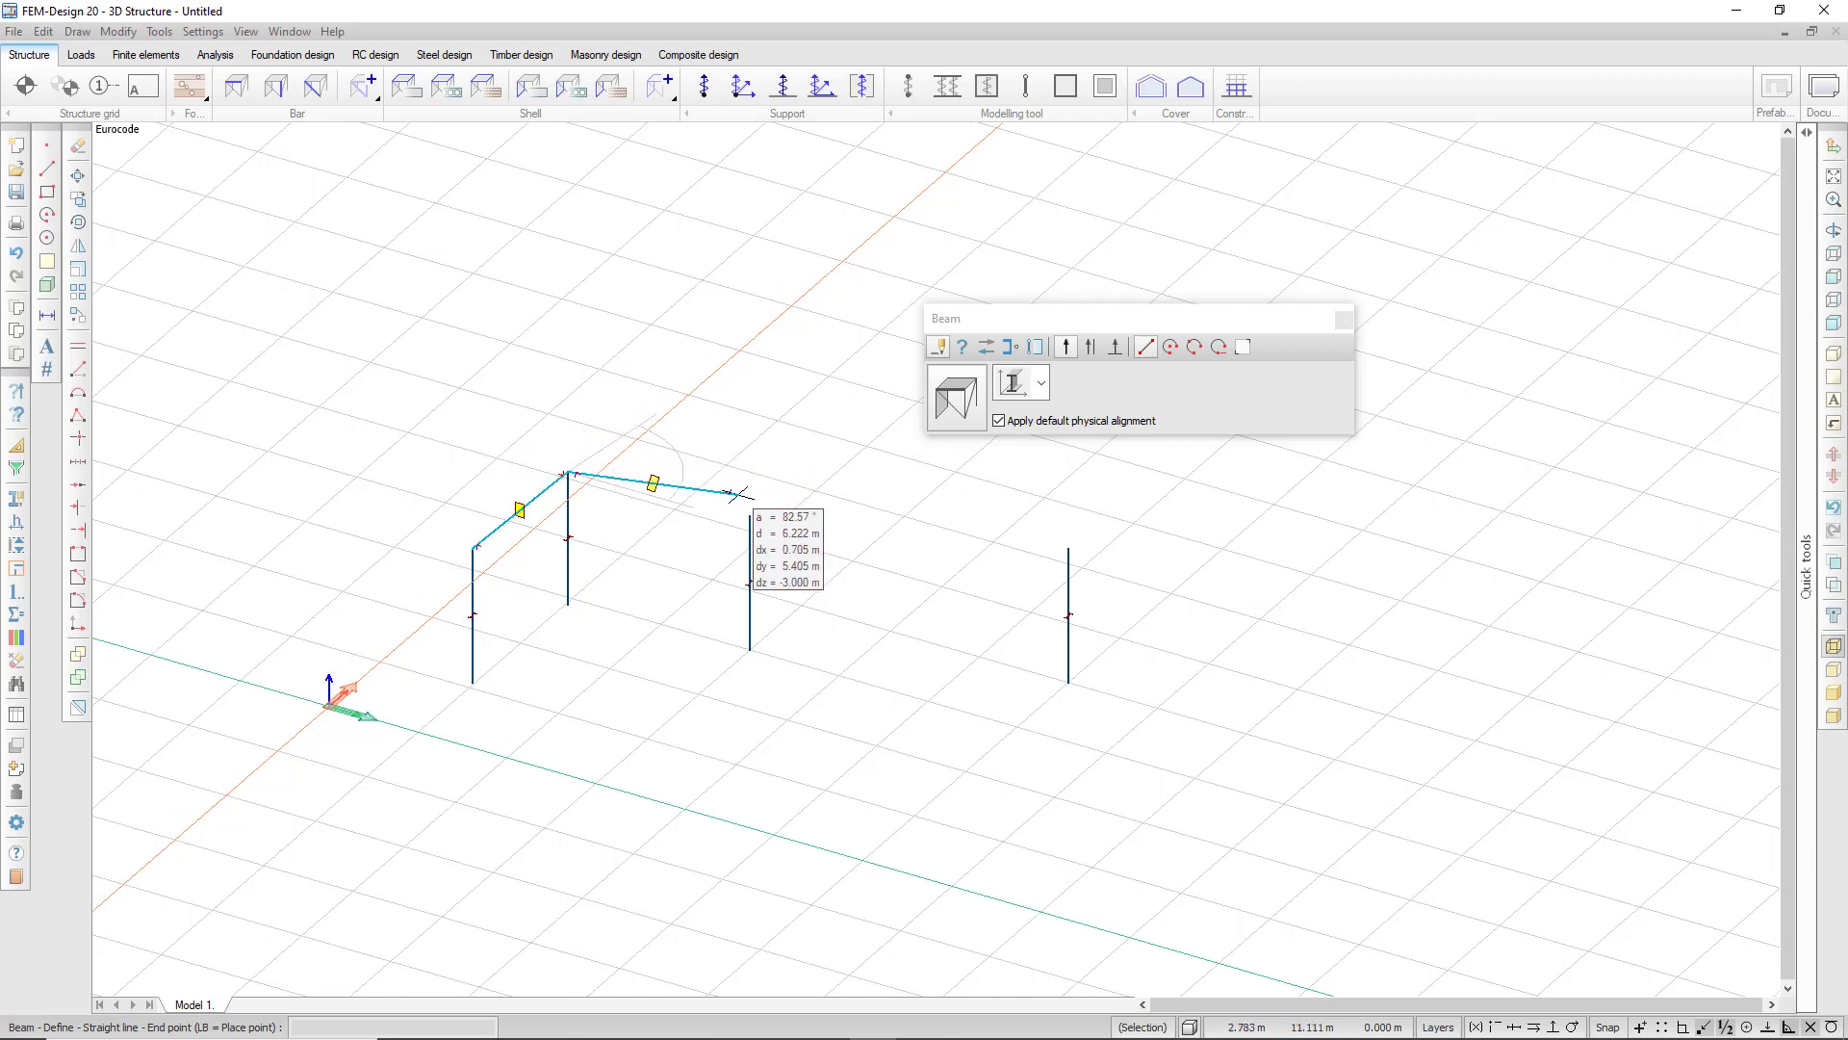
{"action": "mouse_move", "coordinate": [1066, 549]}
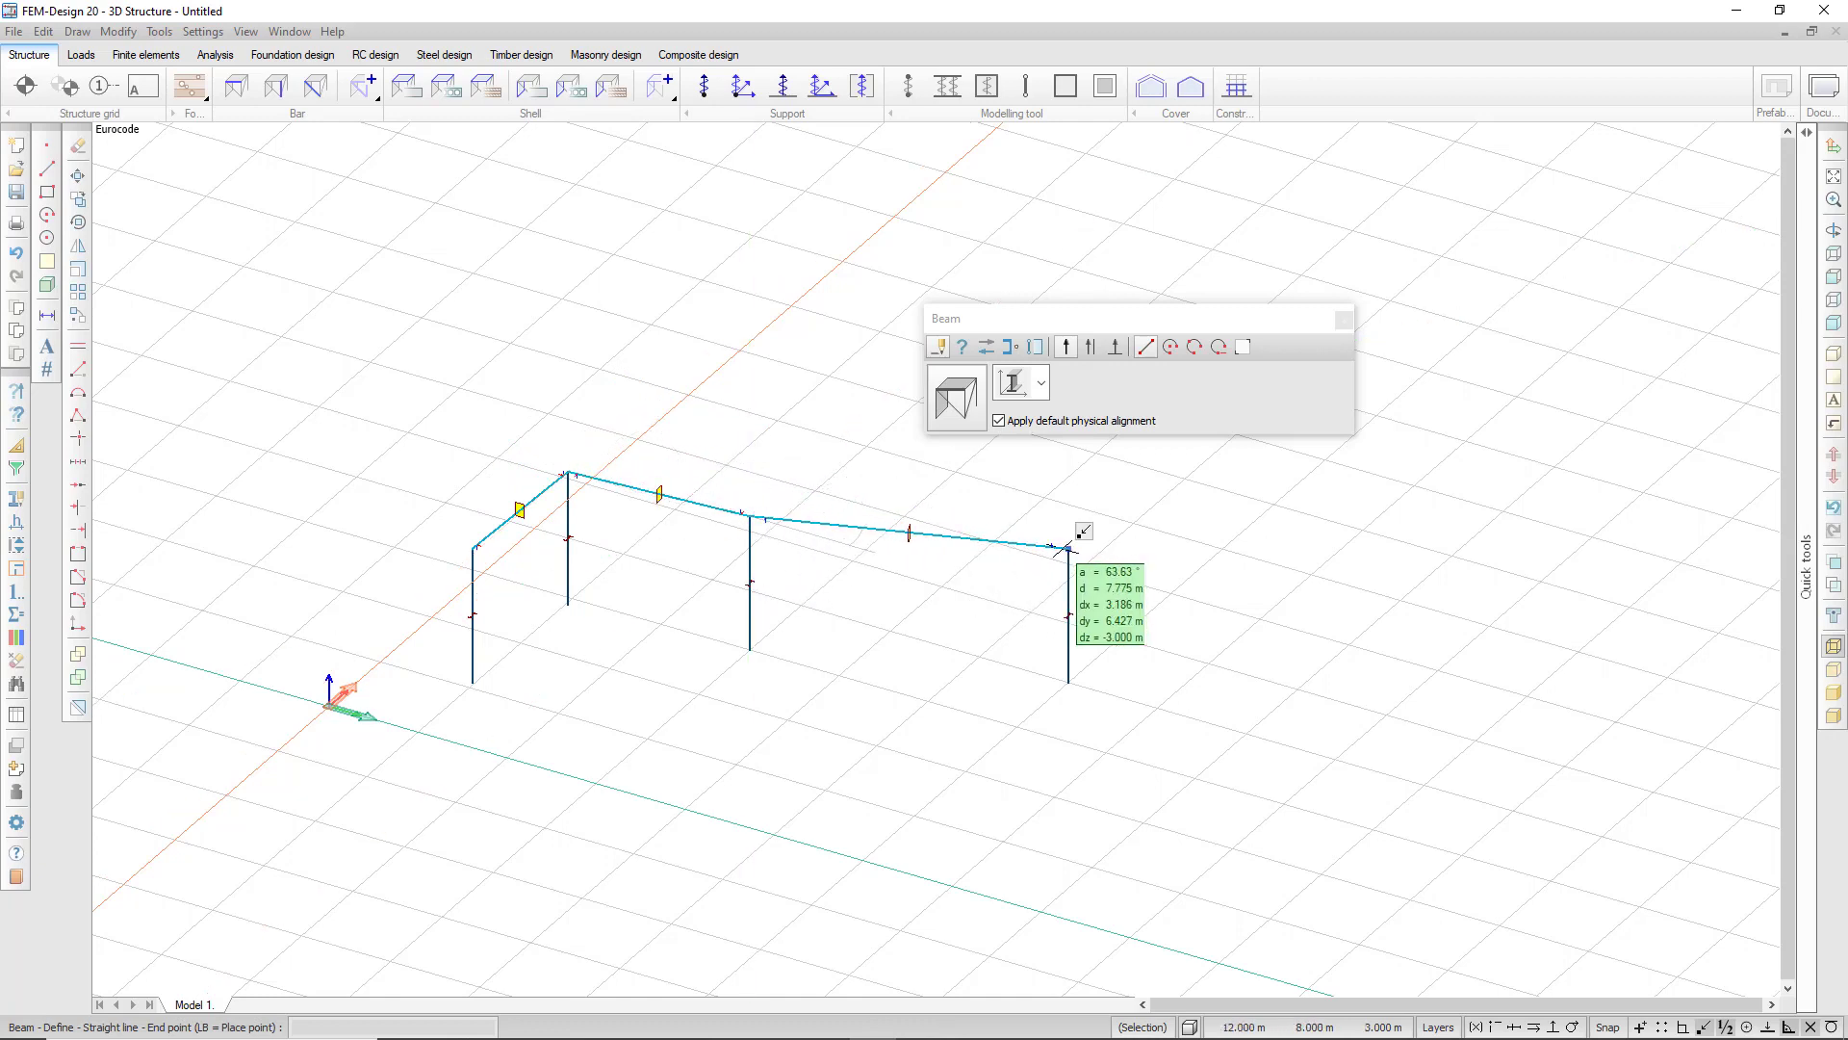
{"action": "mouse_move", "coordinate": [855, 389]}
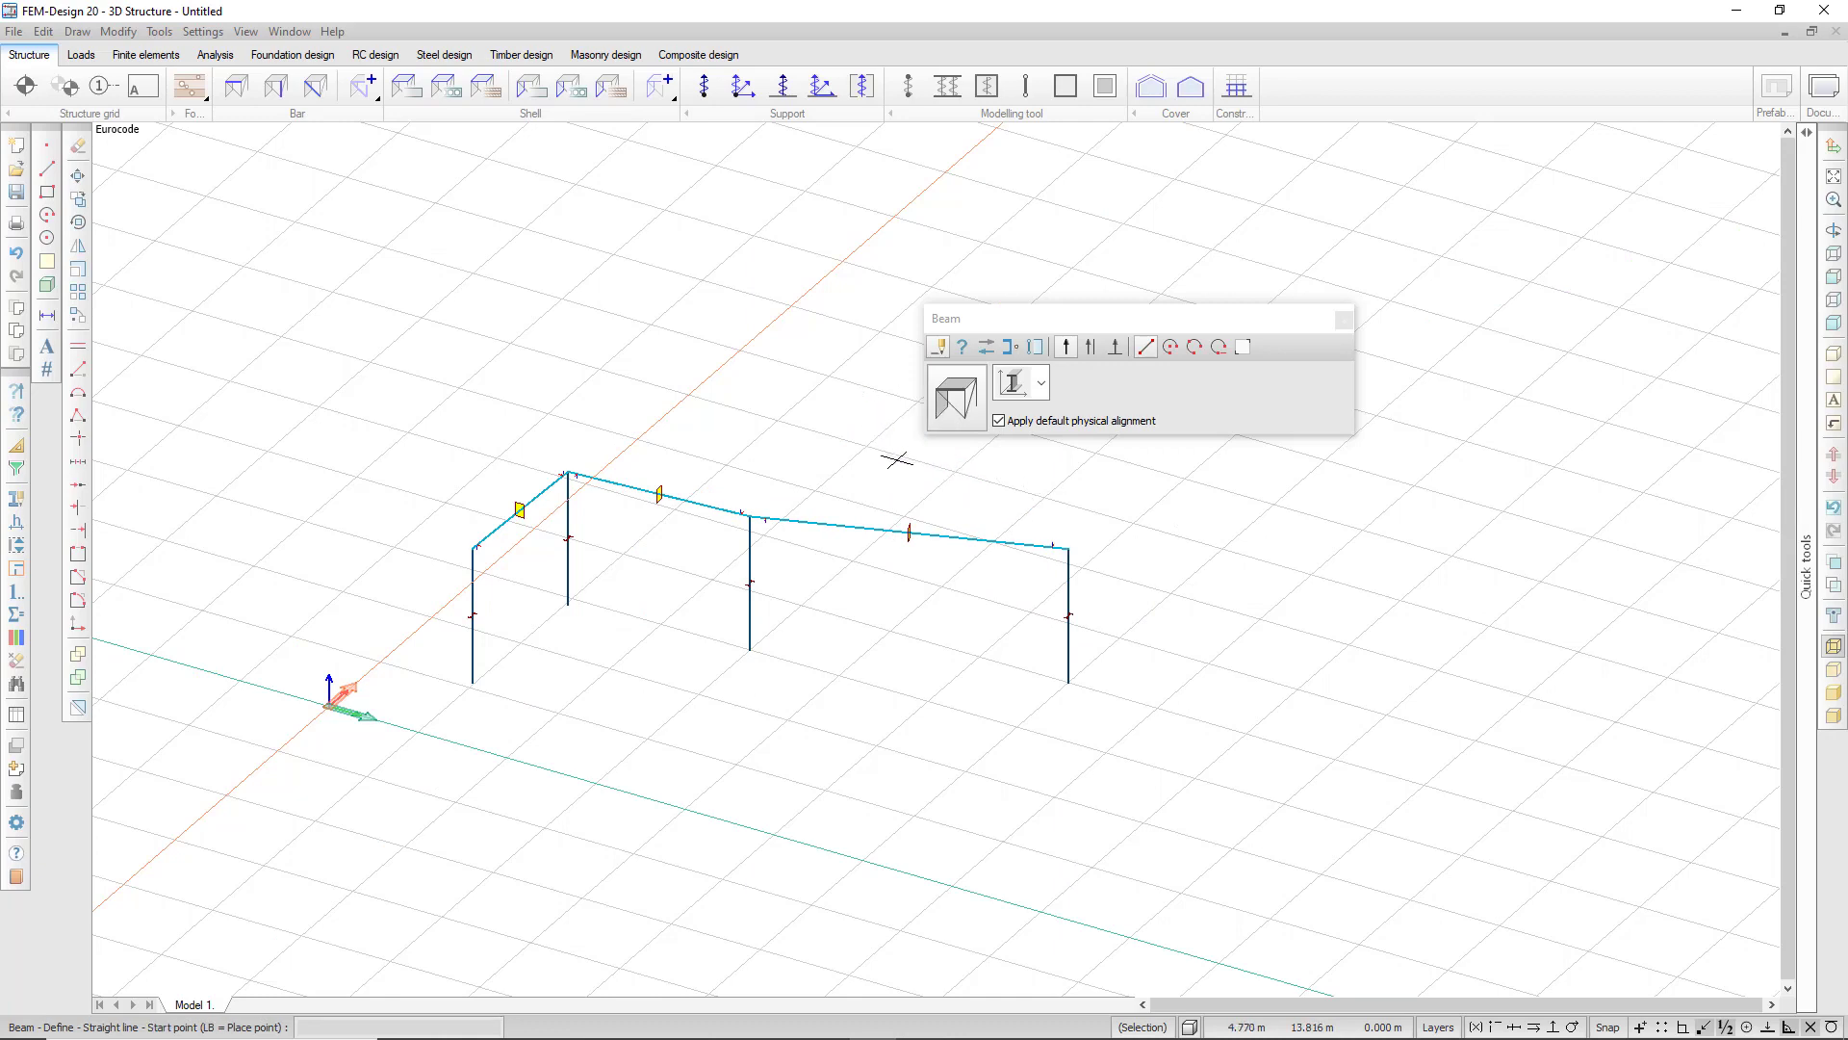
{"action": "mouse_move", "coordinate": [1117, 332]}
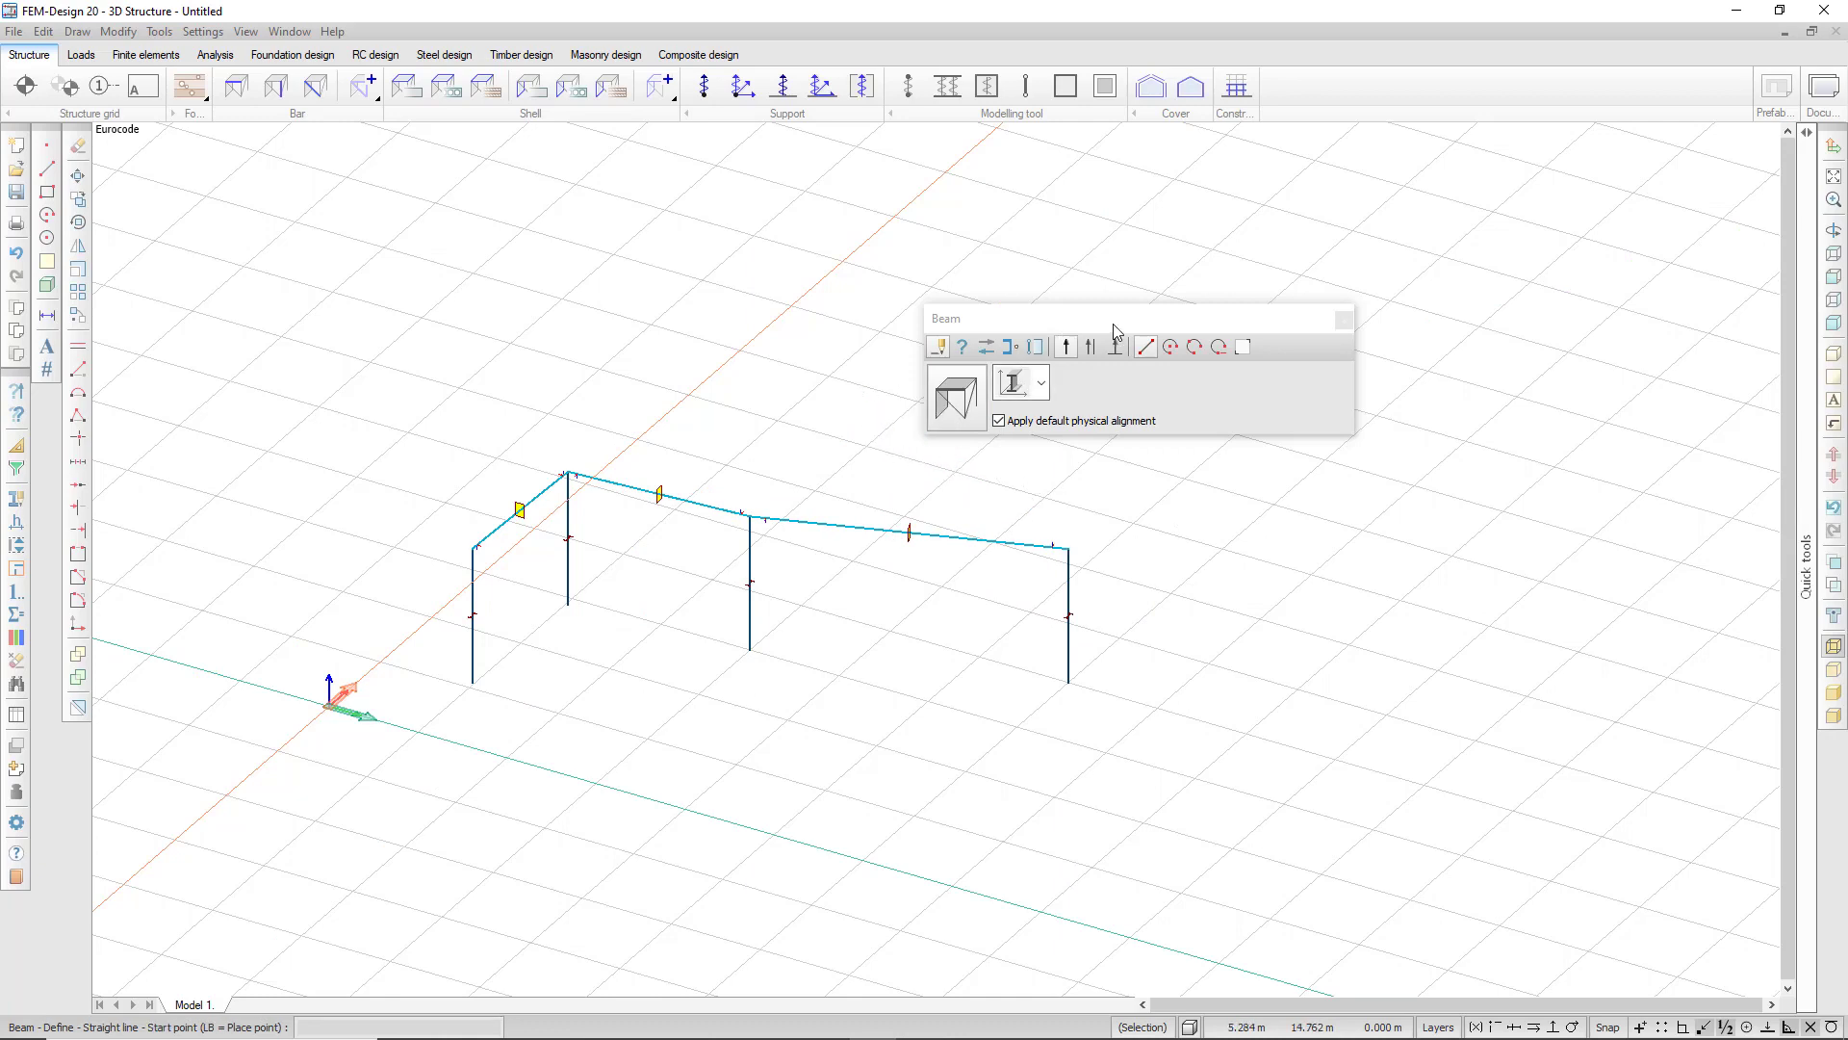
{"action": "mouse_move", "coordinate": [1168, 345]}
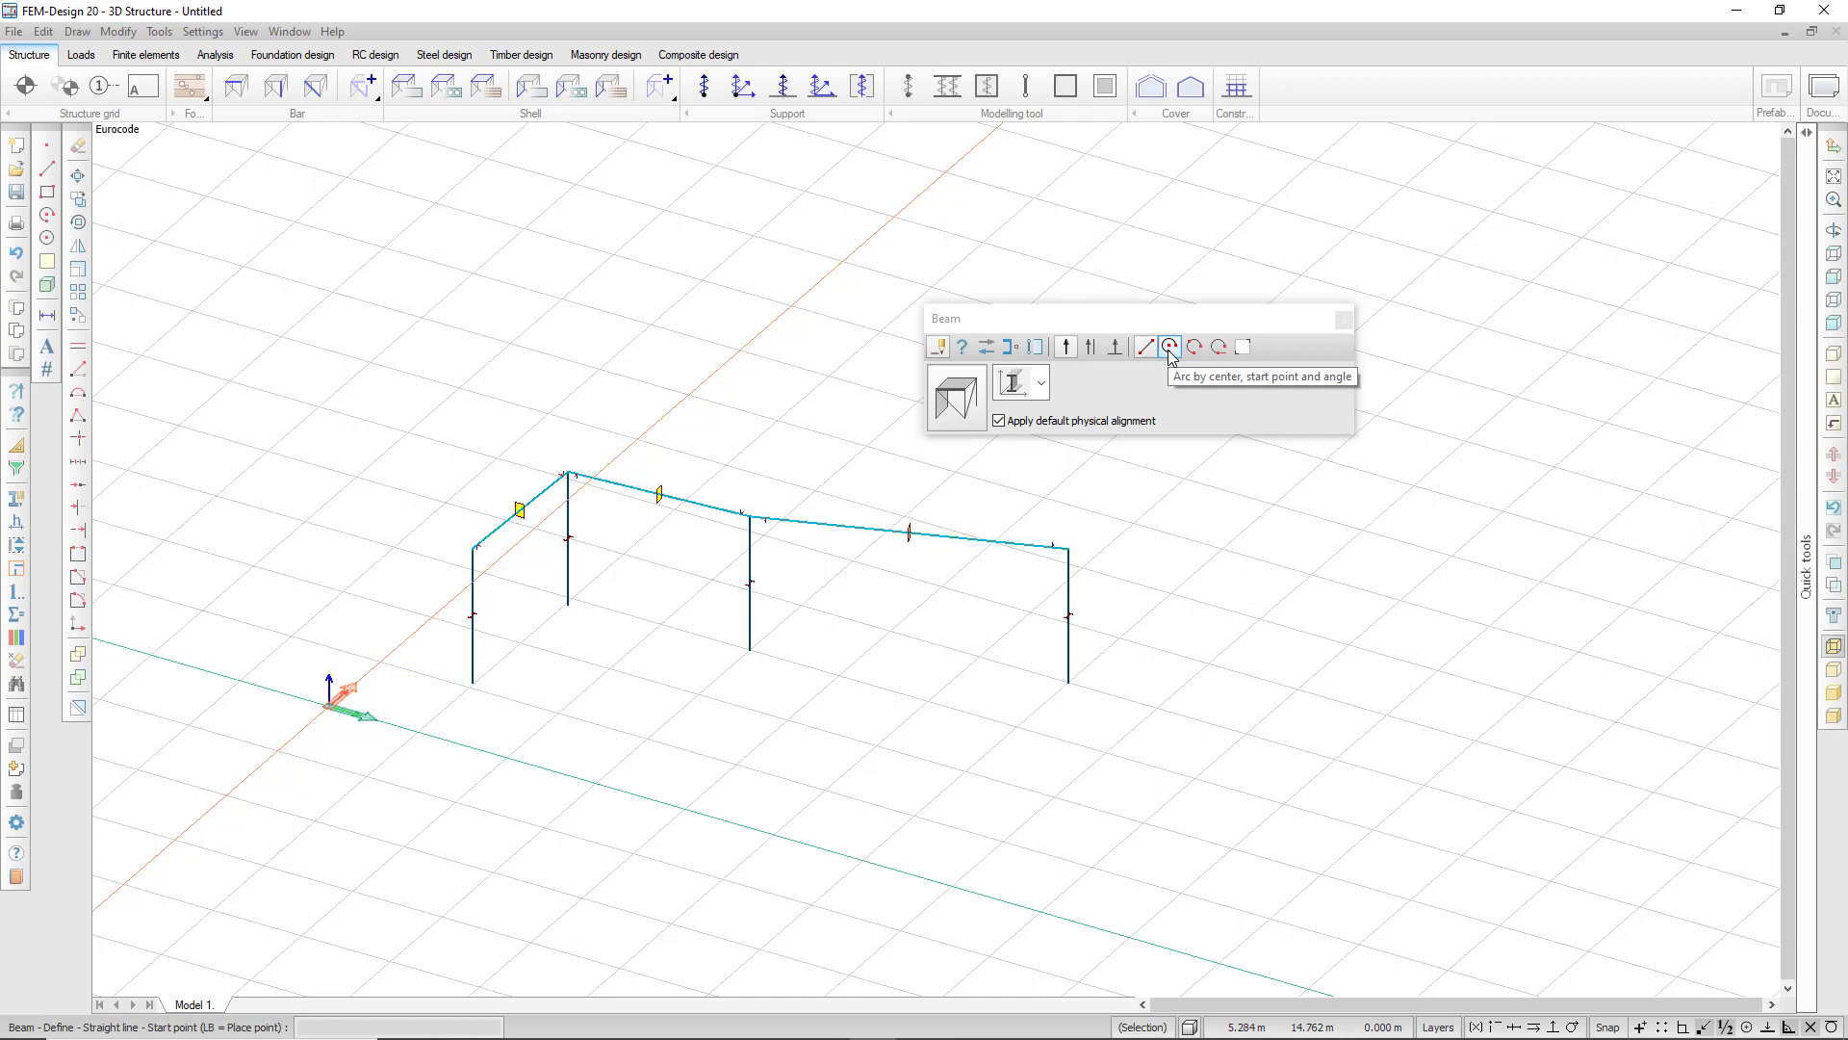
{"action": "mouse_move", "coordinate": [1170, 346]}
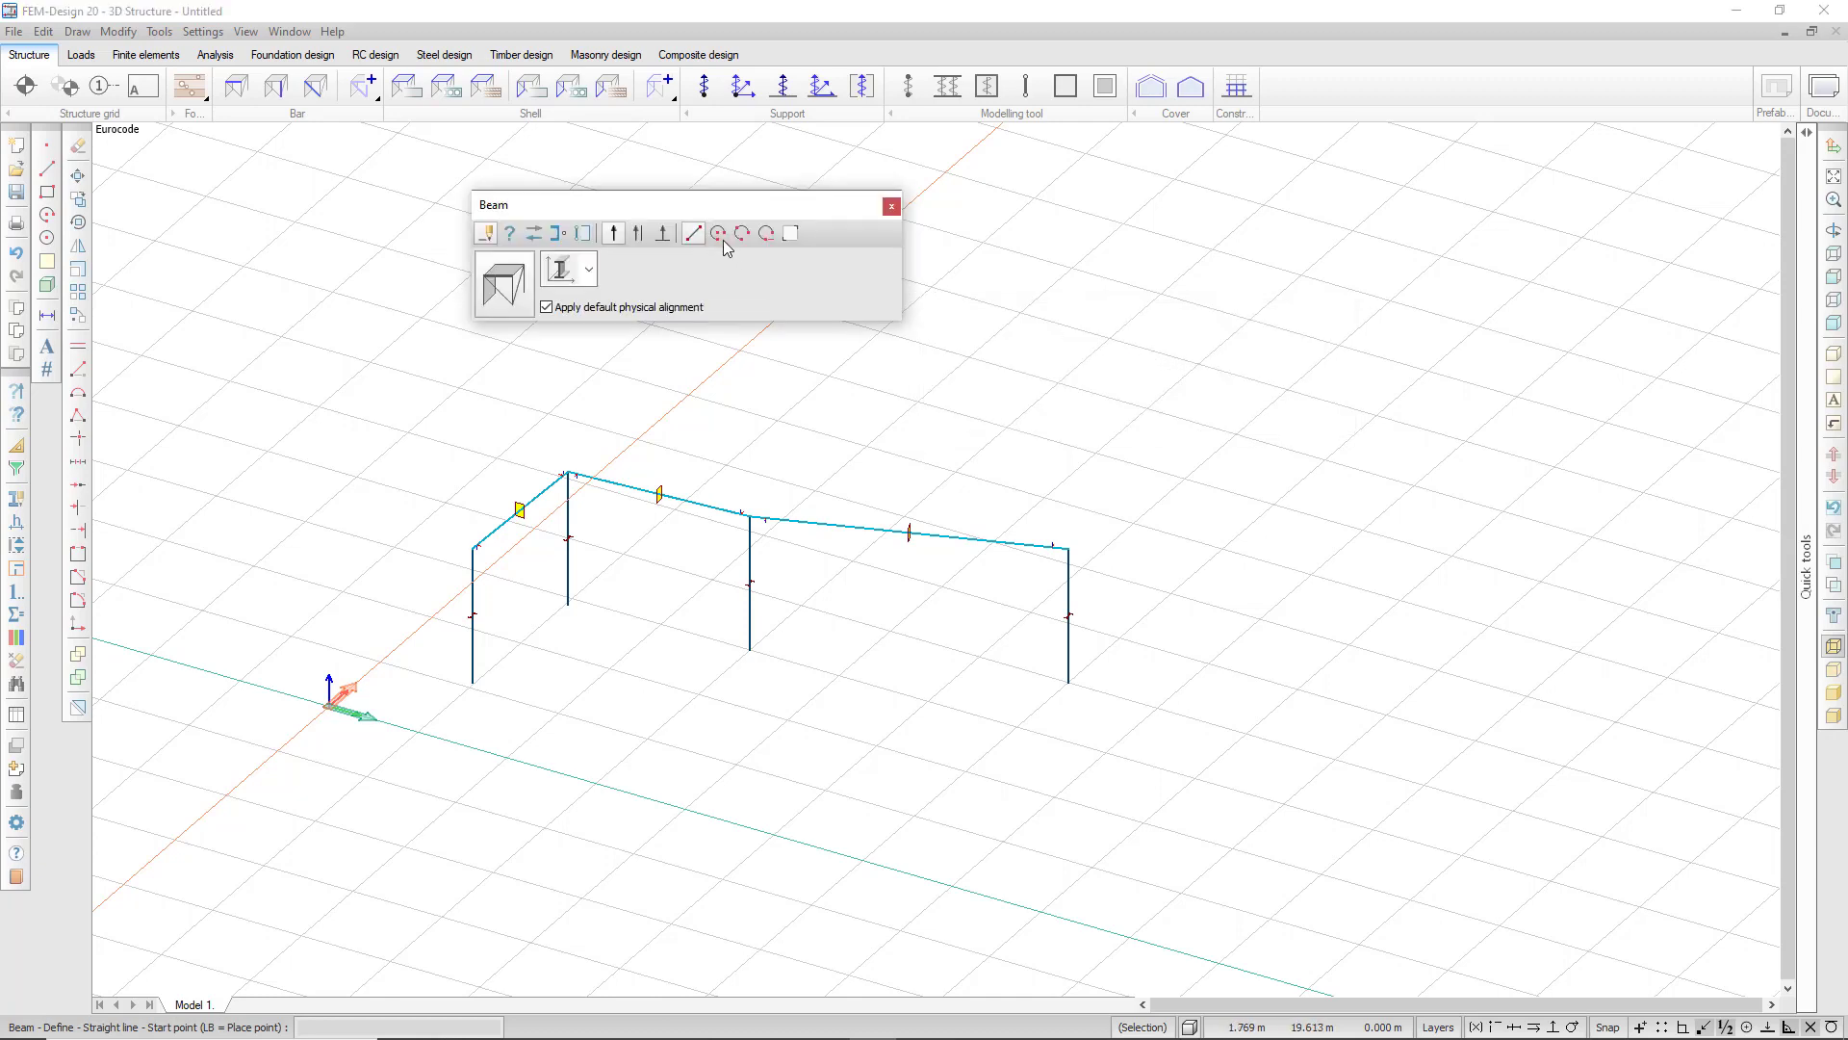
Switch beam geometry to 'Arc by center, start point and angle'
{"action": "left_click", "coordinate": [716, 233]}
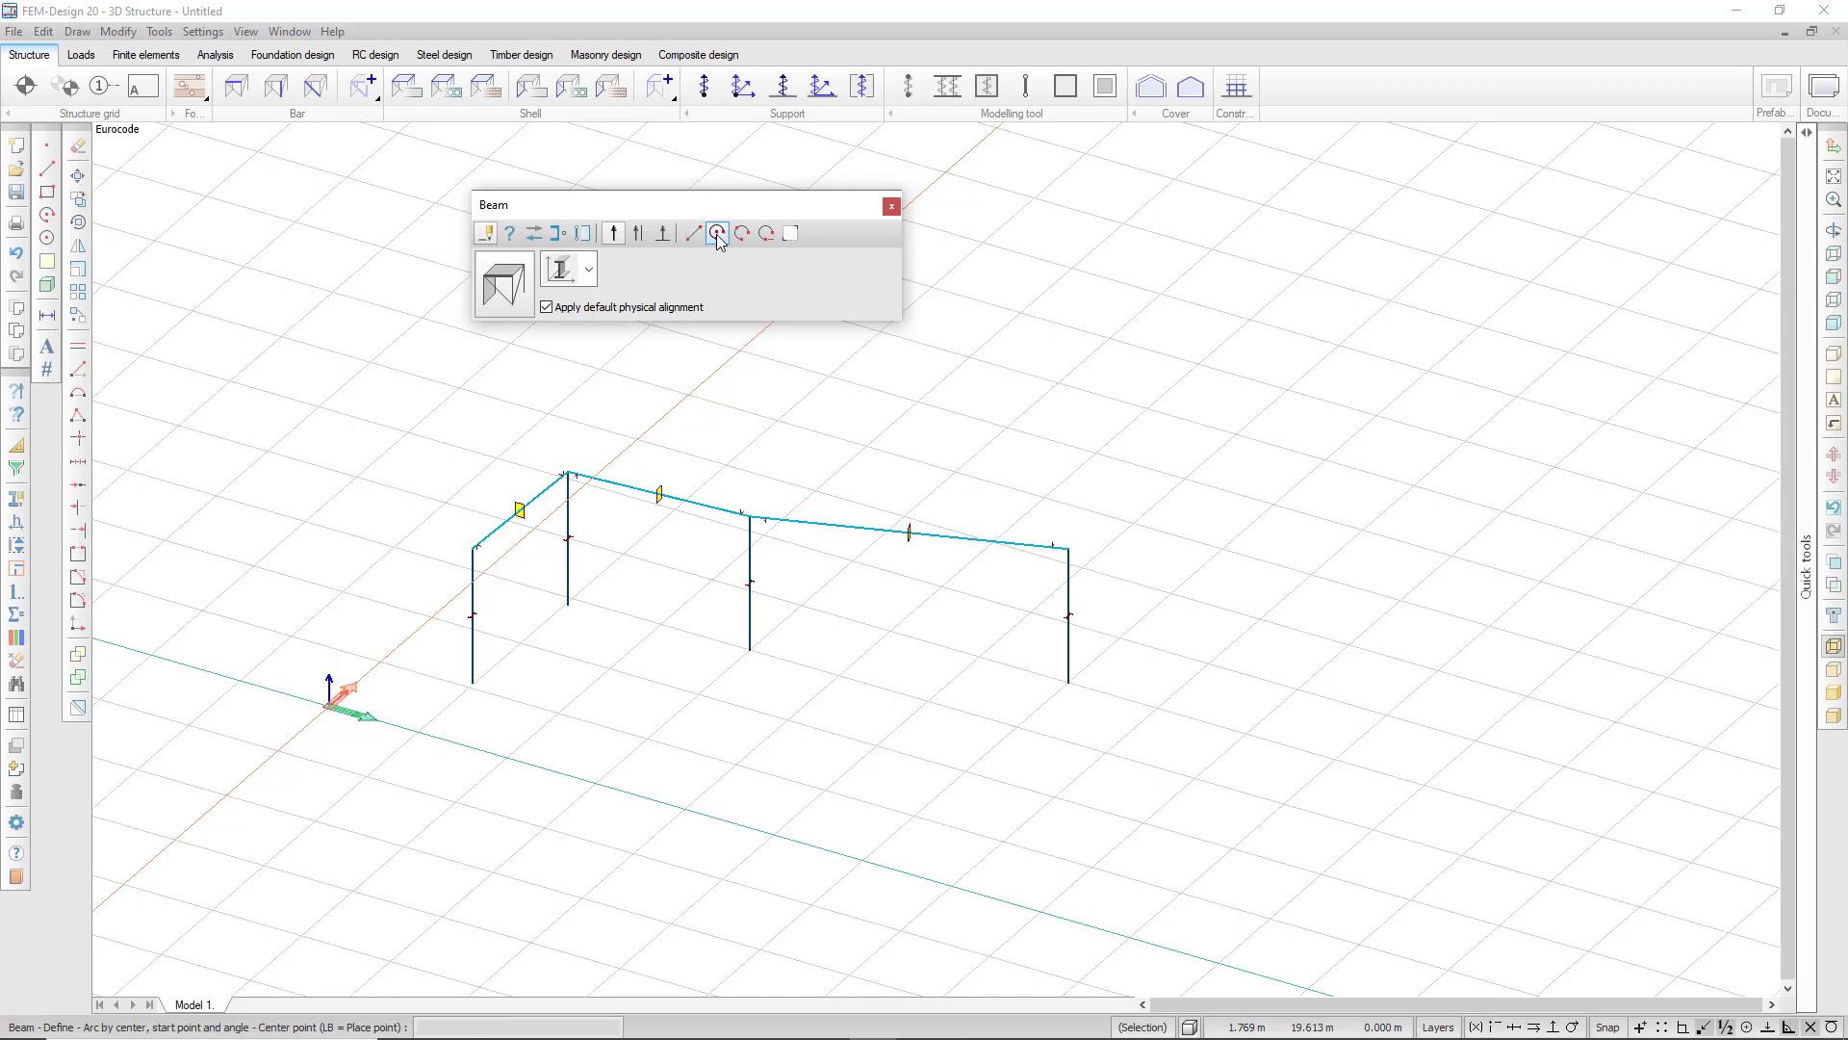